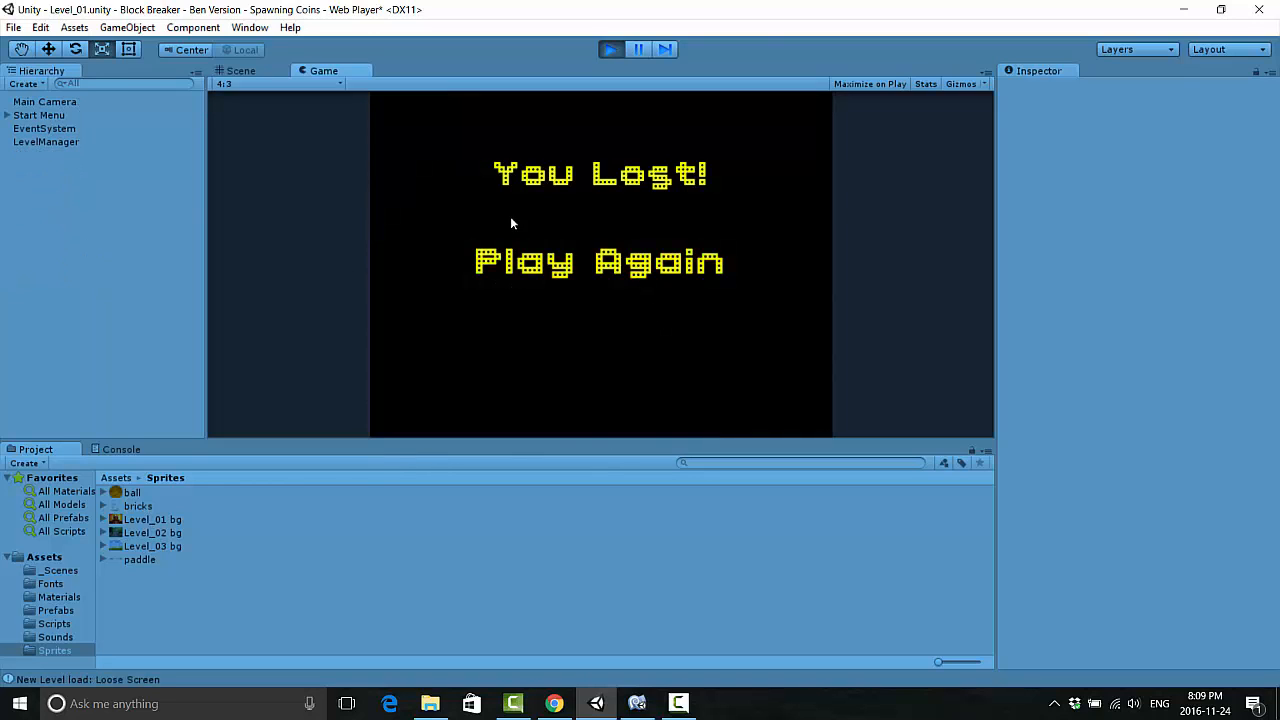
Step: Stop the running Block Breaker game and return to the Level_01 scene
{"action": "left_click", "coordinate": [600, 262]}
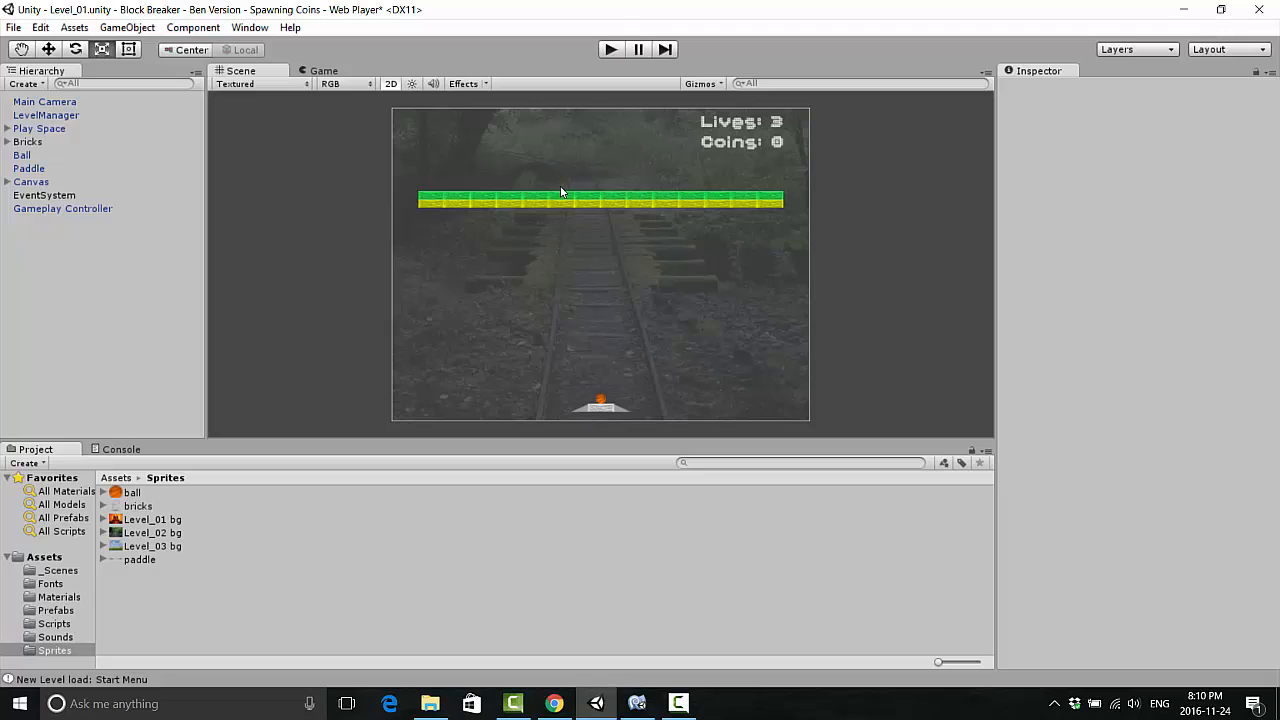
{"action": "mouse_move", "coordinate": [528, 250]}
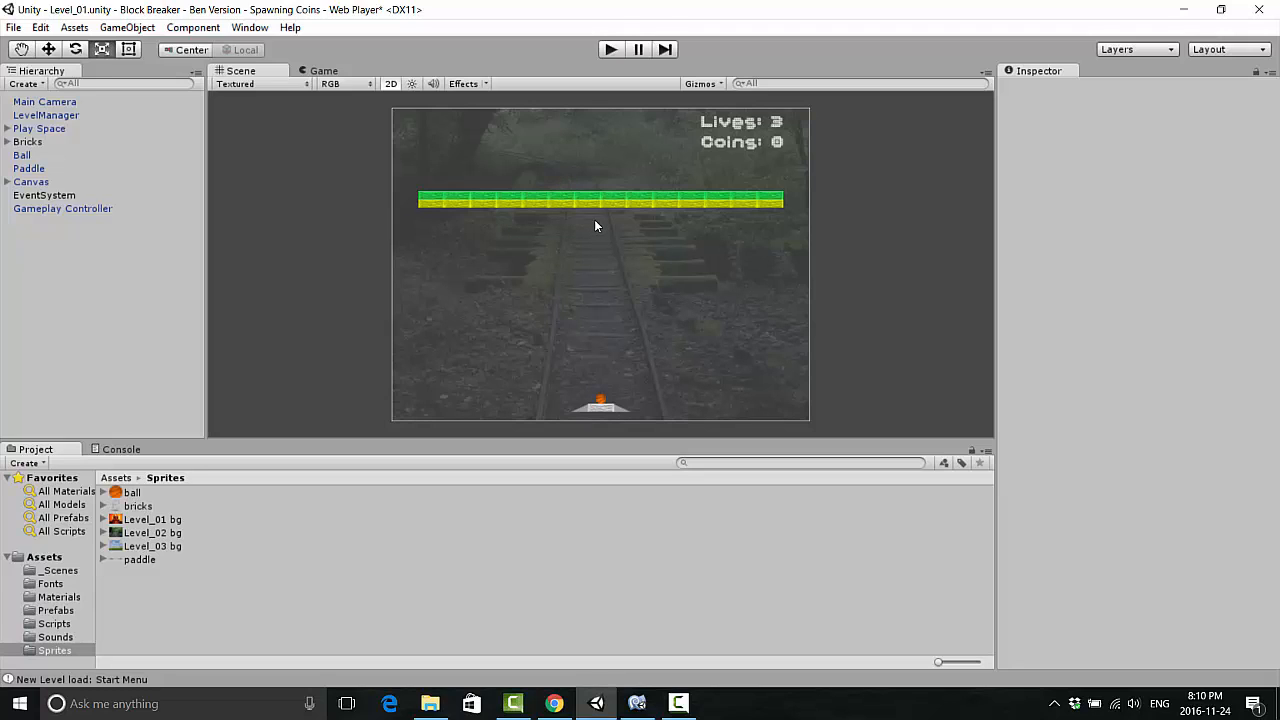
{"action": "mouse_move", "coordinate": [614, 237]}
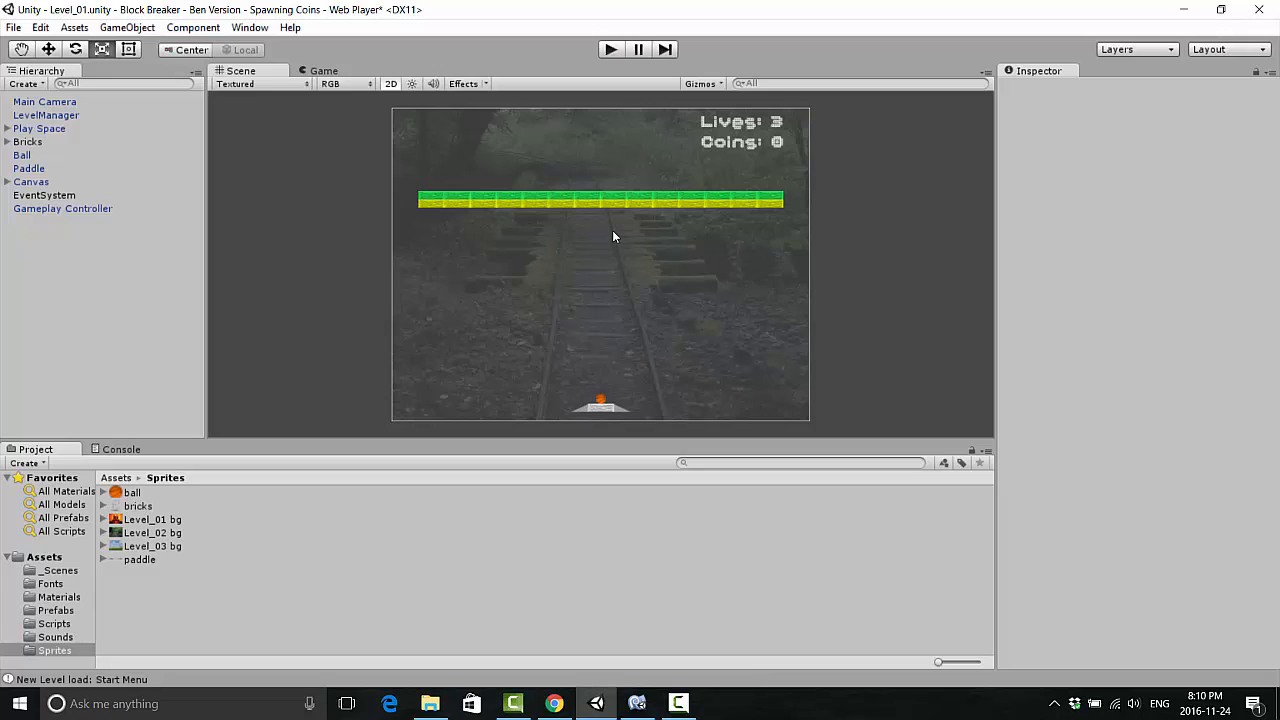
{"action": "mouse_move", "coordinate": [613, 240]}
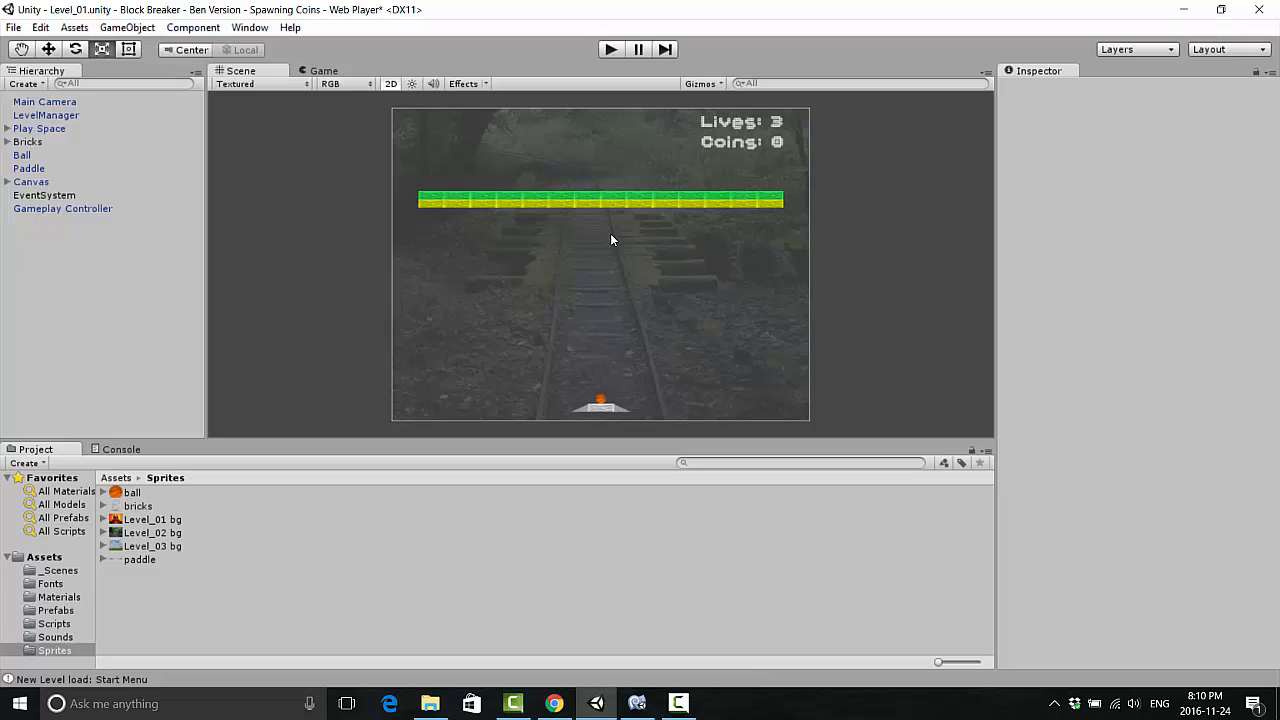
{"action": "mouse_move", "coordinate": [589, 255]}
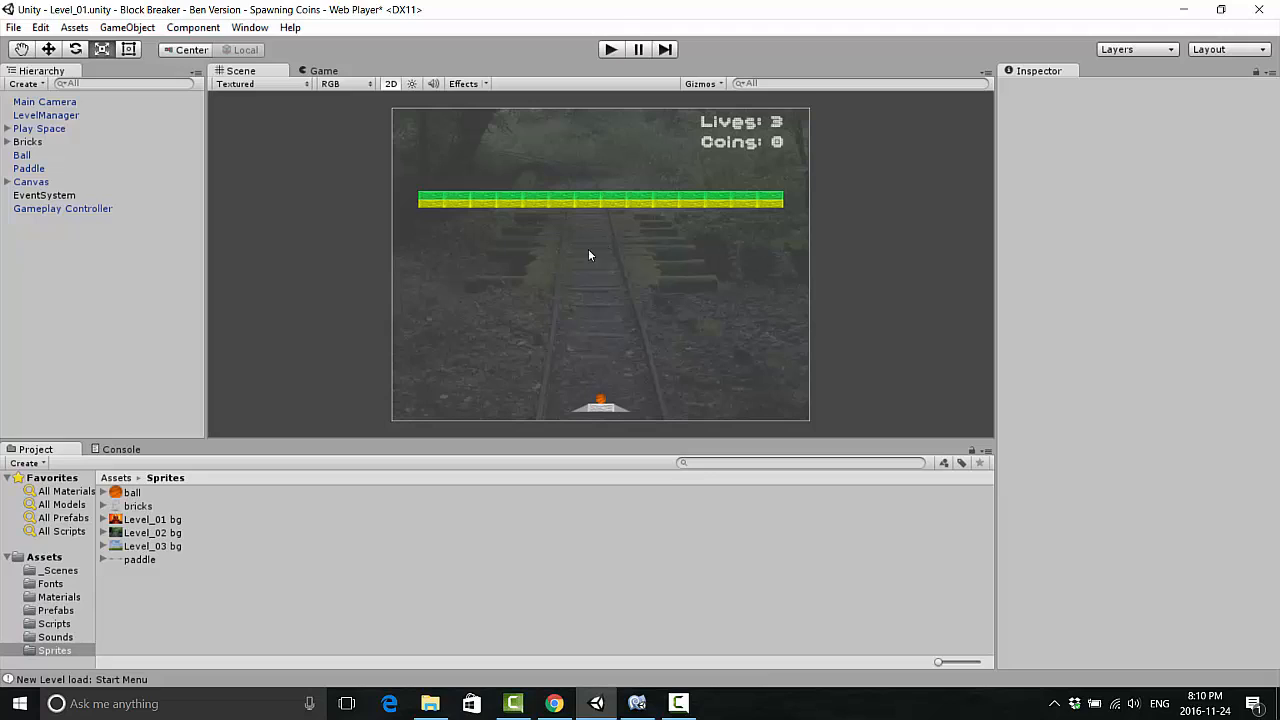
{"action": "mouse_move", "coordinate": [598, 222]}
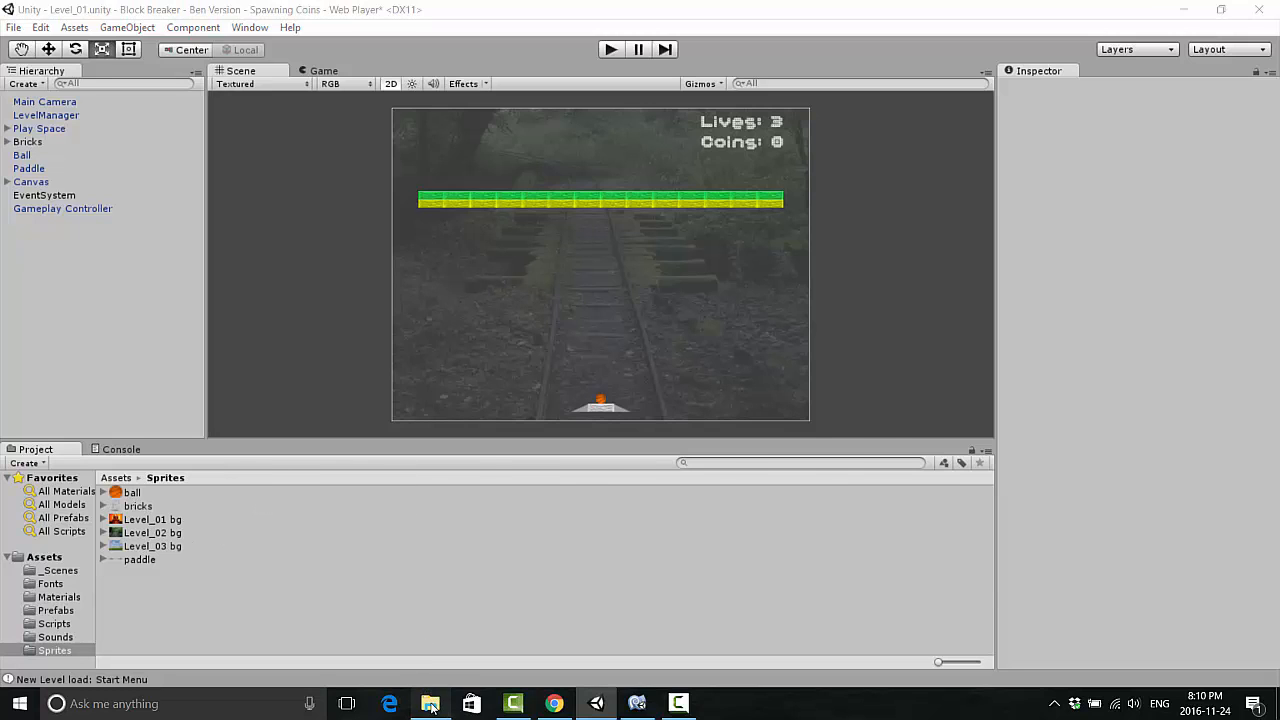
Step: Open File Explorer at the project's Sprites folder containing Coin.png
{"action": "left_click", "coordinate": [430, 703]}
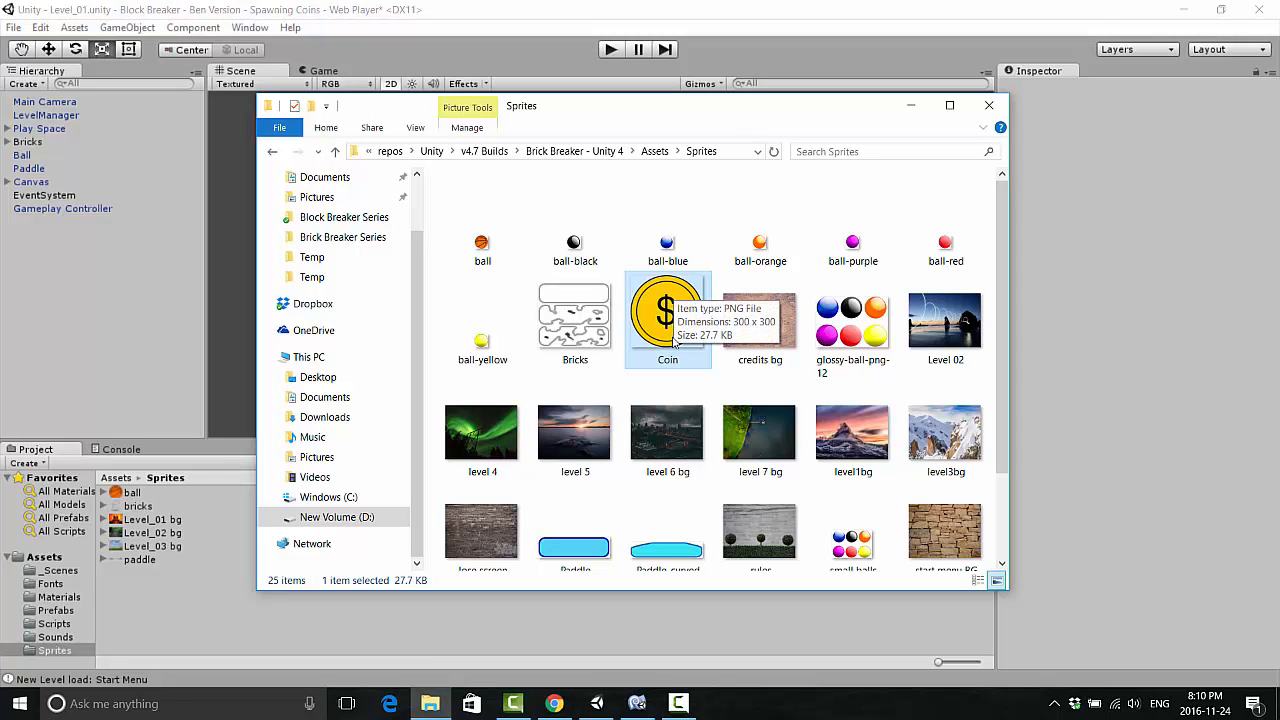
{"action": "mouse_move", "coordinate": [670, 377]}
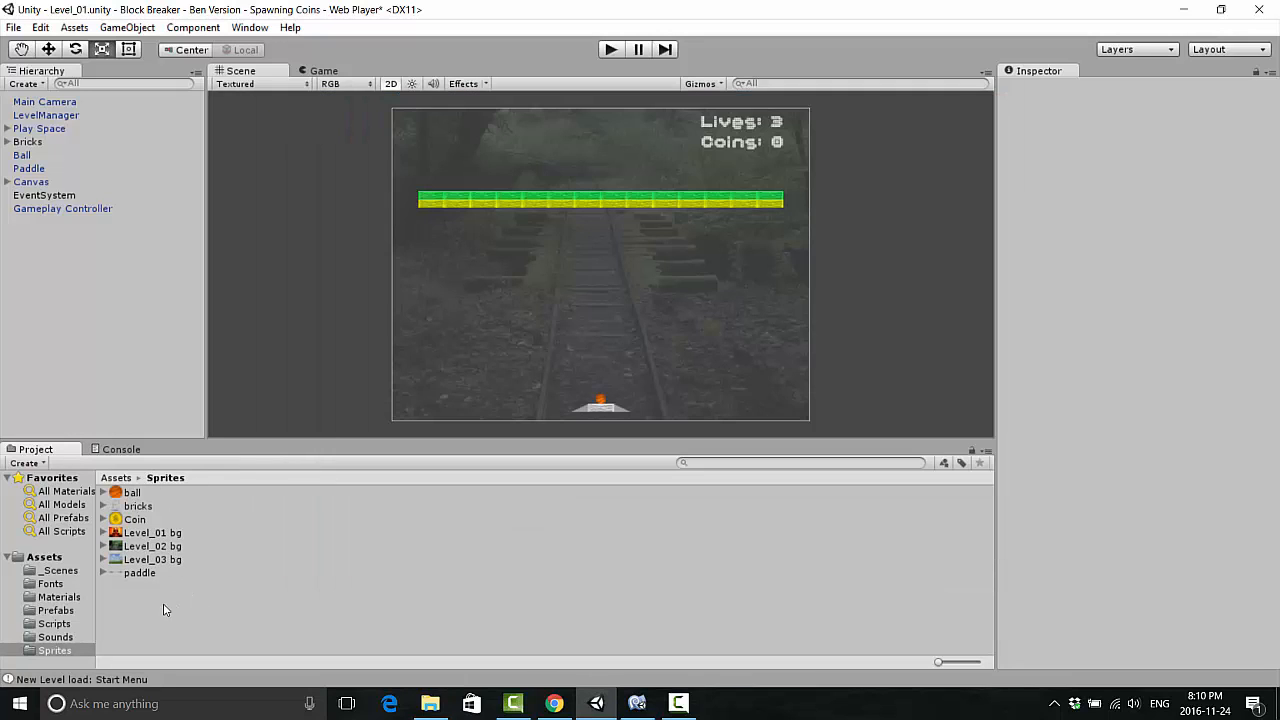
Step: Place the Coin sprite in the scene just below the row of bricks
{"action": "left_click", "coordinate": [135, 519]}
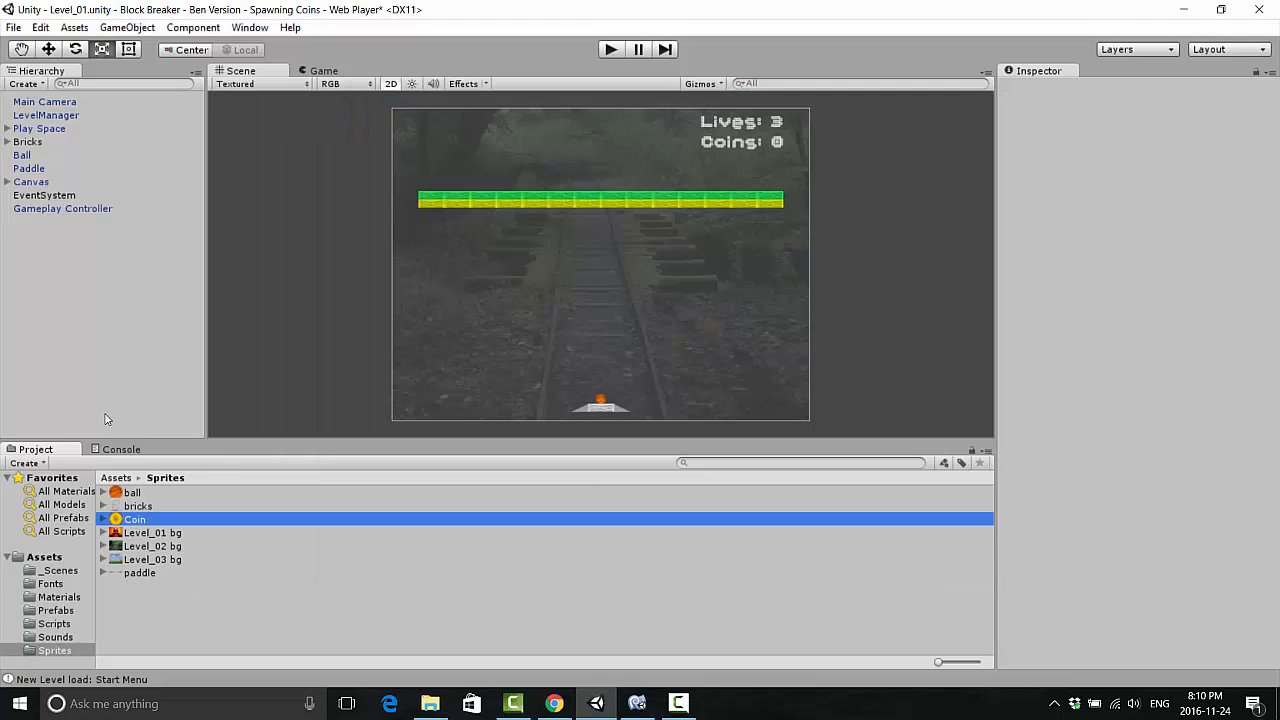
{"action": "left_click", "coordinate": [135, 518]}
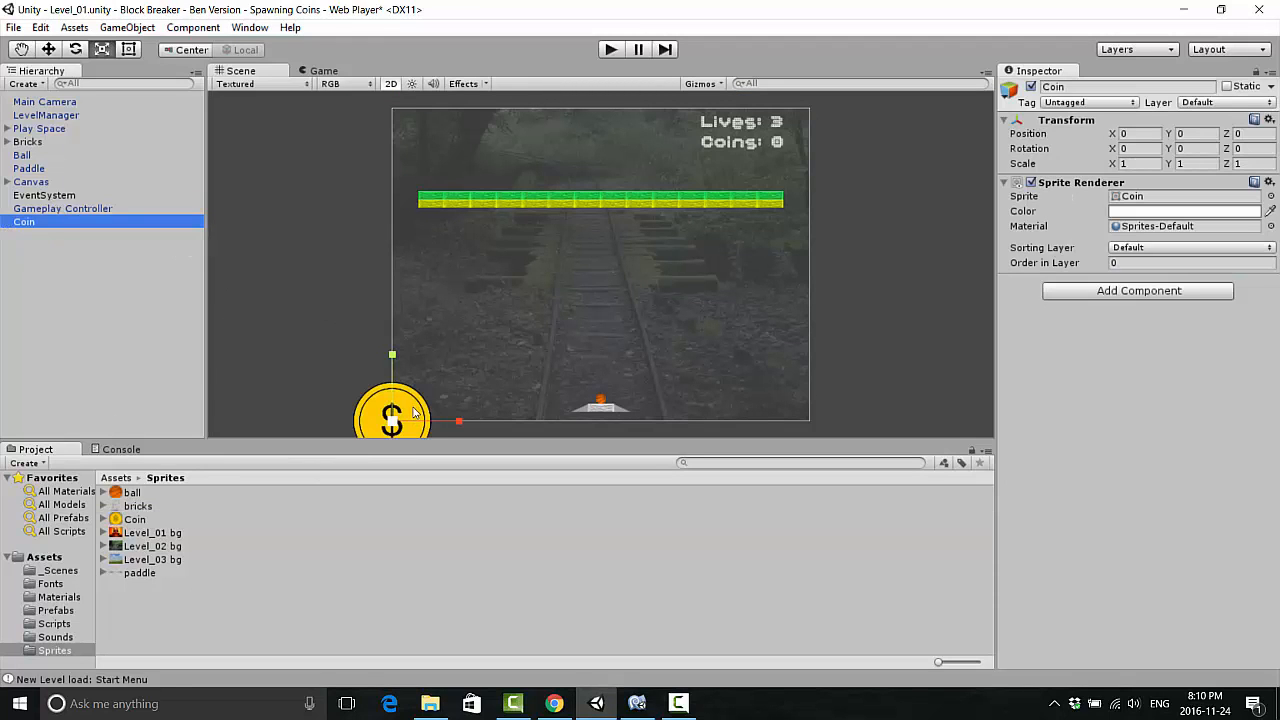
{"action": "left_click_drag", "start_coordinate": [392, 415], "coordinate": [603, 245]}
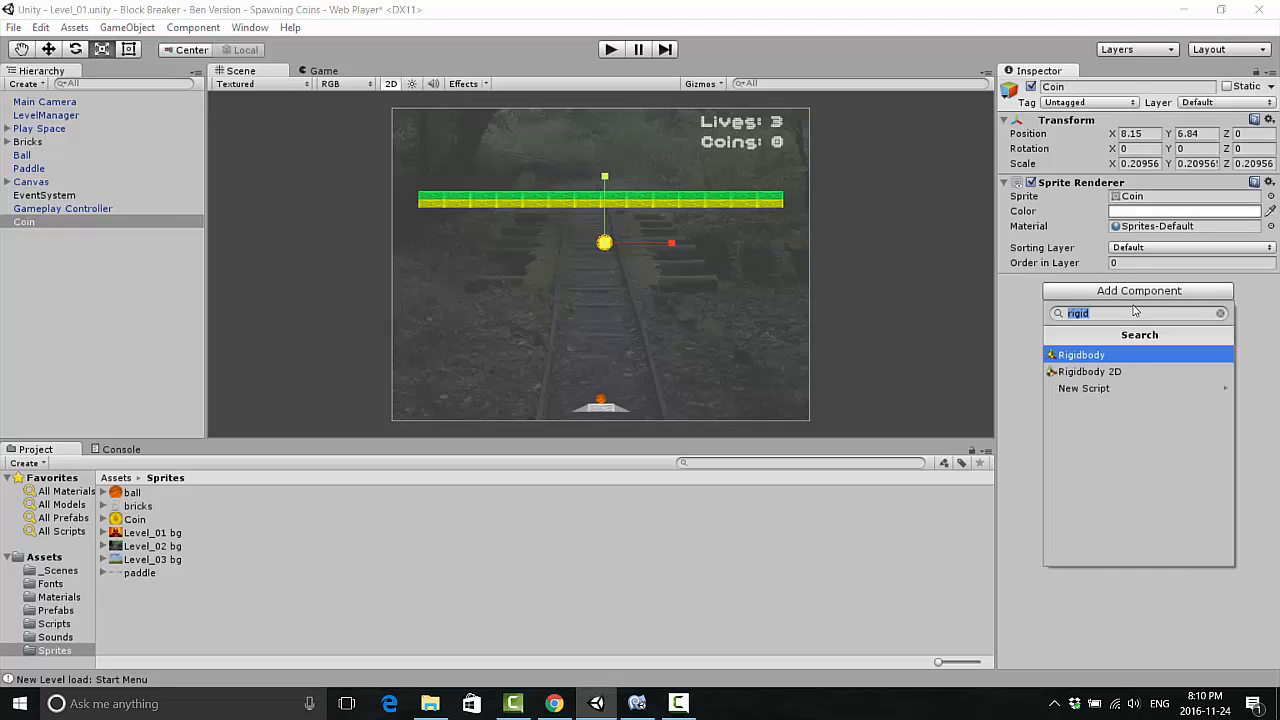
Step: Give the Coin a Circle Collider 2D with Is Trigger enabled
{"action": "type", "text": "coll"}
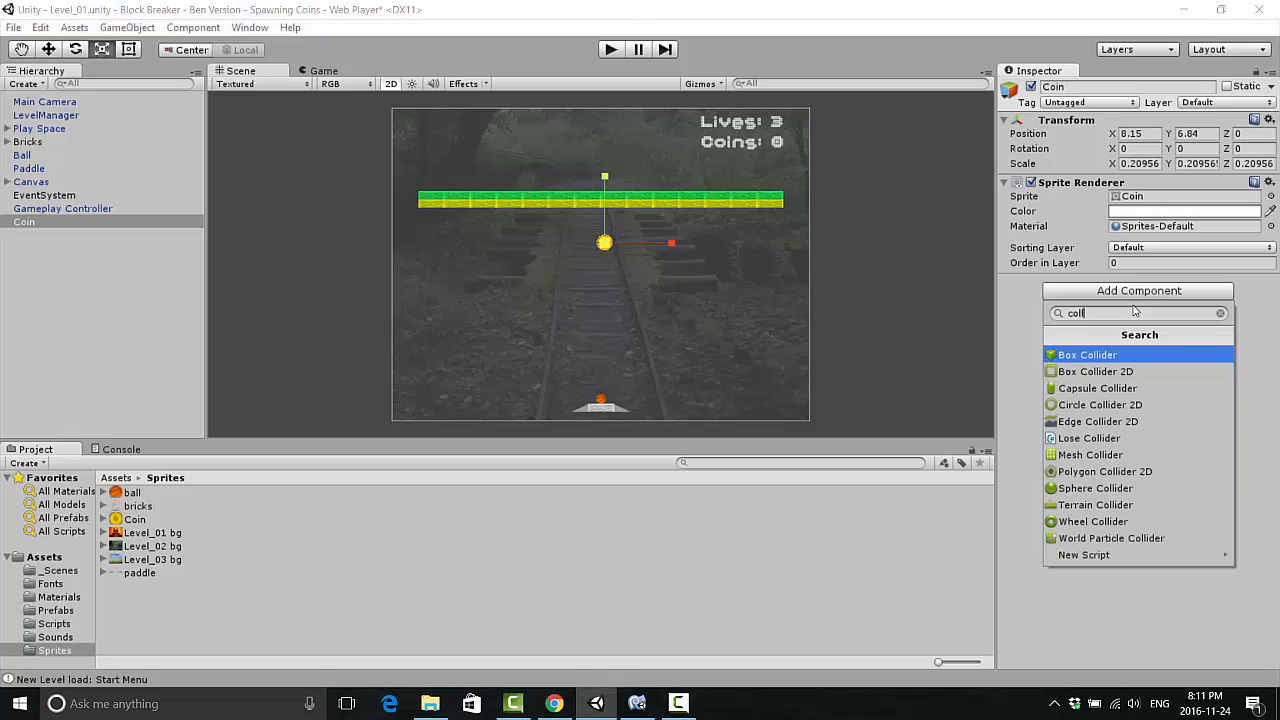
{"action": "type", "text": "cir"}
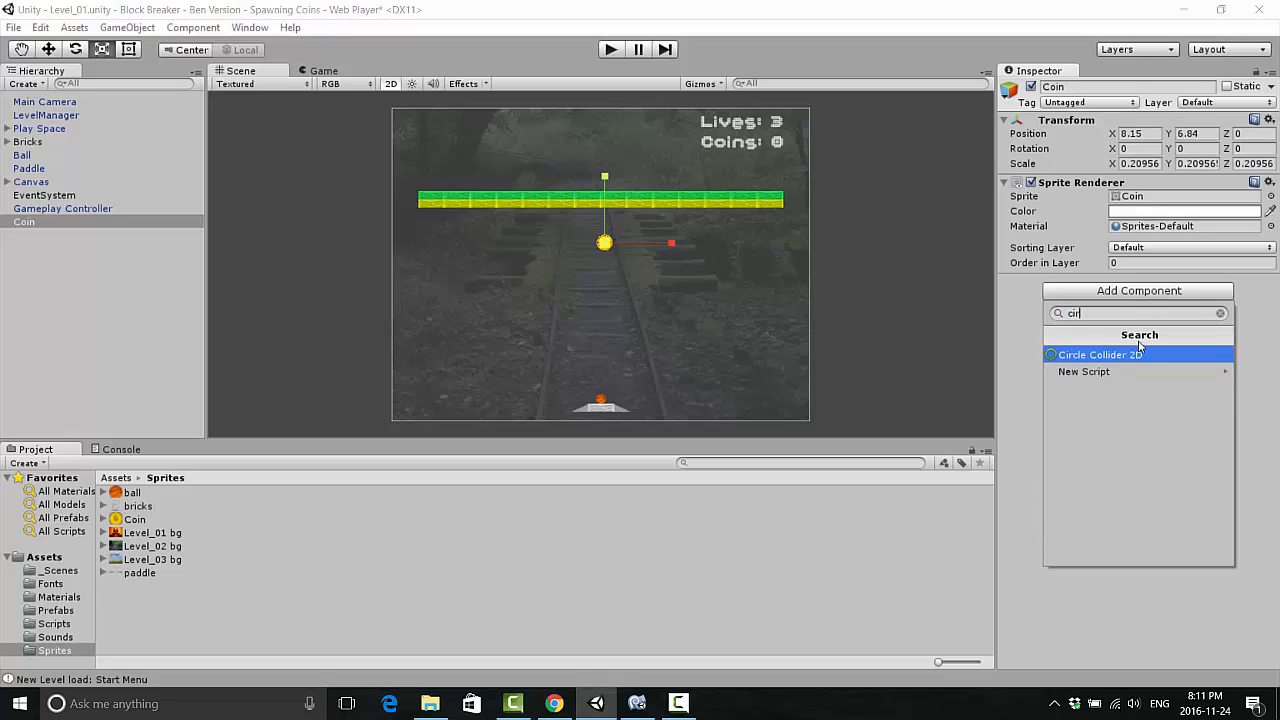
{"action": "left_click", "coordinate": [1100, 354]}
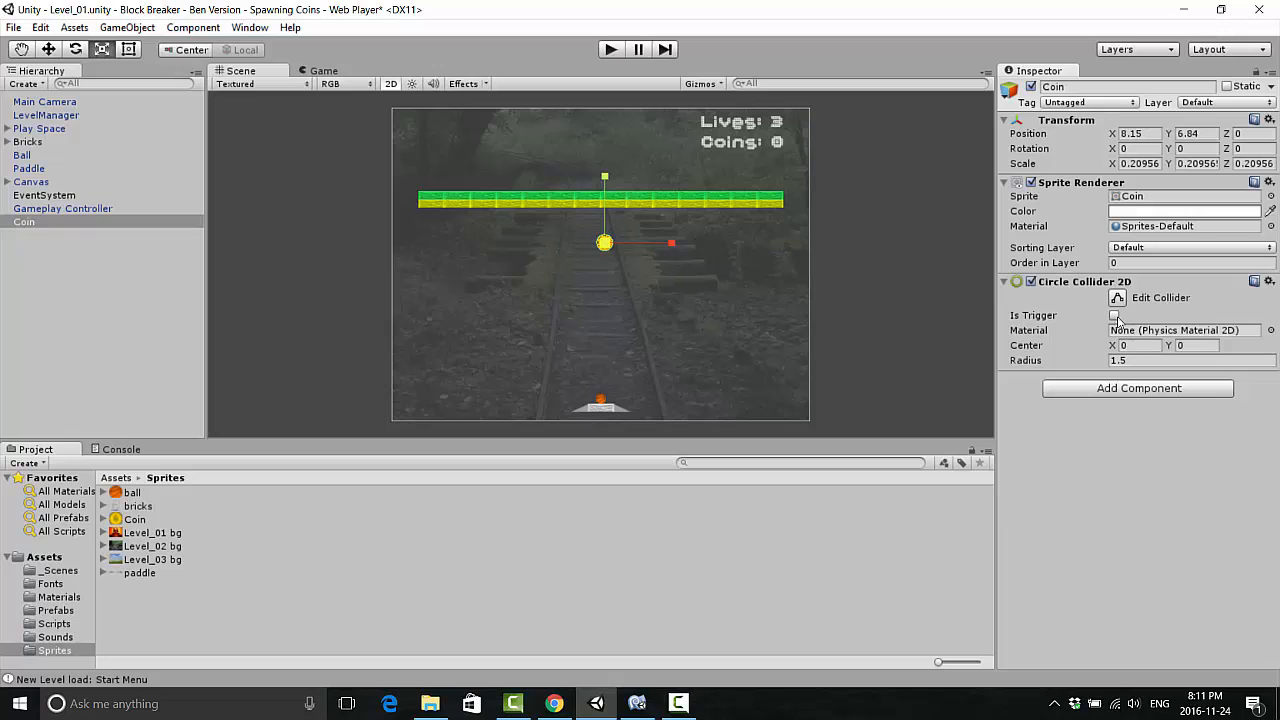
{"action": "left_click", "coordinate": [1114, 315]}
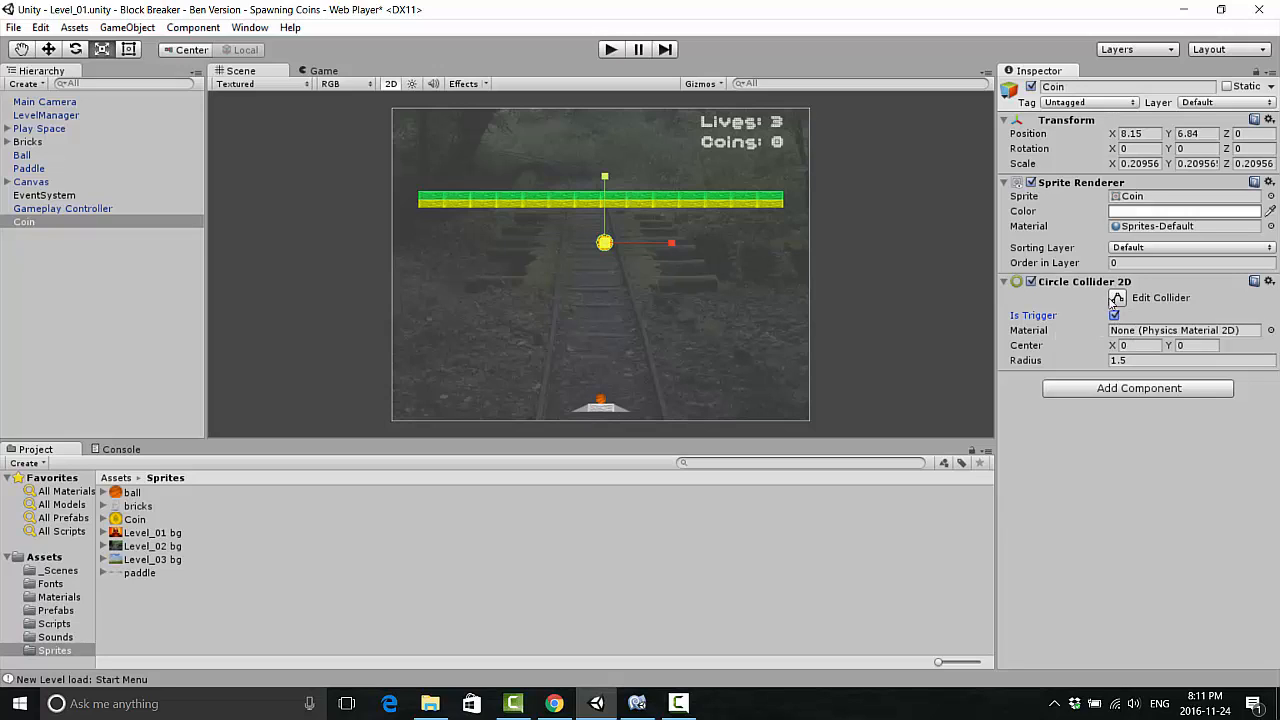
{"action": "mouse_move", "coordinate": [1060, 288]}
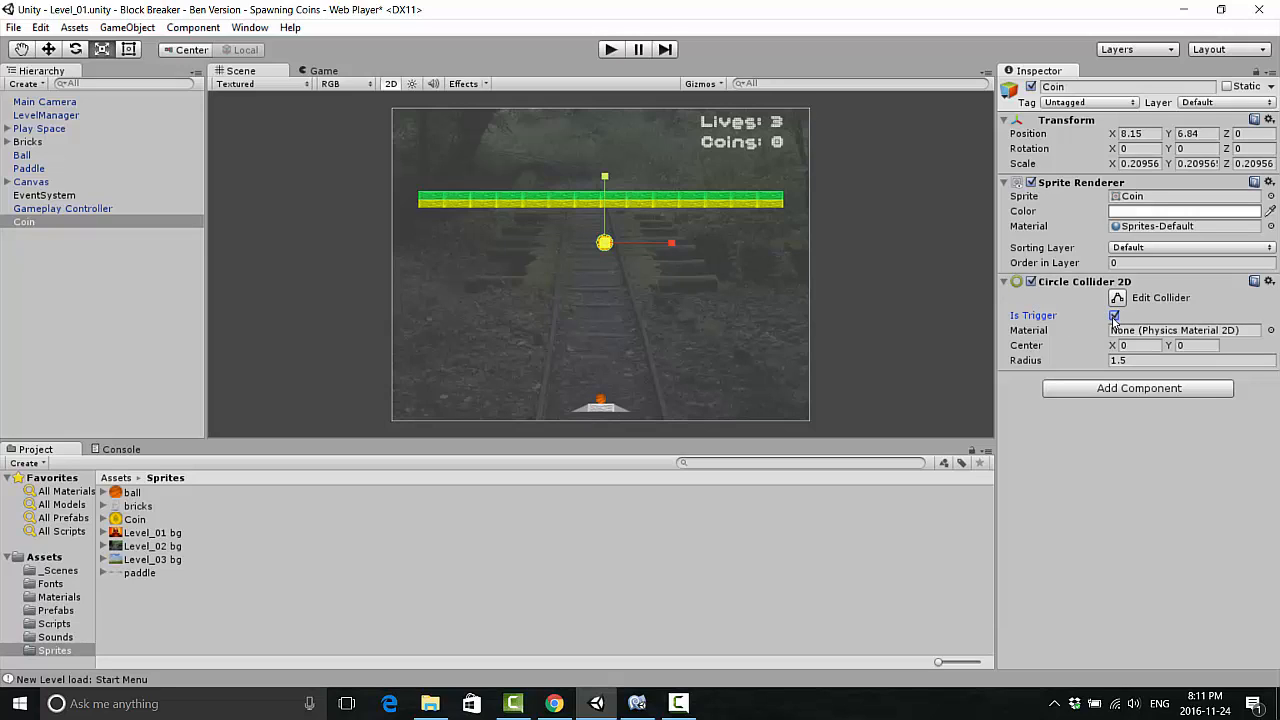
{"action": "left_click", "coordinate": [1114, 315]}
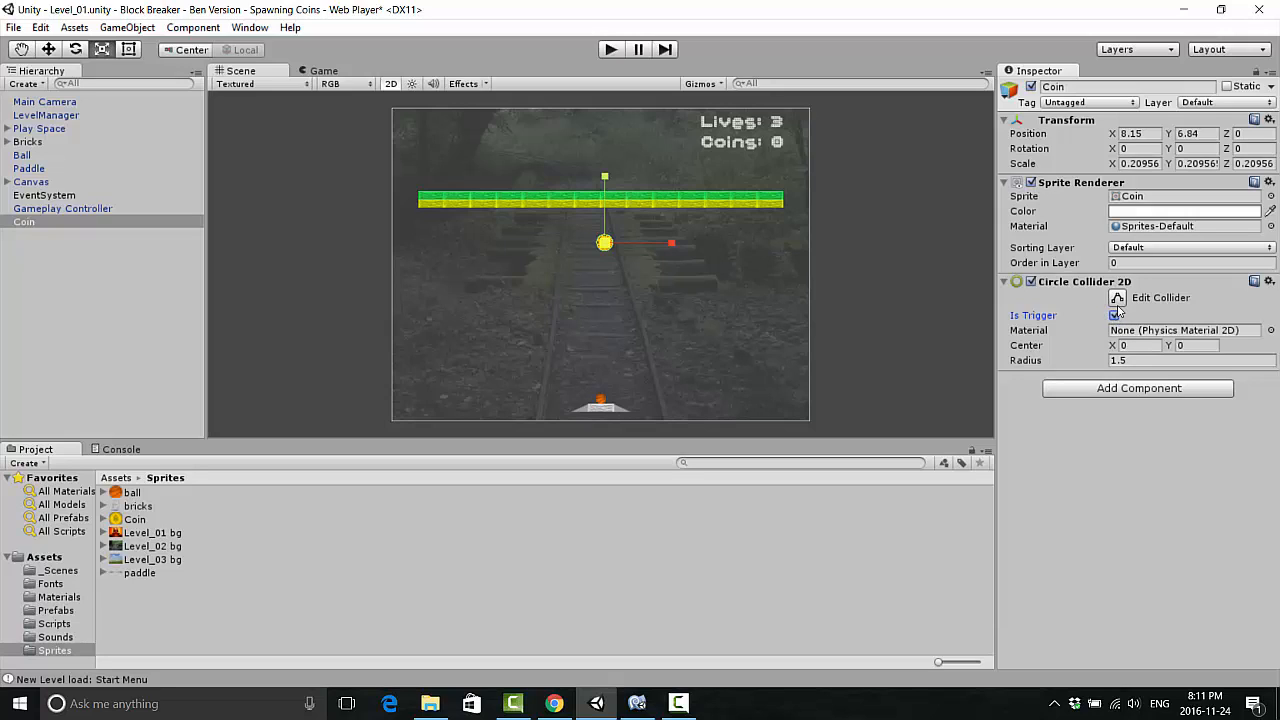
{"action": "left_click", "coordinate": [1114, 315]}
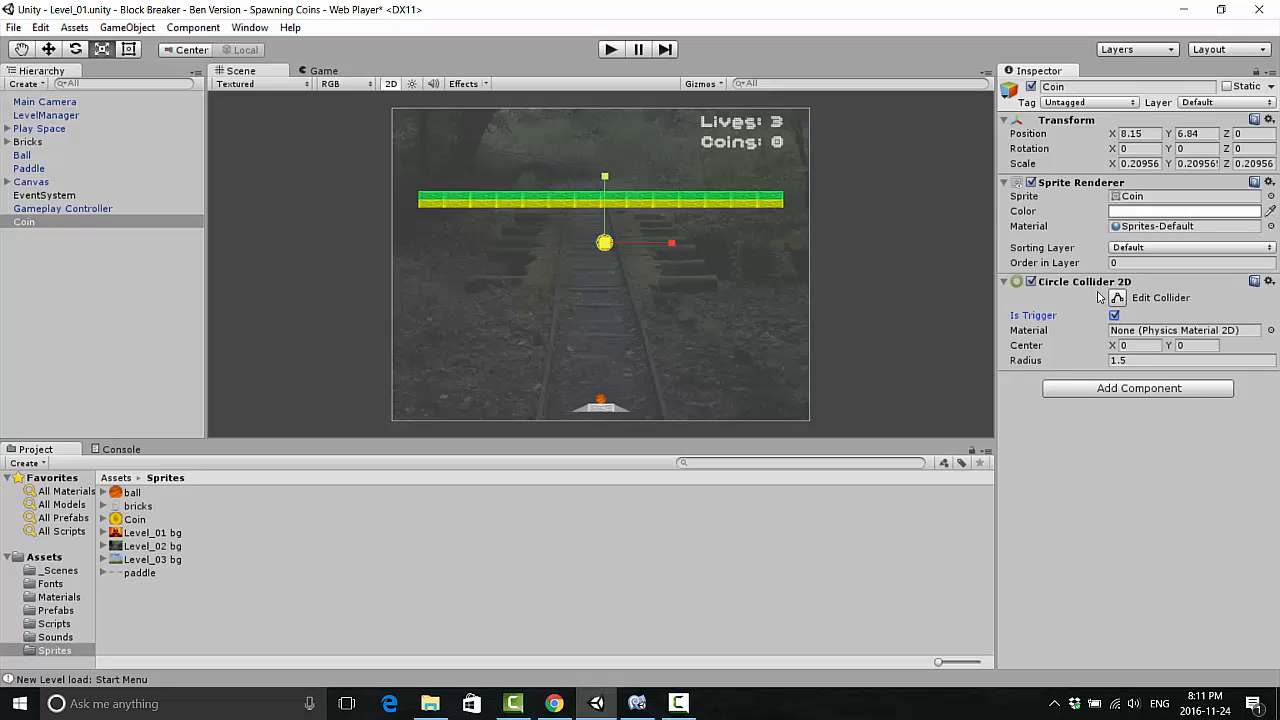
{"action": "left_click", "coordinate": [1139, 388]}
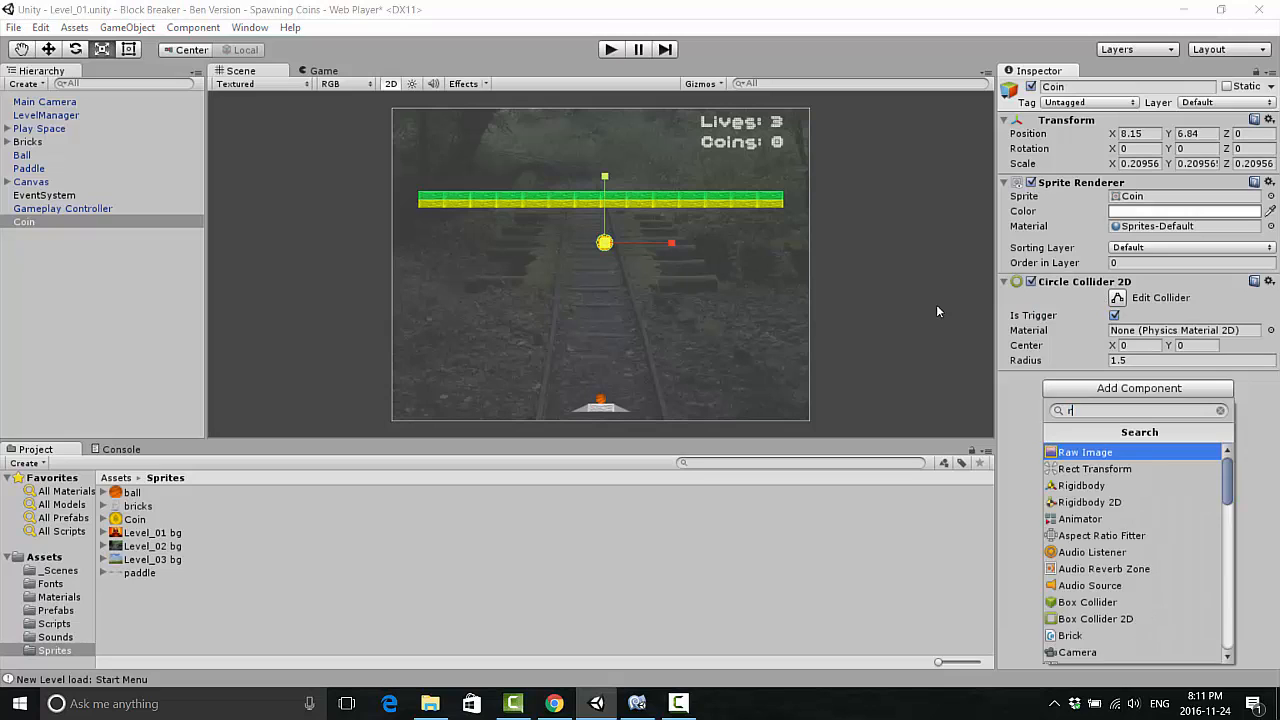
Step: Add a Rigidbody 2D to the Coin so it falls under gravity
{"action": "type", "text": "ig"}
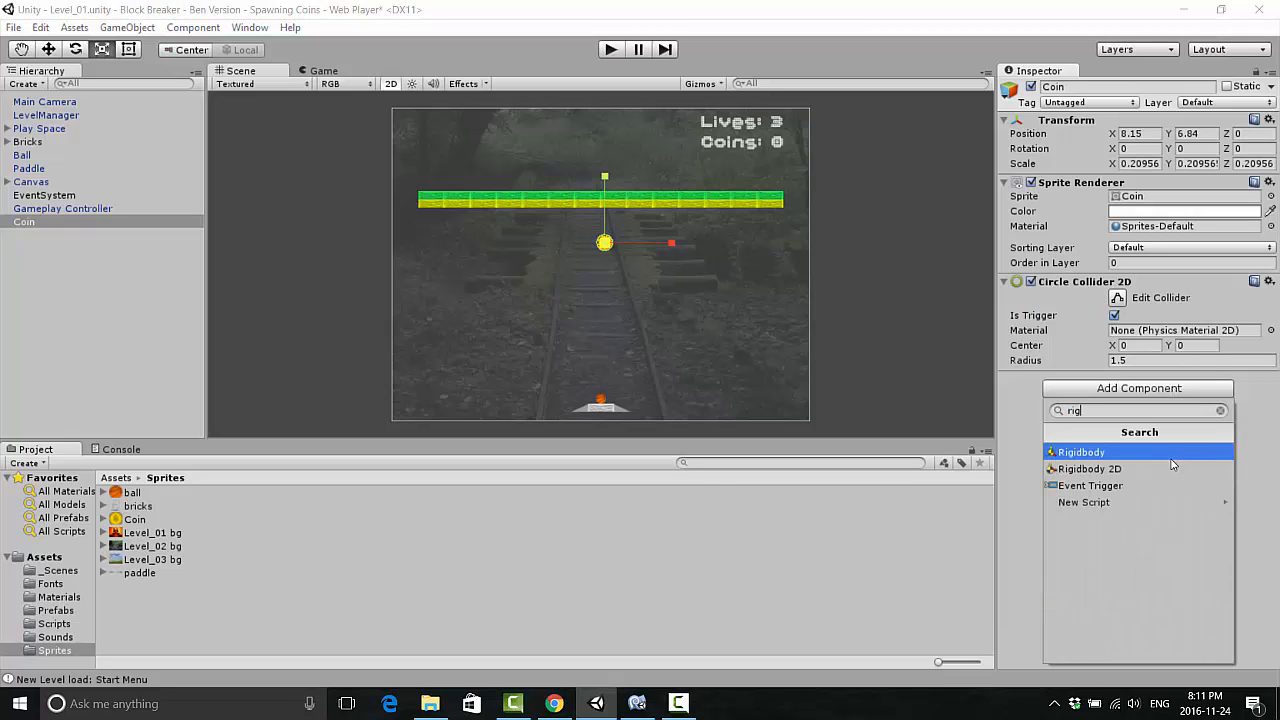
{"action": "left_click", "coordinate": [1080, 452]}
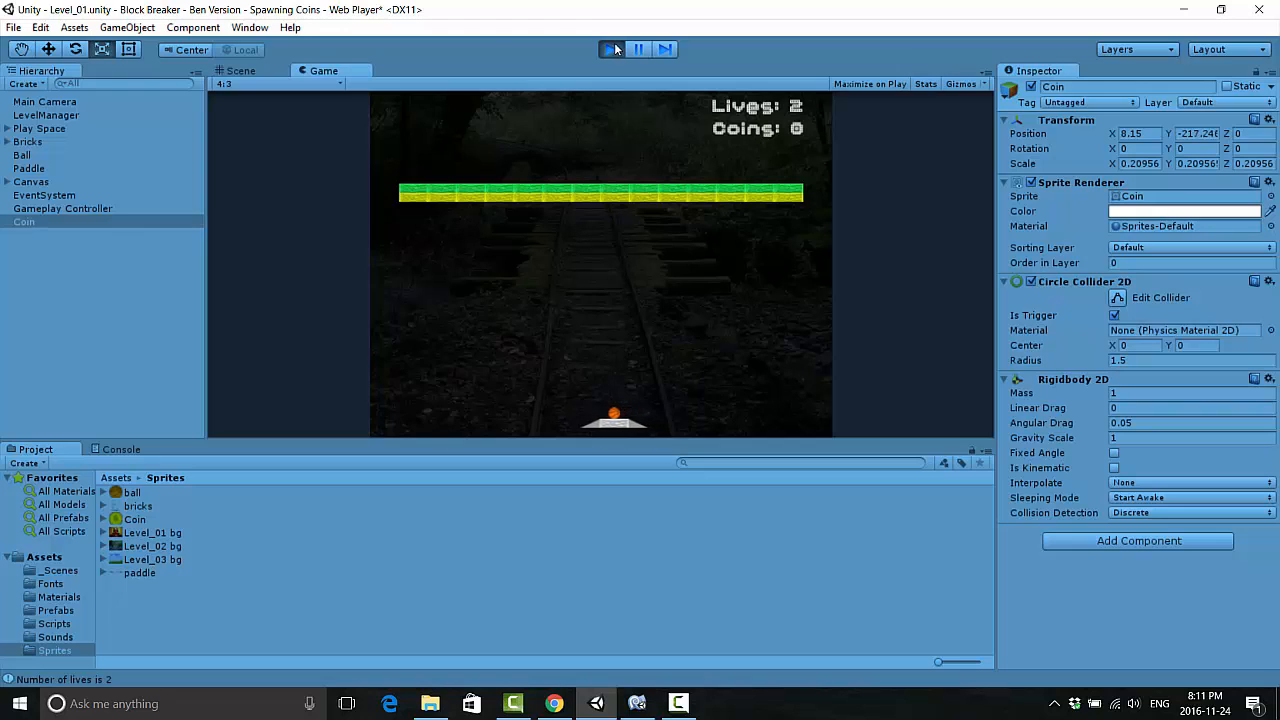
Step: Stop the test run and set the Coin's tag to Collectibles
{"action": "left_click", "coordinate": [240, 70]}
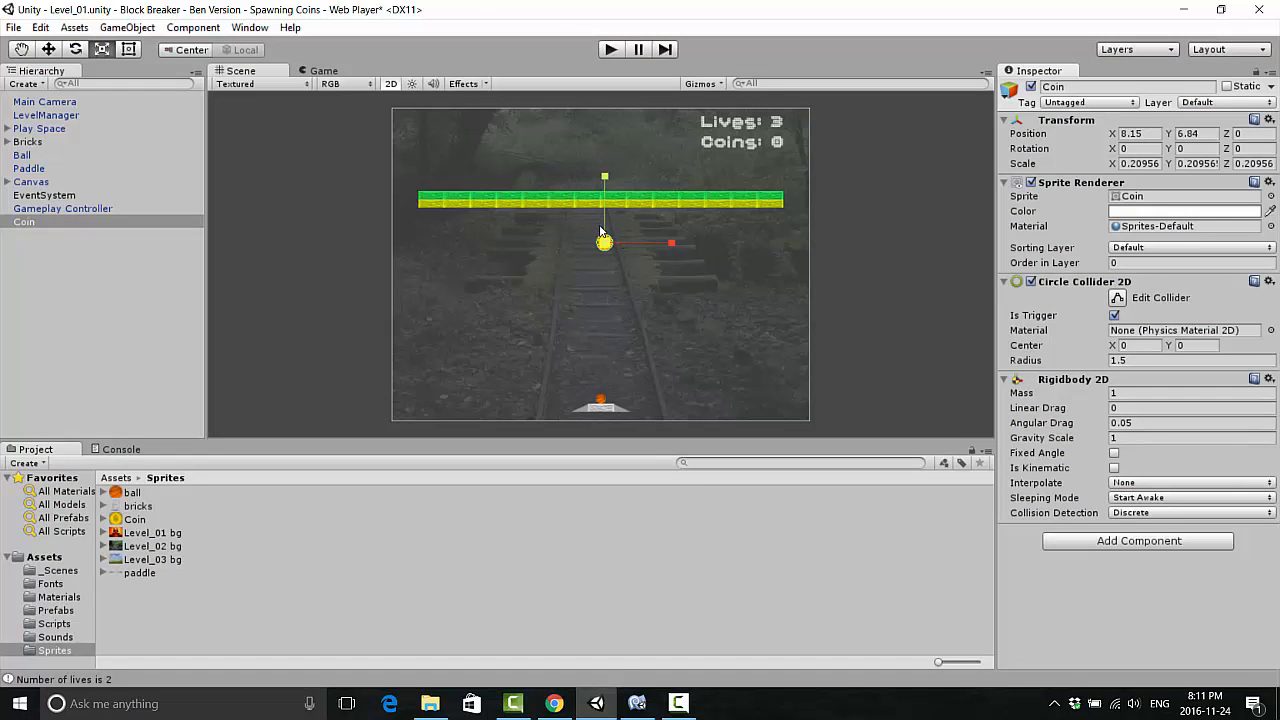
{"action": "mouse_move", "coordinate": [697, 286]}
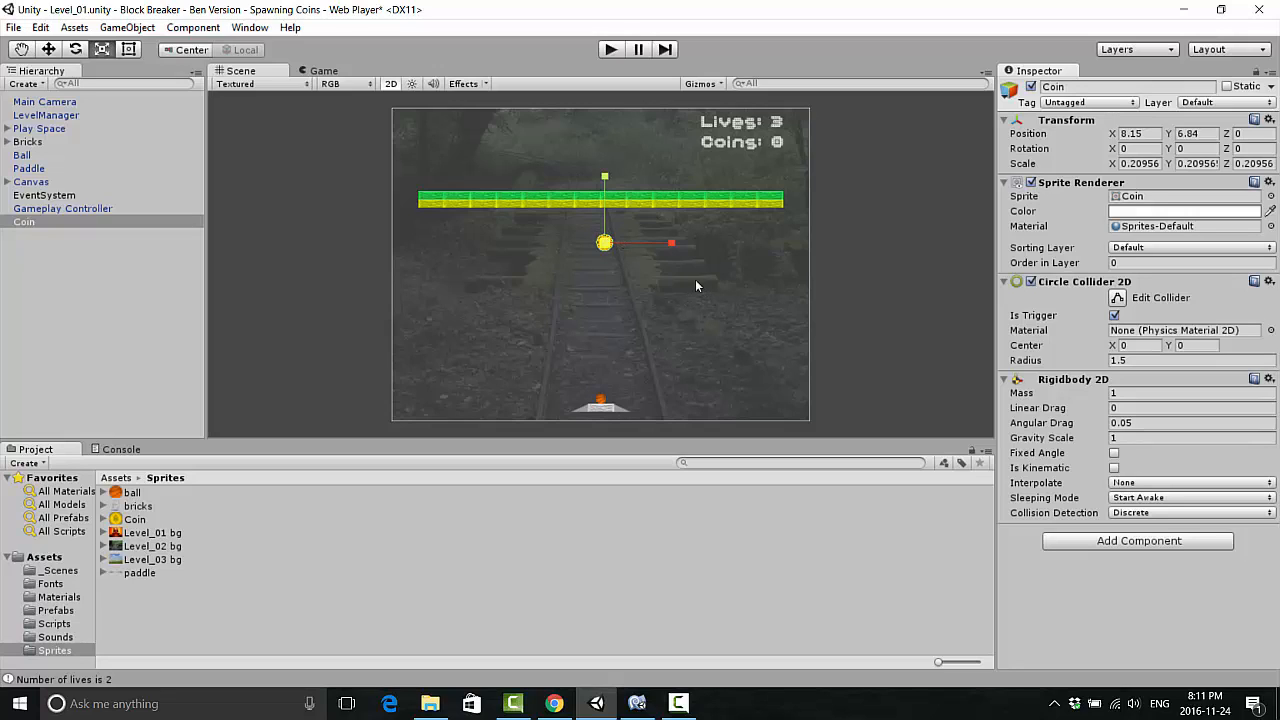
{"action": "mouse_move", "coordinate": [541, 233]}
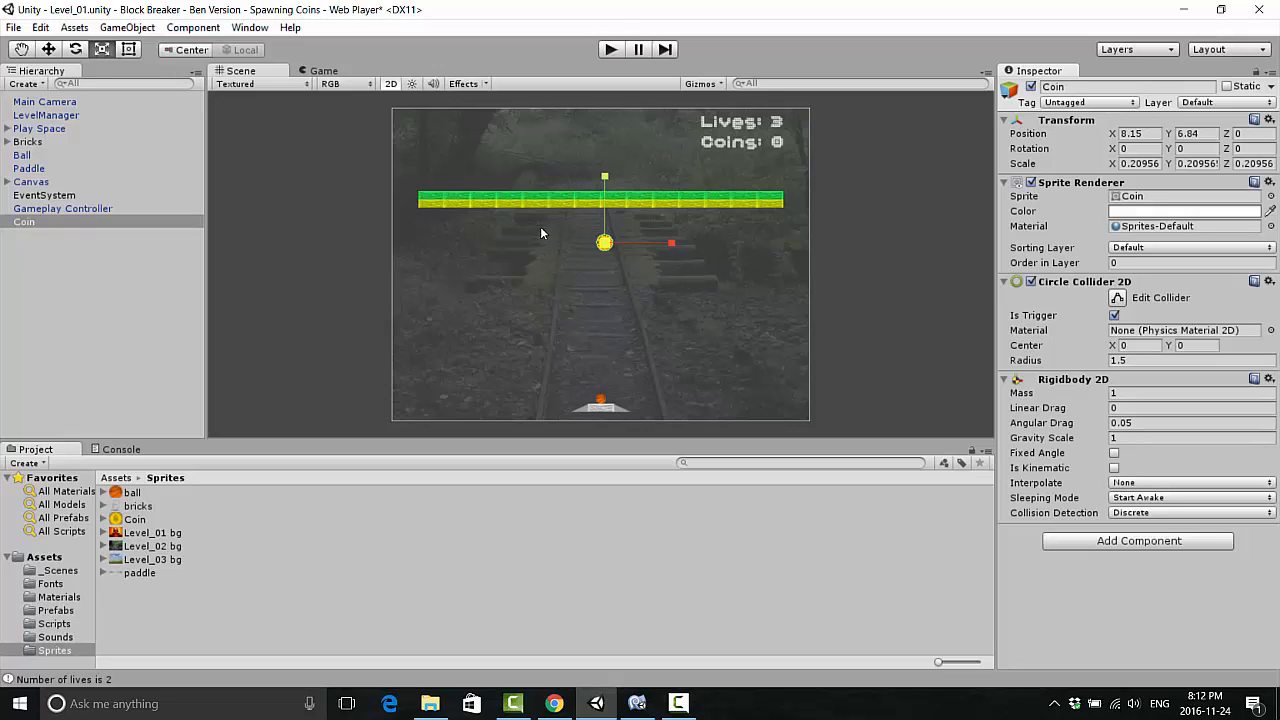
{"action": "mouse_move", "coordinate": [413, 328]}
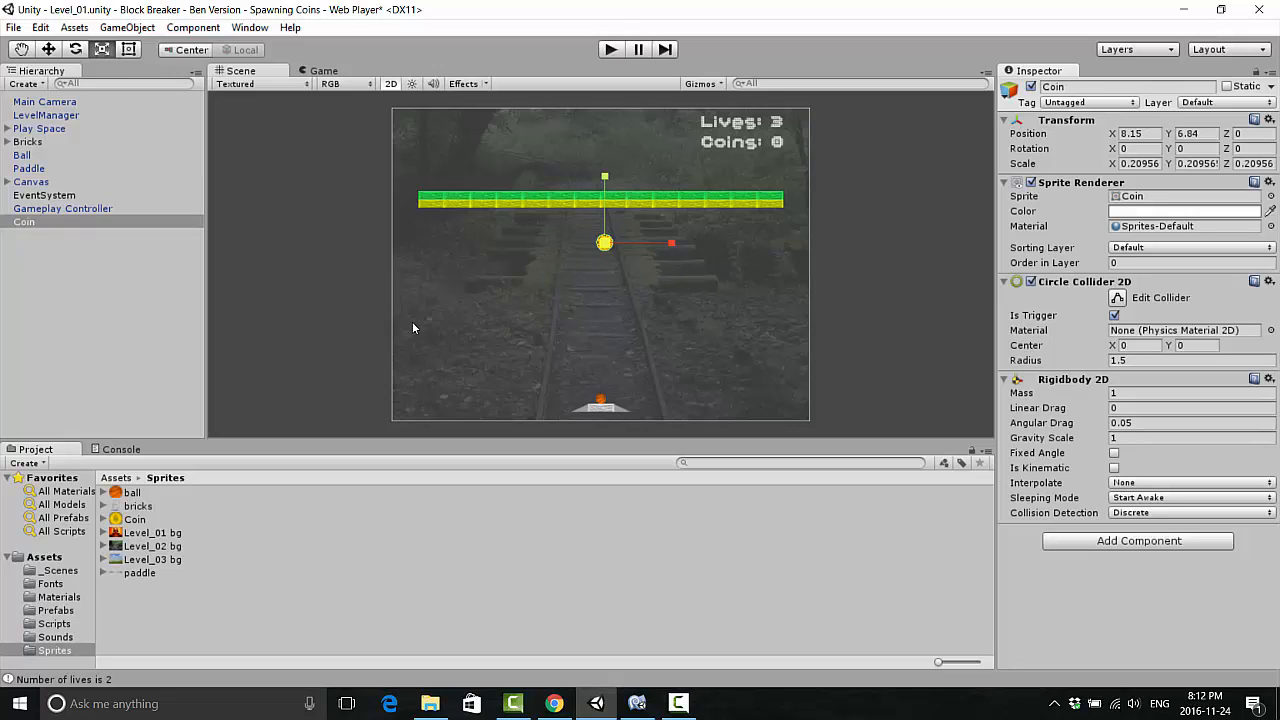
{"action": "mouse_move", "coordinate": [596, 563]}
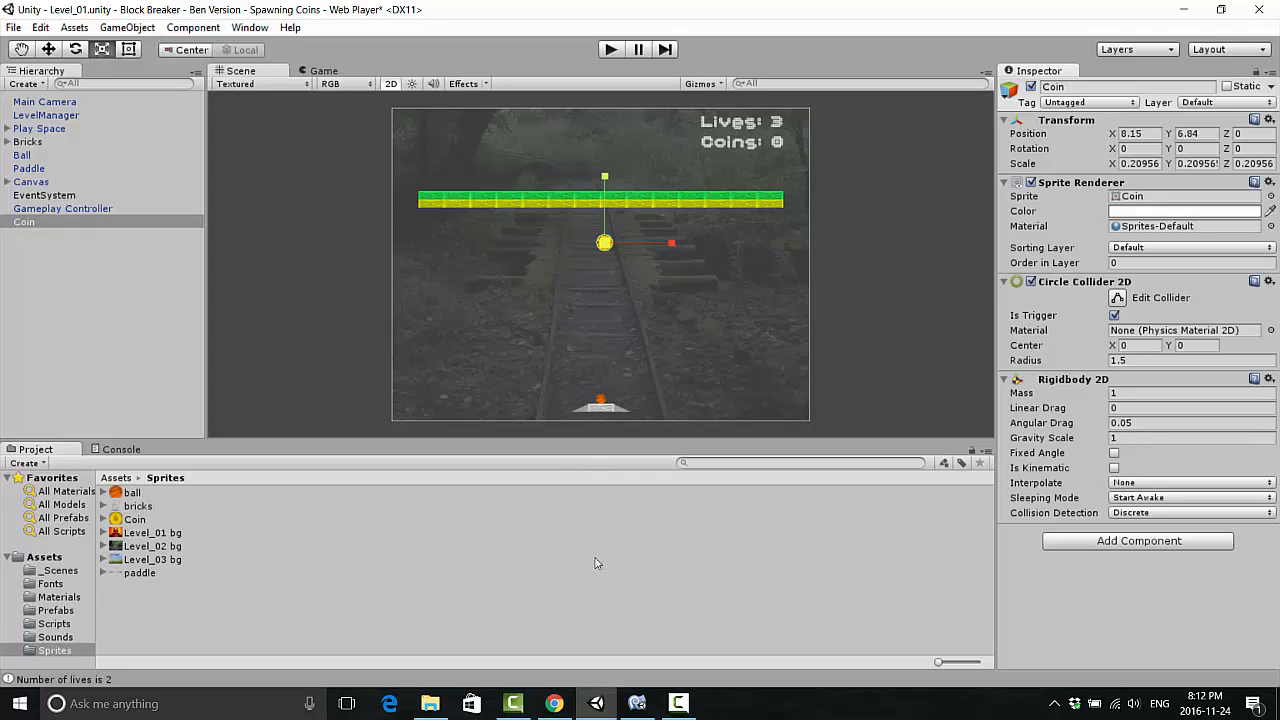
{"action": "mouse_move", "coordinate": [58, 610]}
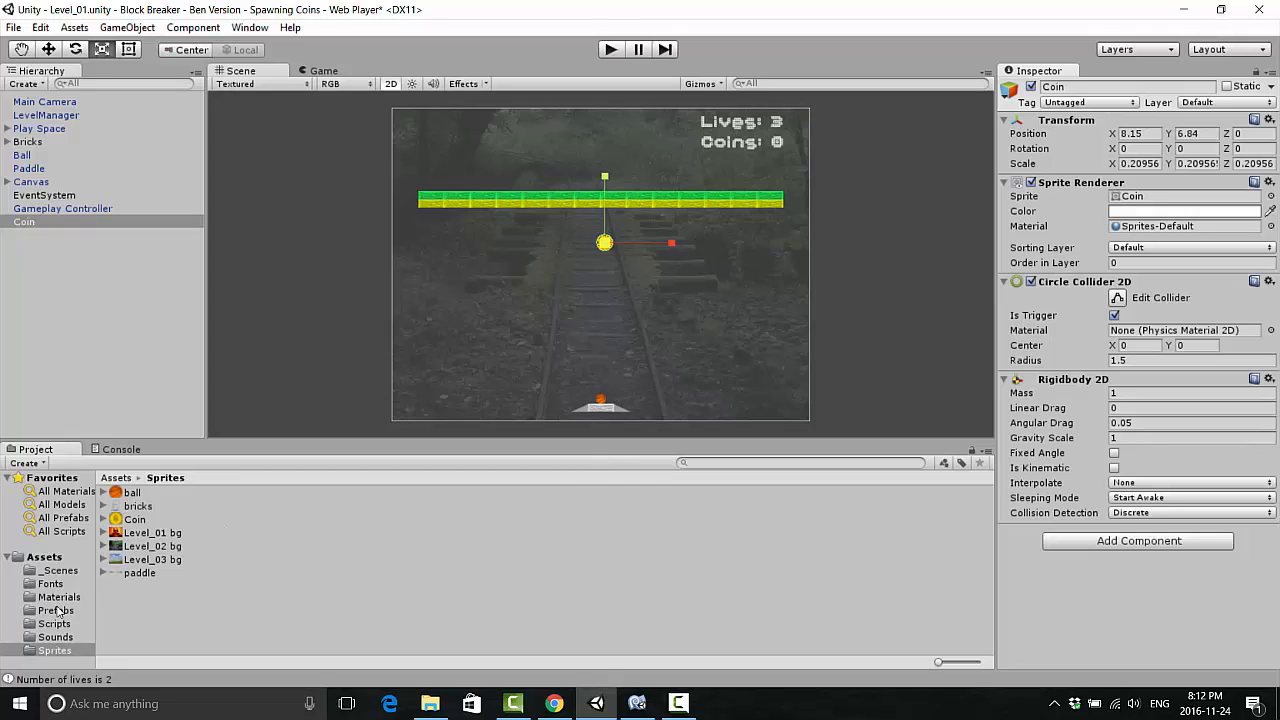
{"action": "mouse_move", "coordinate": [710, 342]}
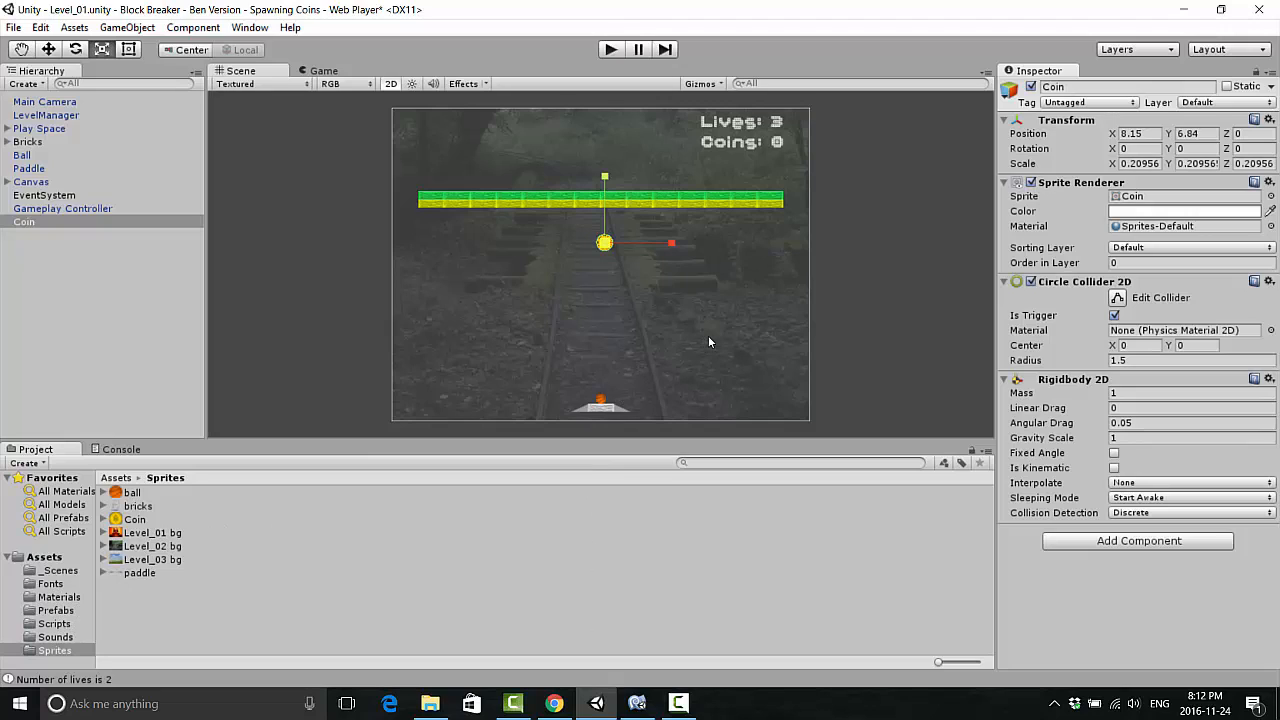
{"action": "mouse_move", "coordinate": [960, 207]}
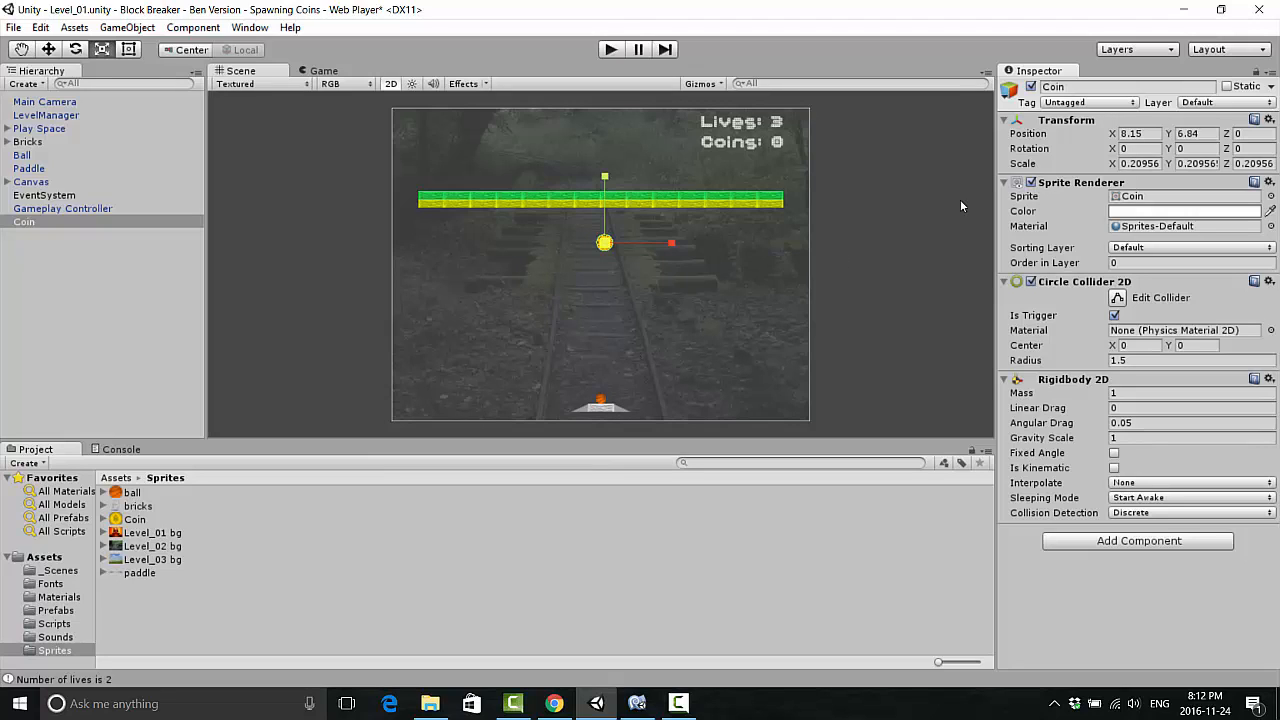
{"action": "left_click", "coordinate": [1088, 102]}
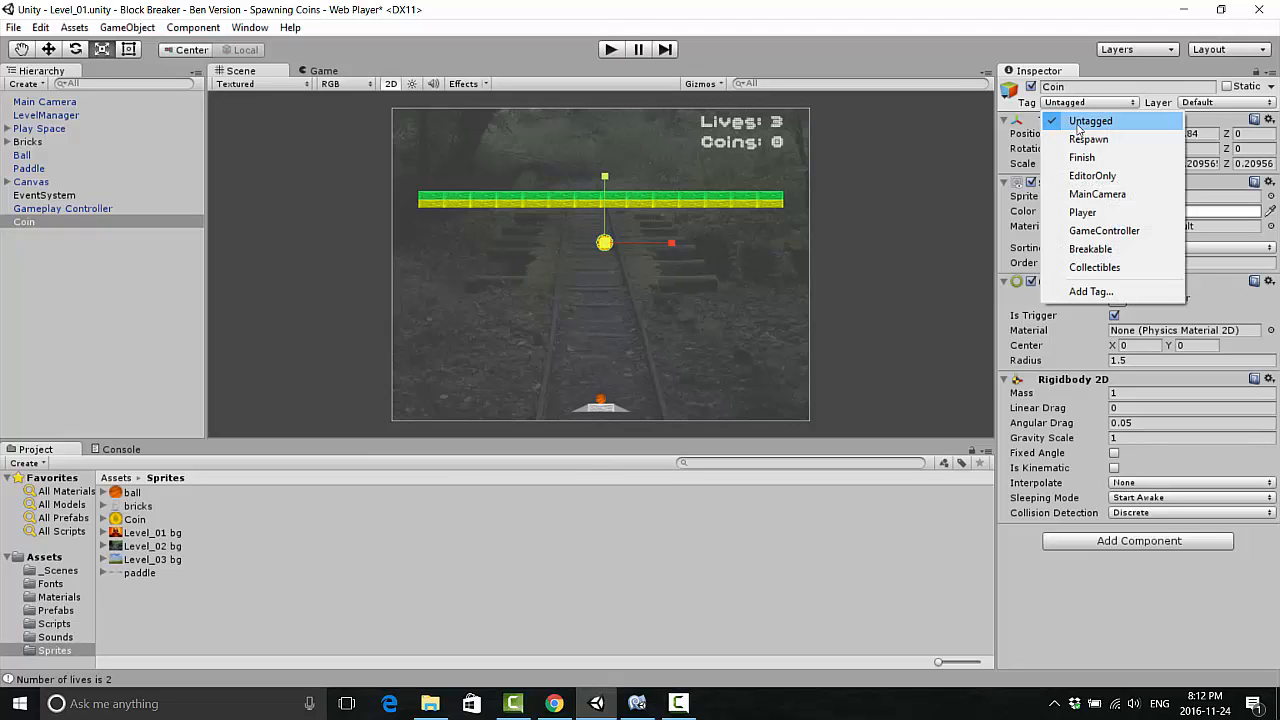
{"action": "mouse_move", "coordinate": [1095, 267]}
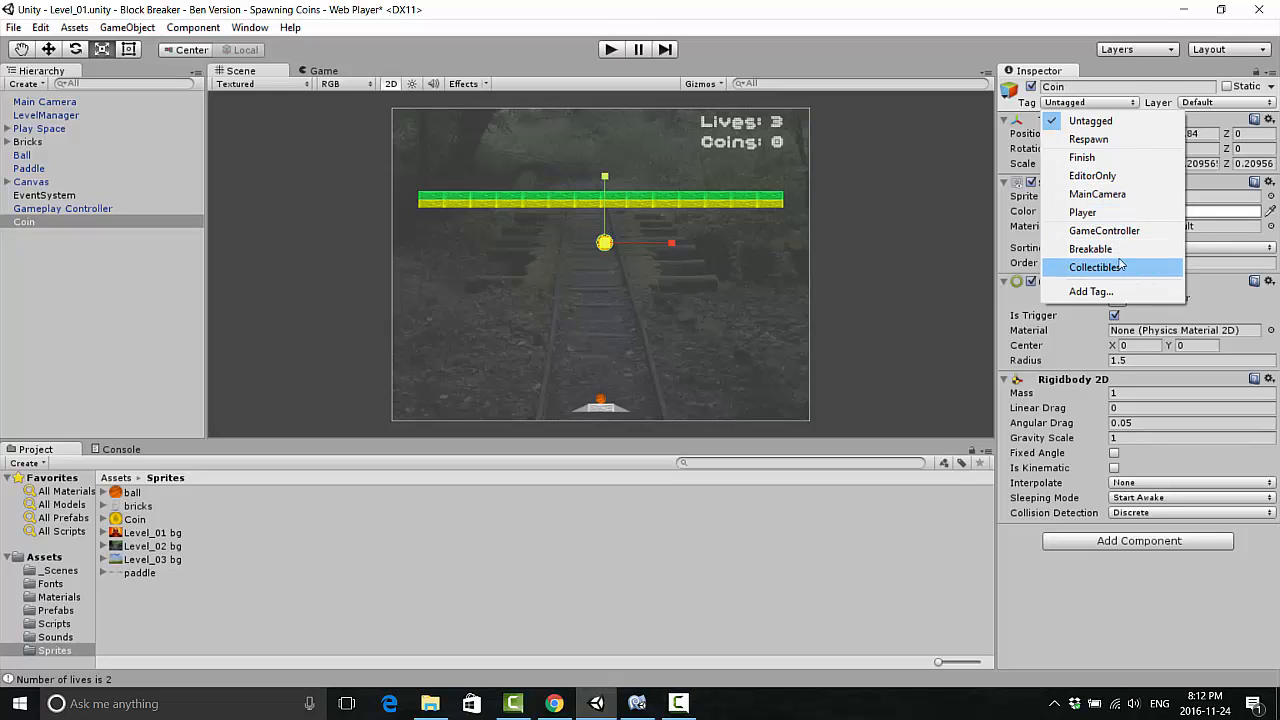
{"action": "mouse_move", "coordinate": [1090, 291]}
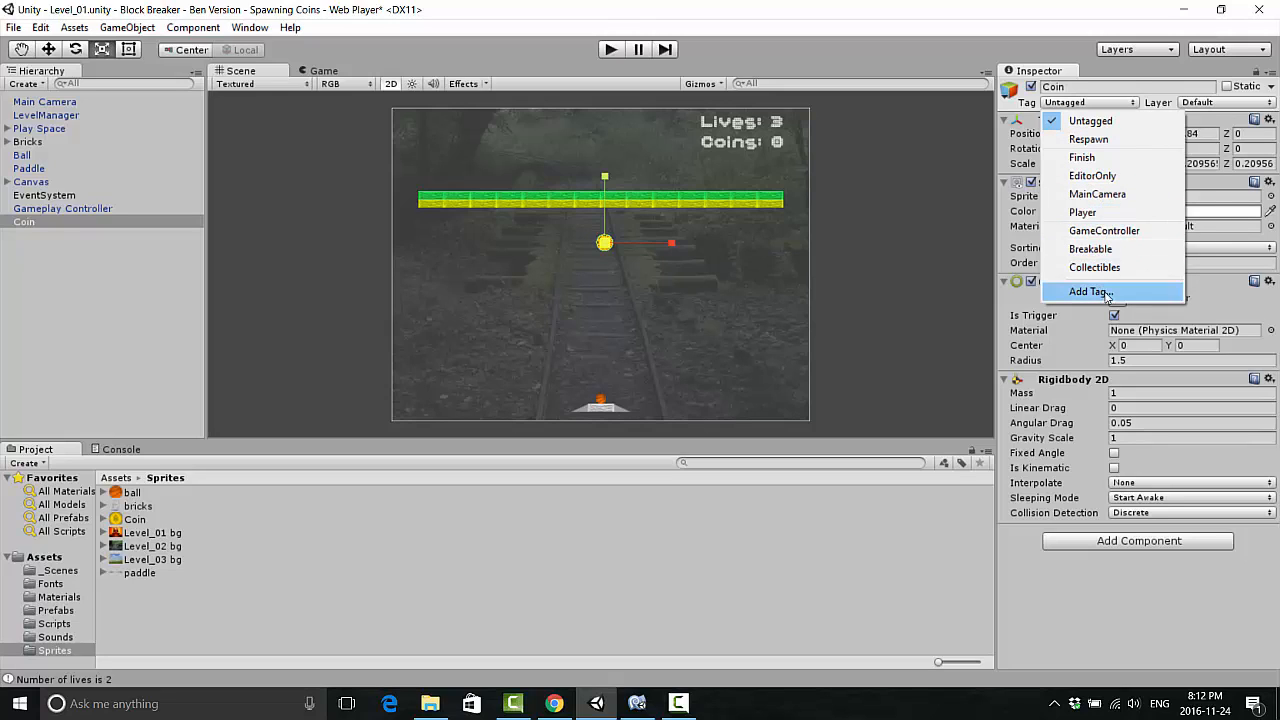
{"action": "left_click", "coordinate": [1088, 291]}
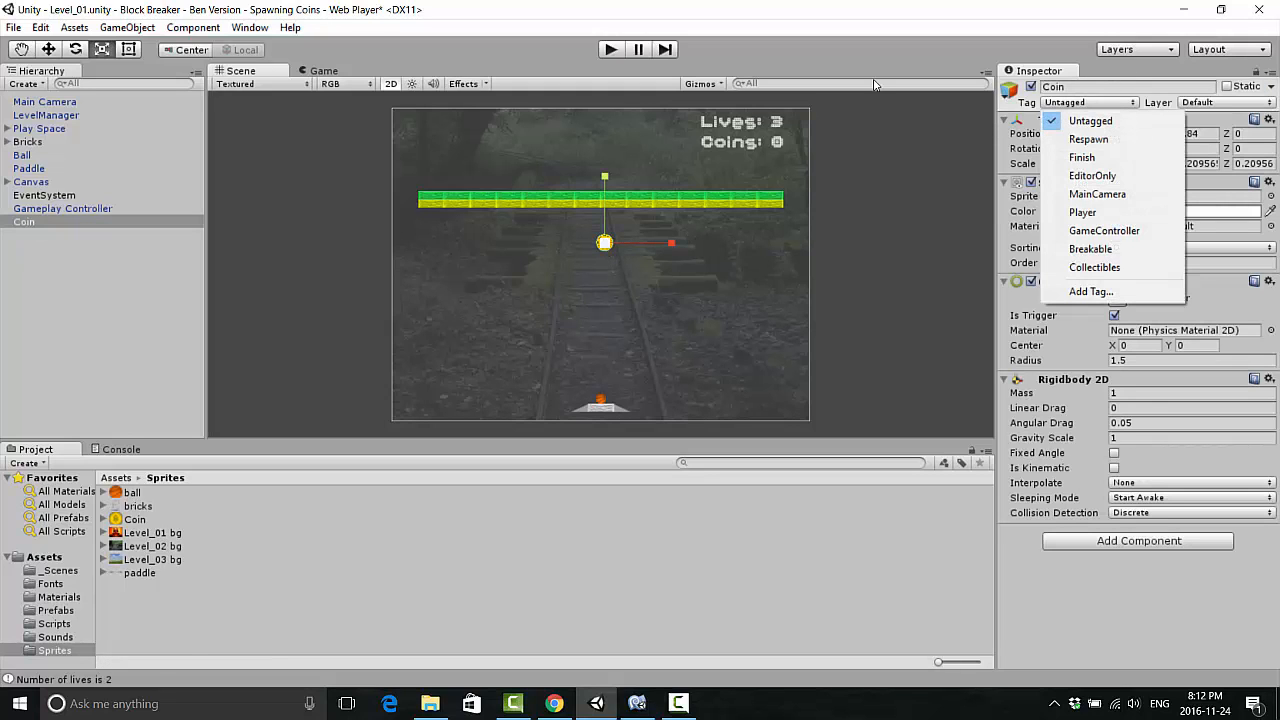
{"action": "mouse_move", "coordinate": [512, 250]}
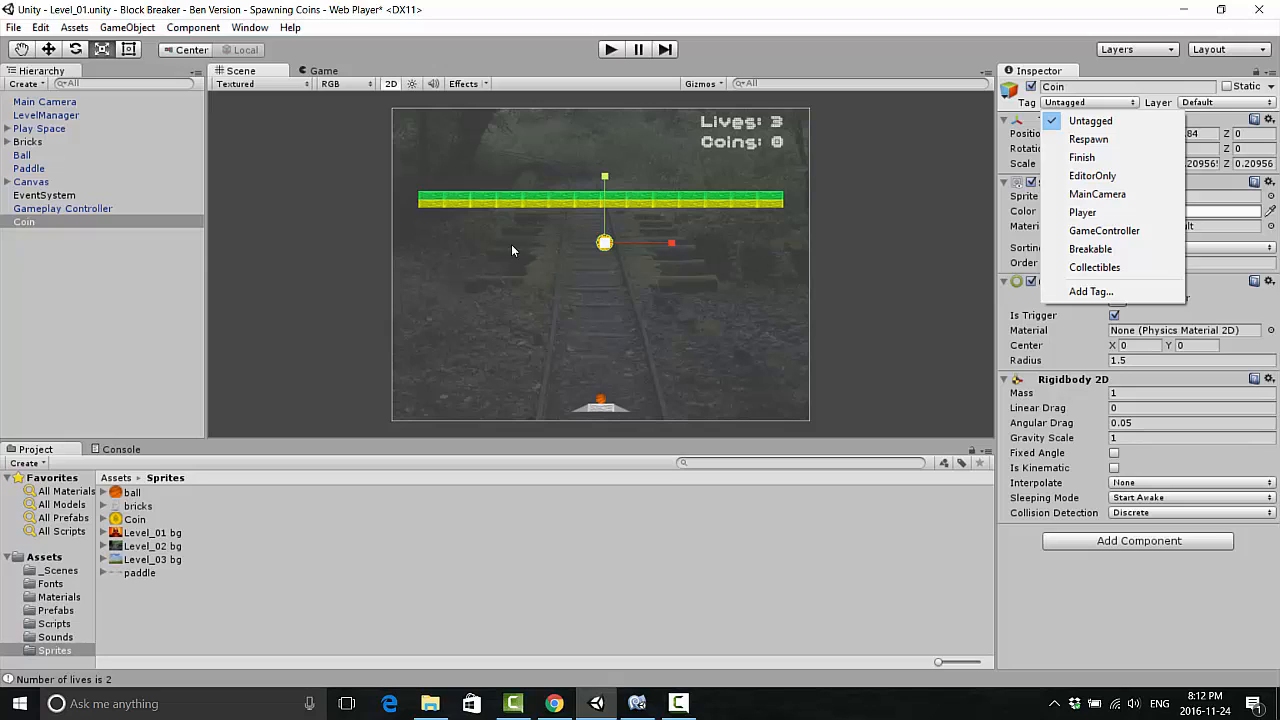
{"action": "left_click", "coordinate": [1094, 267]}
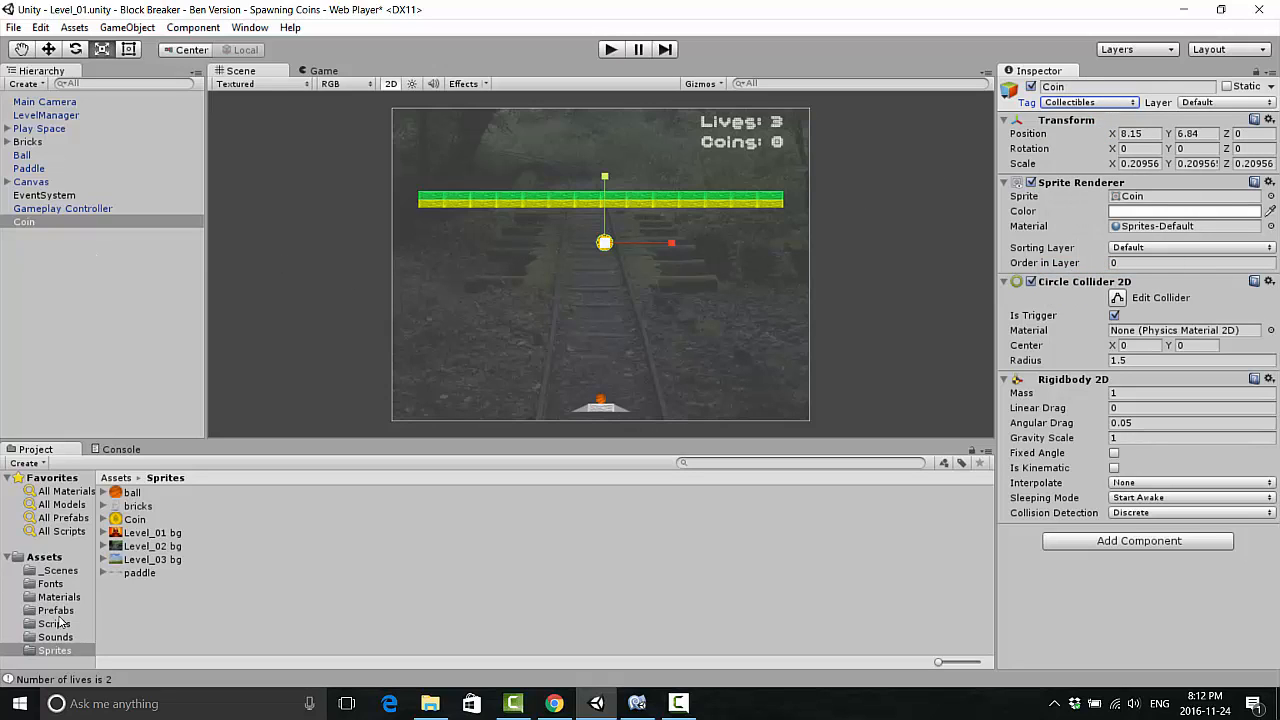
{"action": "left_click", "coordinate": [55, 610]}
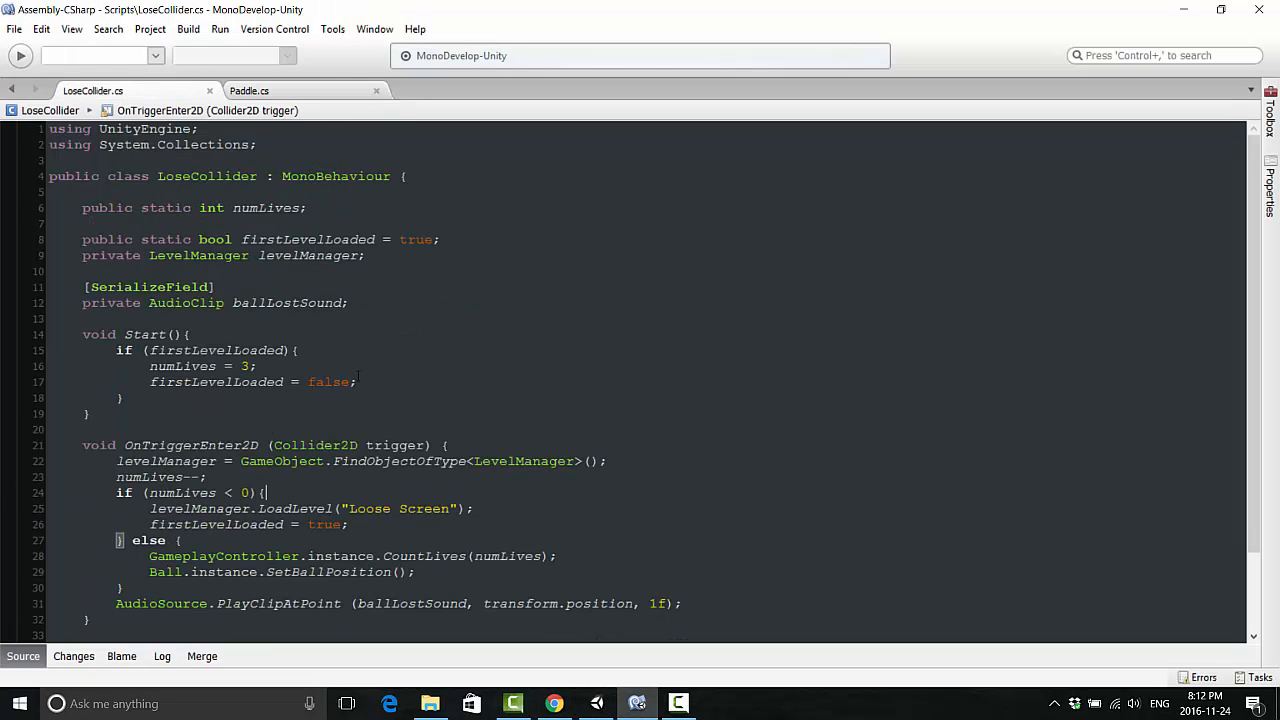
Step: Wrap the OnTriggerEnter2D life-loss code in if (trigger.tag != "Collectibles")
{"action": "scroll", "scroll_direction": "down", "scroll_amount": 3}
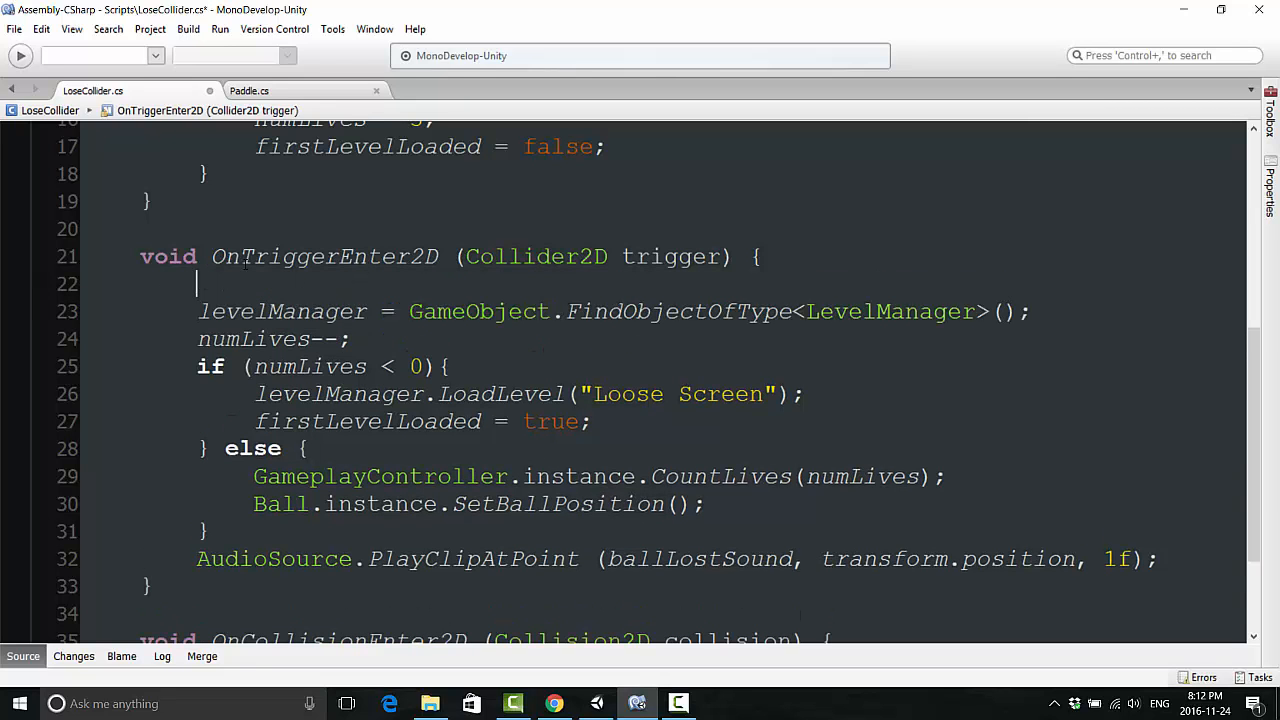
{"action": "type", "text": "if ("}
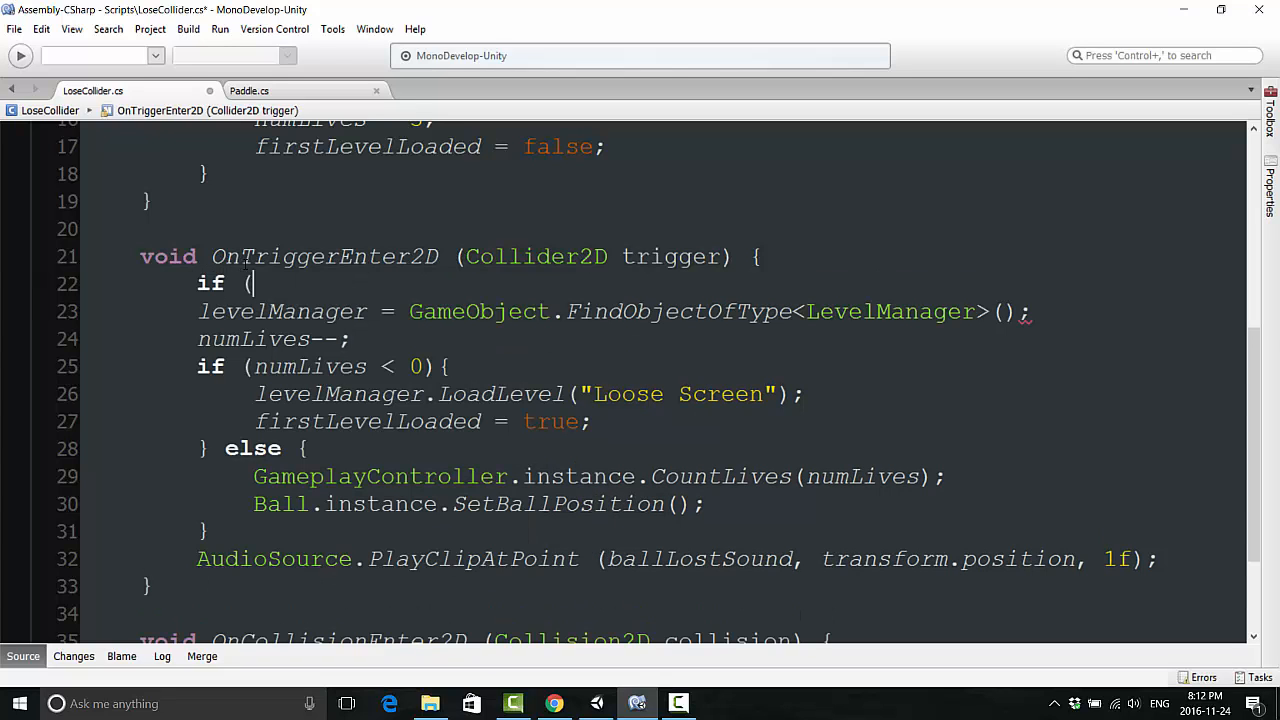
{"action": "type", "text": "trigger.tag"}
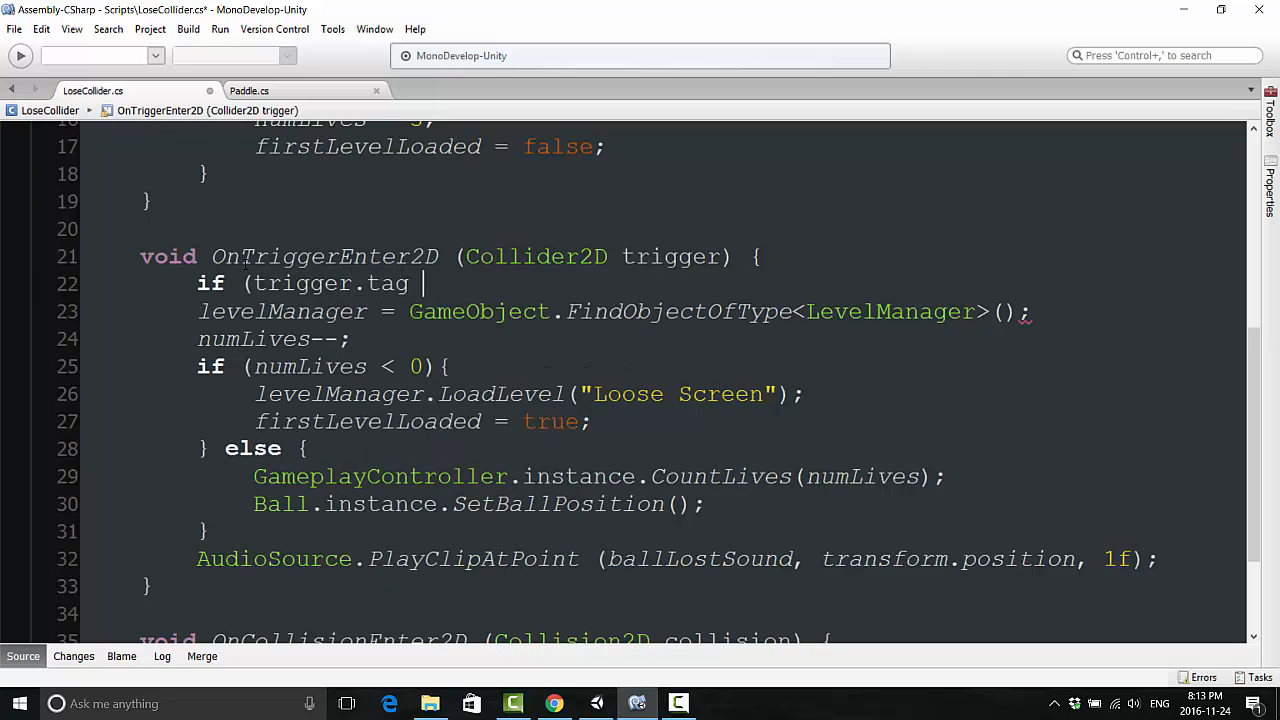
{"action": "type", "text": "!= \"Co"}
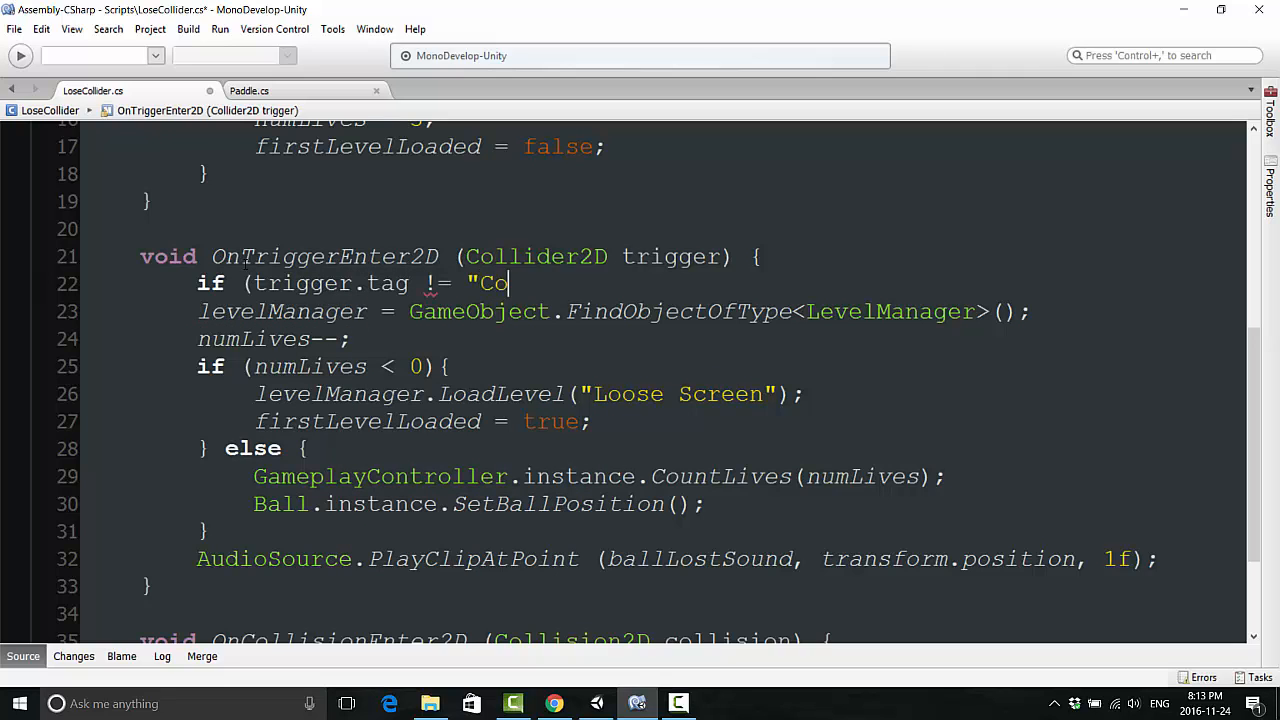
{"action": "type", "text": "llectibles\") {"}
{"action": "type", "text": "}"}
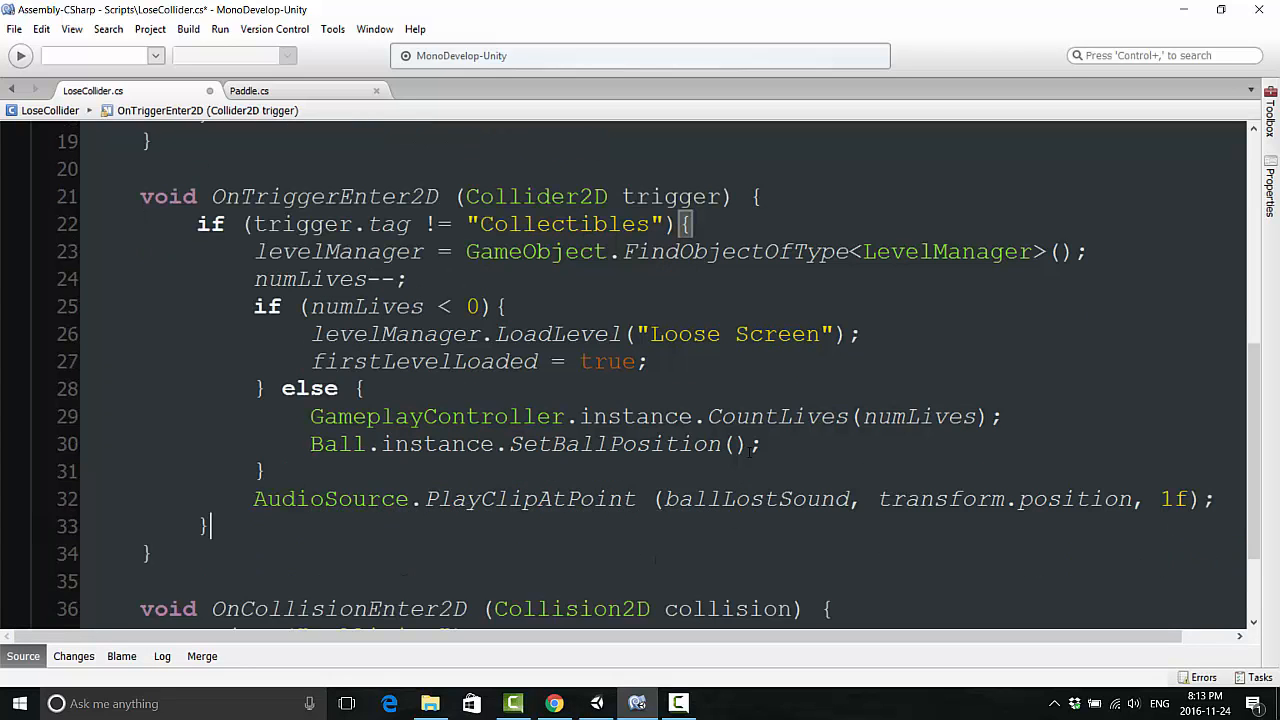
Step: Start a separate if (trigger.tag == "Collectibles") block in LoseCollider.cs
{"action": "type", "text": "if (trigger"}
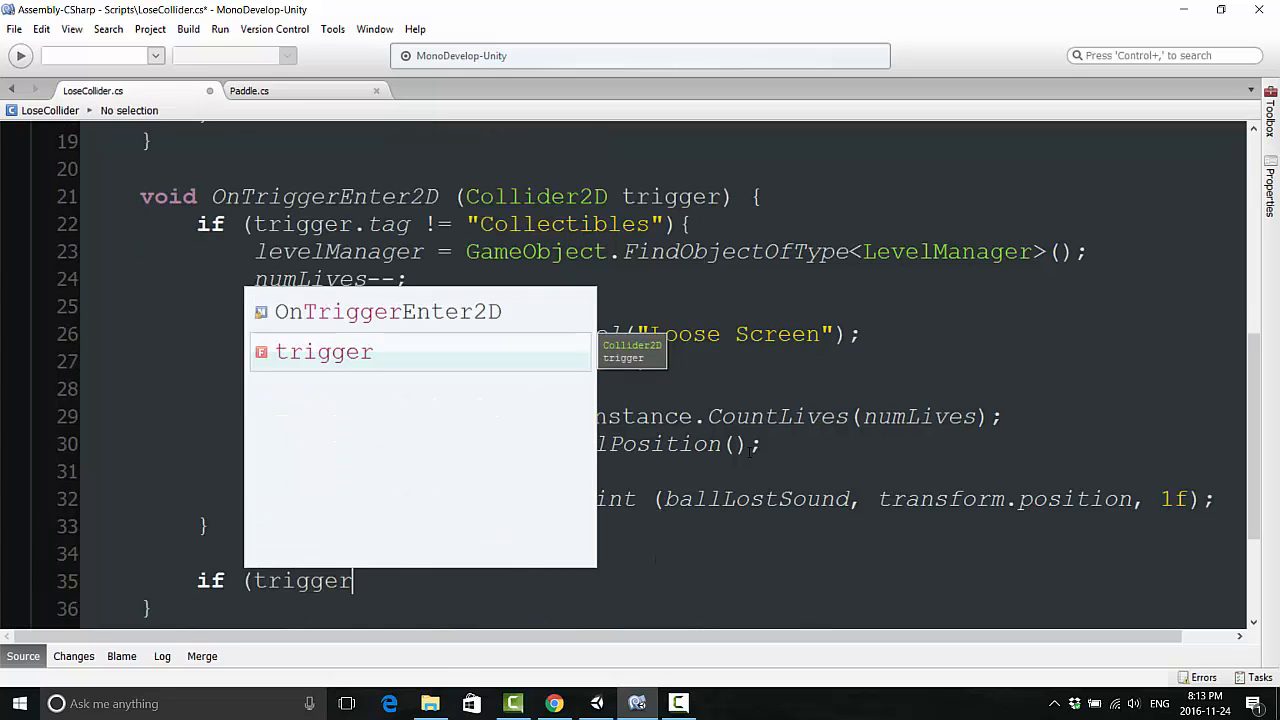
{"action": "type", "text": ".tag =="}
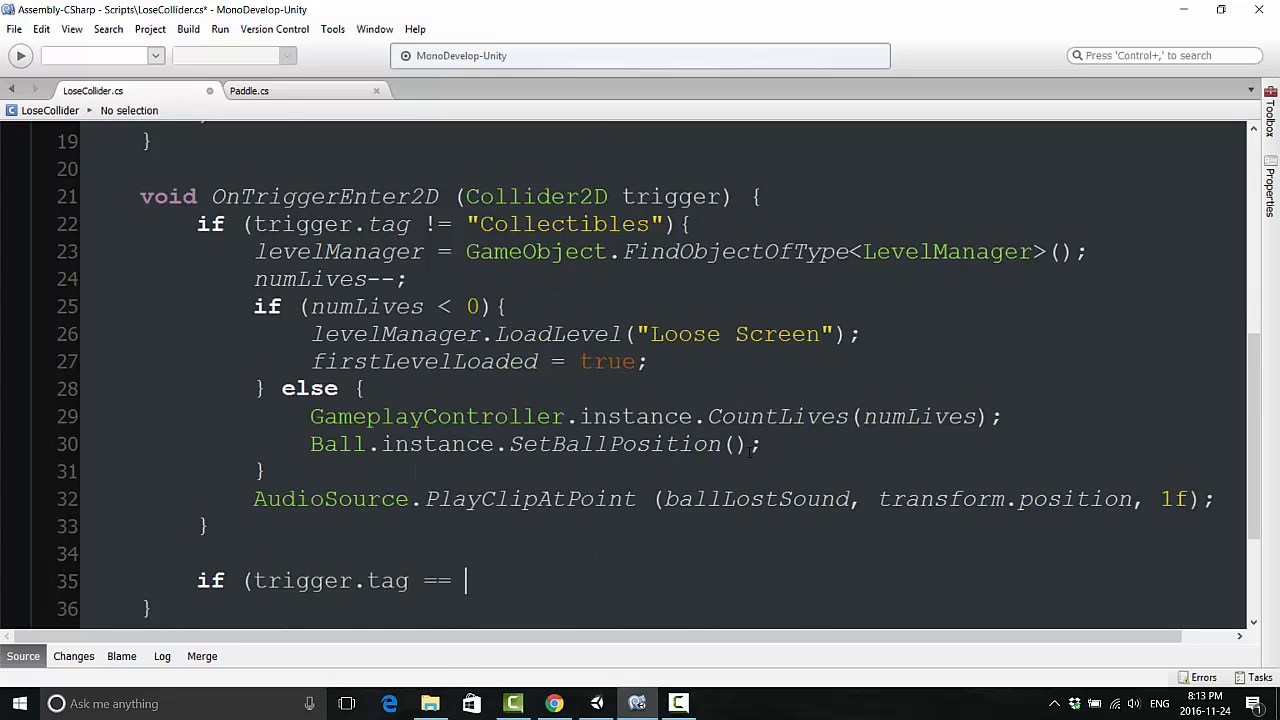
{"action": "type", "text": "\"Collett"}
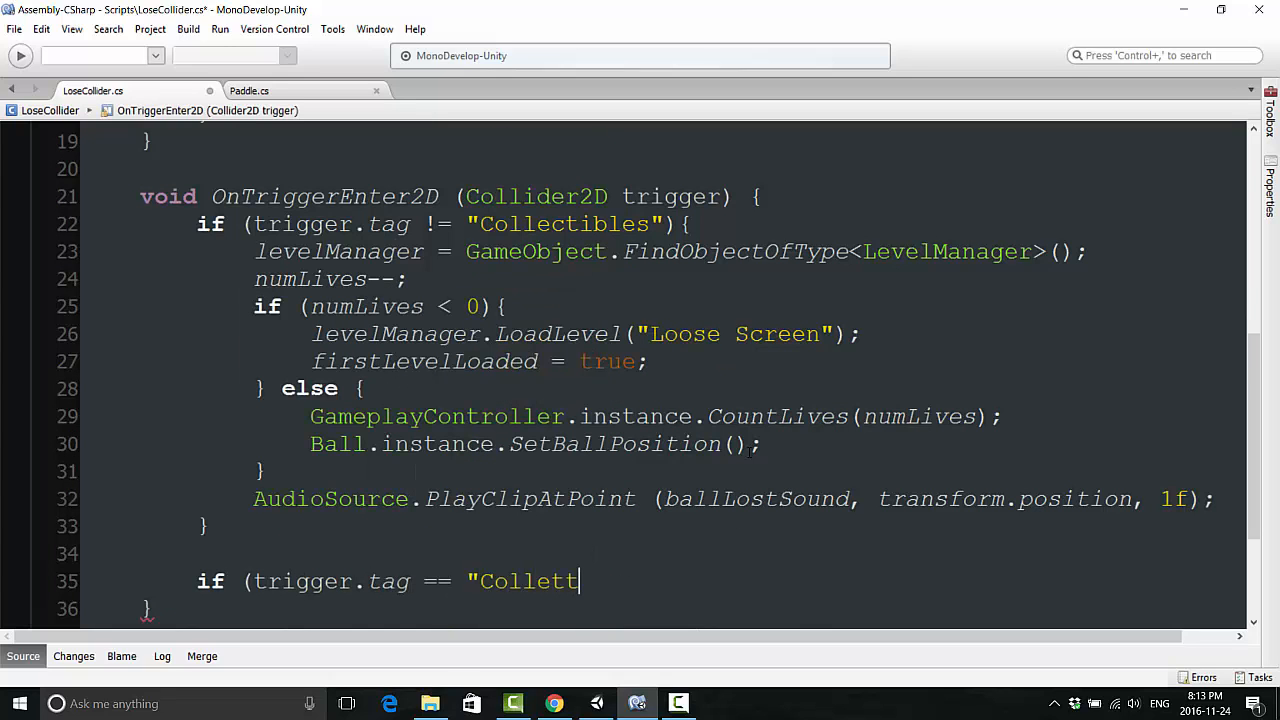
{"action": "type", "text": "ibles\""}
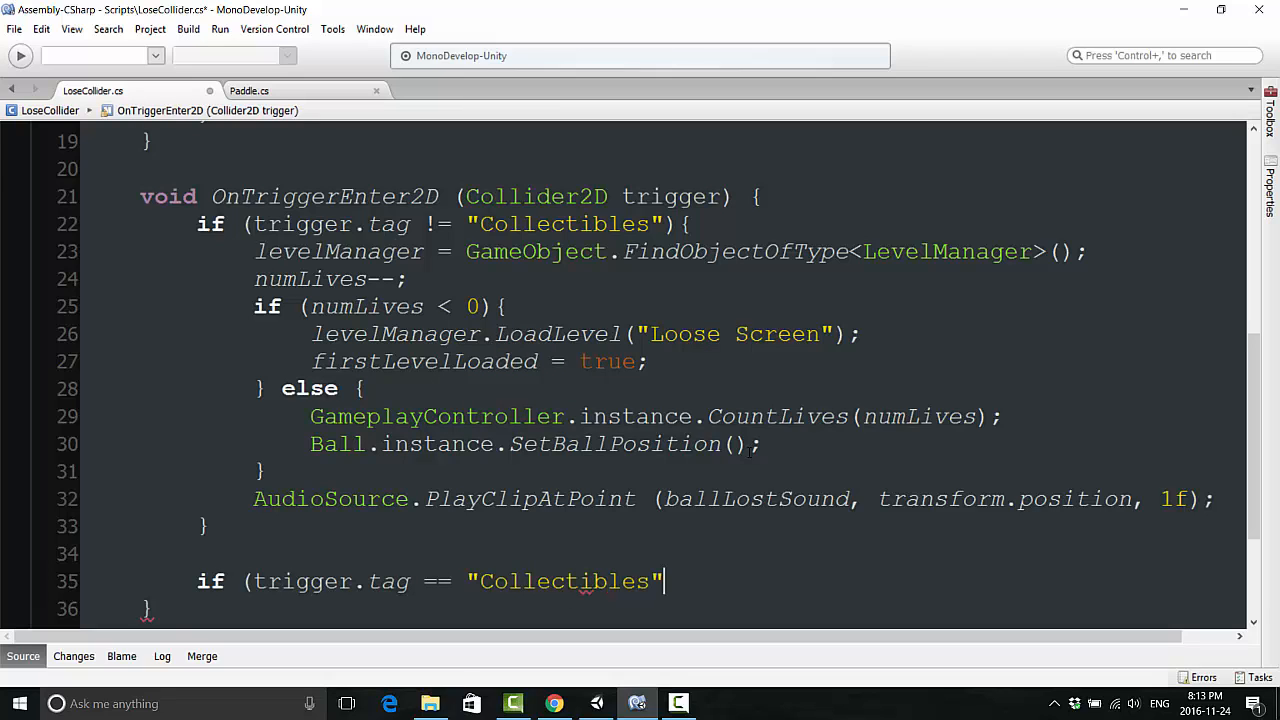
{"action": "type", "text": "{"}
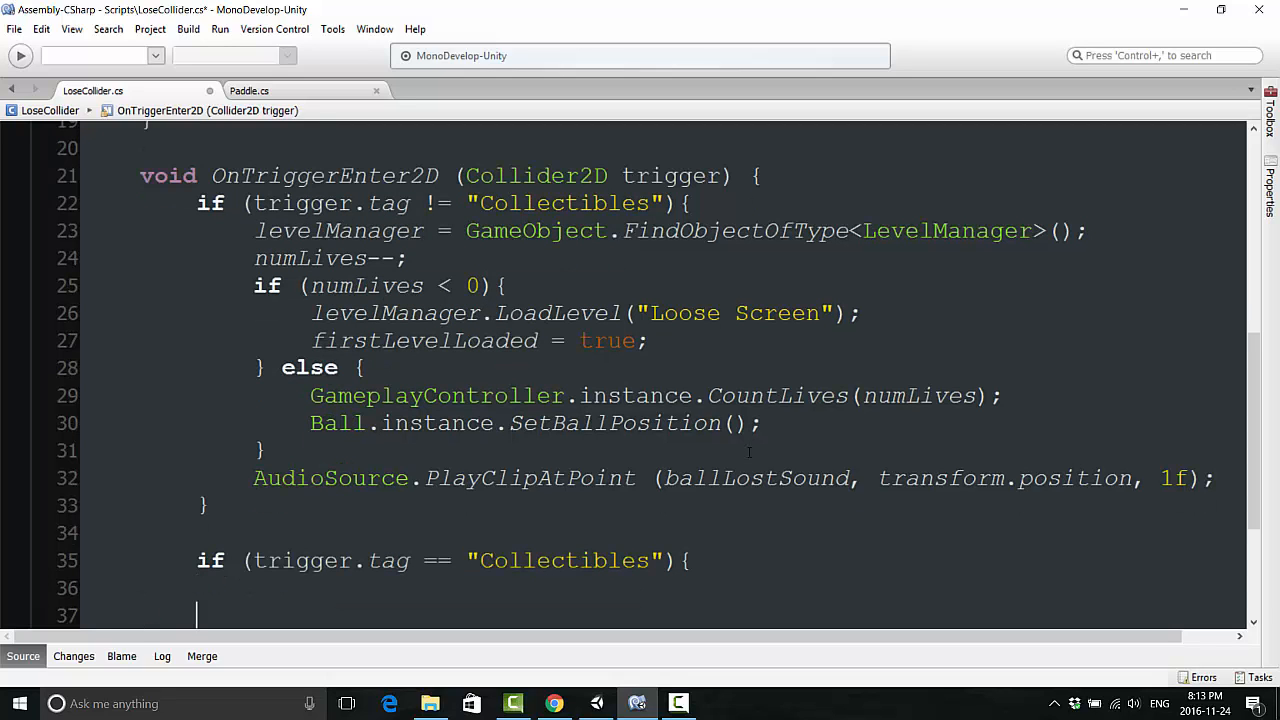
{"action": "type", "text": "D"}
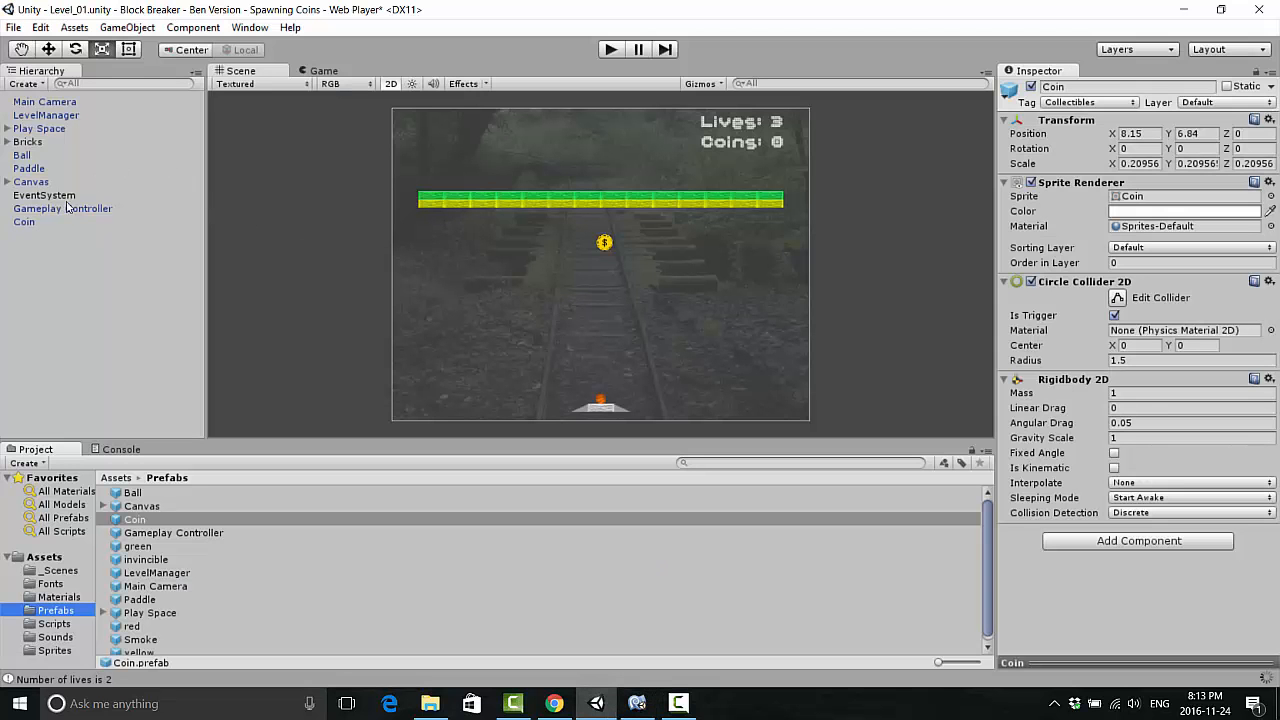
Step: Destroy collectibles after 1f in the Collectibles branch, testing the game before and after
{"action": "left_click", "coordinate": [610, 49]}
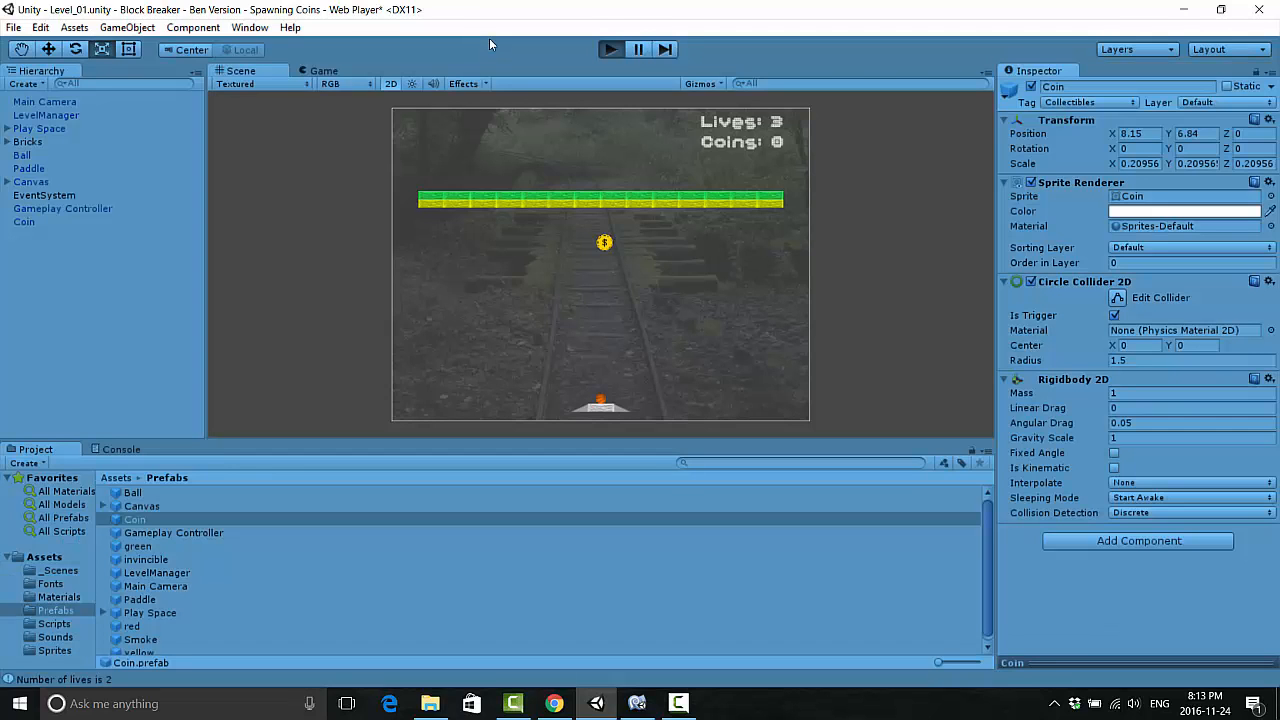
{"action": "left_click", "coordinate": [323, 70]}
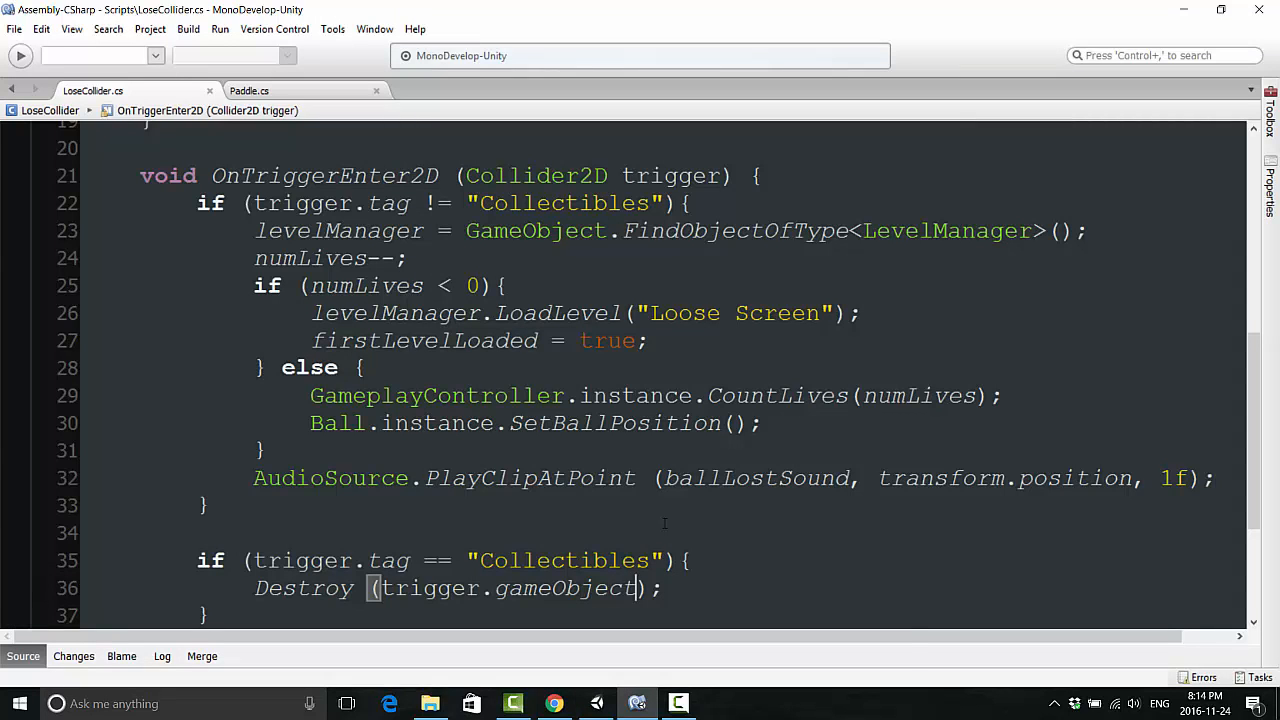
{"action": "type", "text": ", 1f"}
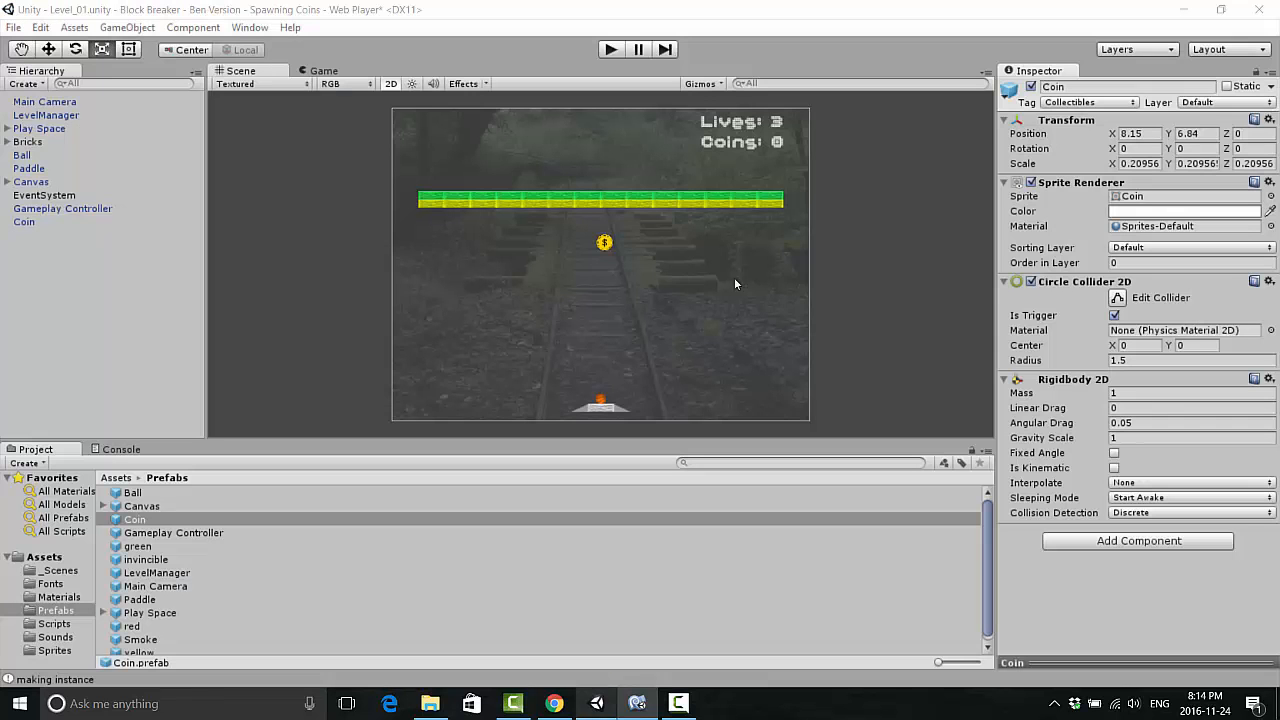
{"action": "left_click", "coordinate": [610, 49]}
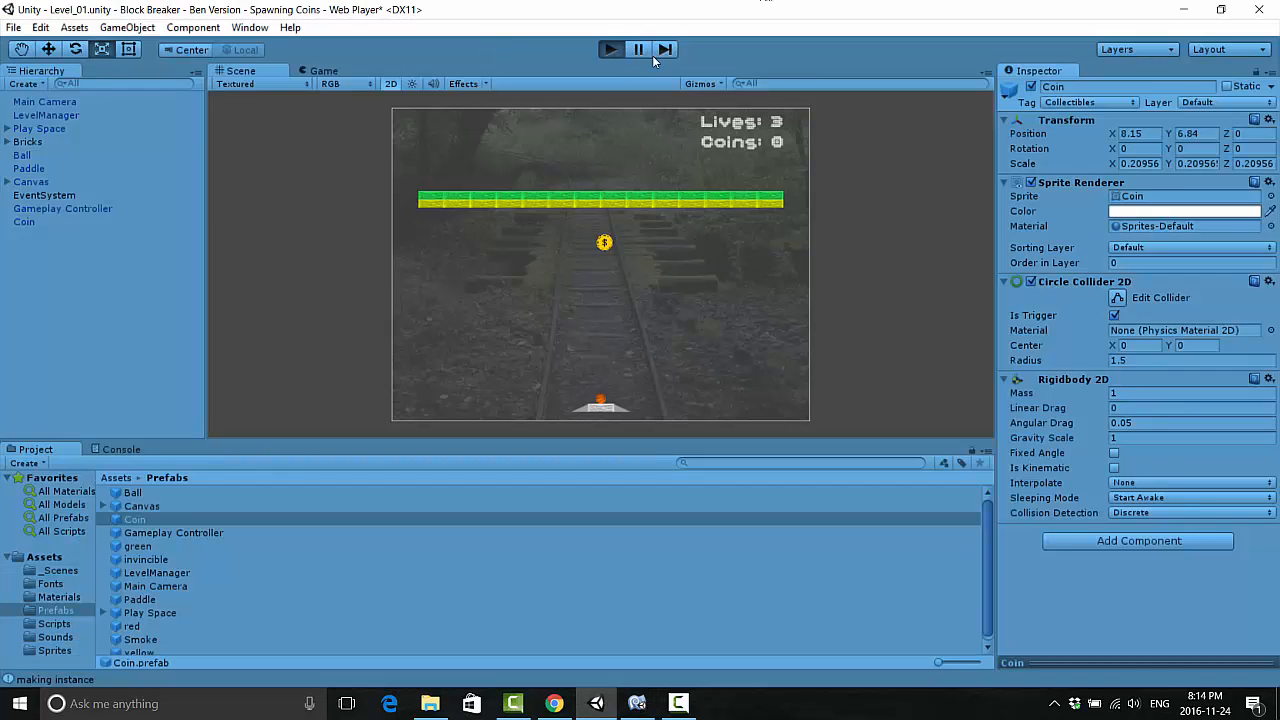
{"action": "left_click", "coordinate": [323, 70]}
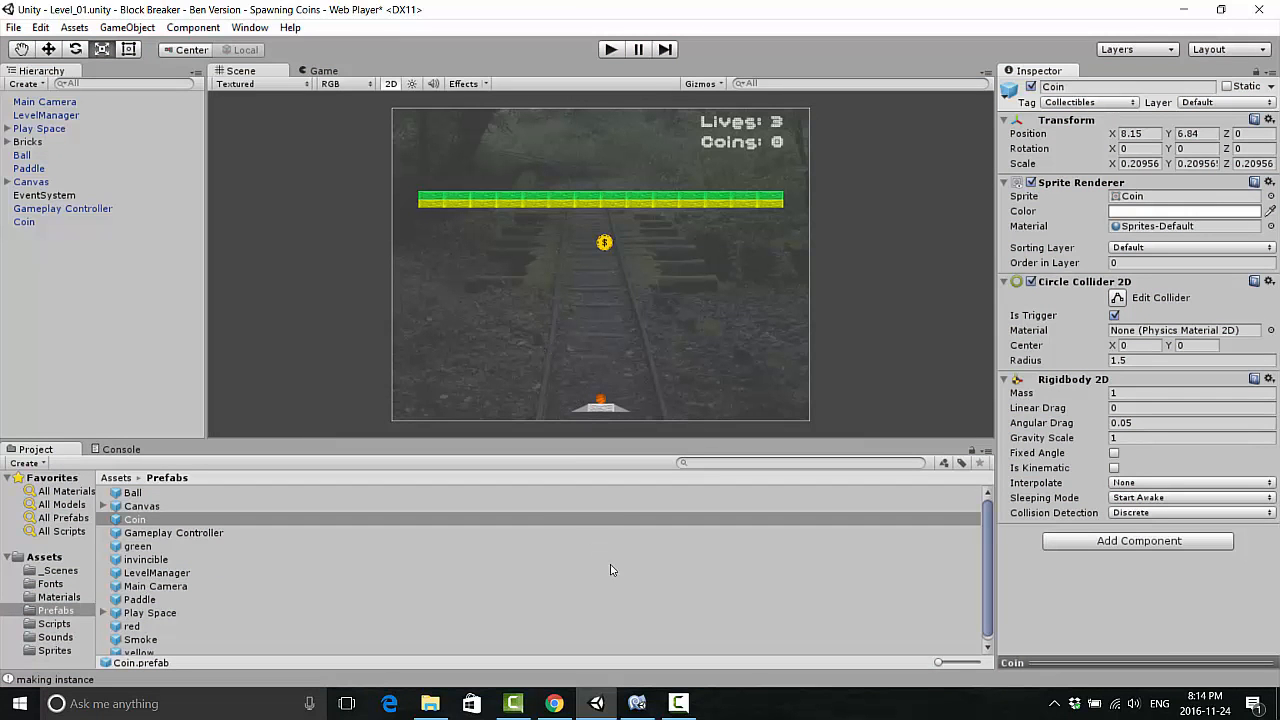
{"action": "mouse_move", "coordinate": [573, 643]}
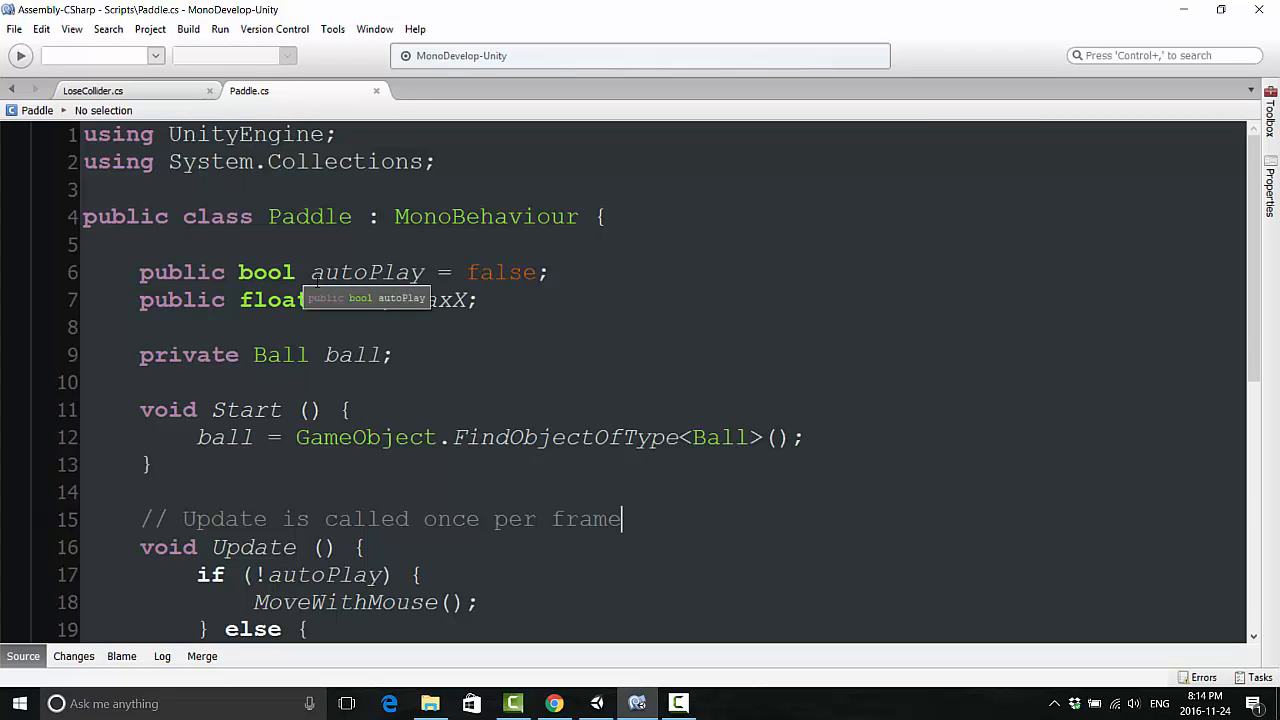
{"action": "mouse_move", "coordinate": [545, 307]}
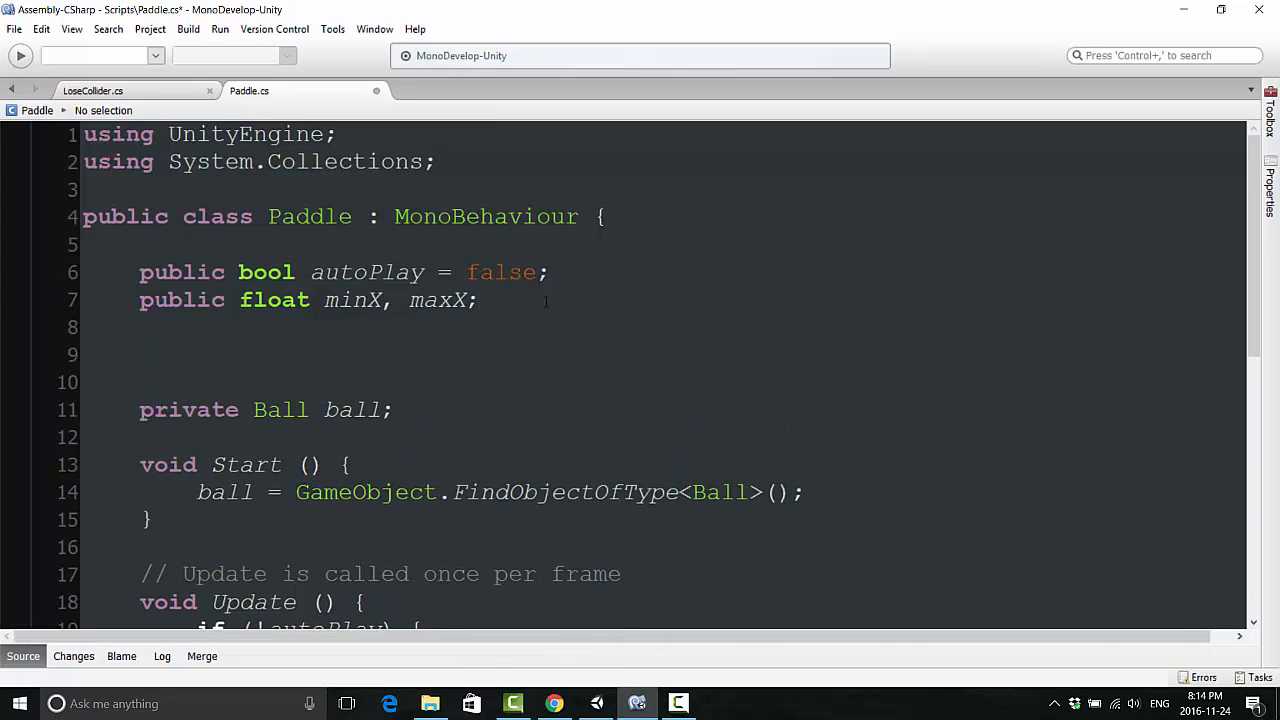
Step: Declare public static bool coinCount below the minX, maxX line in Paddle.cs
{"action": "type", "text": "public static bool c"}
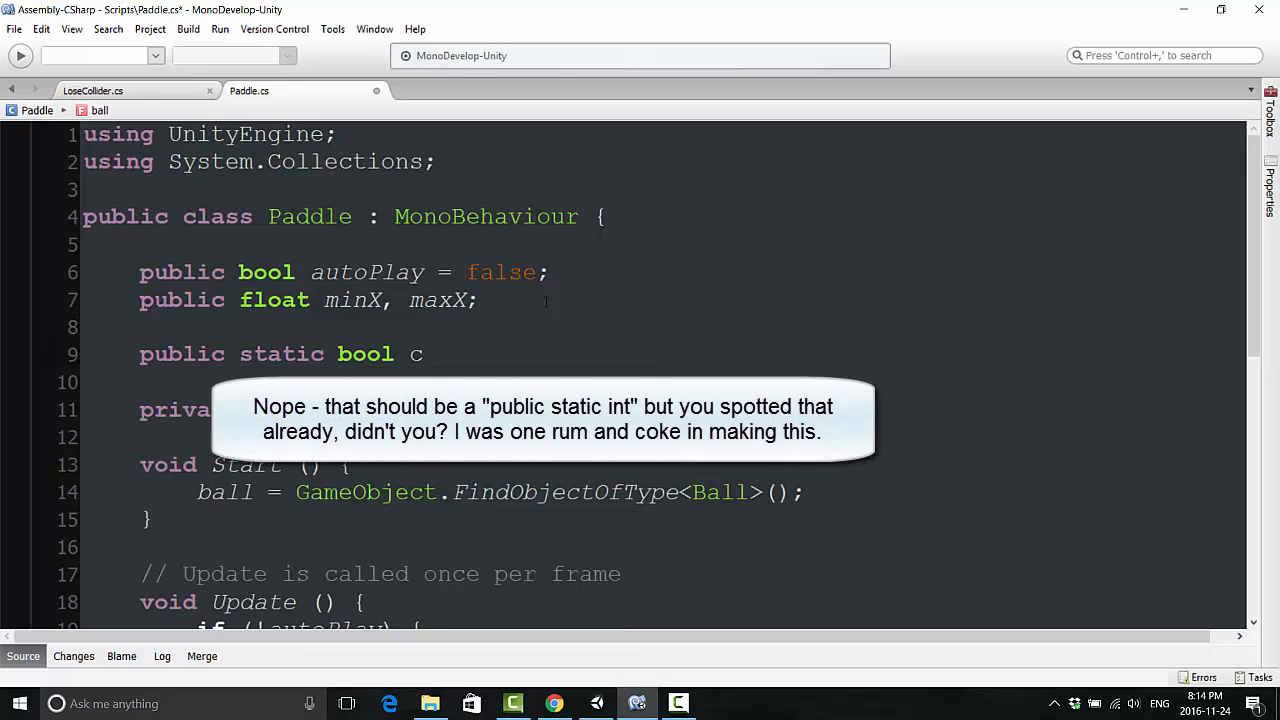
{"action": "type", "text": "oinCount;"}
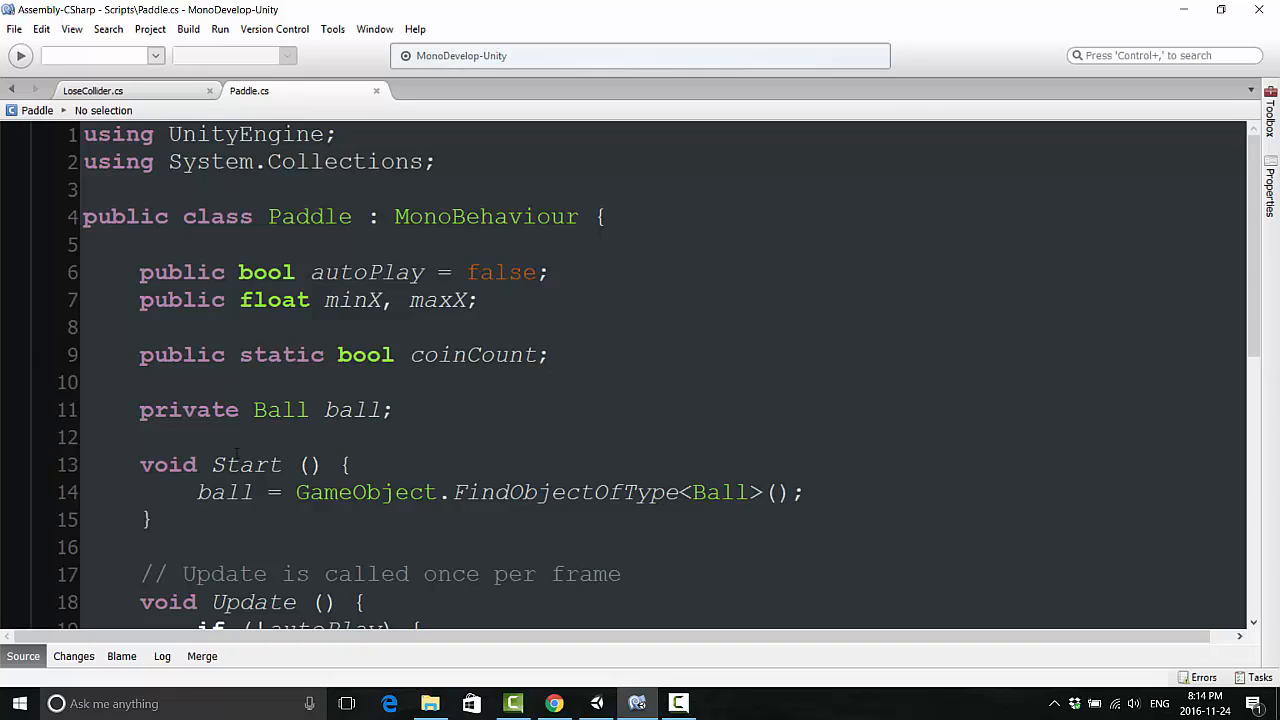
{"action": "left_click", "coordinate": [550, 354]}
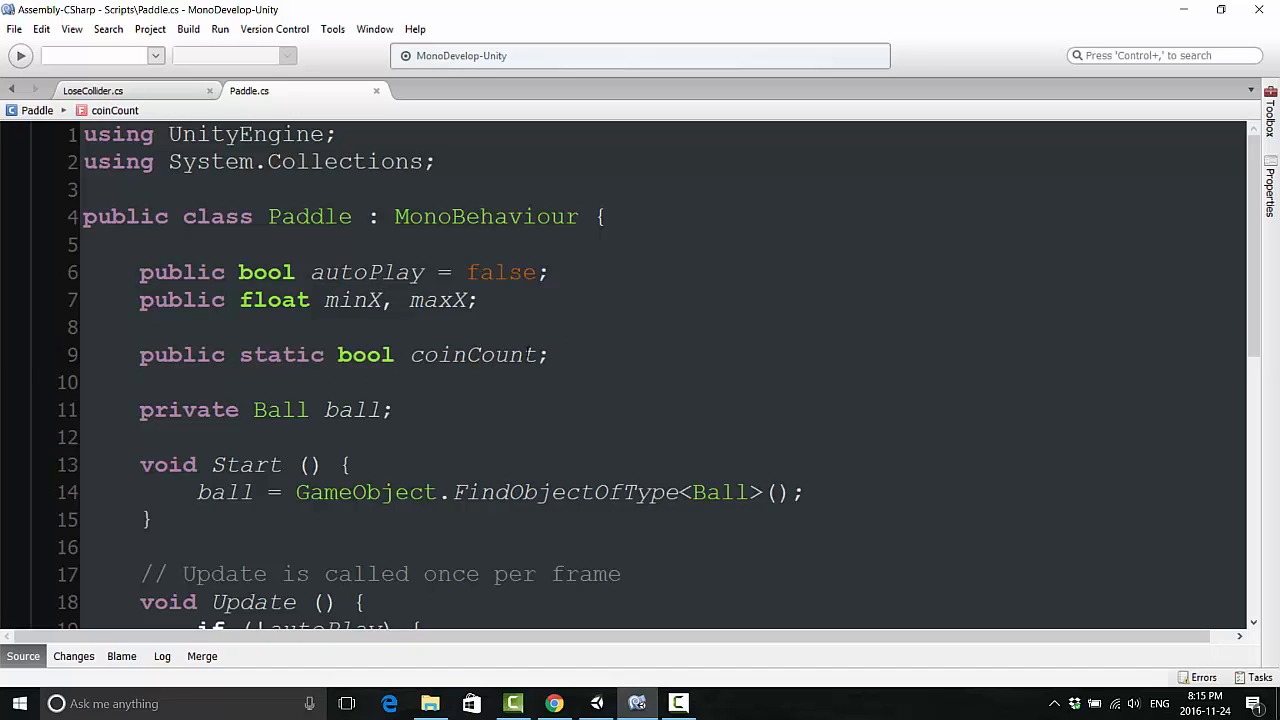
{"action": "triple_click", "coordinate": [340, 354]}
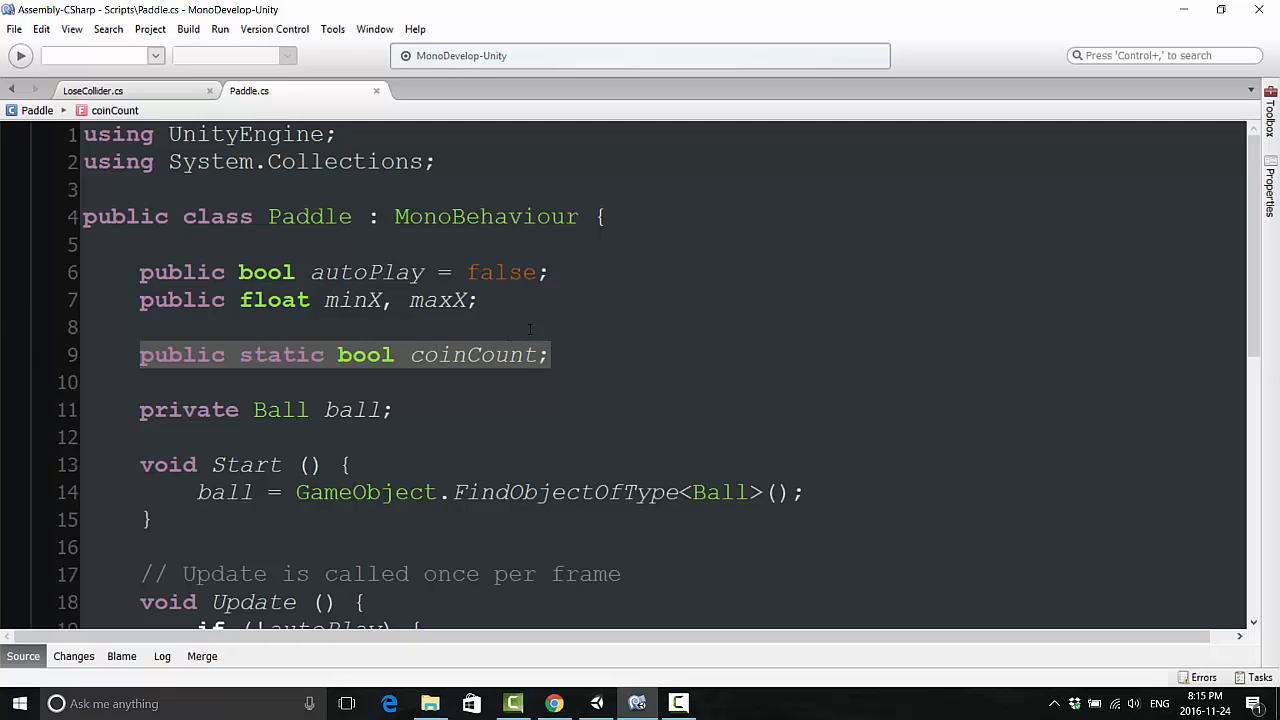
{"action": "left_click", "coordinate": [459, 280]}
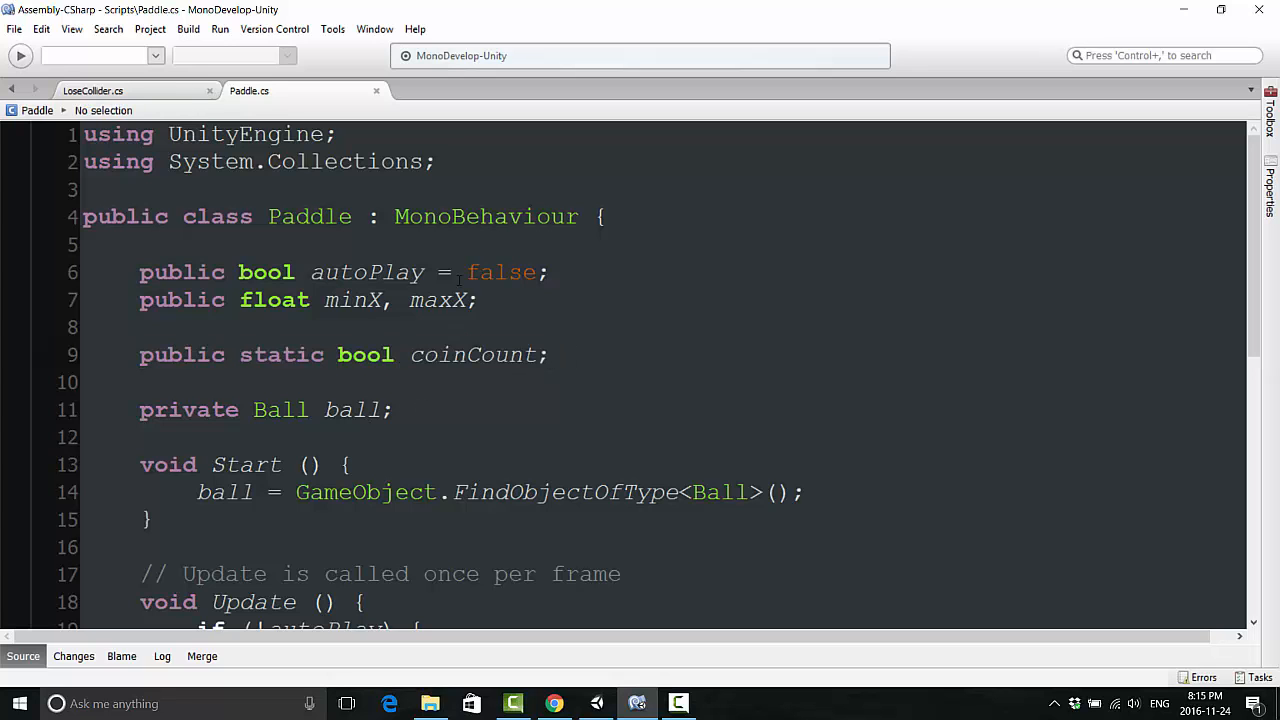
{"action": "left_click", "coordinate": [93, 91]}
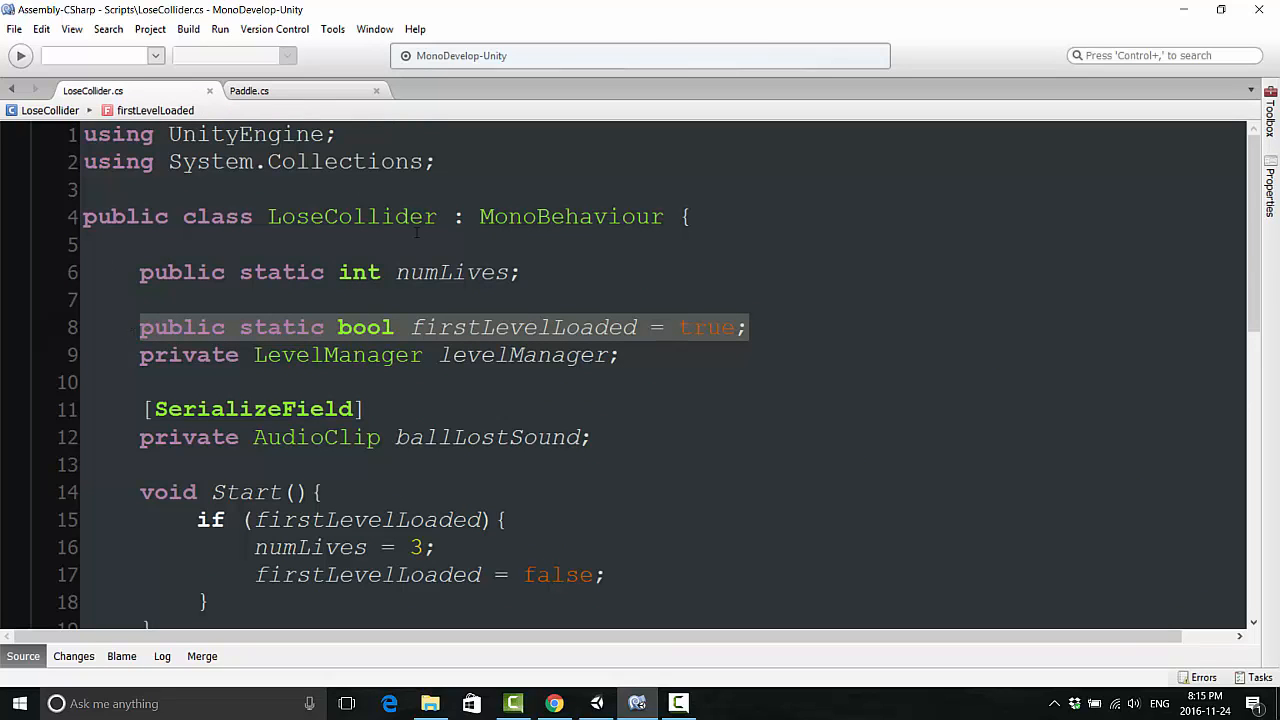
Step: Declare public static bool firstLevelLoaded = true; in Paddle.cs
{"action": "left_click", "coordinate": [249, 90]}
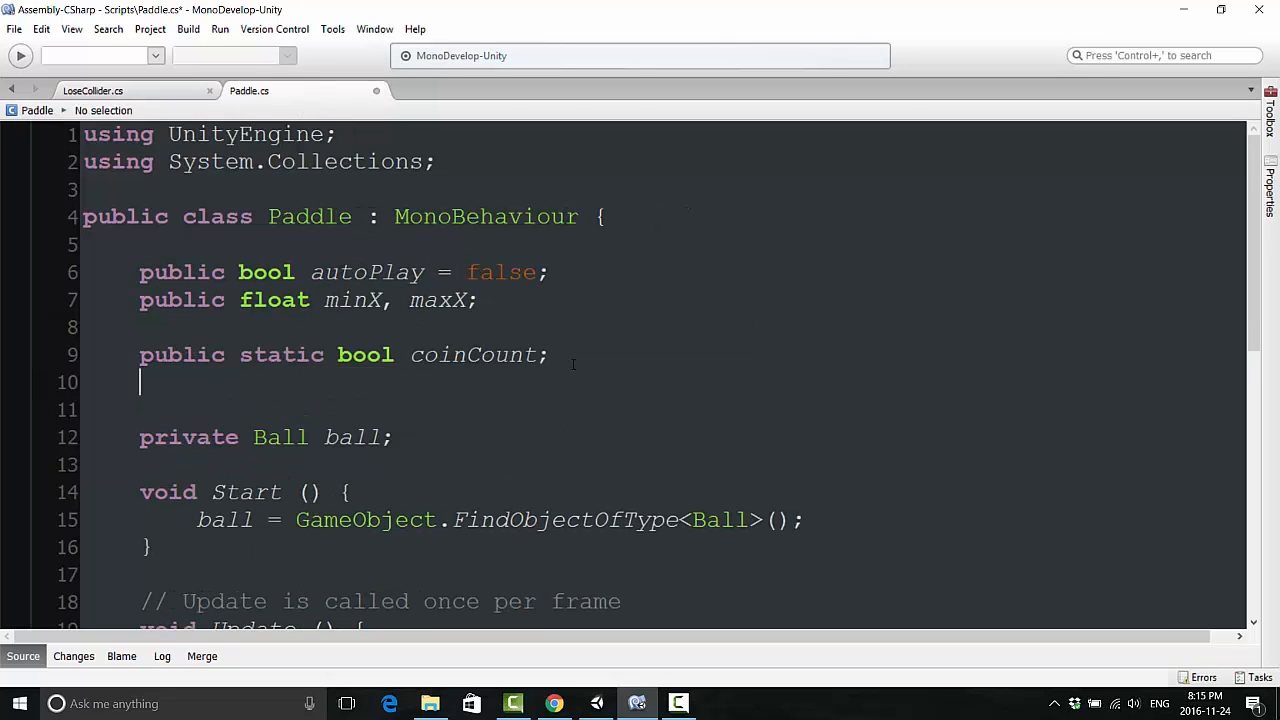
{"action": "type", "text": "public static bool firstLevelLoaded = true;"}
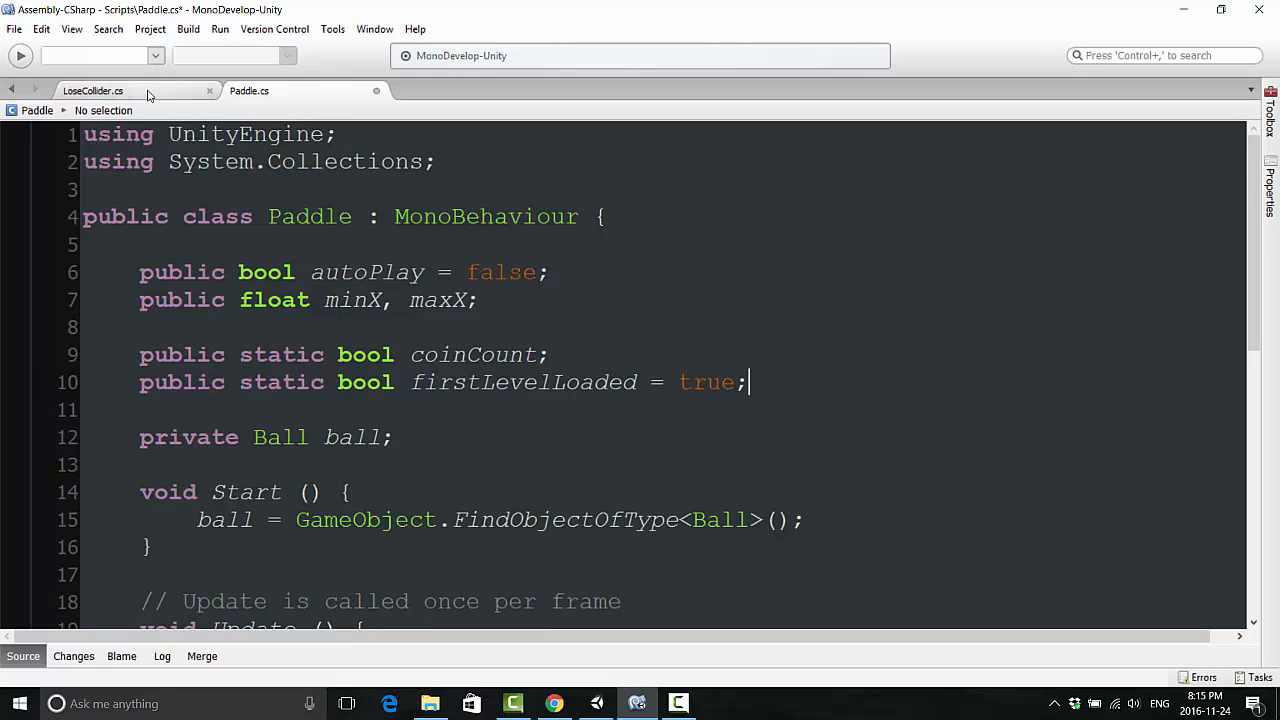
{"action": "left_click", "coordinate": [93, 91]}
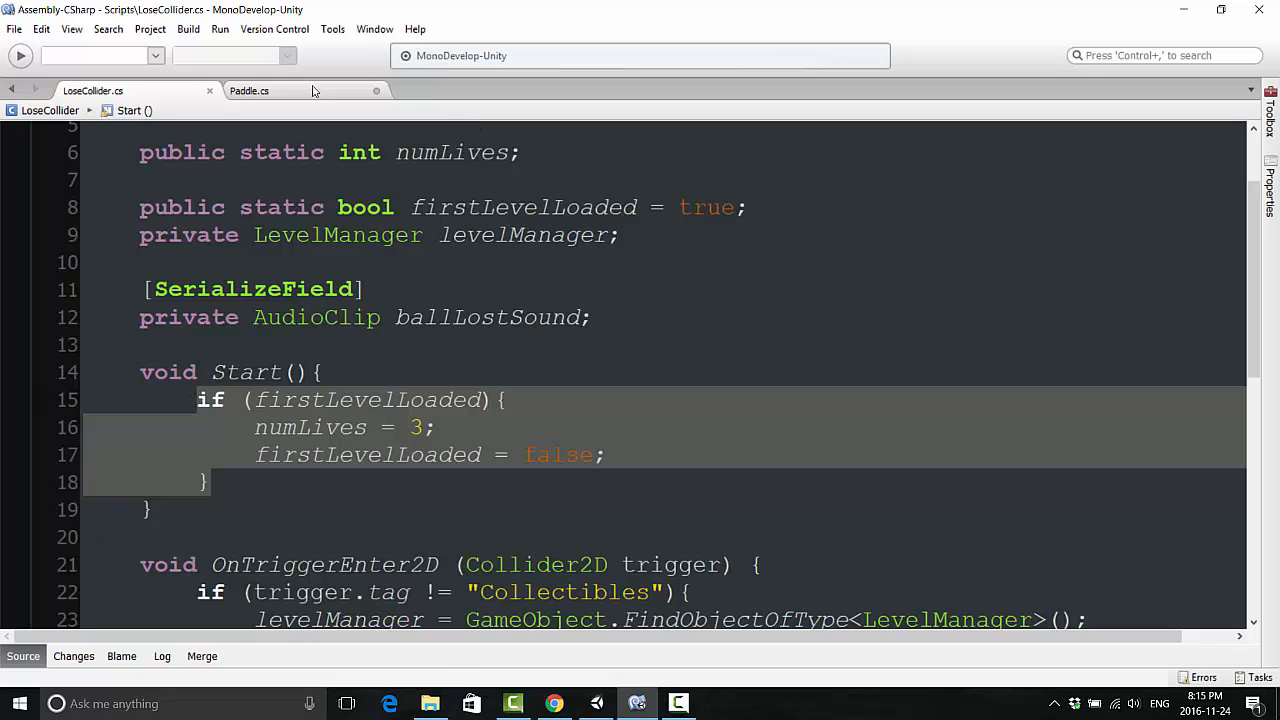
Step: In Paddle's Start, replace numLives = 3 with coinCount = 0
{"action": "left_click", "coordinate": [249, 90]}
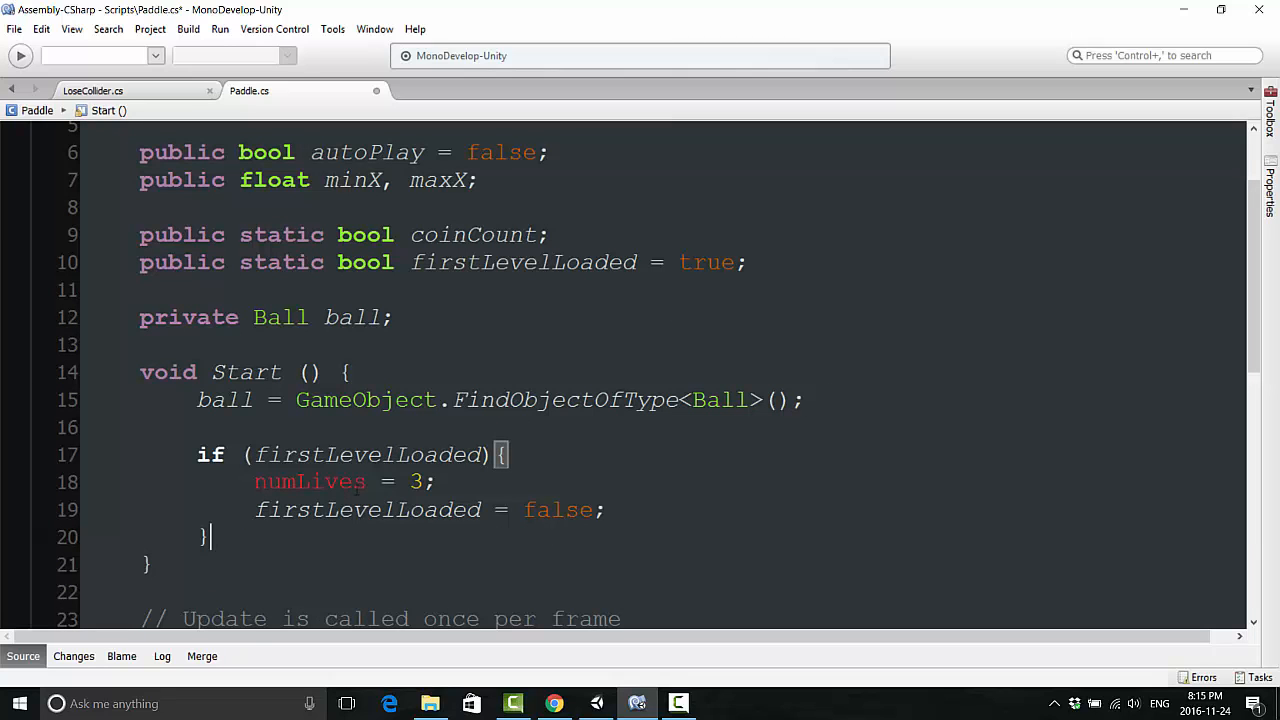
{"action": "double_click", "coordinate": [310, 481]}
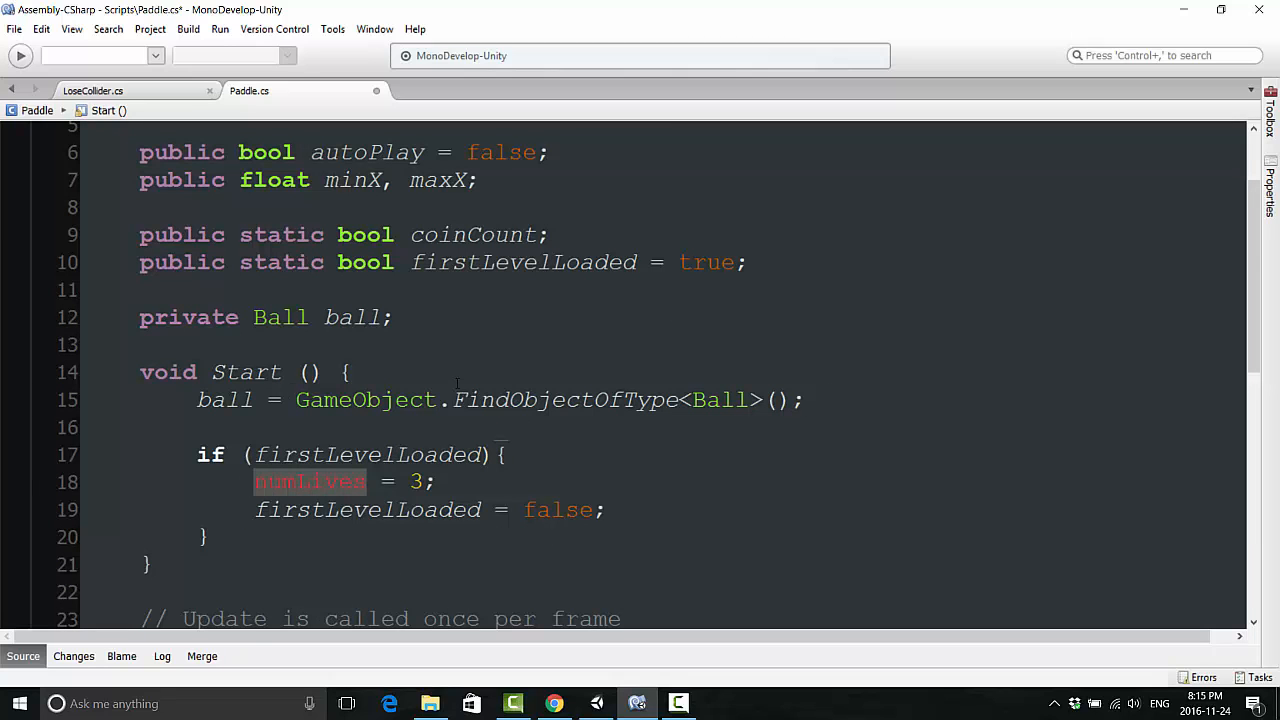
{"action": "type", "text": "coinCount = ;"}
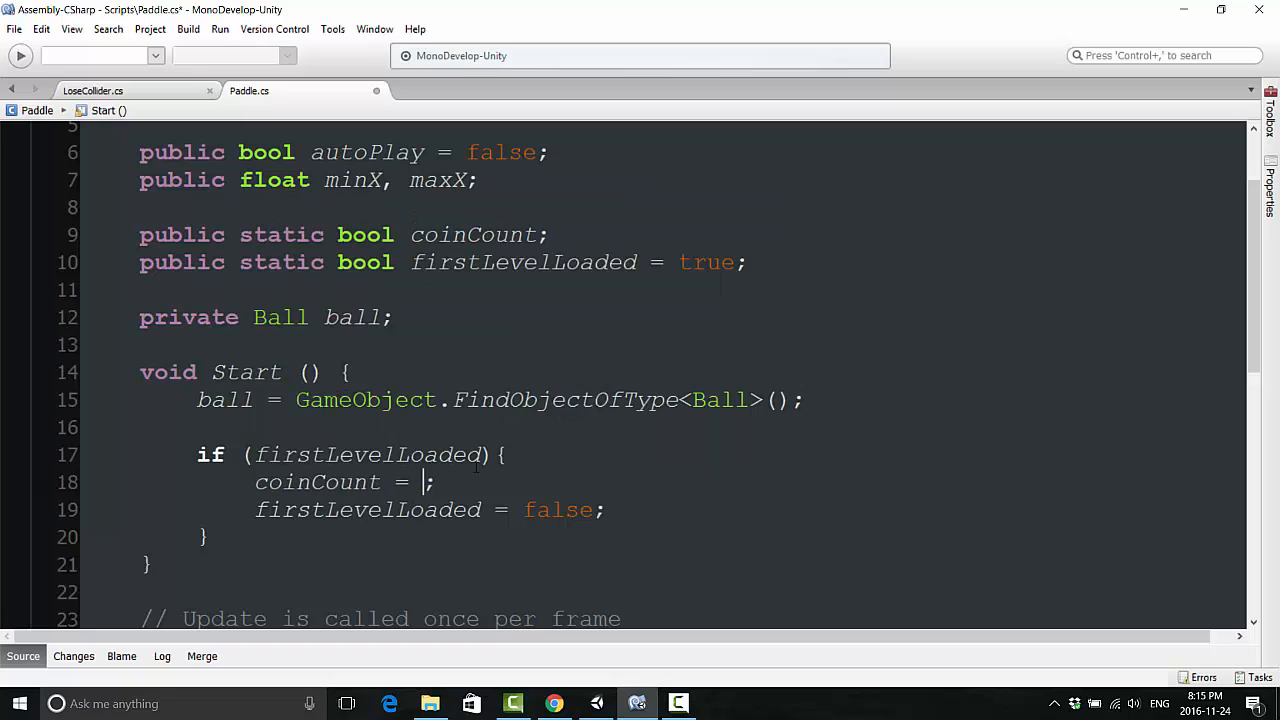
{"action": "type", "text": "0"}
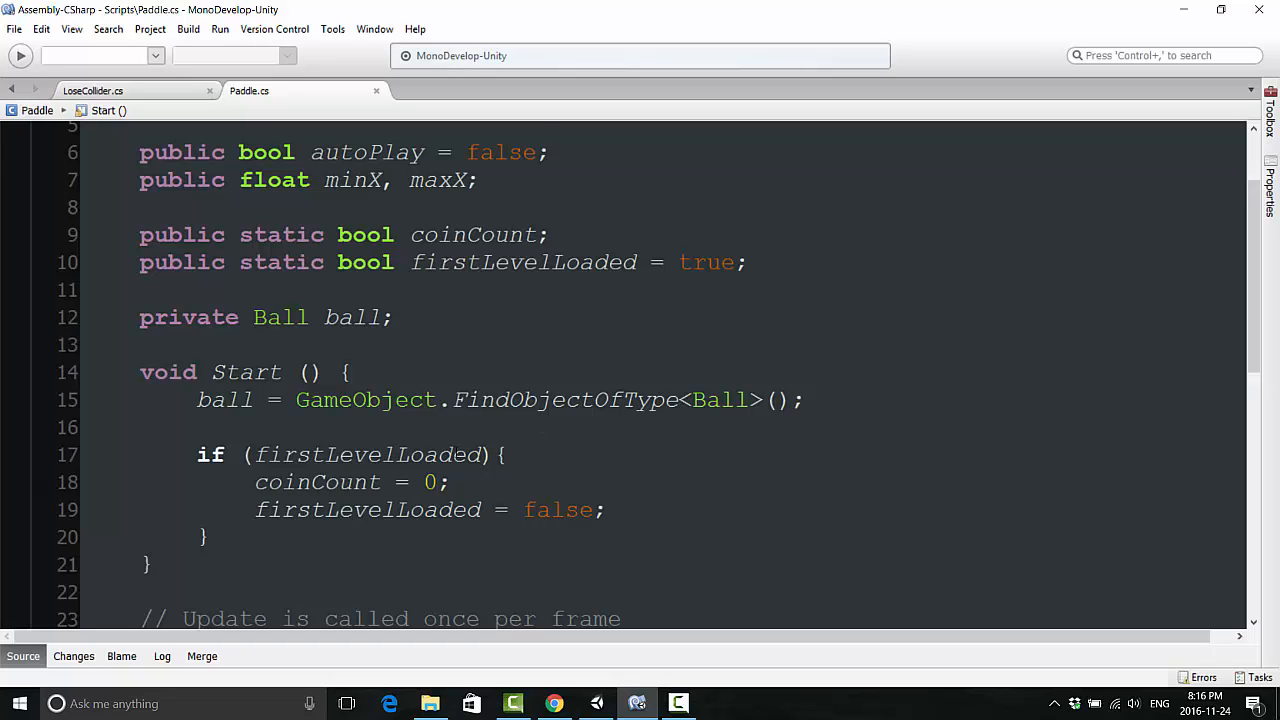
{"action": "left_click", "coordinate": [438, 482]}
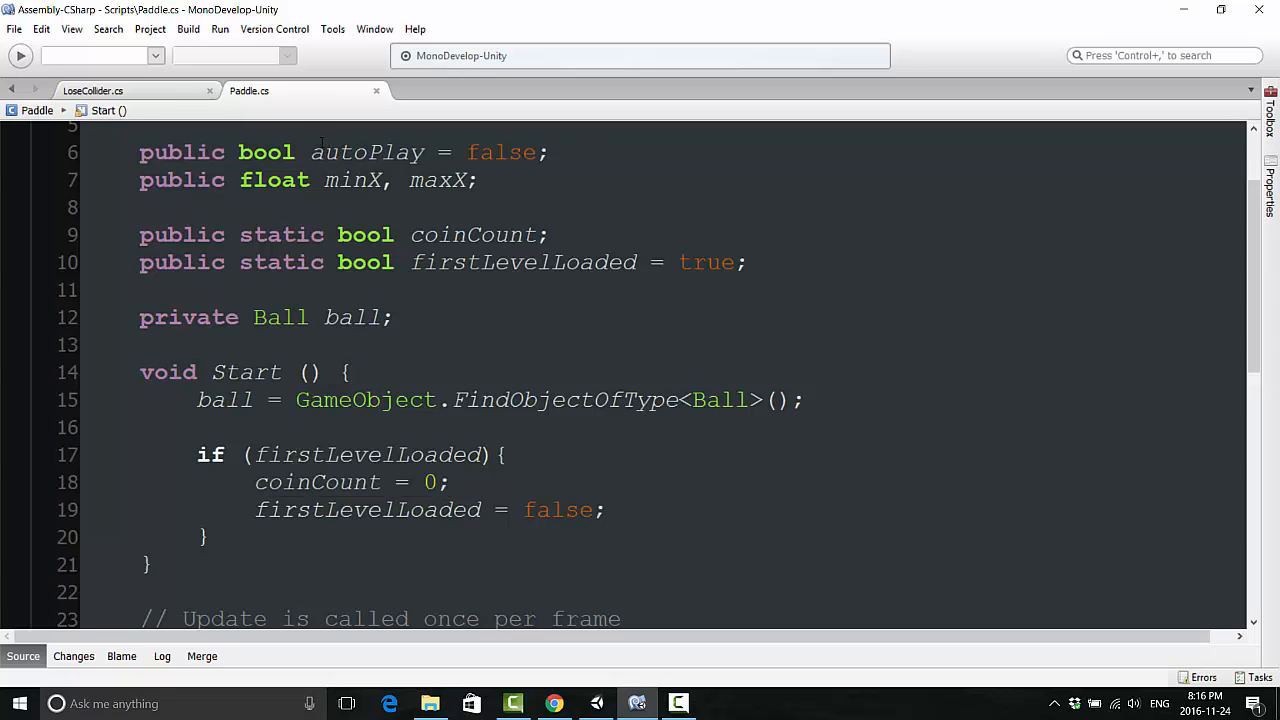
Step: Add Paddle.firstLevelLoaded = true; after firstLevelLoaded = true in LoseCollider.cs
{"action": "left_click", "coordinate": [93, 91]}
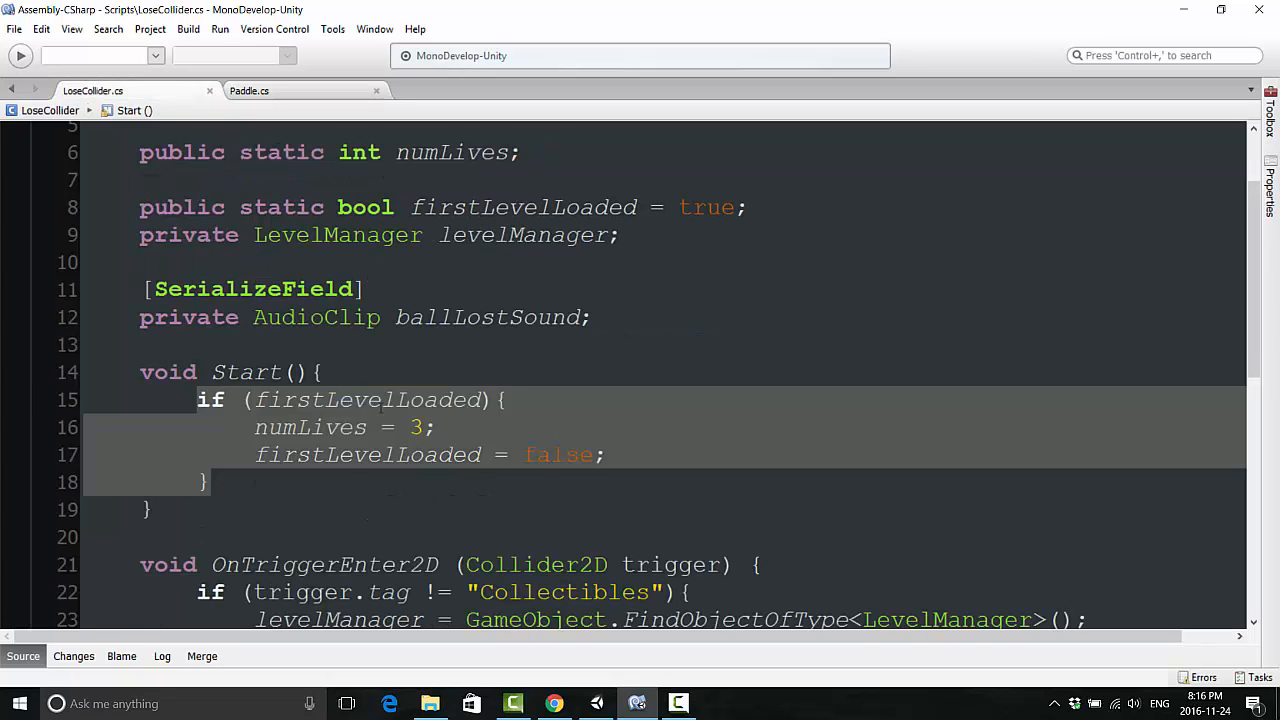
{"action": "scroll", "scroll_direction": "down", "scroll_amount": 3}
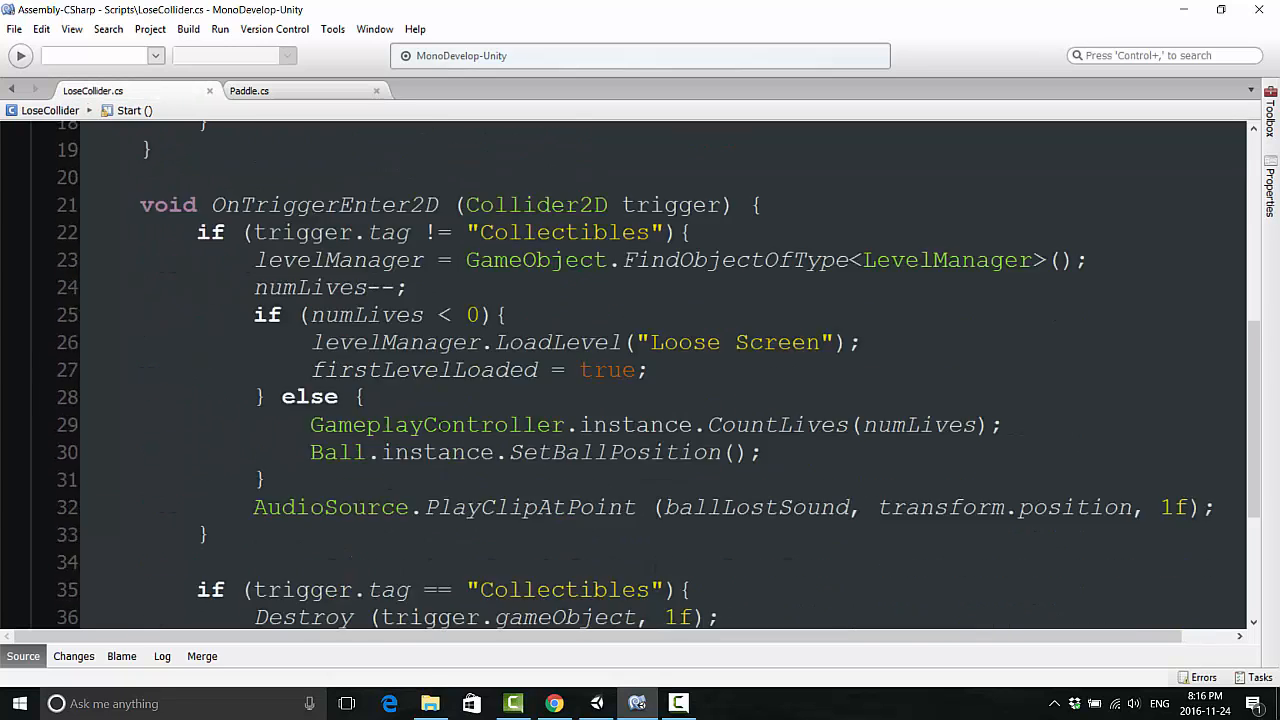
{"action": "left_click", "coordinate": [665, 370]}
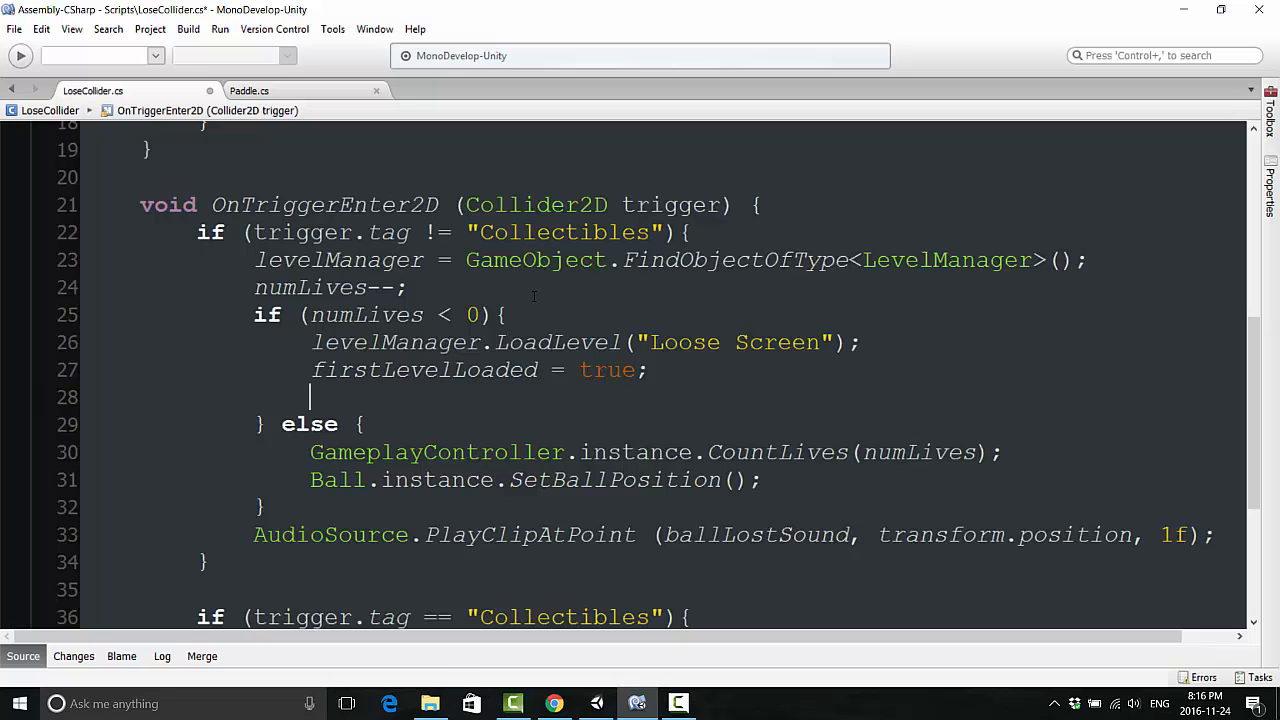
{"action": "type", "text": "Paddle.firstLevelLoaded = t"}
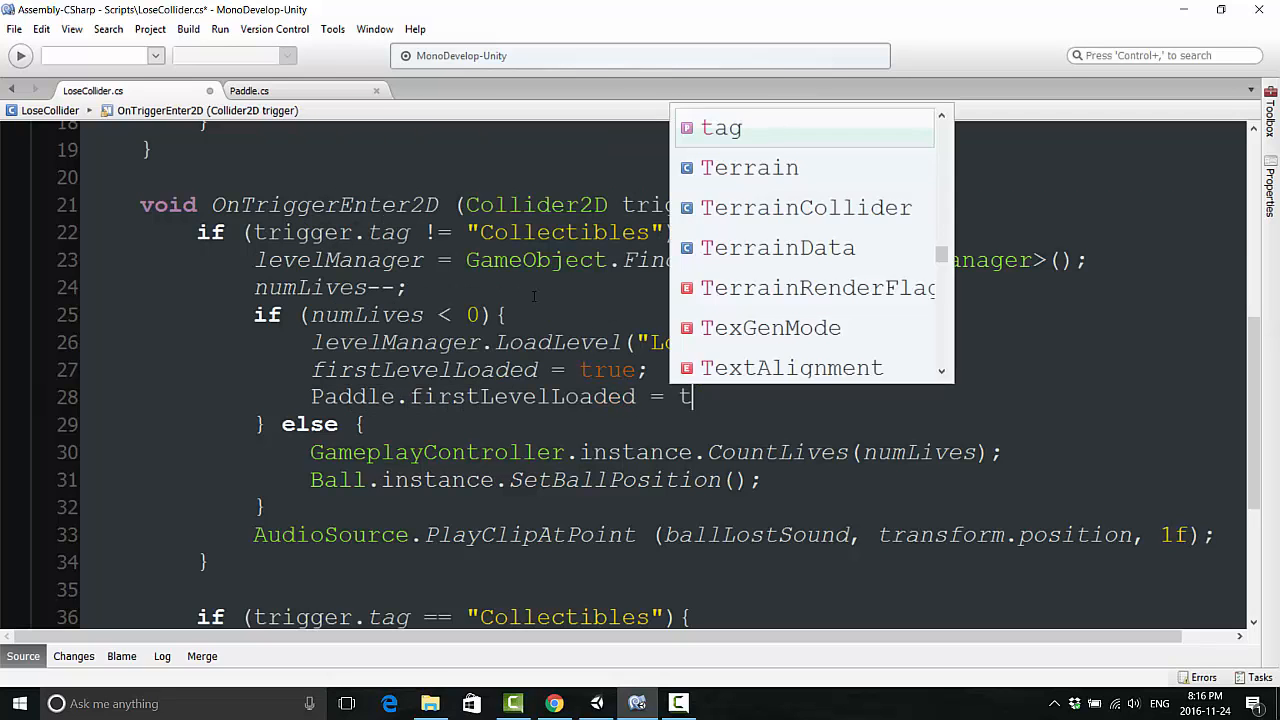
{"action": "type", "text": "rue;"}
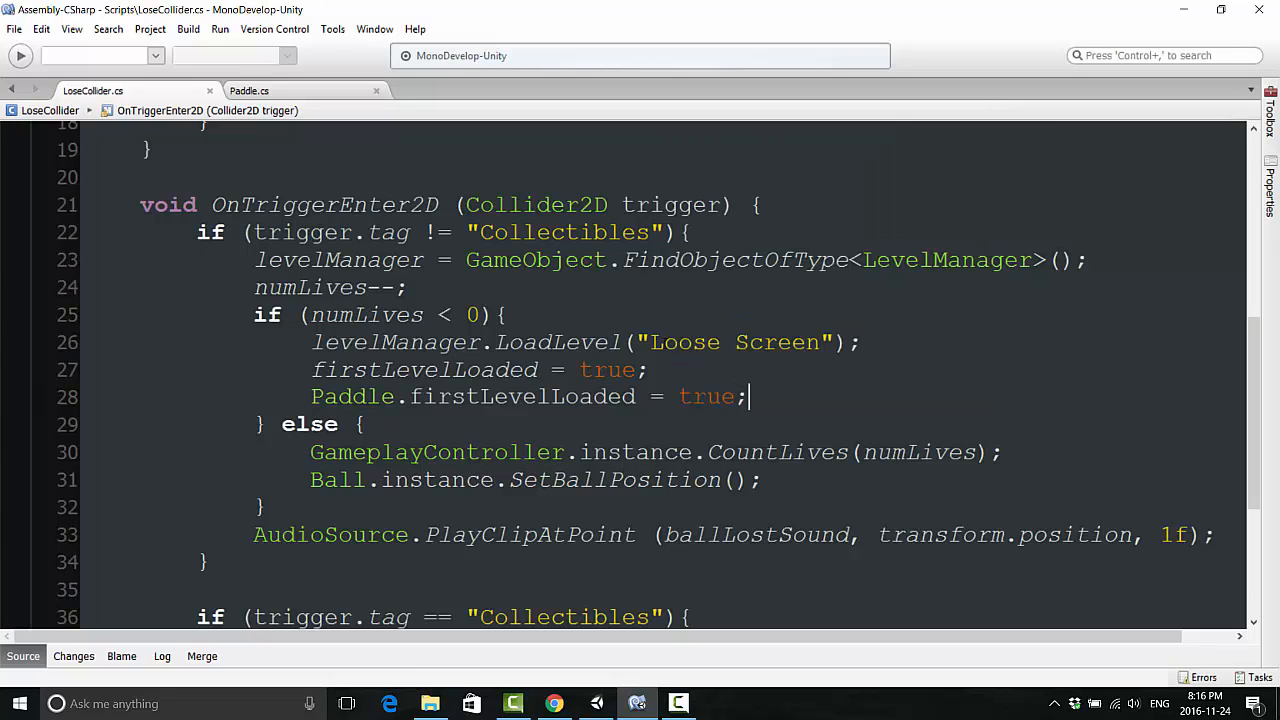
{"action": "left_click", "coordinate": [248, 90]}
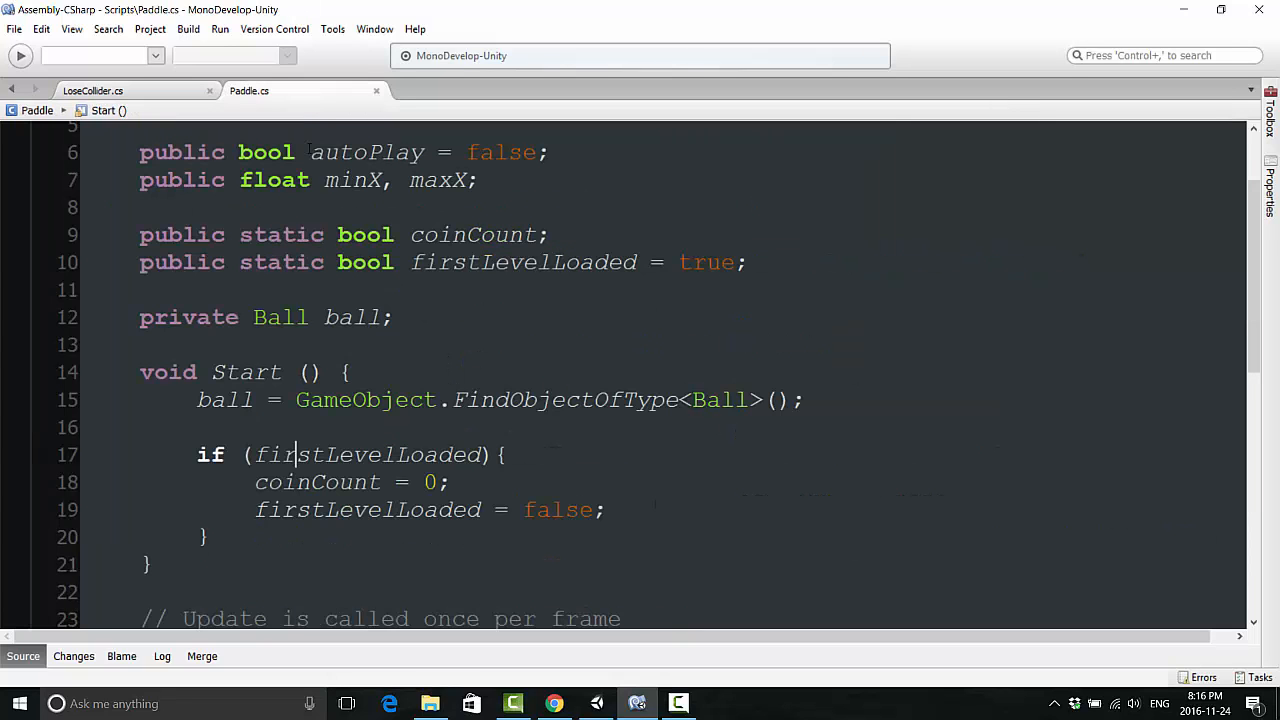
{"action": "scroll", "scroll_direction": "down", "scroll_amount": 3}
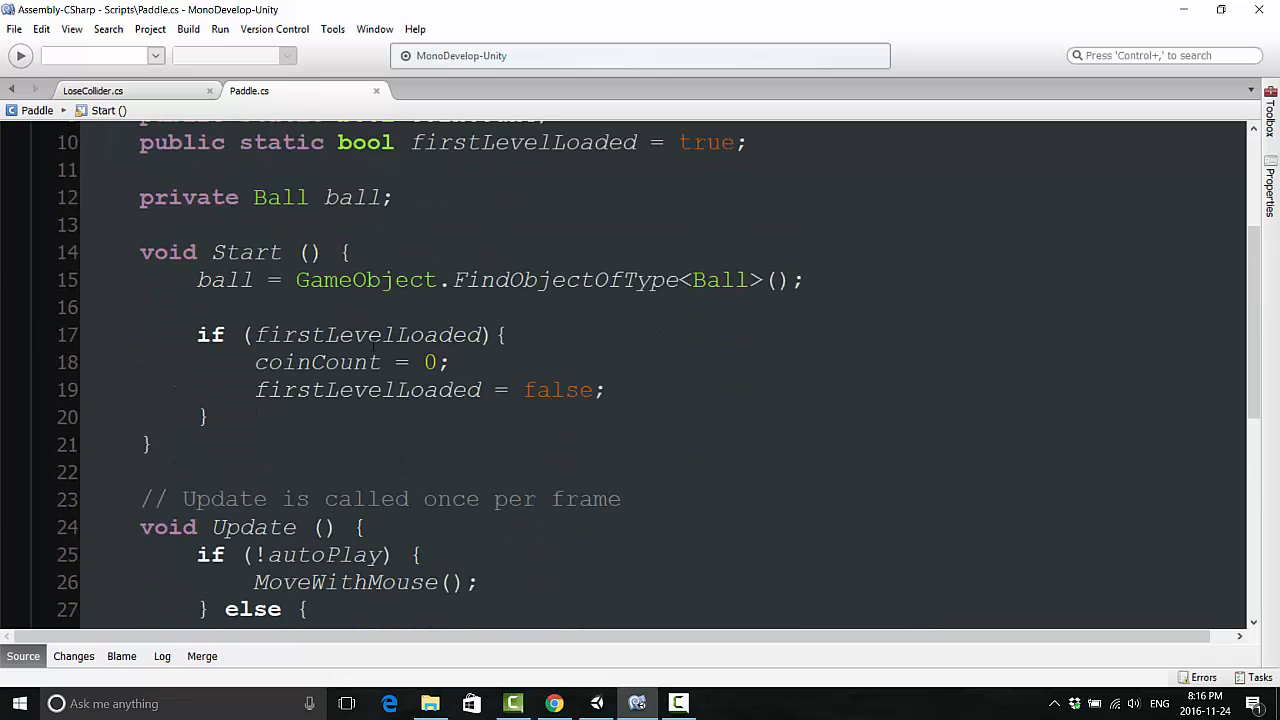
Step: Write an OnTriggerEnter2D handler that checks whether the trigger's tag is 'Collectibles'
{"action": "scroll", "scroll_direction": "down", "scroll_amount": 3}
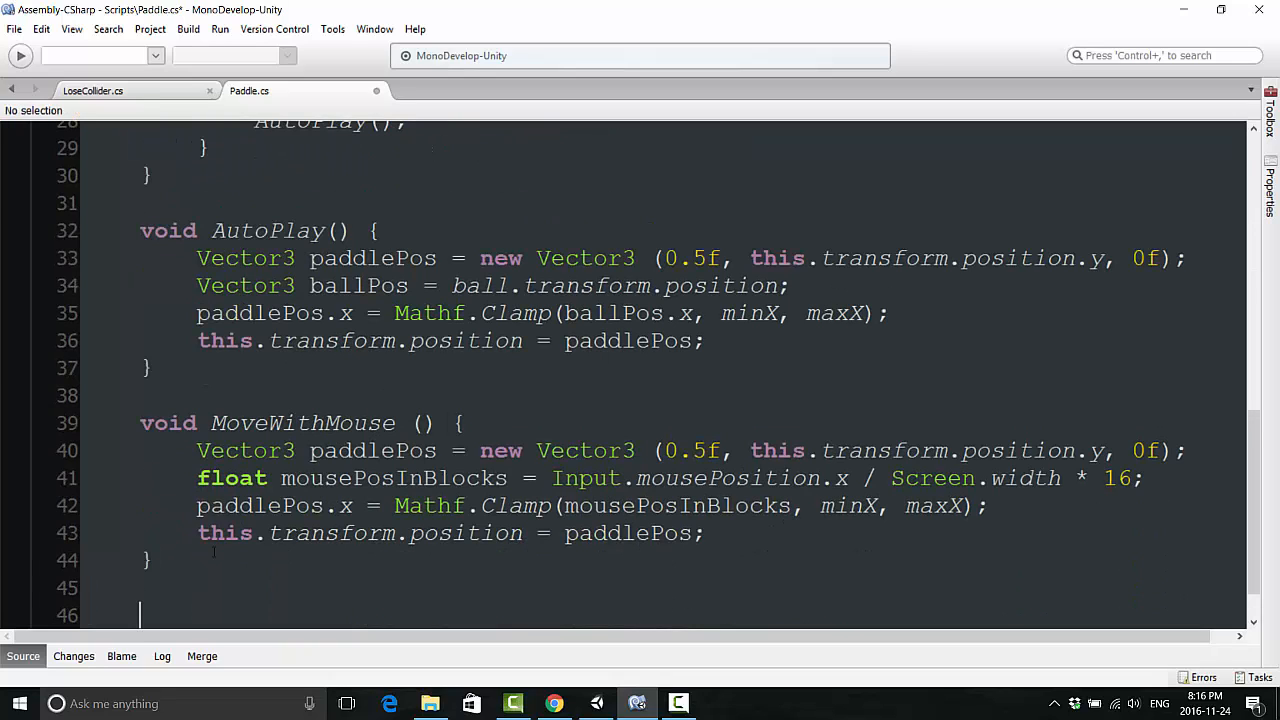
{"action": "type", "text": "void T"}
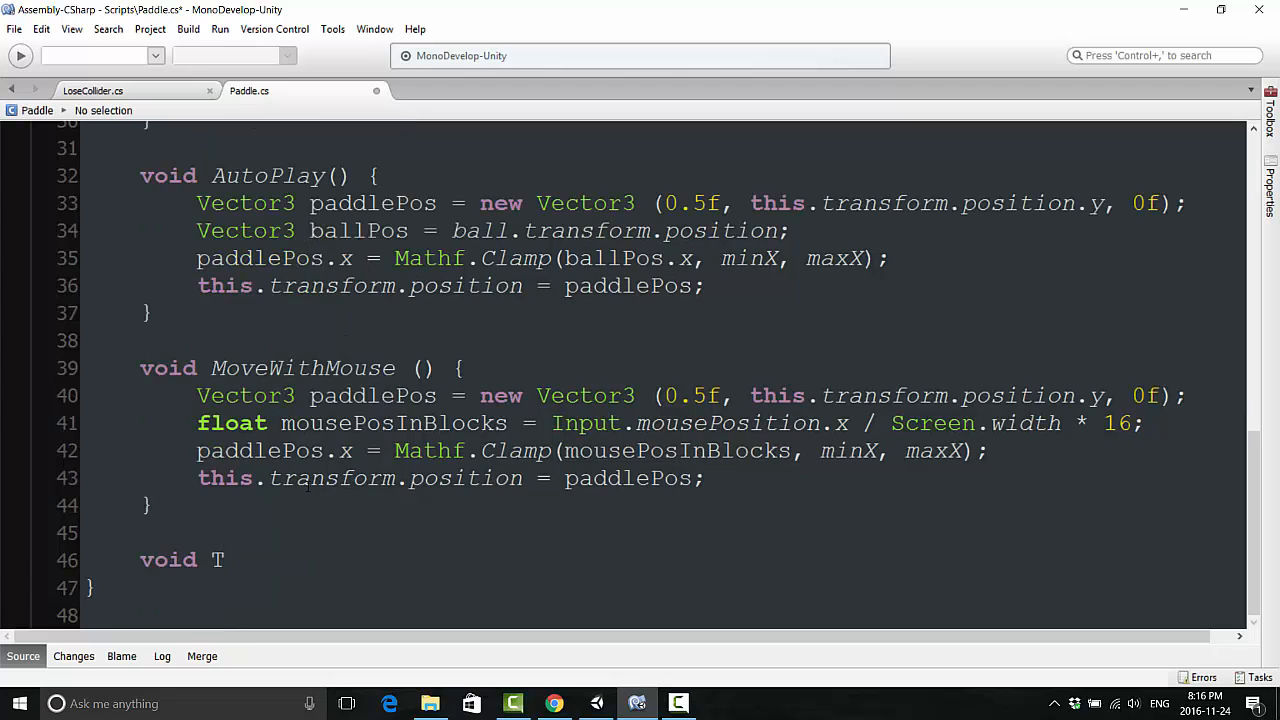
{"action": "type", "text": "OnTri"}
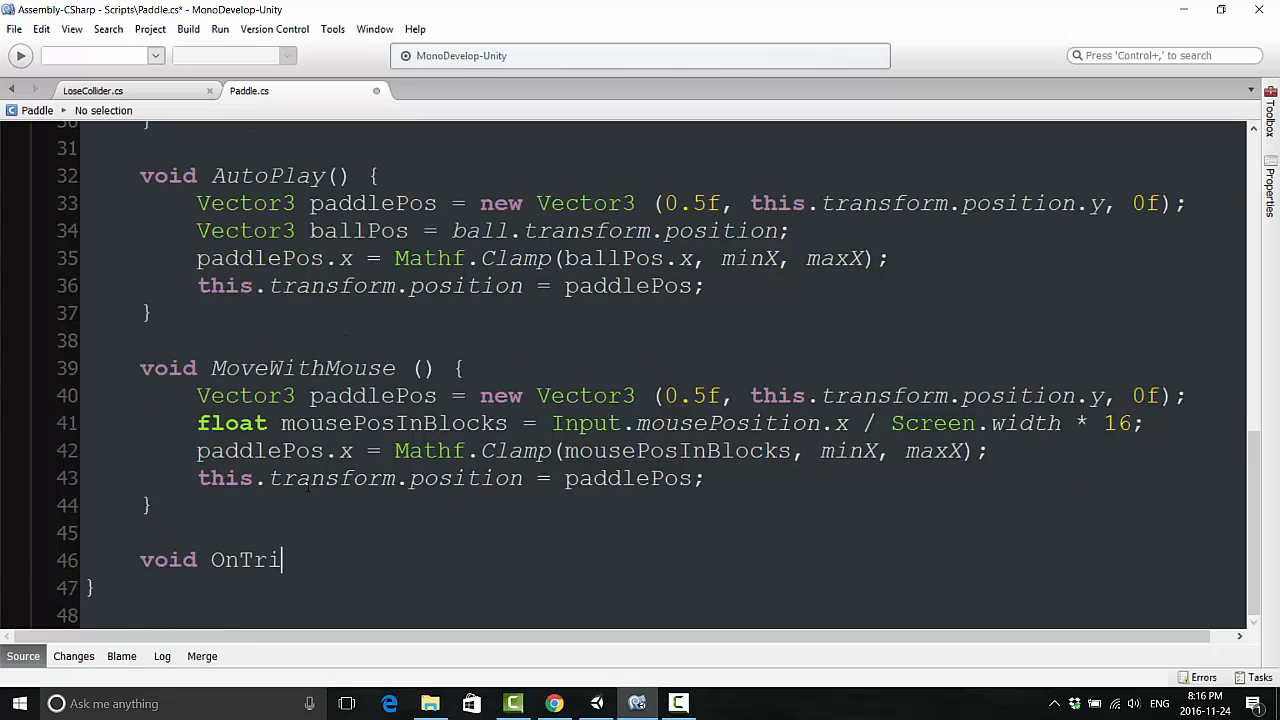
{"action": "type", "text": "ggerEnter2d"}
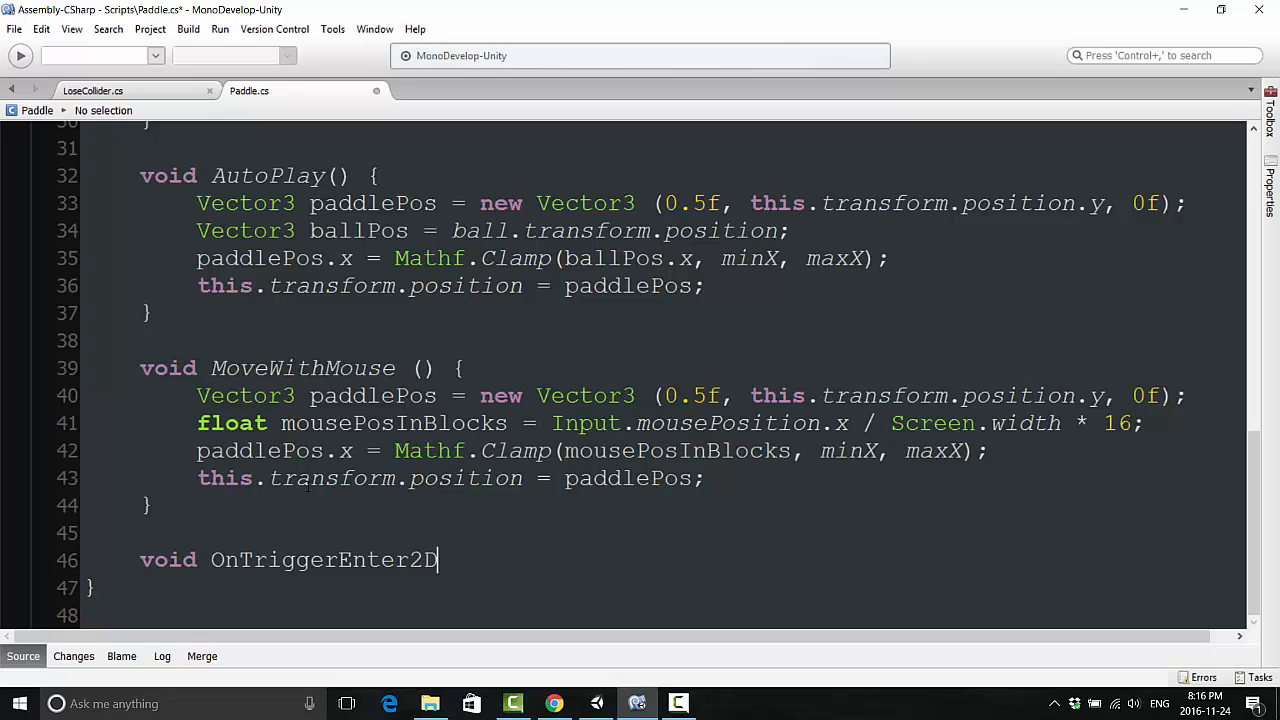
{"action": "type", "text": "(Collider tri"}
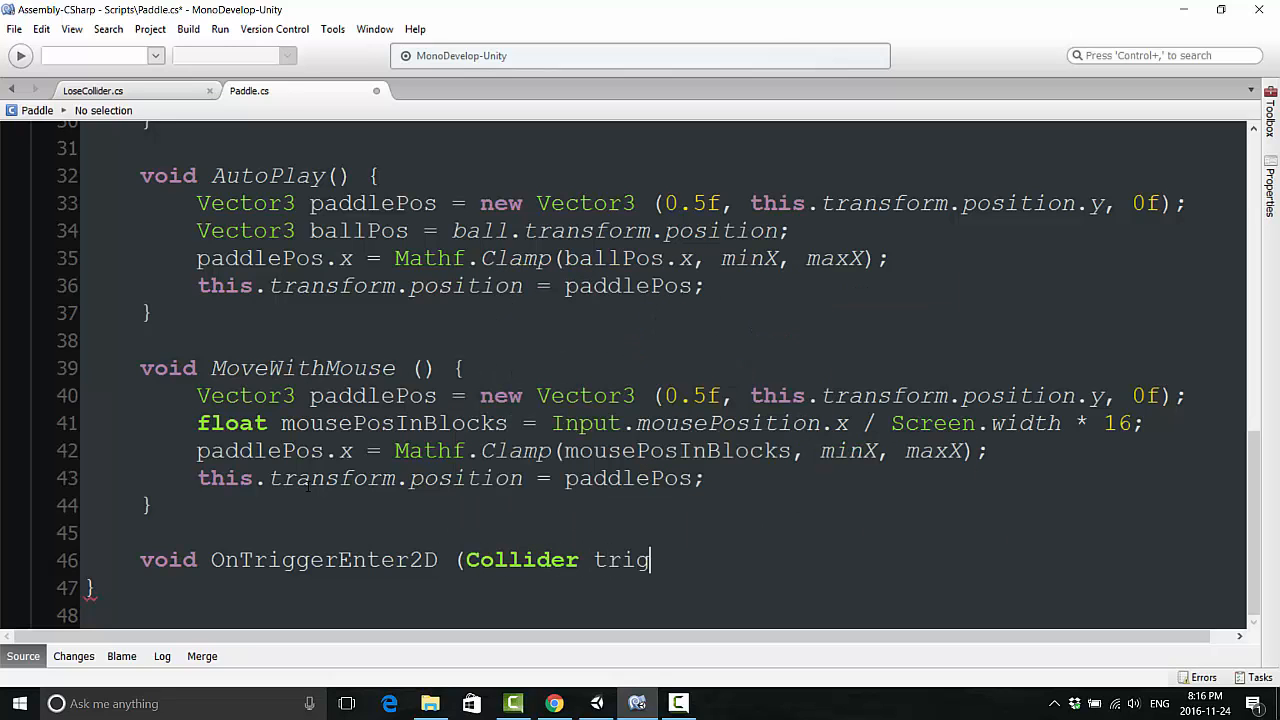
{"action": "type", "text": "ger){"}
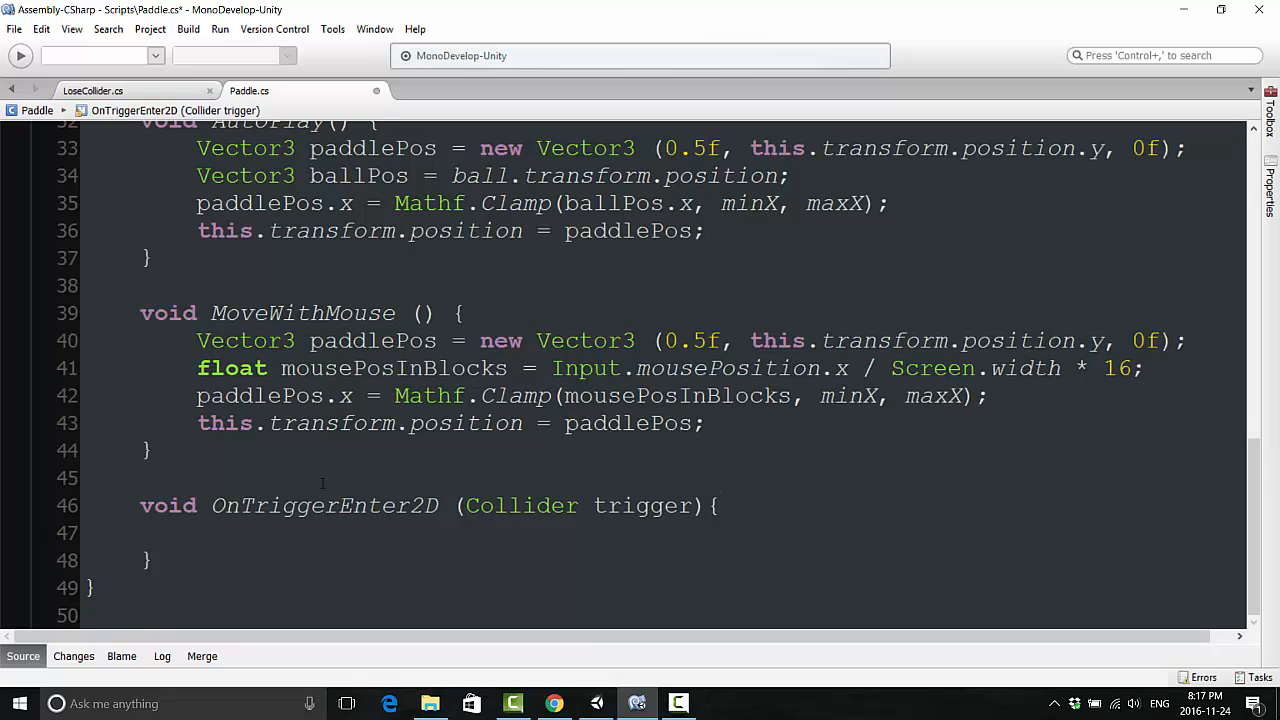
{"action": "type", "text": "if (trigger"}
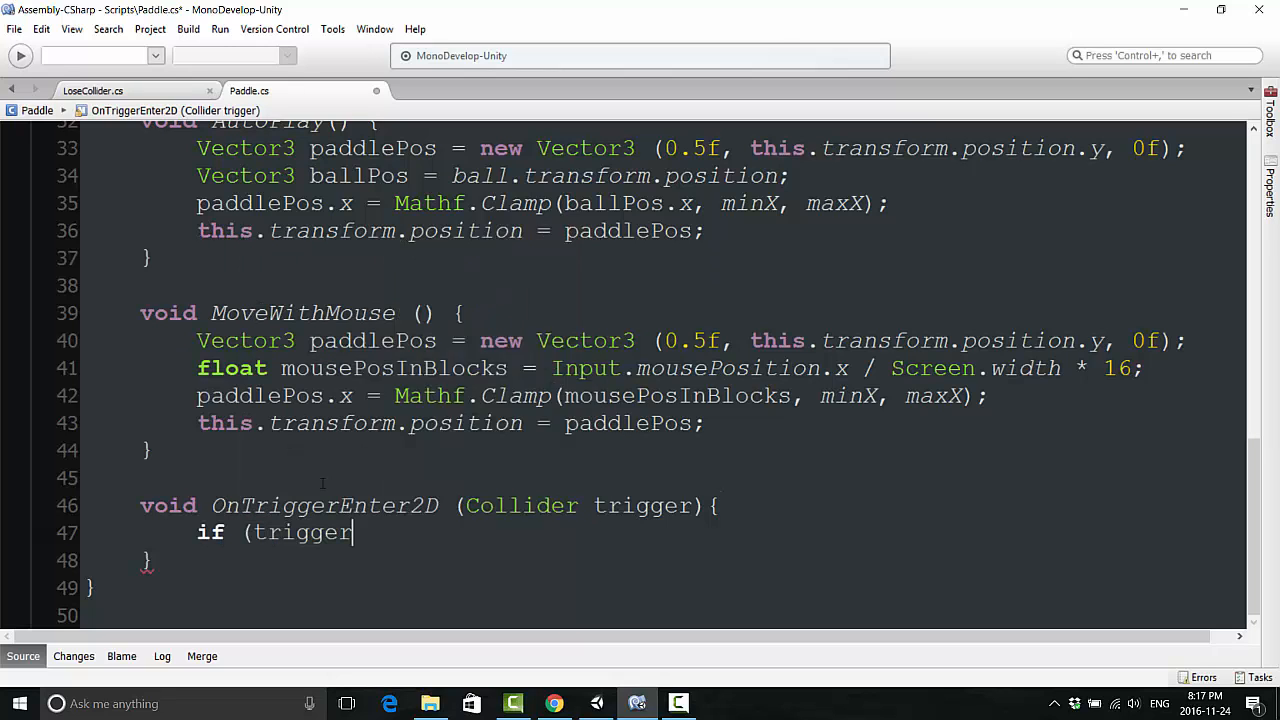
{"action": "type", "text": ".tag"}
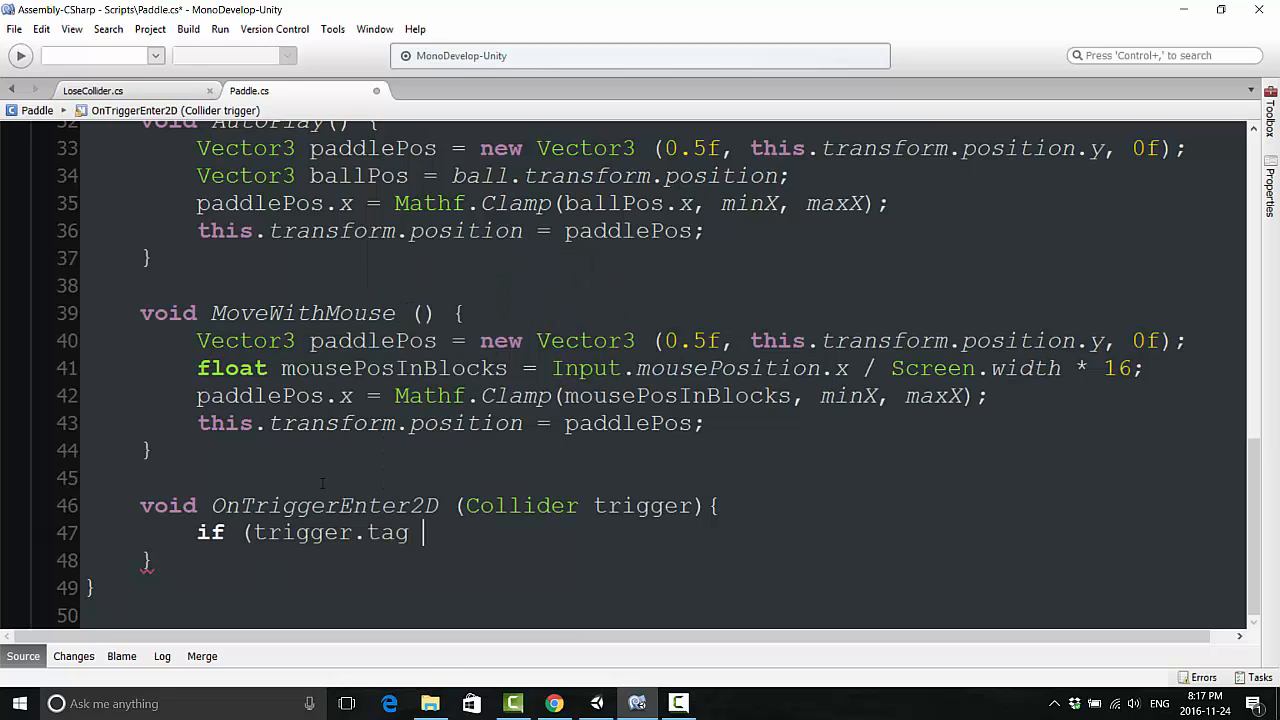
{"action": "type", "text": "== \"Collecti"}
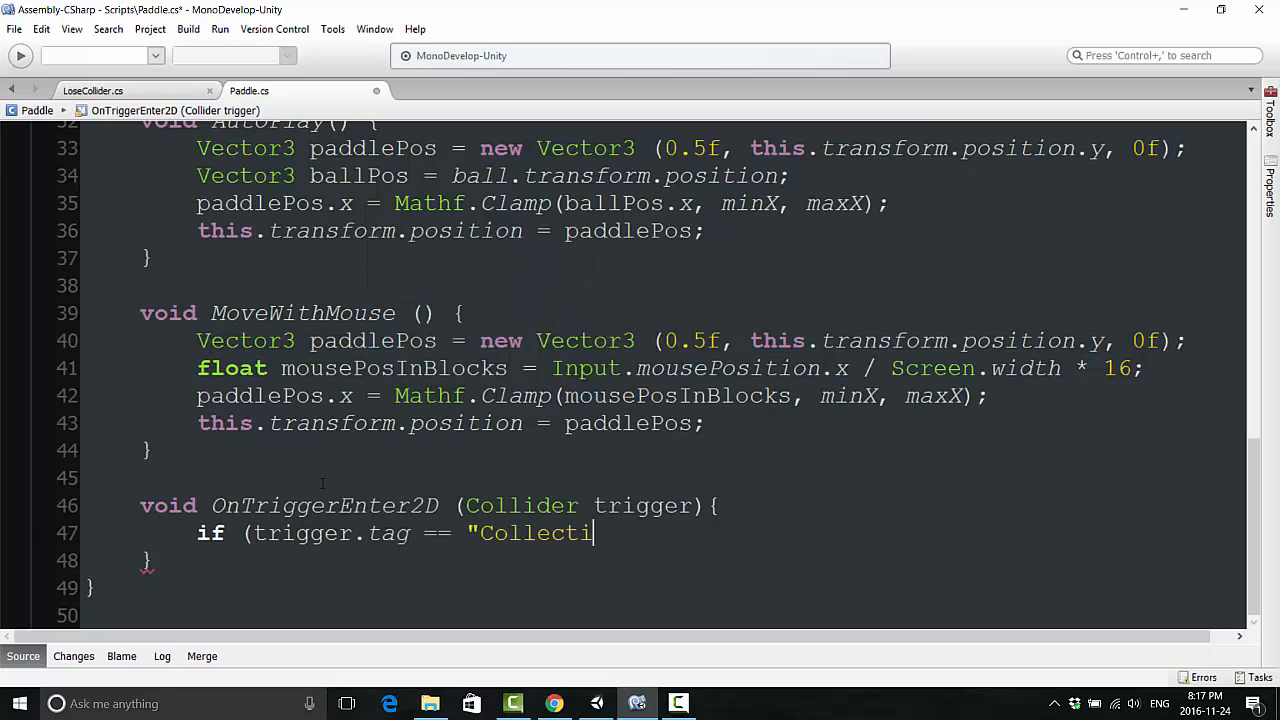
{"action": "type", "text": "bl"}
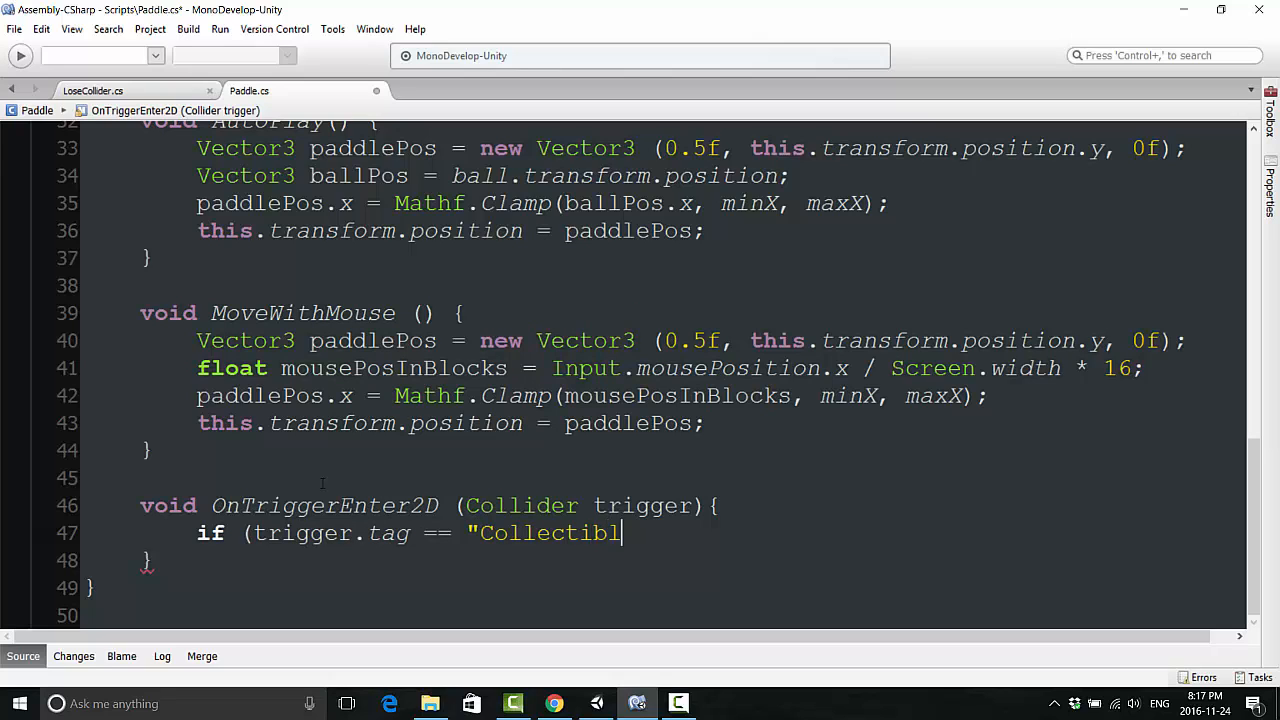
{"action": "type", "text": "es\"){"}
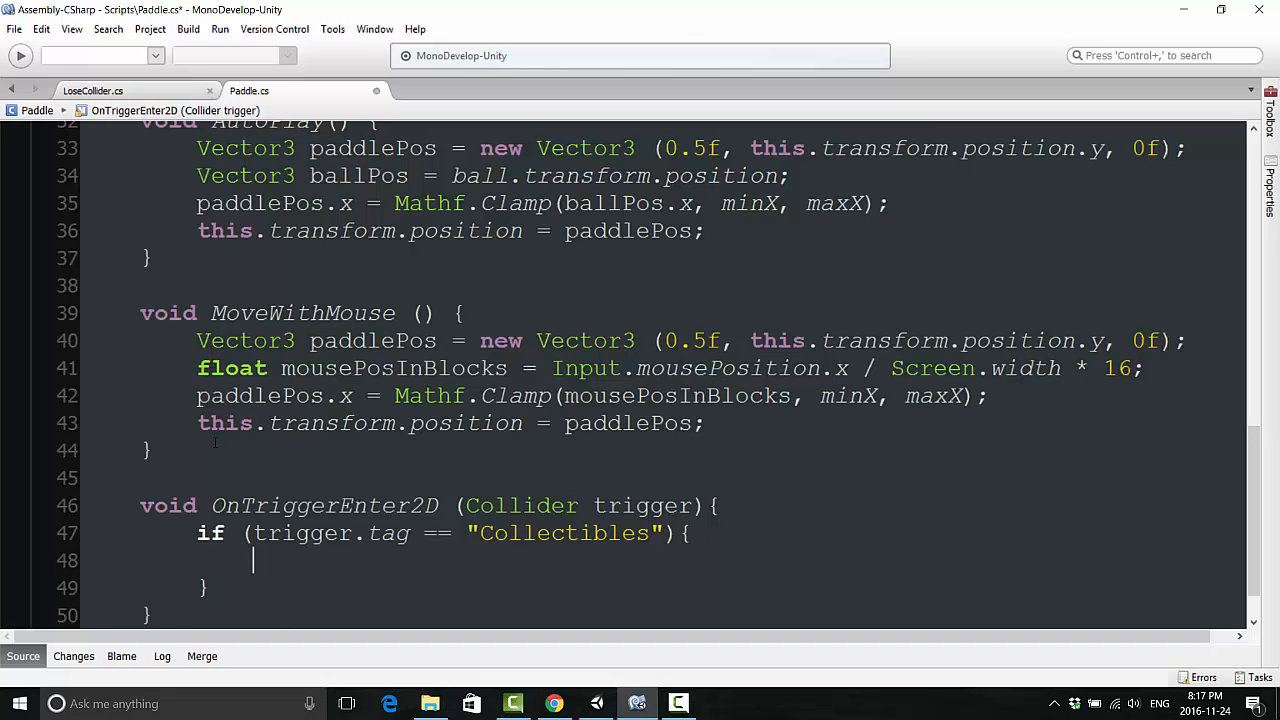
Step: Inside the Collectibles check, set int coinValue to Random.Range(10, 20)
{"action": "type", "text": "int"}
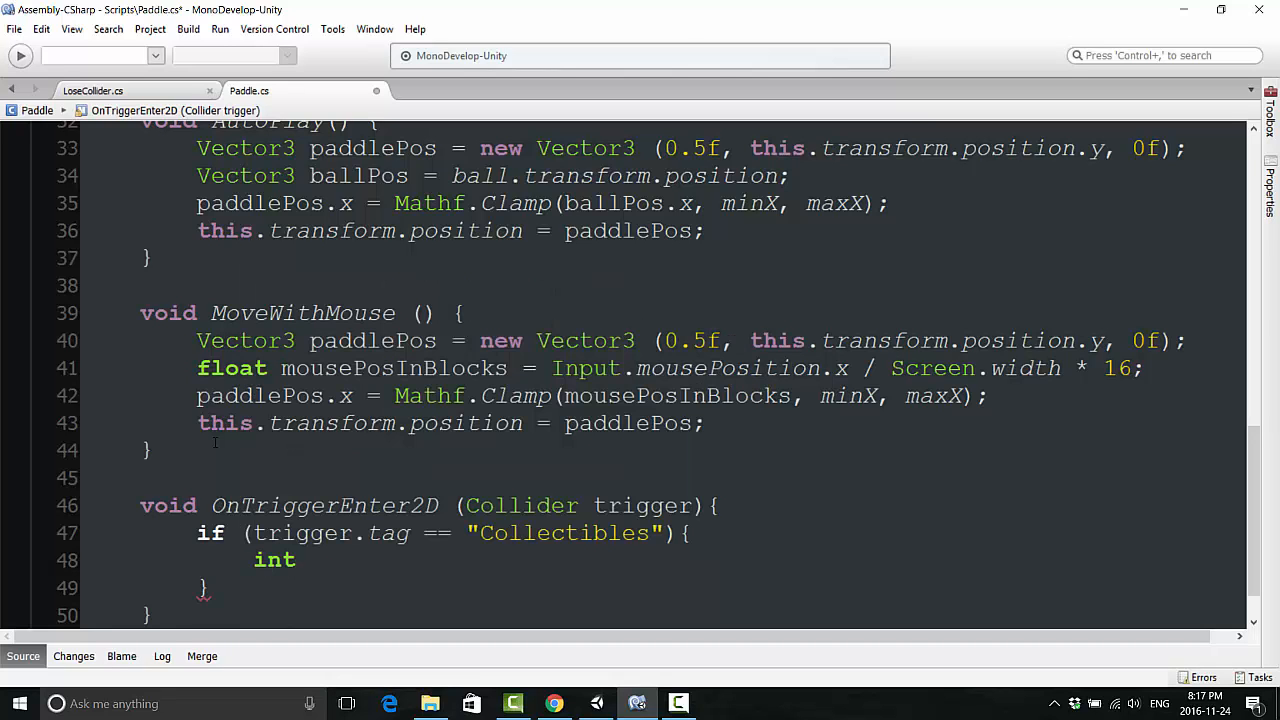
{"action": "type", "text": "coiV"}
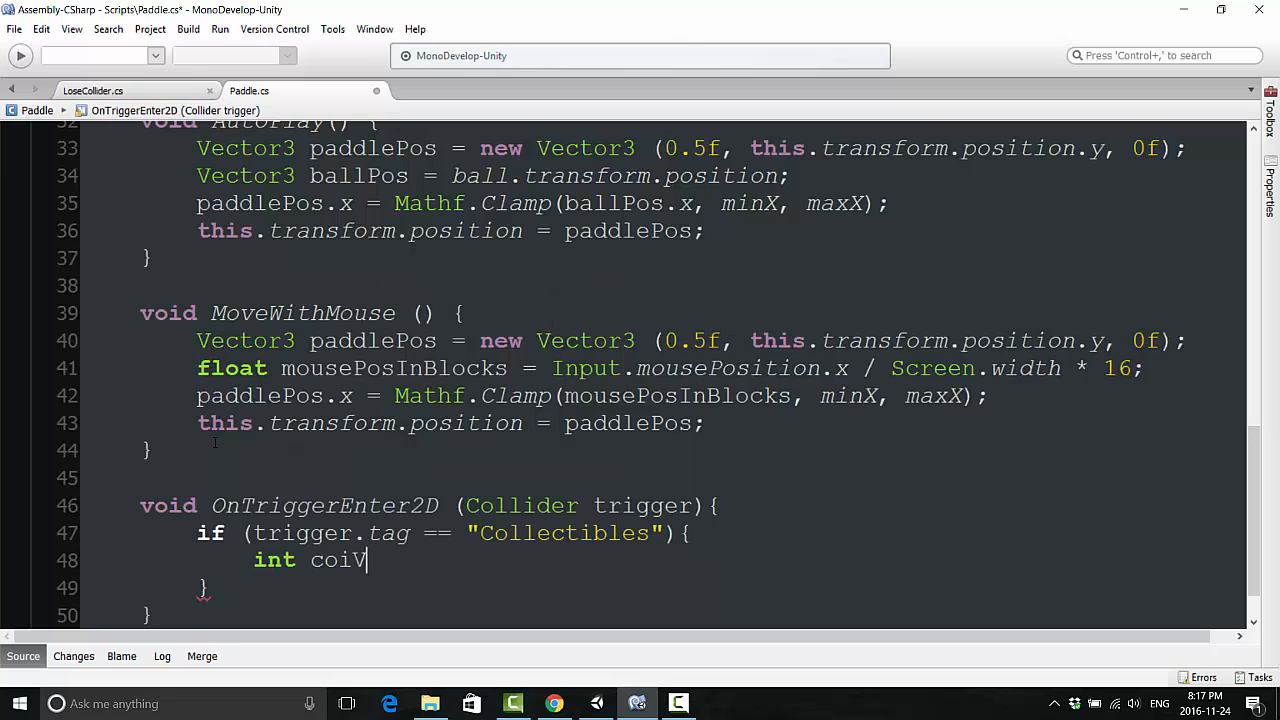
{"action": "type", "text": "alue = Random.Range"}
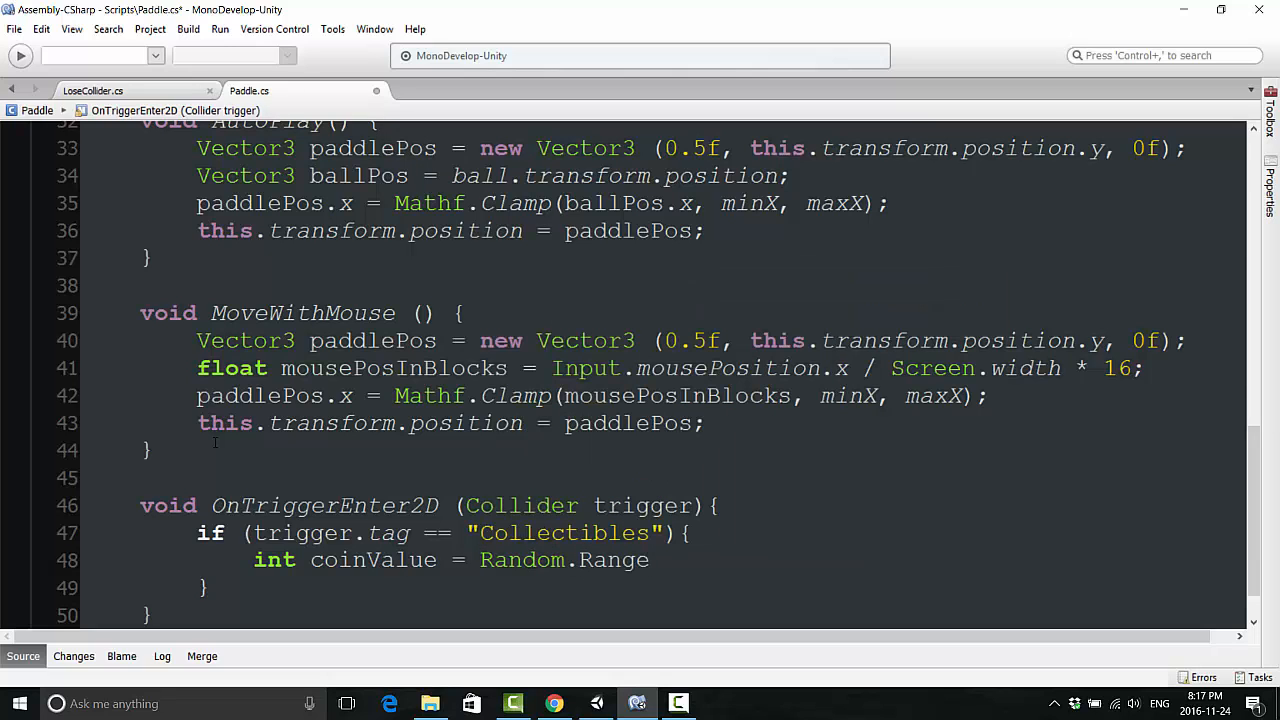
{"action": "type", "text": "(10,"}
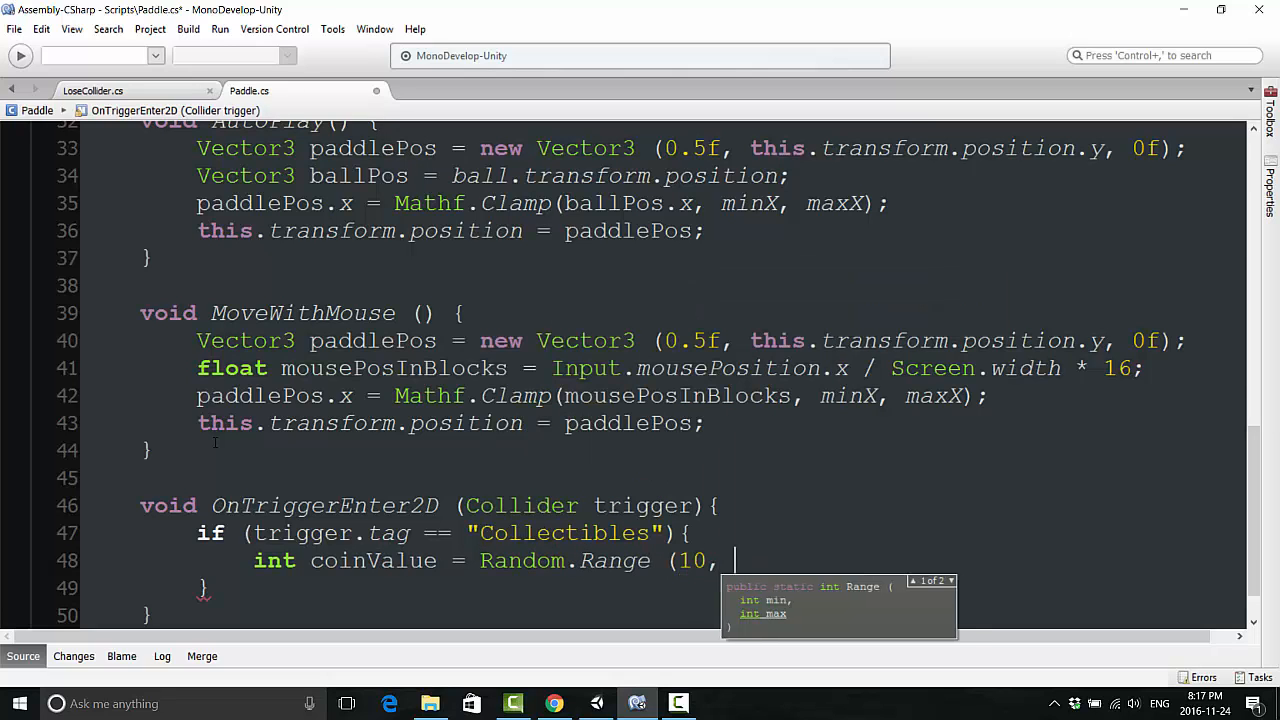
{"action": "type", "text": "20);"}
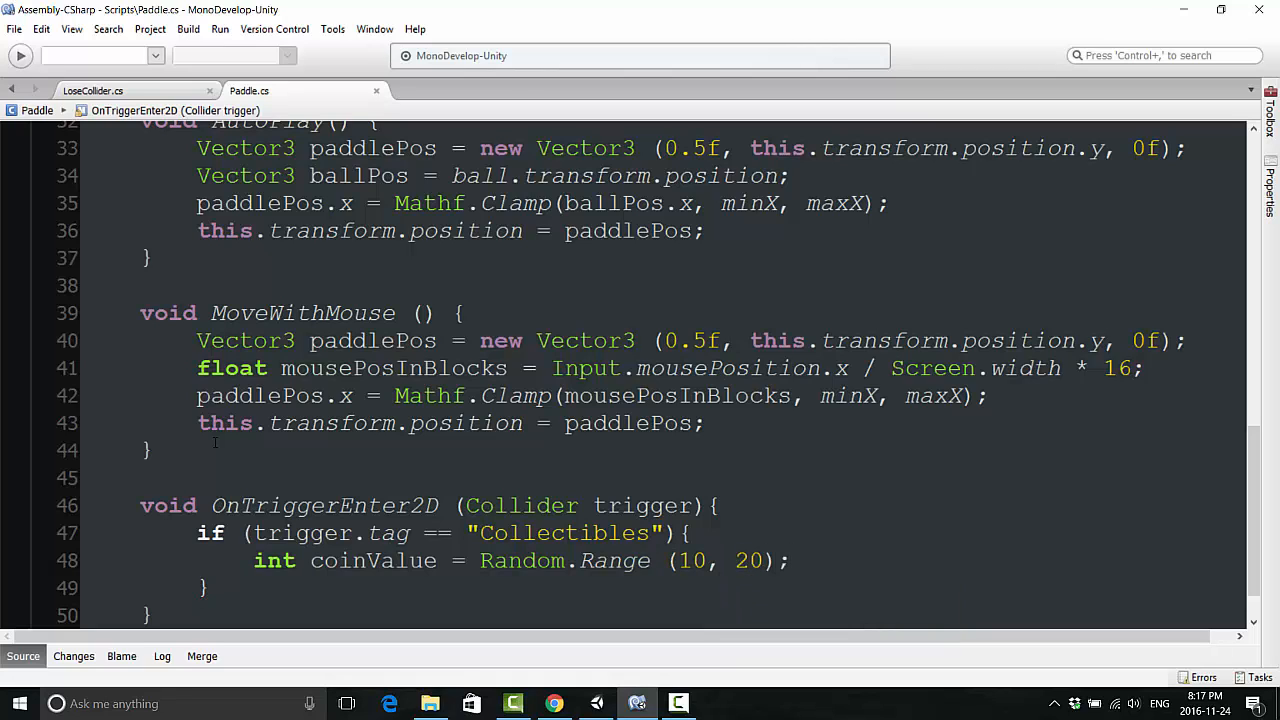
Step: Add Destroy(trigger.gameObject) to remove the collected object
{"action": "left_click", "coordinate": [788, 560]}
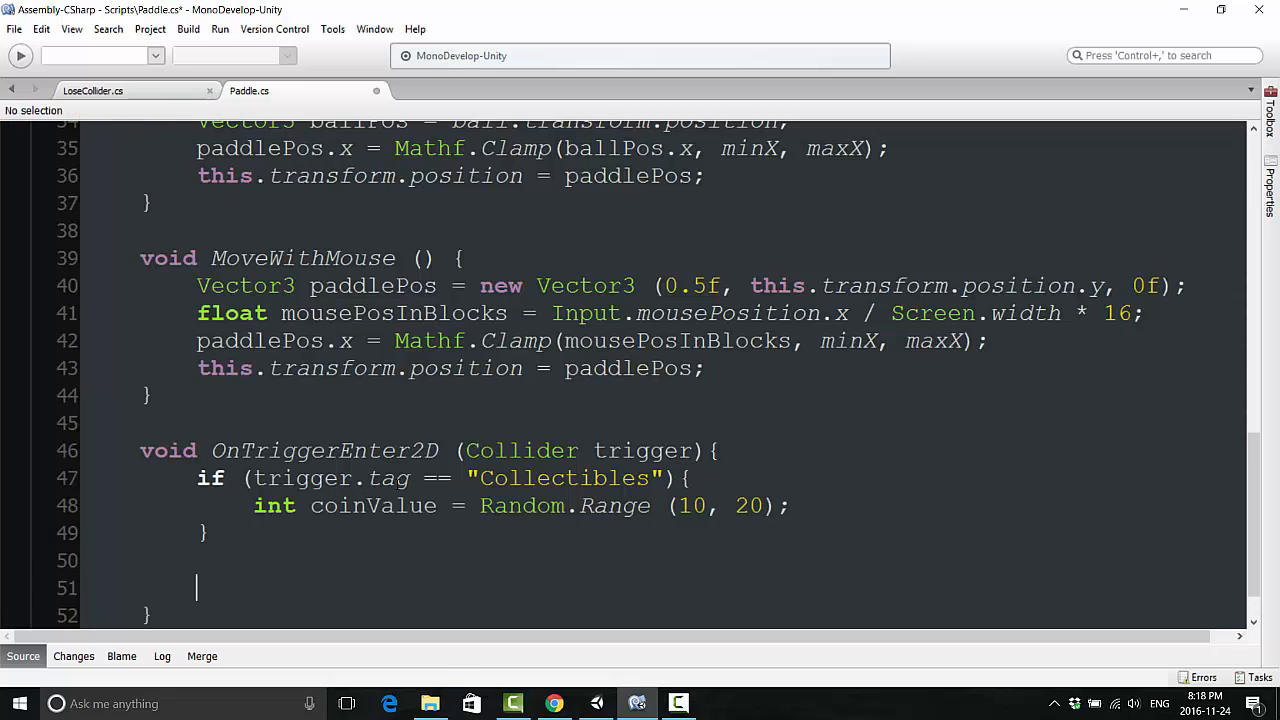
{"action": "type", "text": "Destroy(trig"}
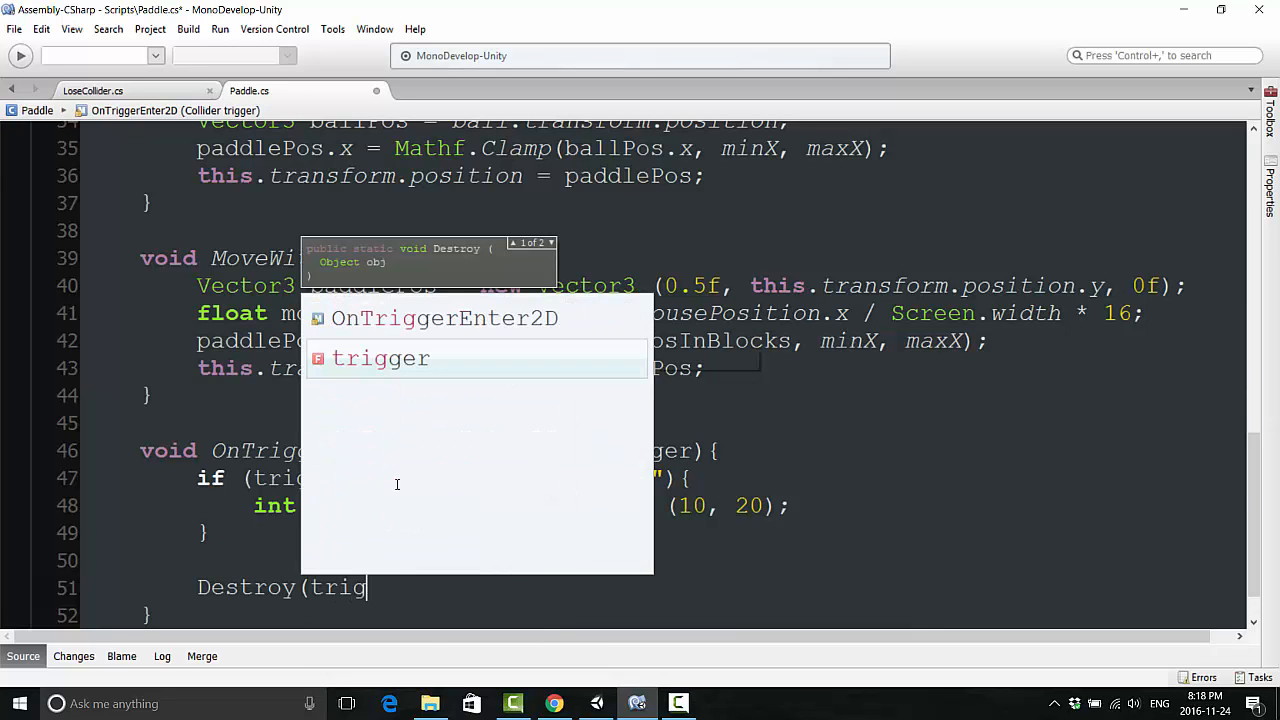
{"action": "type", "text": ".gam"}
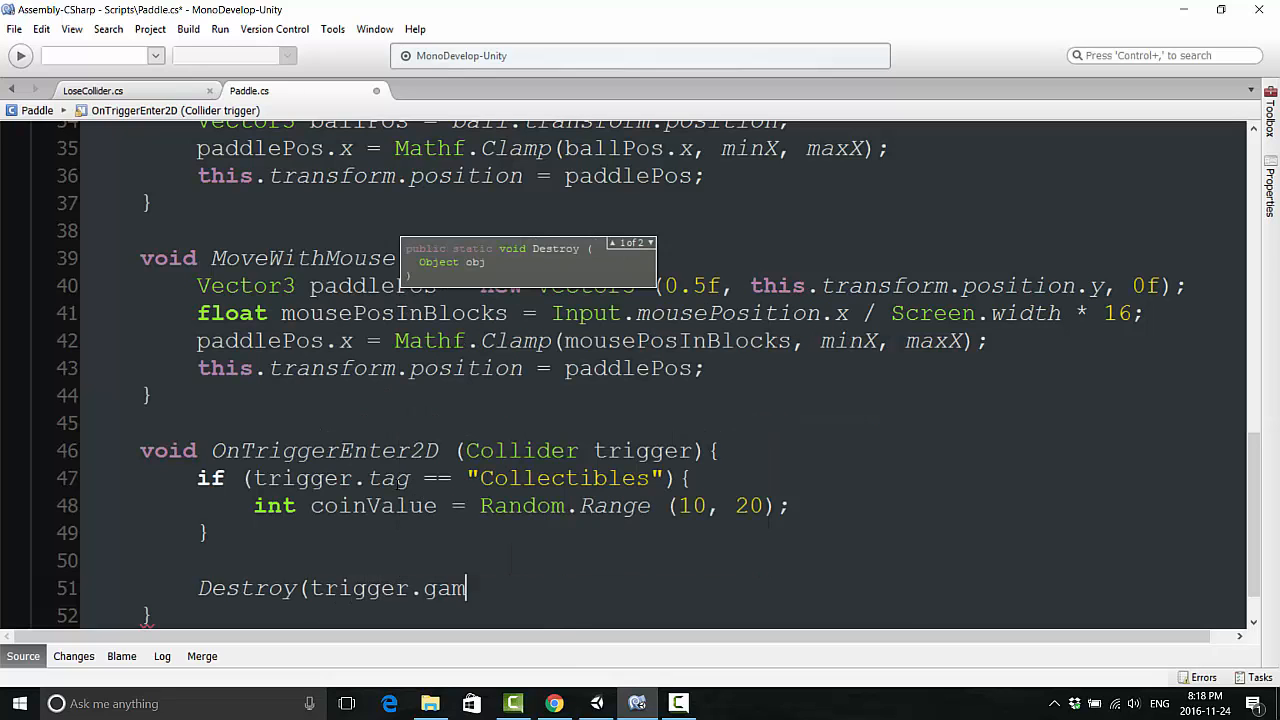
{"action": "type", "text": "eObject);"}
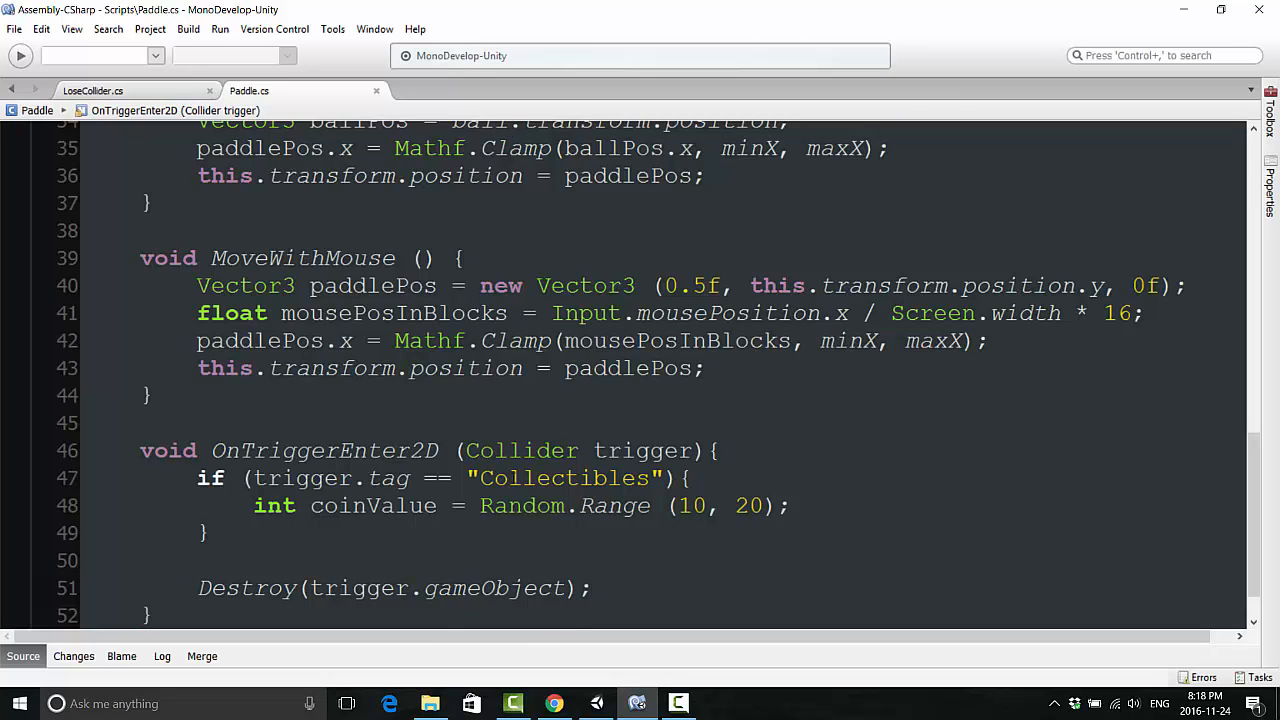
Step: Print 'Collected' plus the coin value inside the Collectibles check
{"action": "left_click", "coordinate": [521, 588]}
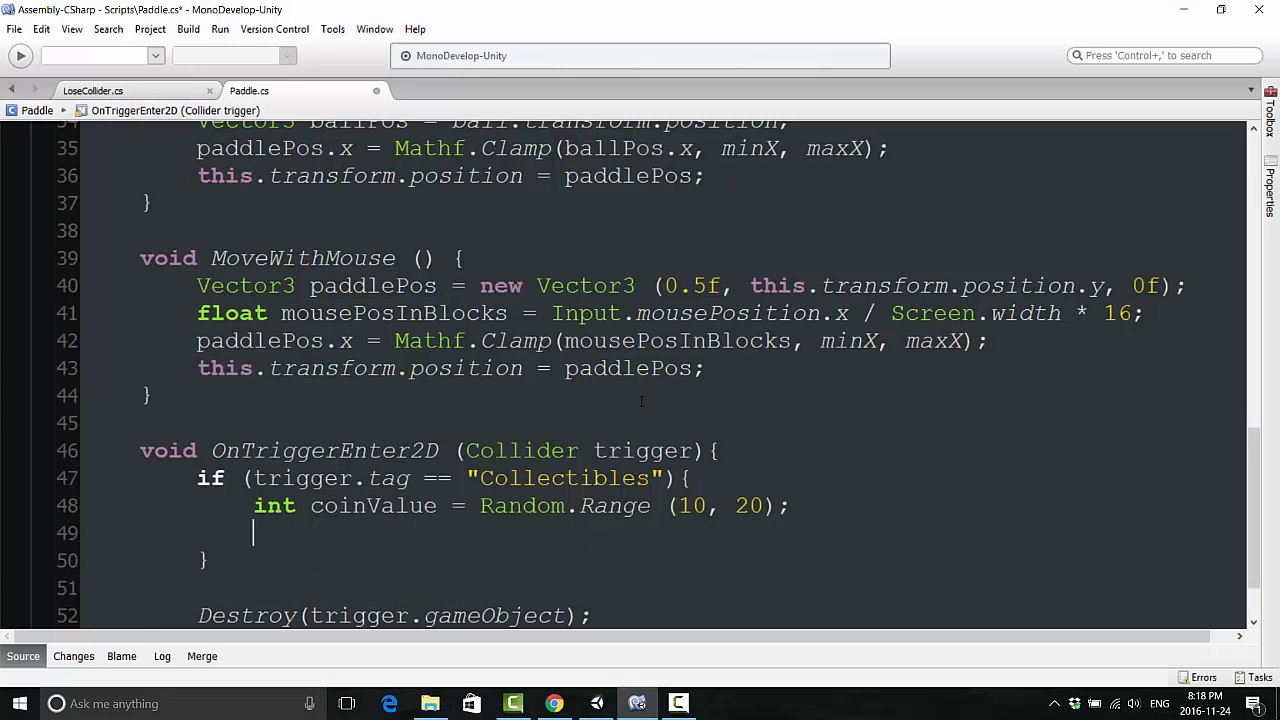
{"action": "type", "text": "print ("}
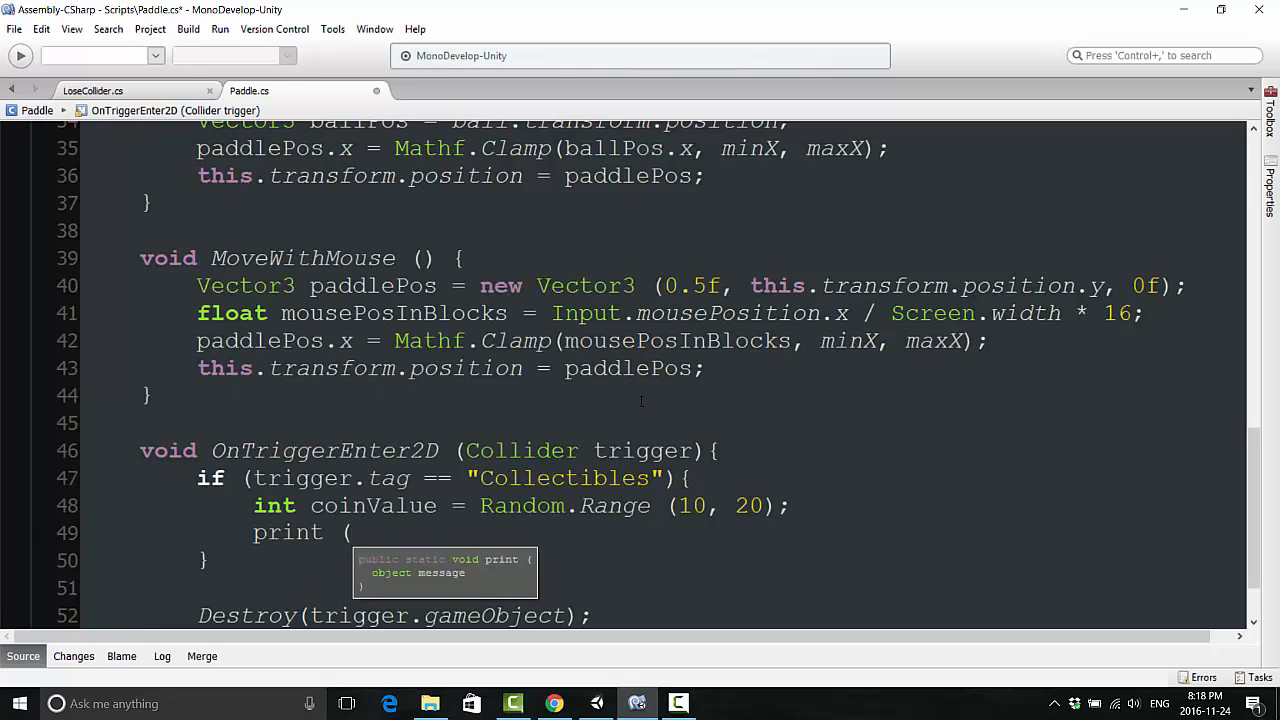
{"action": "type", "text": "\"C"}
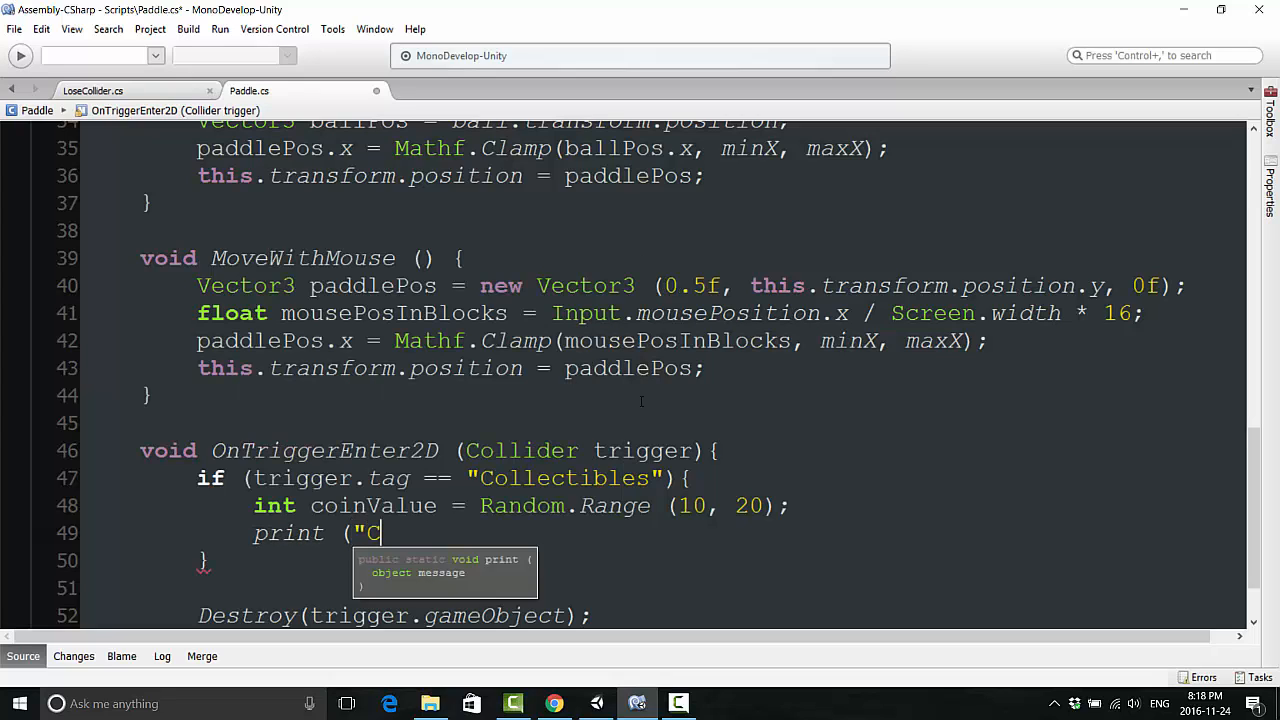
{"action": "type", "text": "ollected \" +"}
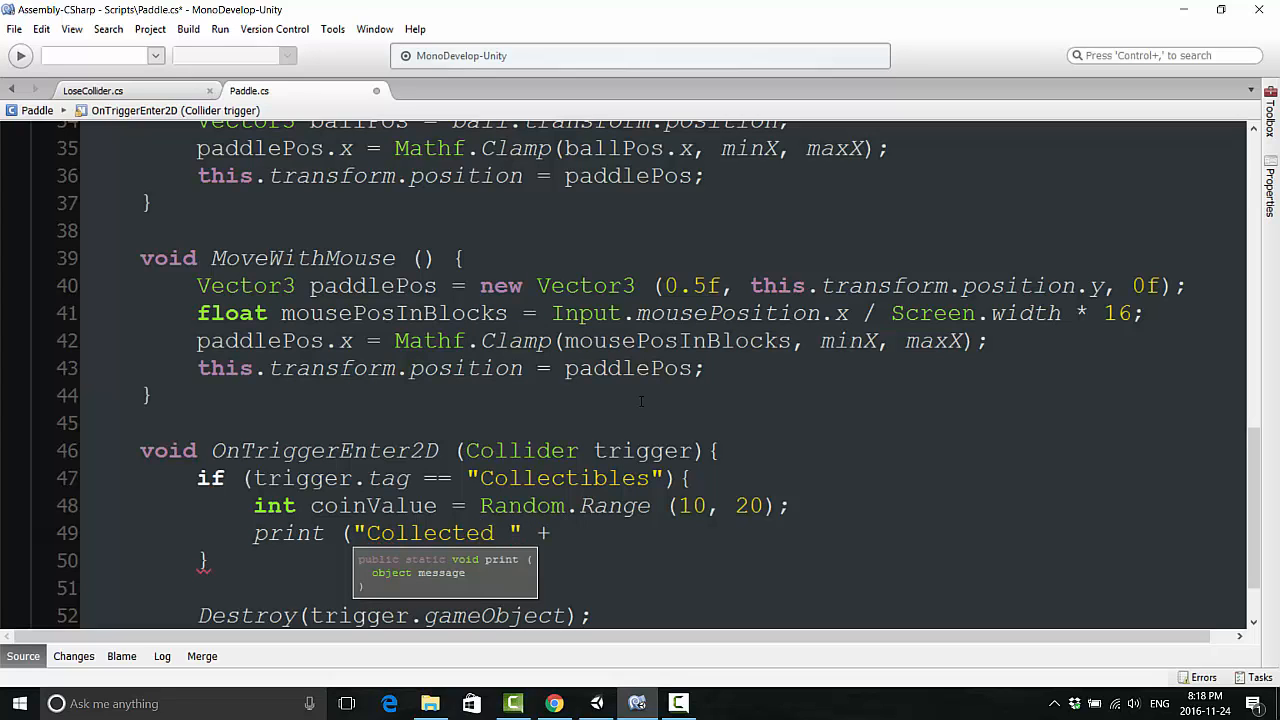
{"action": "type", "text": "coinValue"}
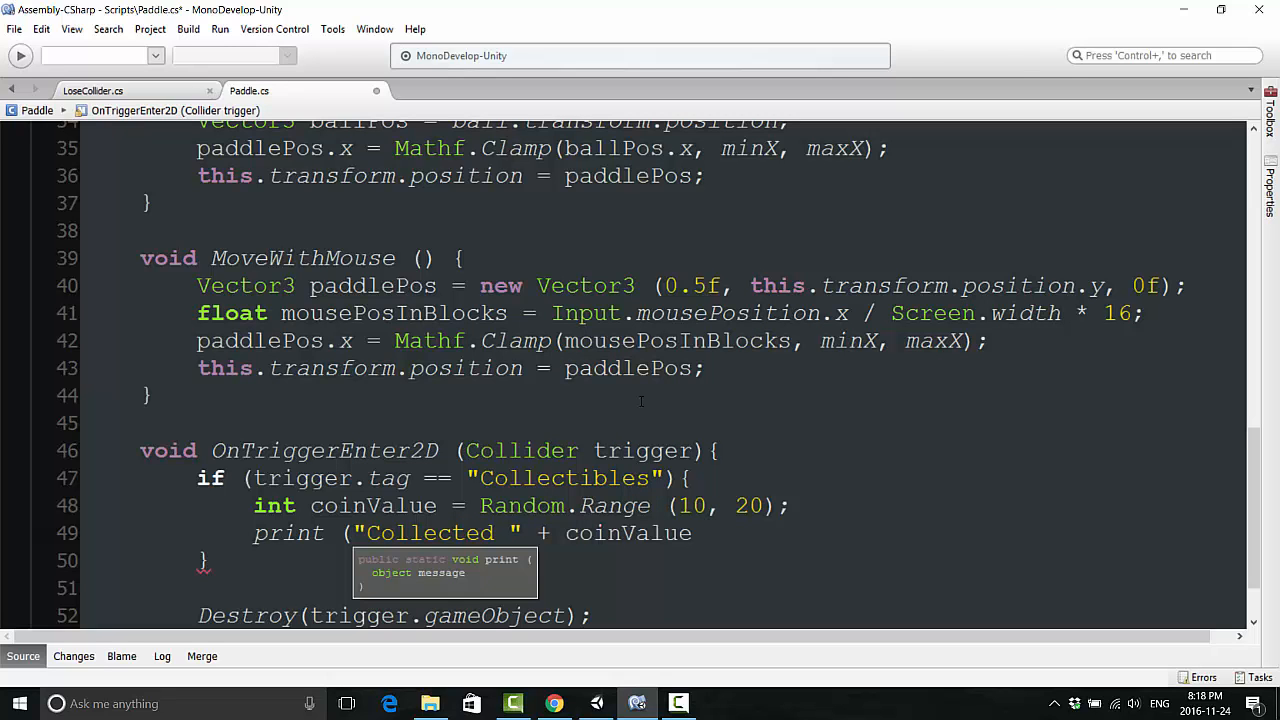
{"action": "type", "text": ")"}
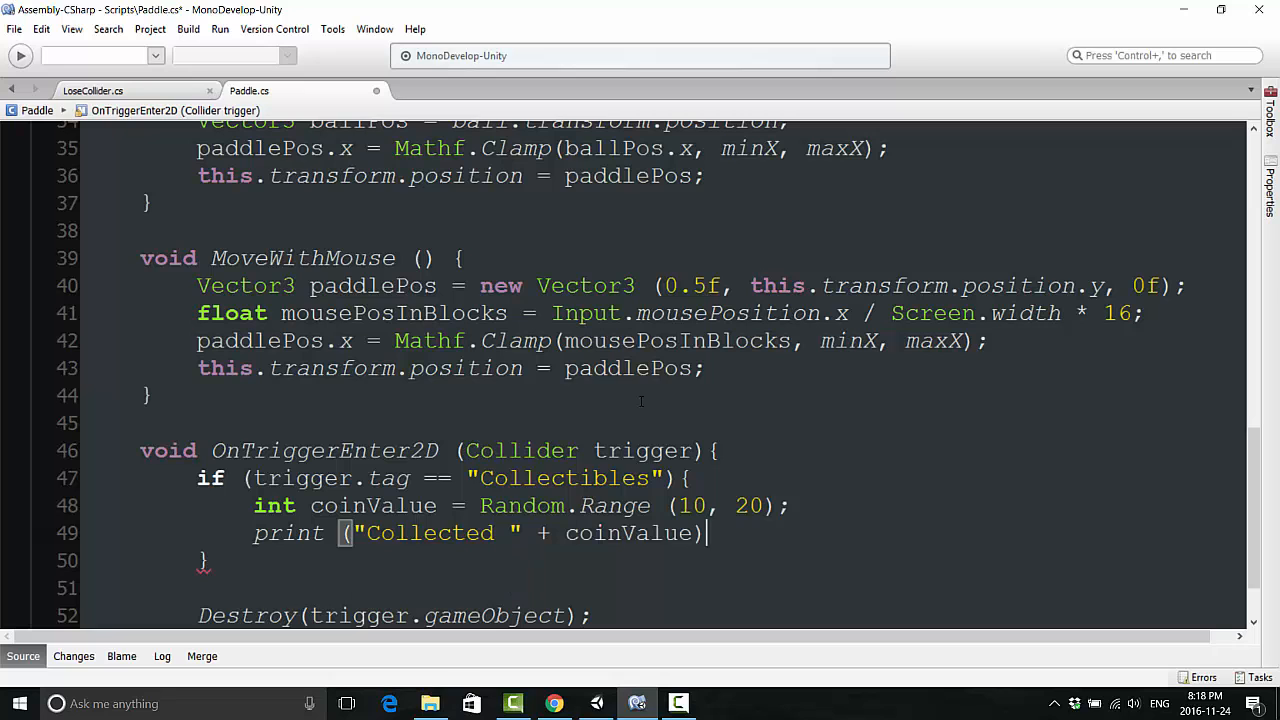
{"action": "type", "text": ";"}
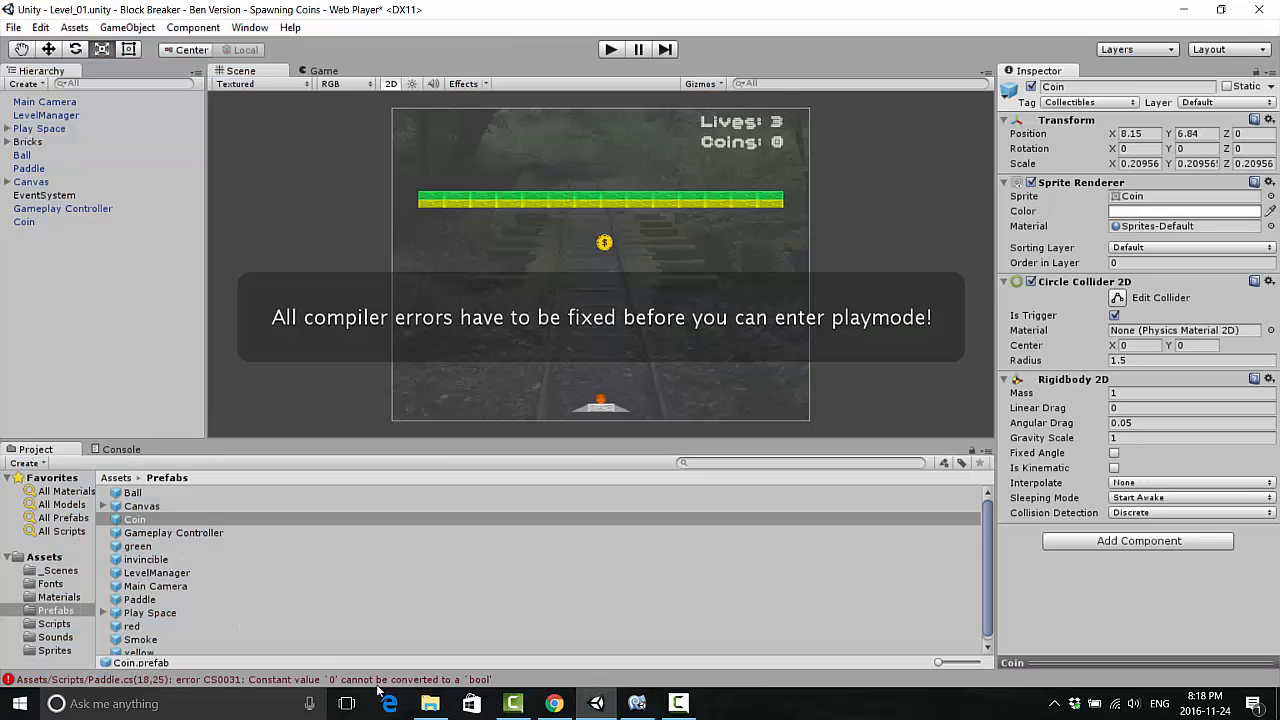
Step: Inspect the compiler error in the Console and fix coinCount's wrong type in Paddle.cs
{"action": "left_click", "coordinate": [120, 448]}
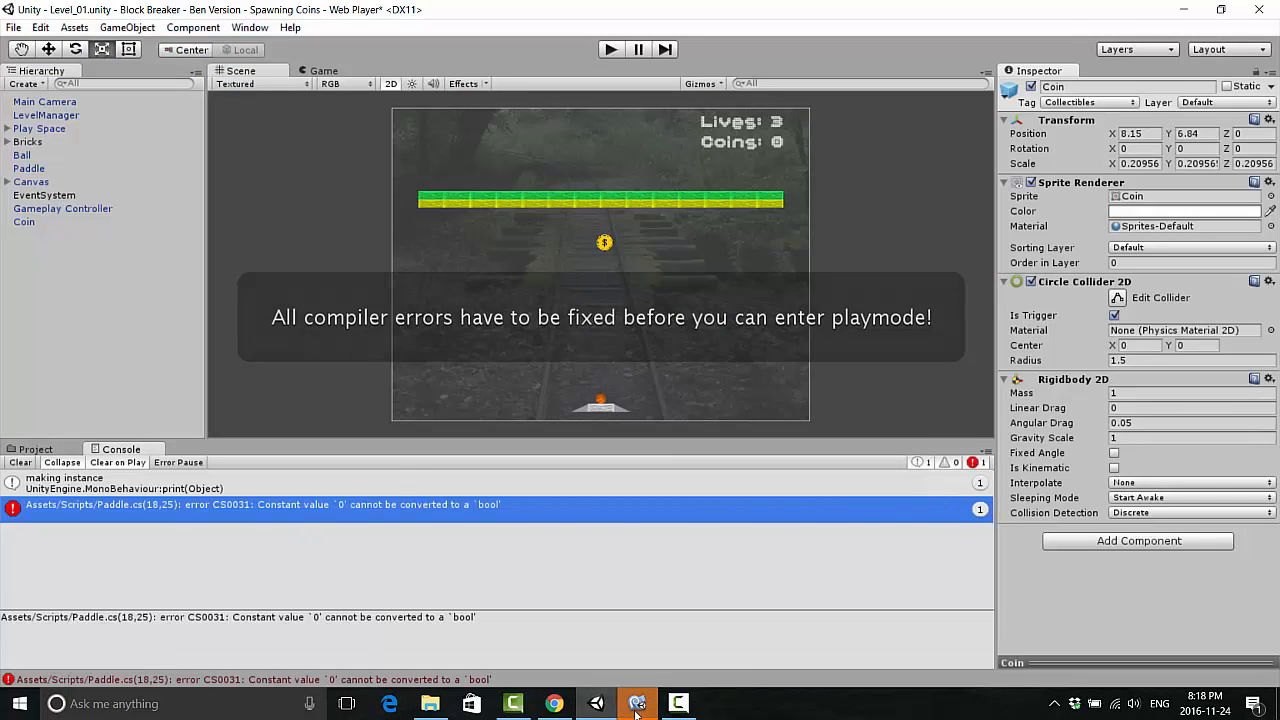
{"action": "left_click", "coordinate": [637, 703]}
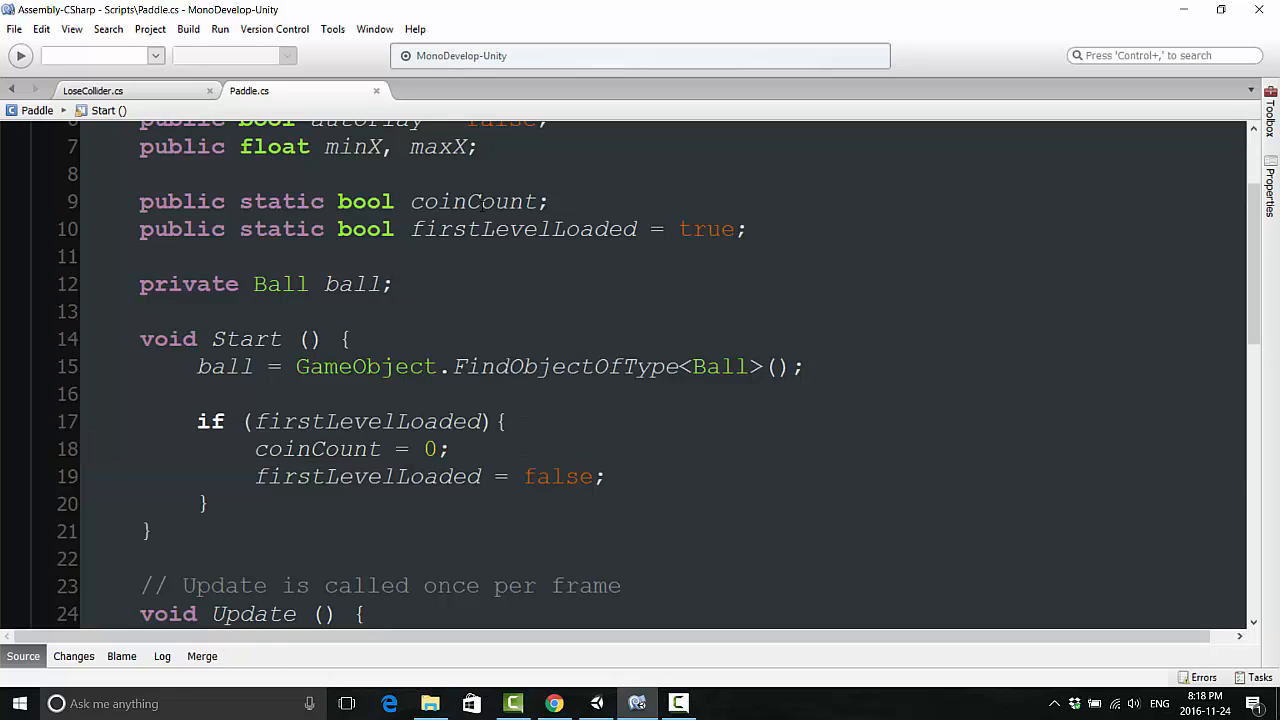
{"action": "left_click", "coordinate": [395, 201]}
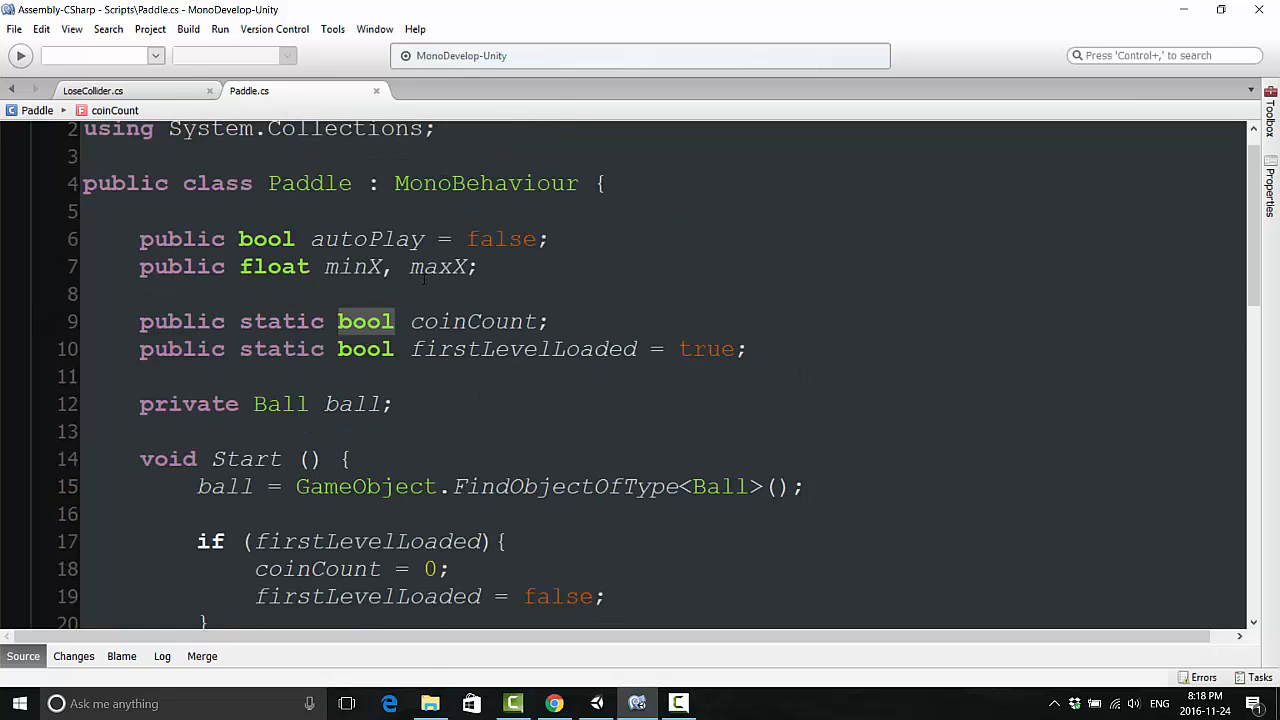
{"action": "mouse_move", "coordinate": [523, 348]}
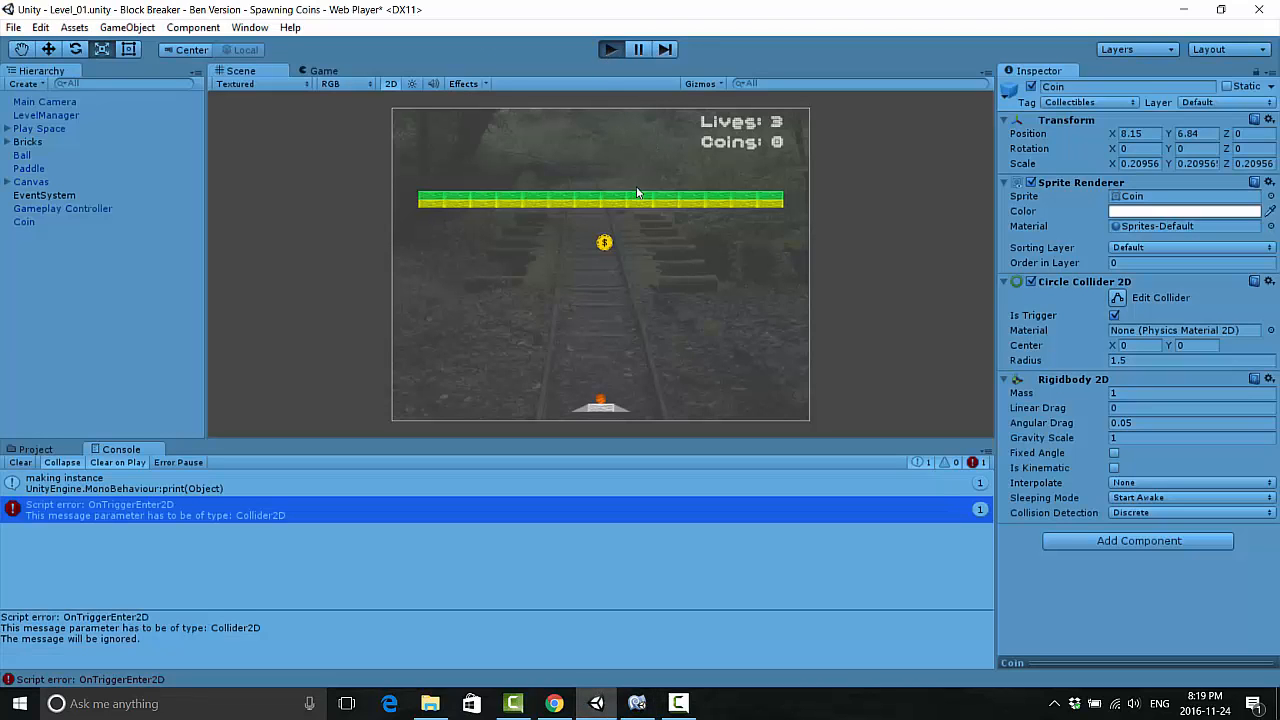
Step: Try a test run, then change the trigger parameter from Collider to Collider2D
{"action": "left_click", "coordinate": [324, 70]}
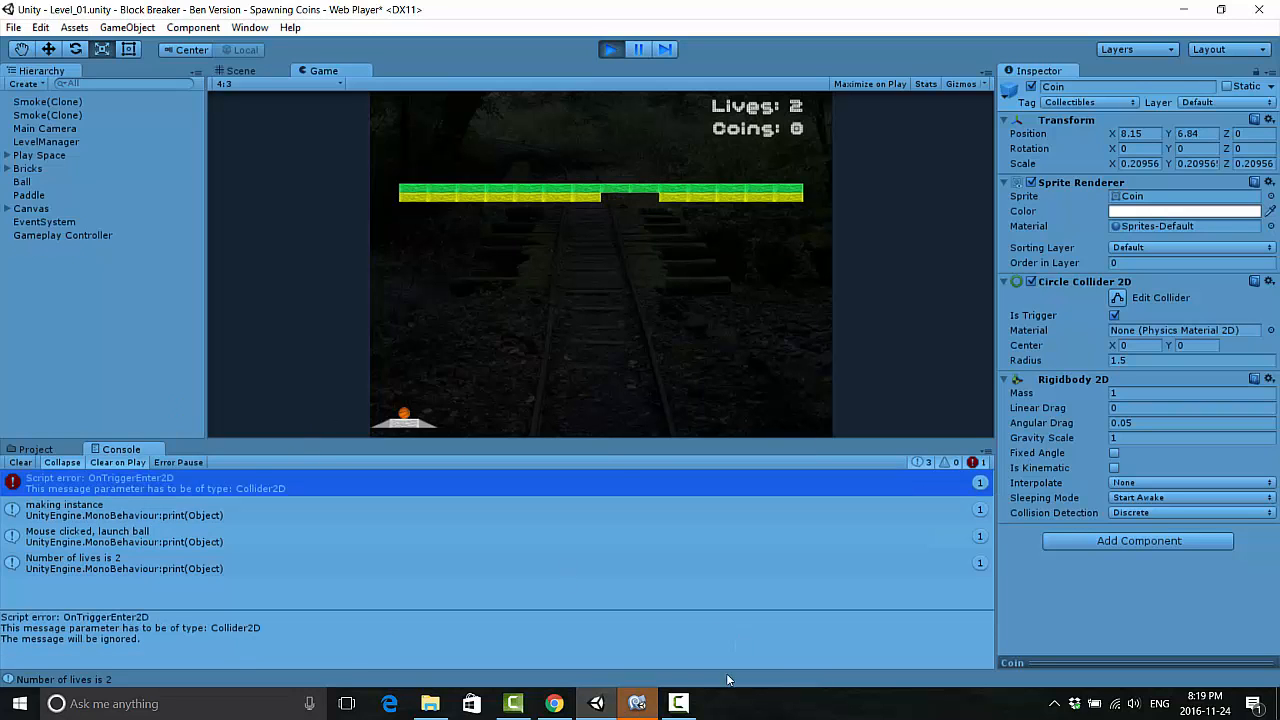
{"action": "left_click", "coordinate": [637, 703]}
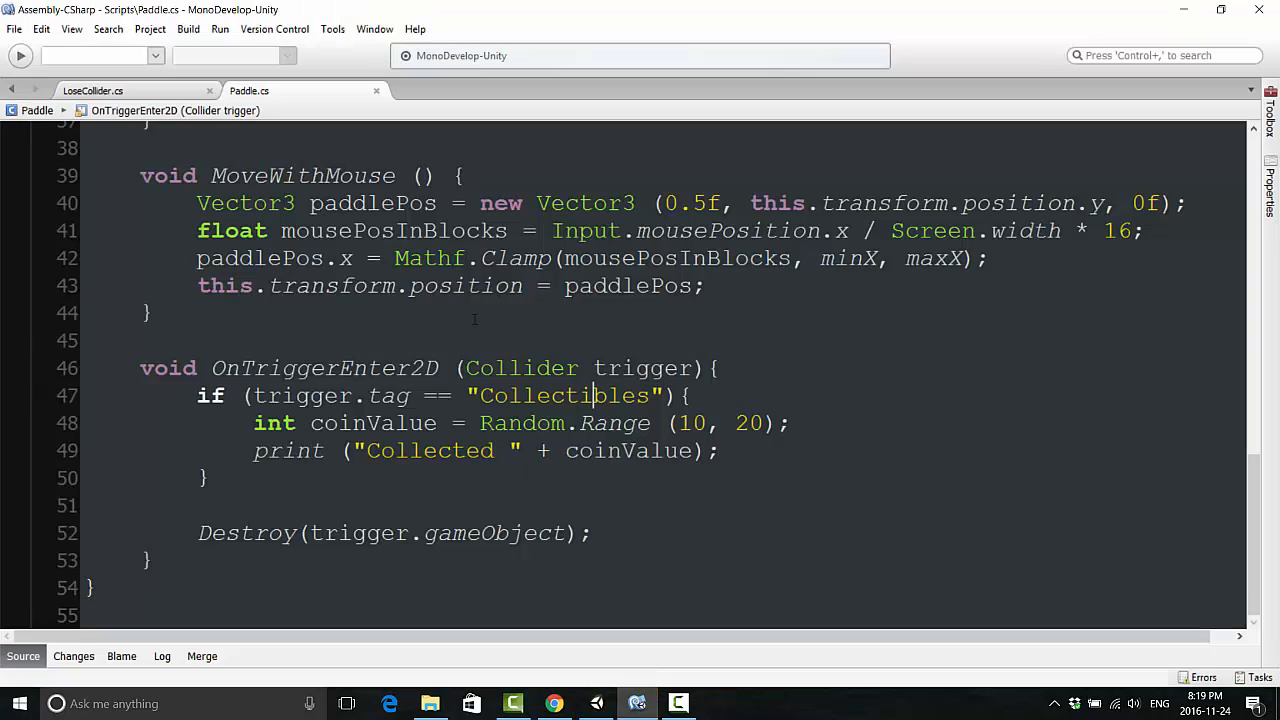
{"action": "type", "text": "2"}
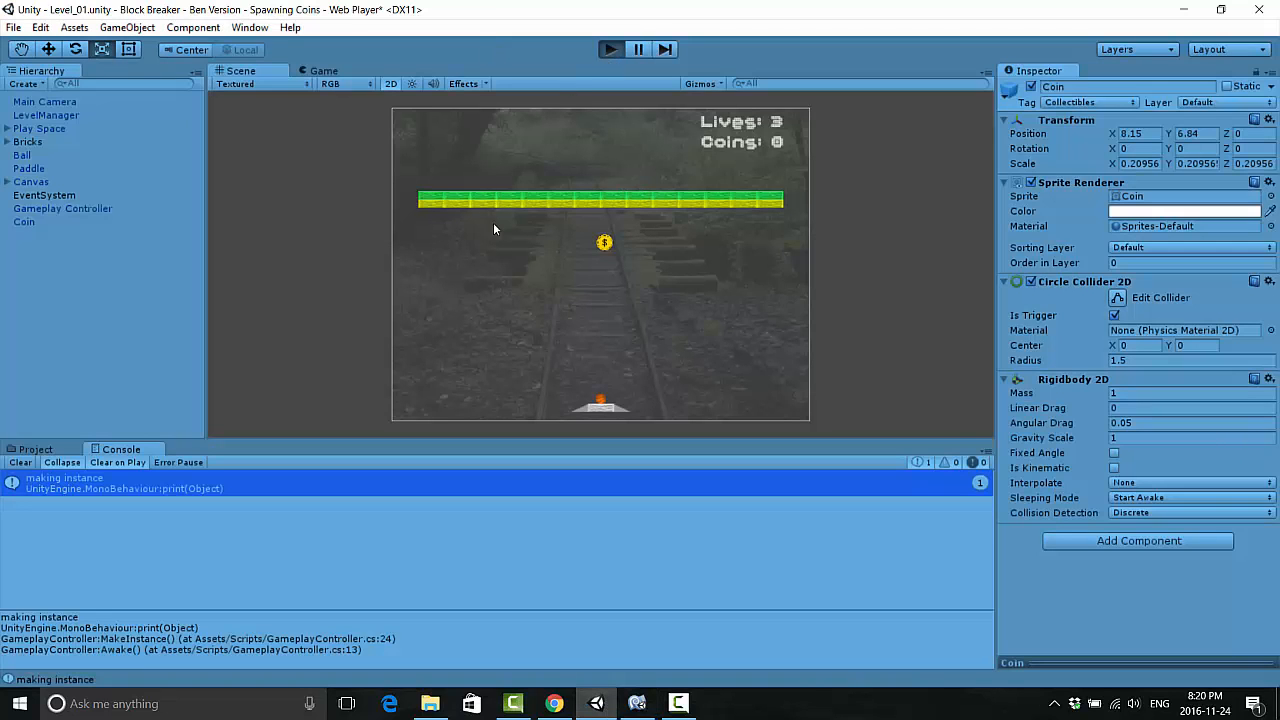
Step: Play the game, catch a coin that logs 'Collected 12', then stop playing
{"action": "left_click", "coordinate": [323, 70]}
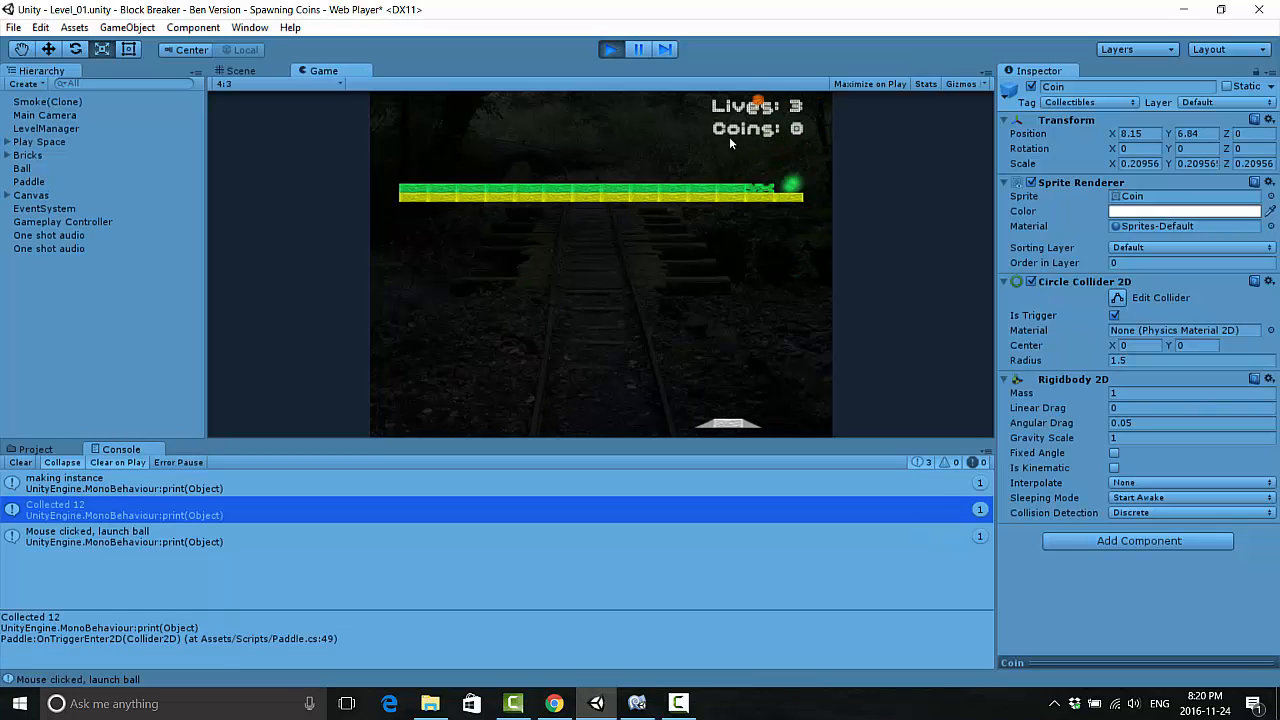
{"action": "left_click", "coordinate": [240, 70]}
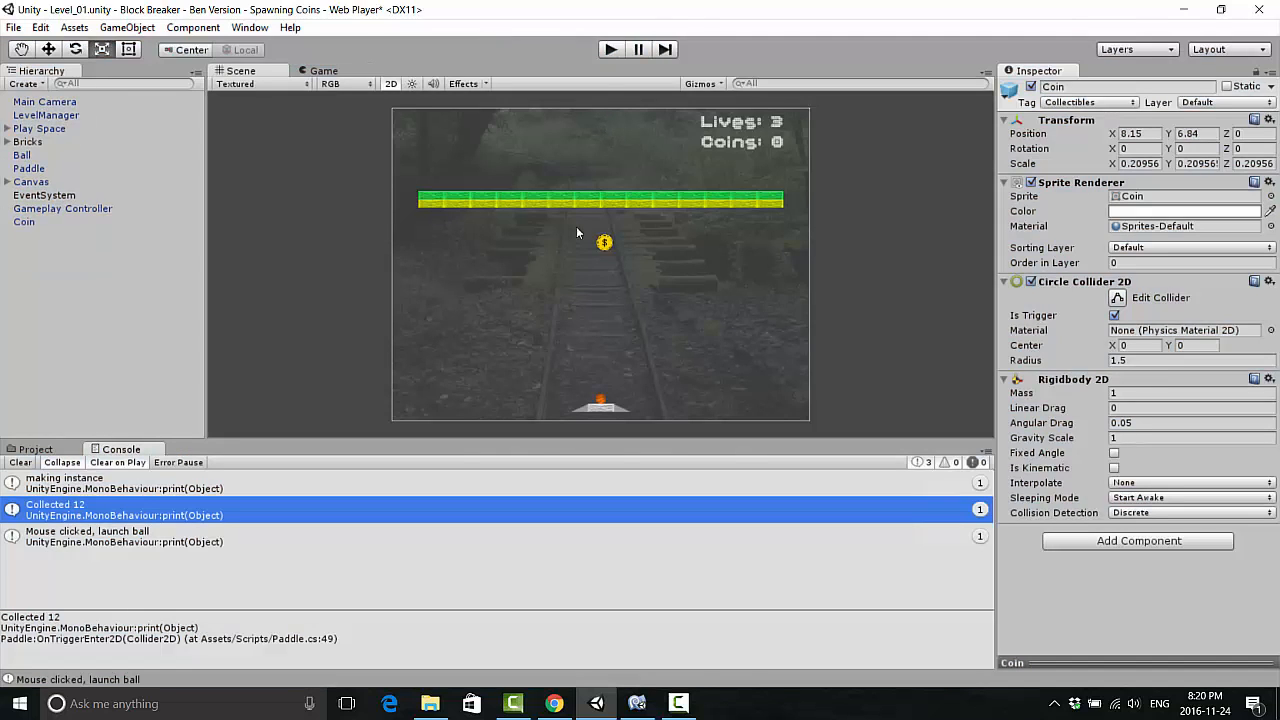
{"action": "mouse_move", "coordinate": [547, 267]}
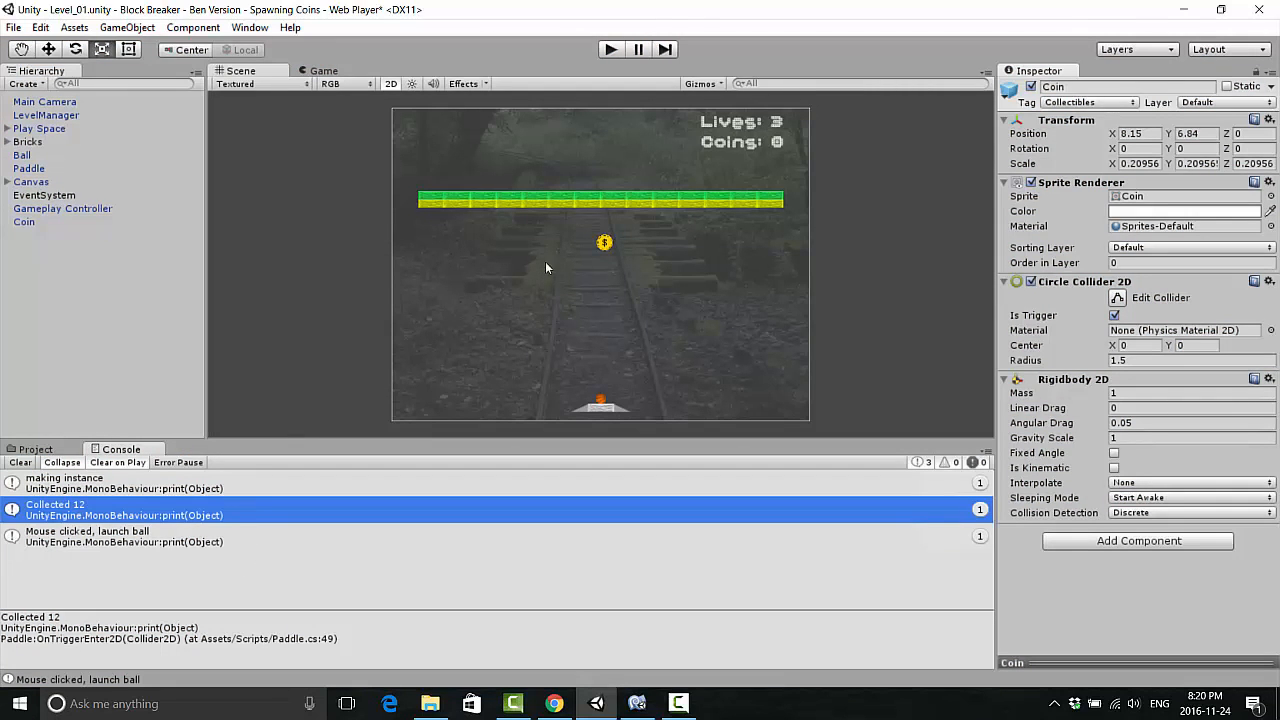
{"action": "mouse_move", "coordinate": [610, 280]}
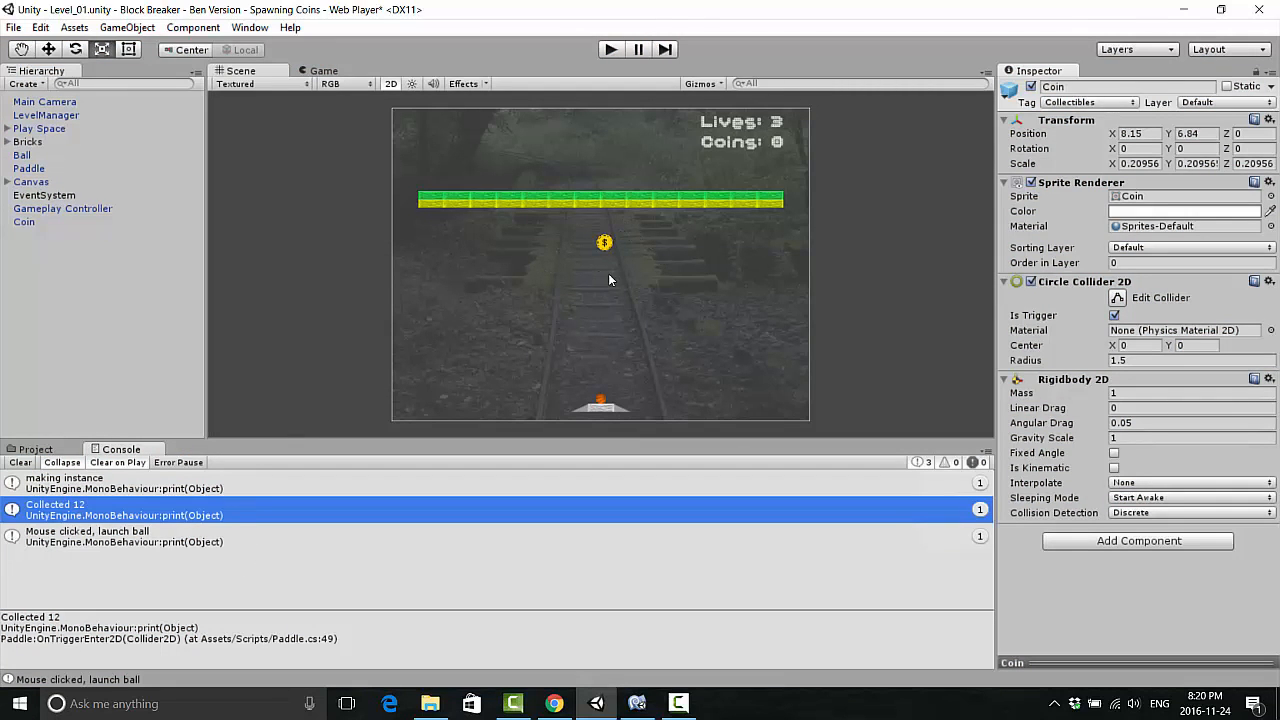
{"action": "mouse_move", "coordinate": [532, 298]}
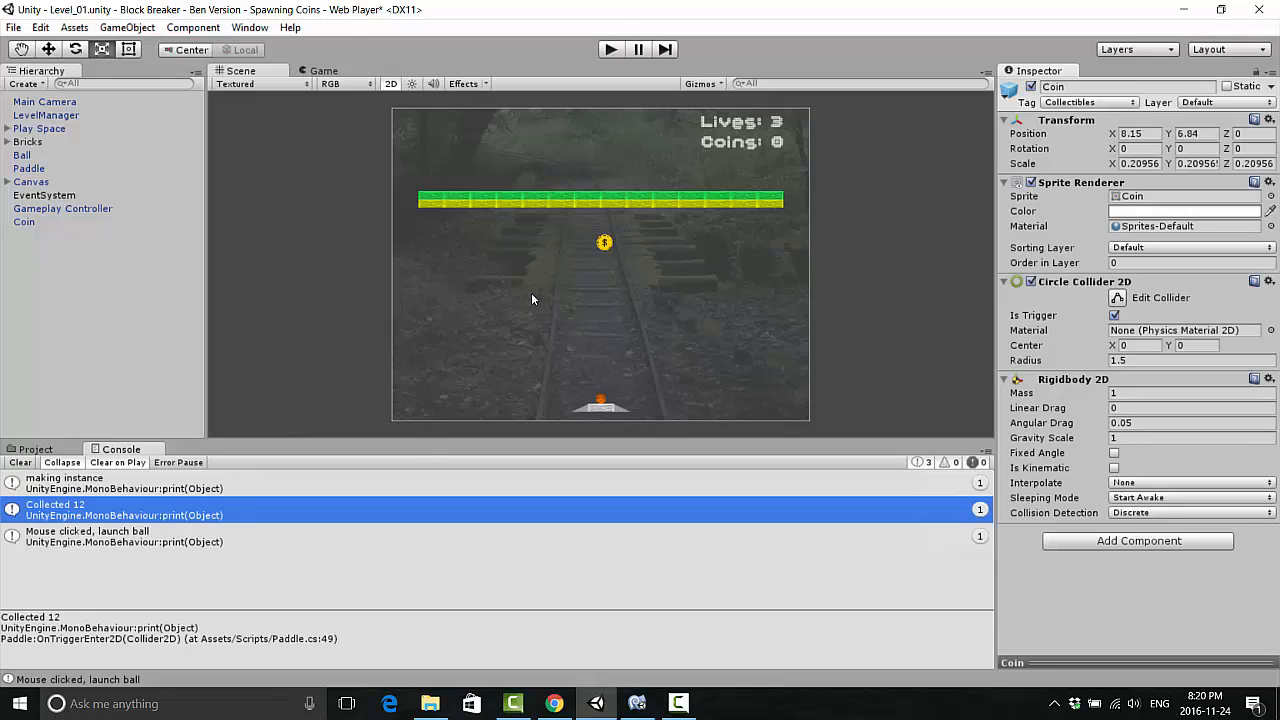
{"action": "mouse_move", "coordinate": [282, 402]}
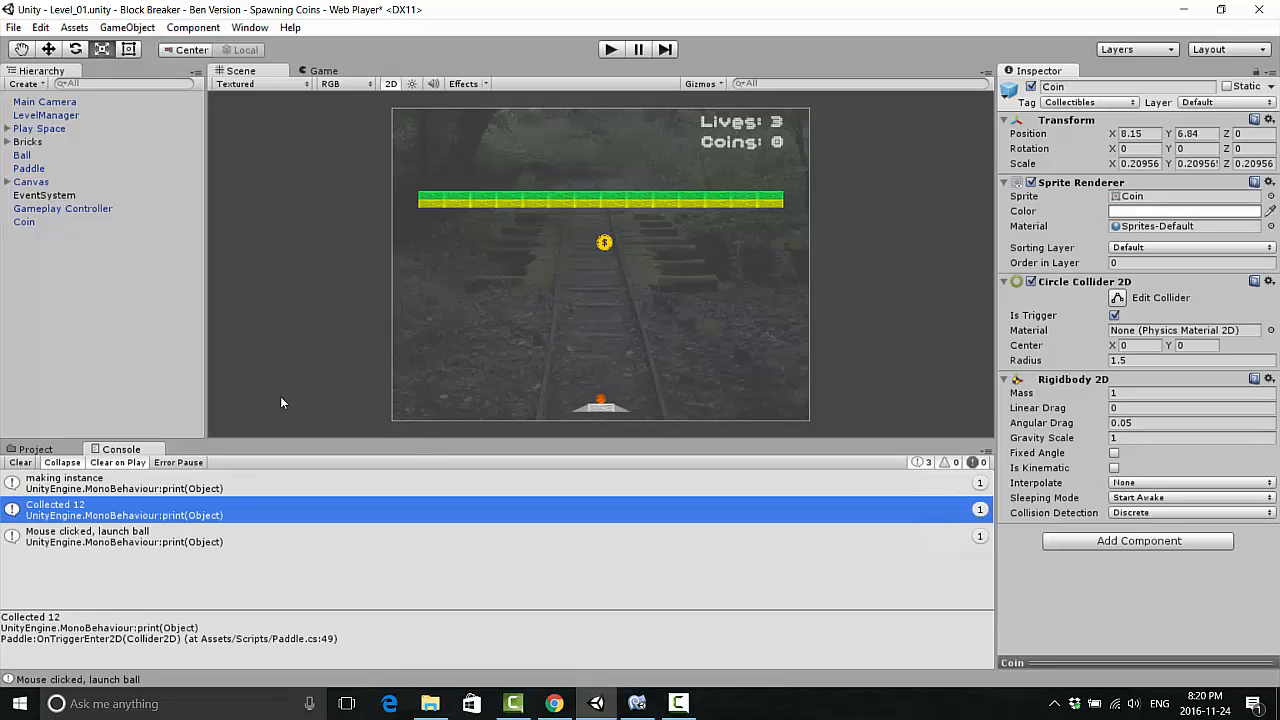
{"action": "mouse_move", "coordinate": [595, 252]}
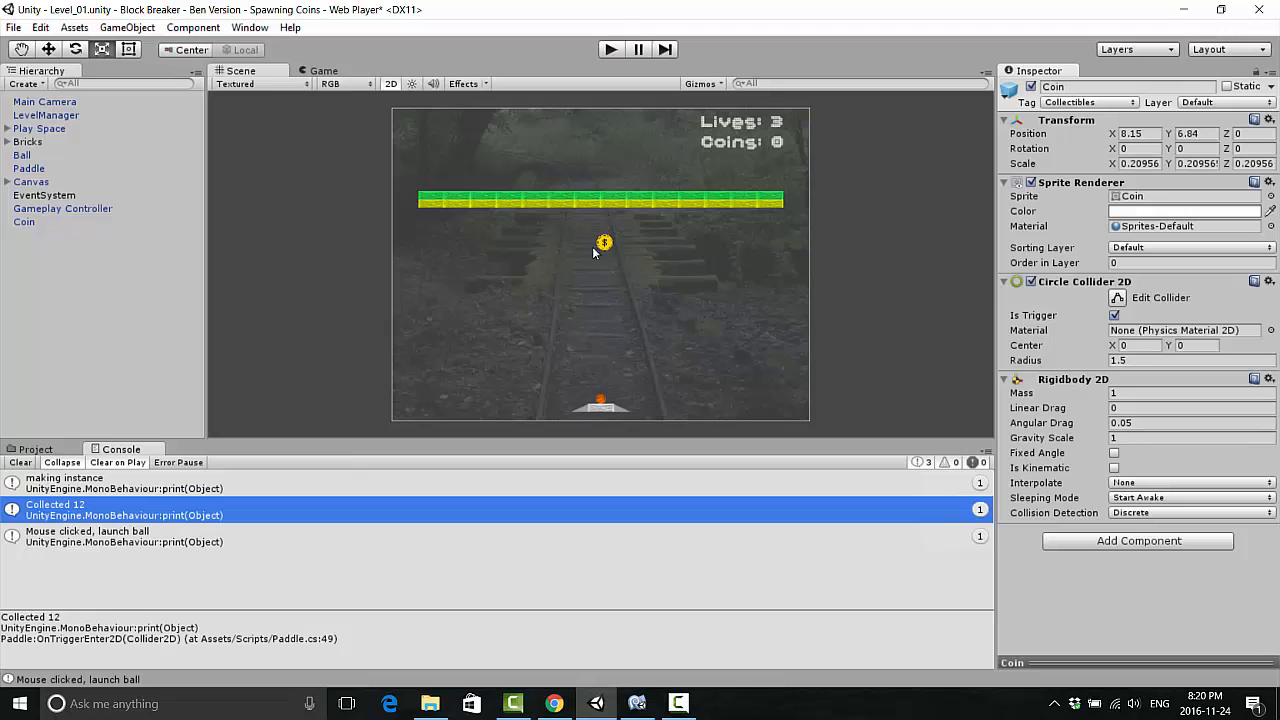
{"action": "mouse_move", "coordinate": [614, 374]}
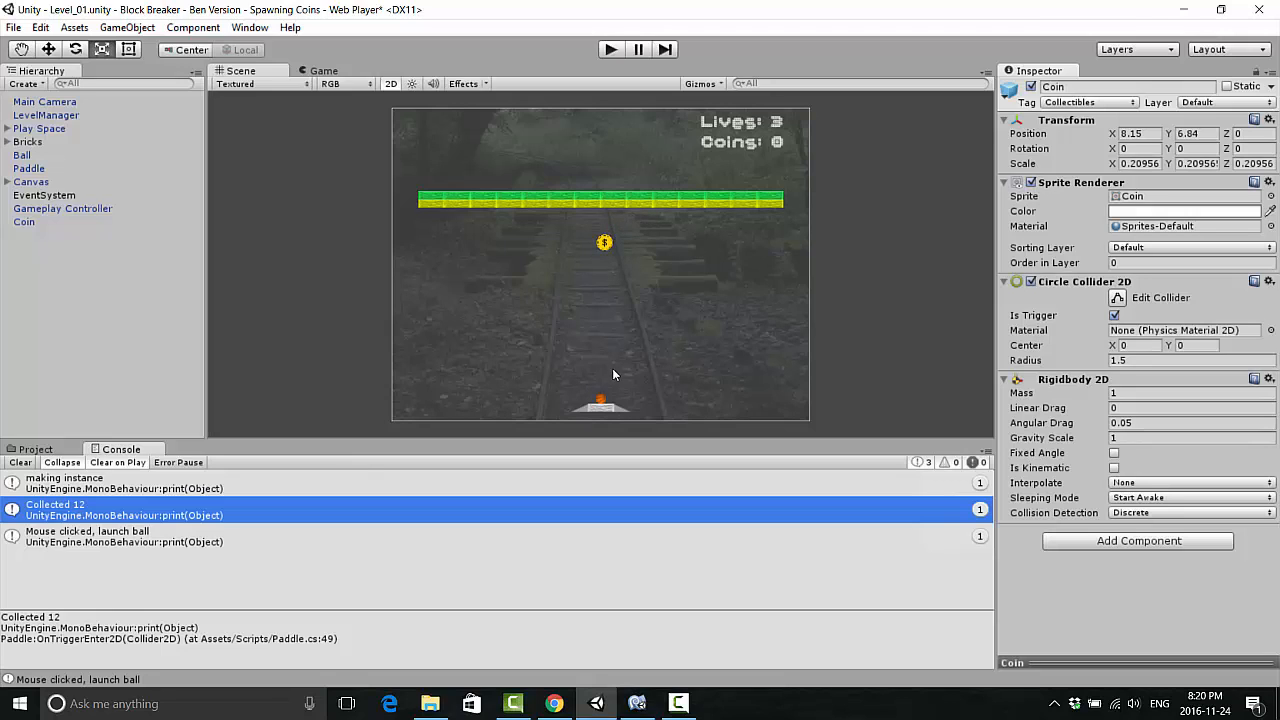
Step: Add a [SerializeField] private GameObject coin field below timesHit in Brick.cs
{"action": "left_click", "coordinate": [35, 448]}
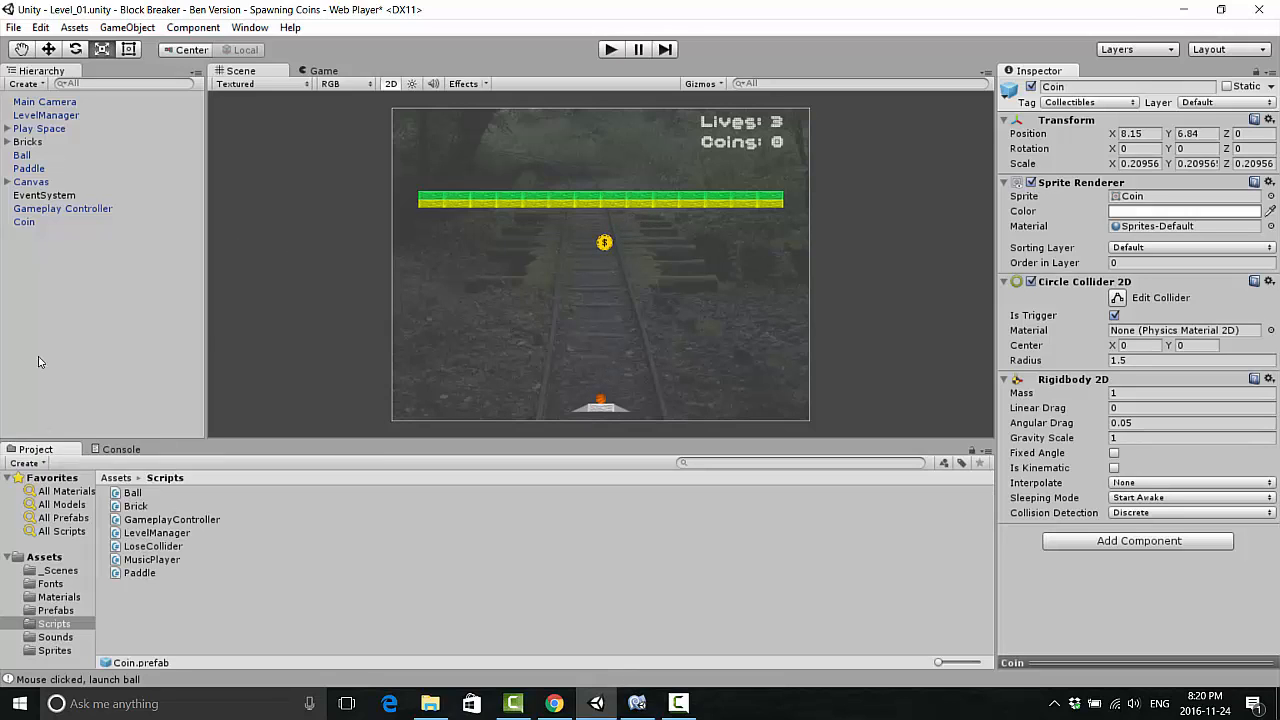
{"action": "mouse_move", "coordinate": [160, 510]}
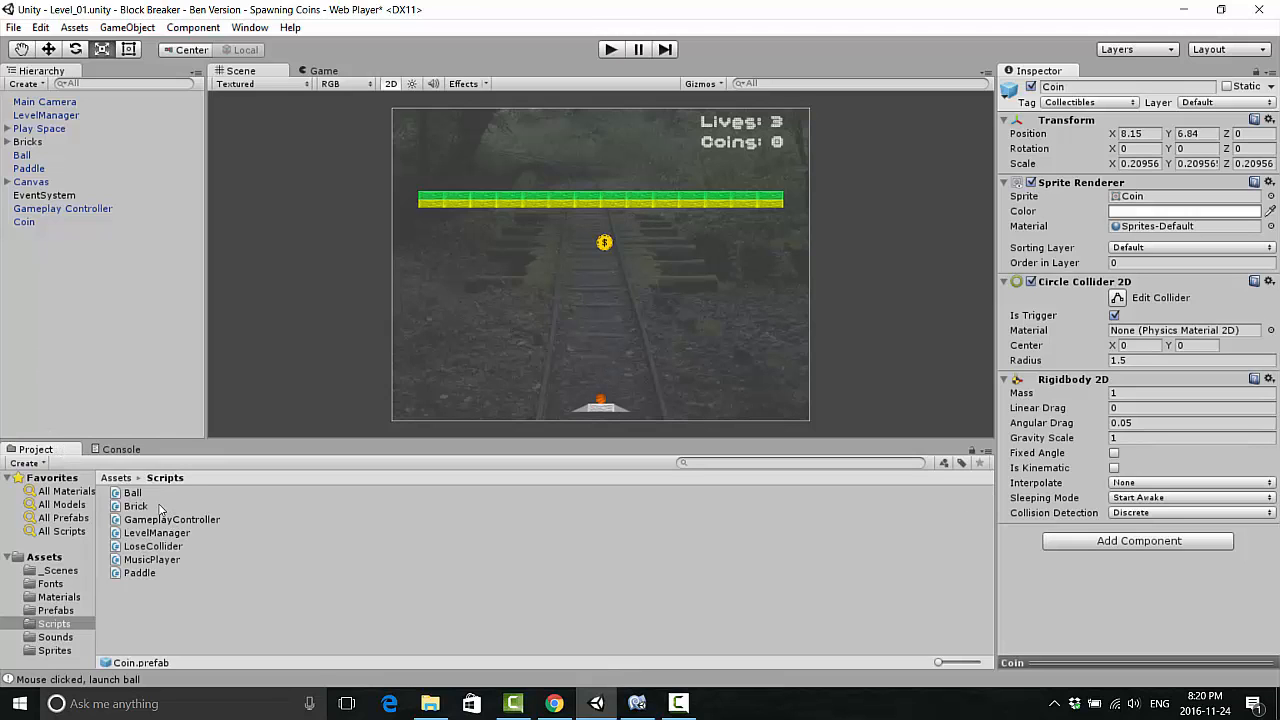
{"action": "left_click", "coordinate": [135, 505]}
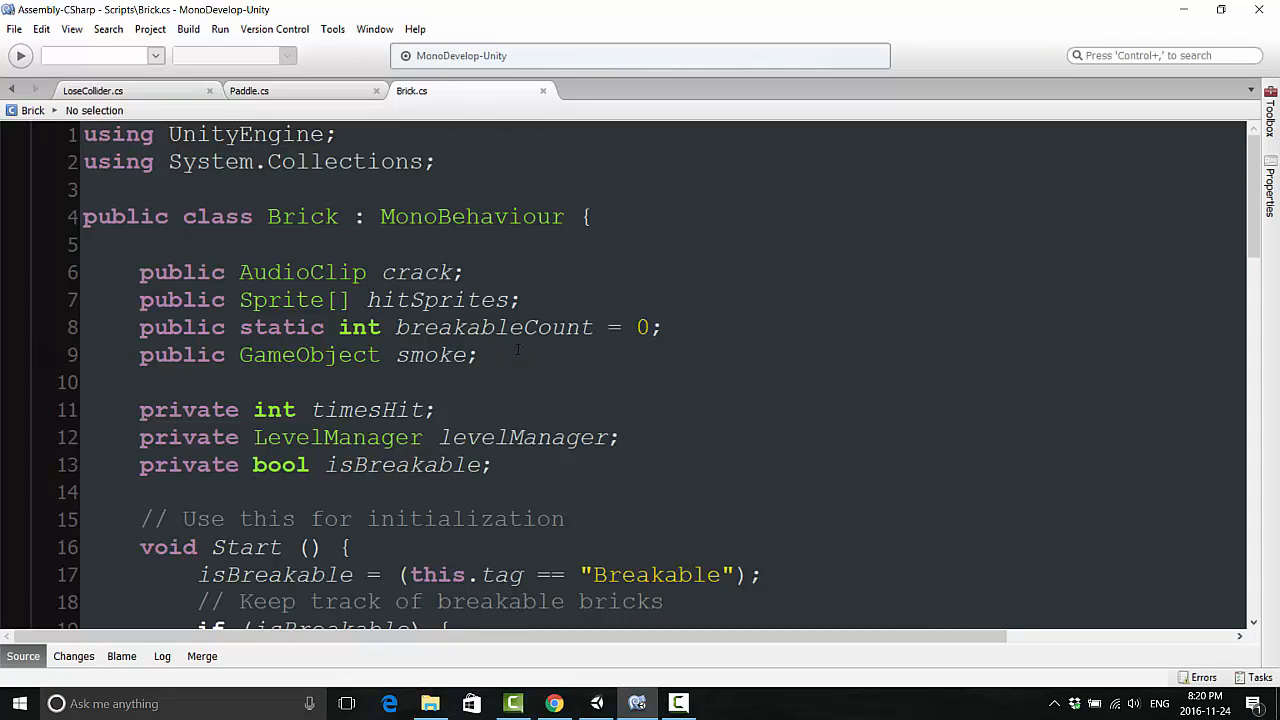
{"action": "left_click", "coordinate": [480, 355]}
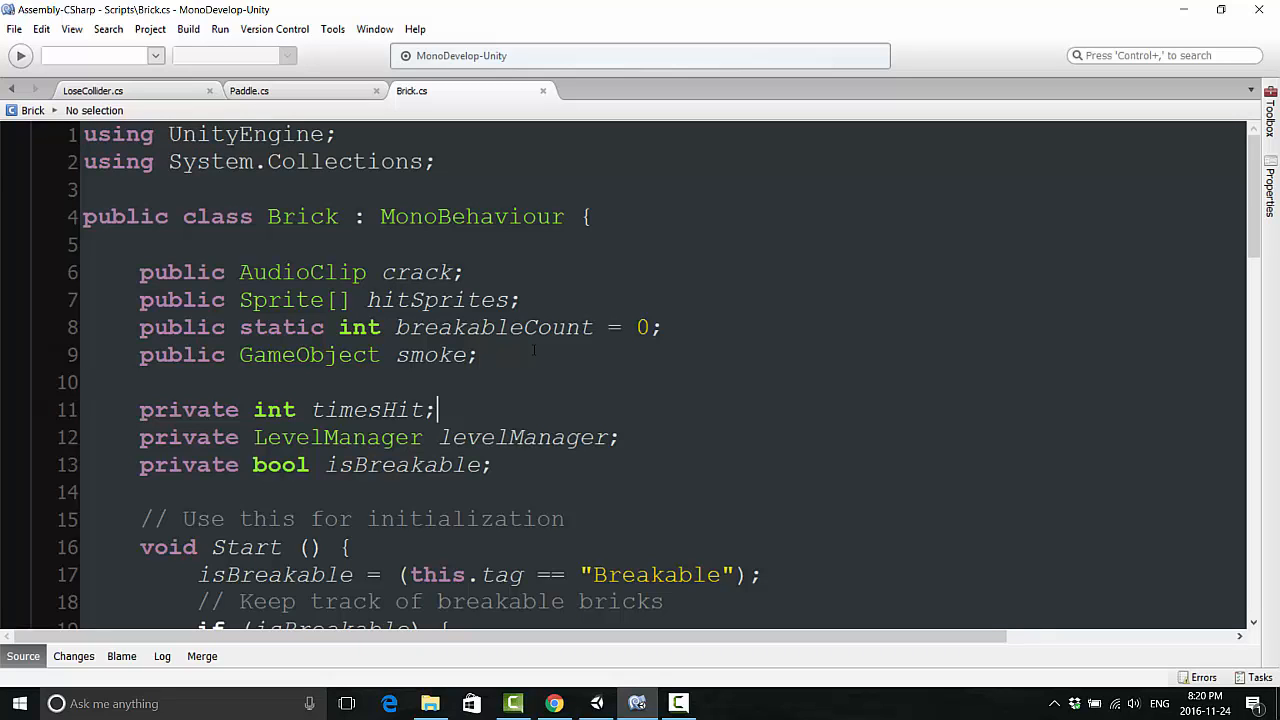
{"action": "type", "text": "private GameObject coin;"}
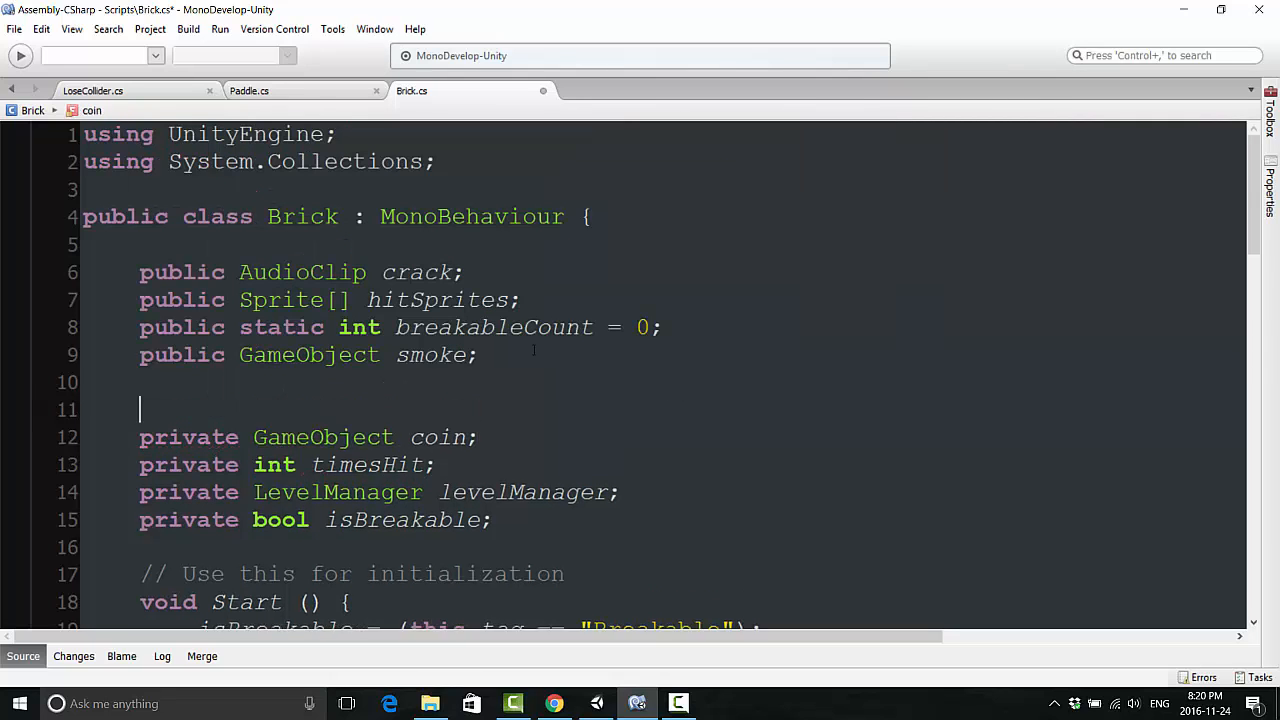
{"action": "type", "text": "[serize"}
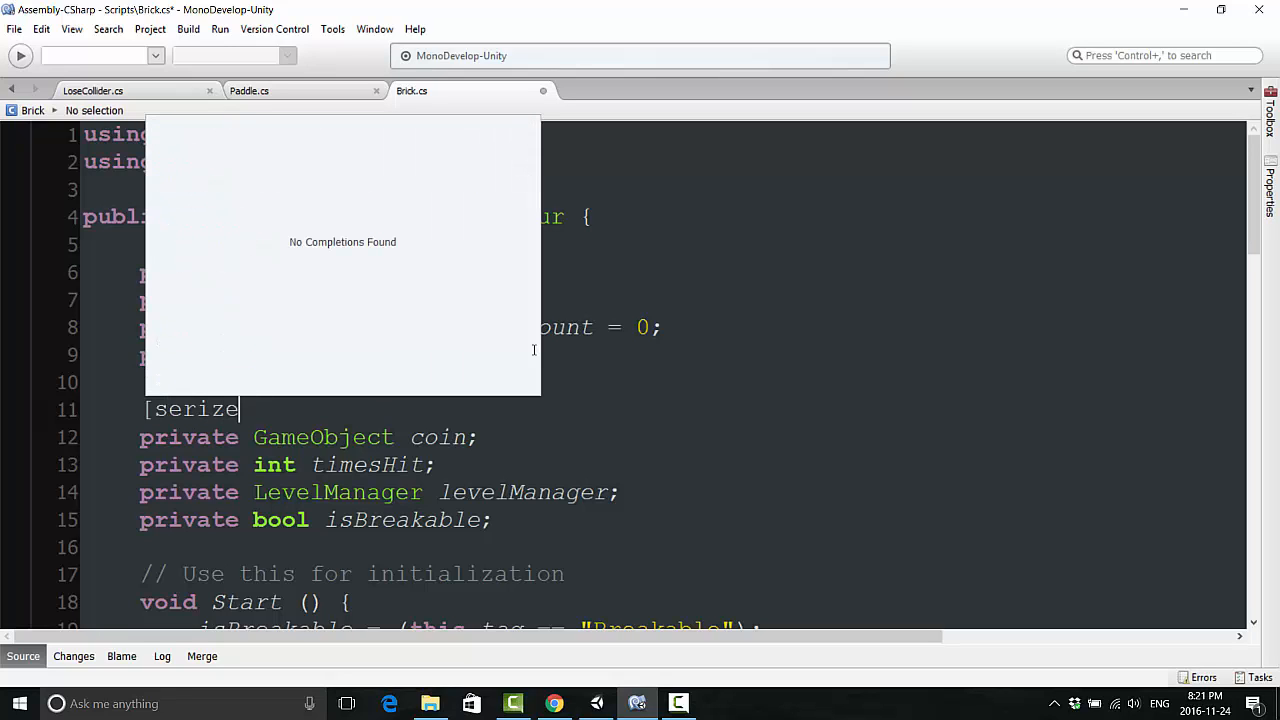
{"action": "type", "text": "SerializeField"}
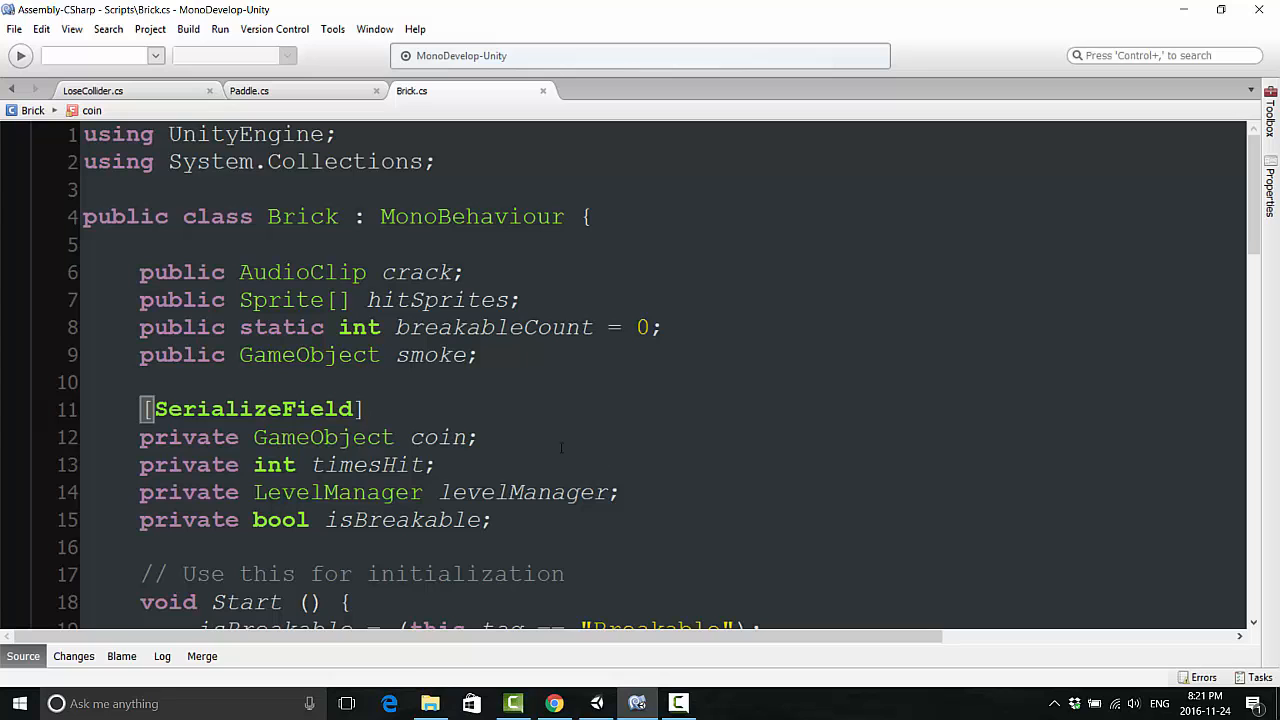
{"action": "scroll", "scroll_direction": "down", "scroll_amount": 3}
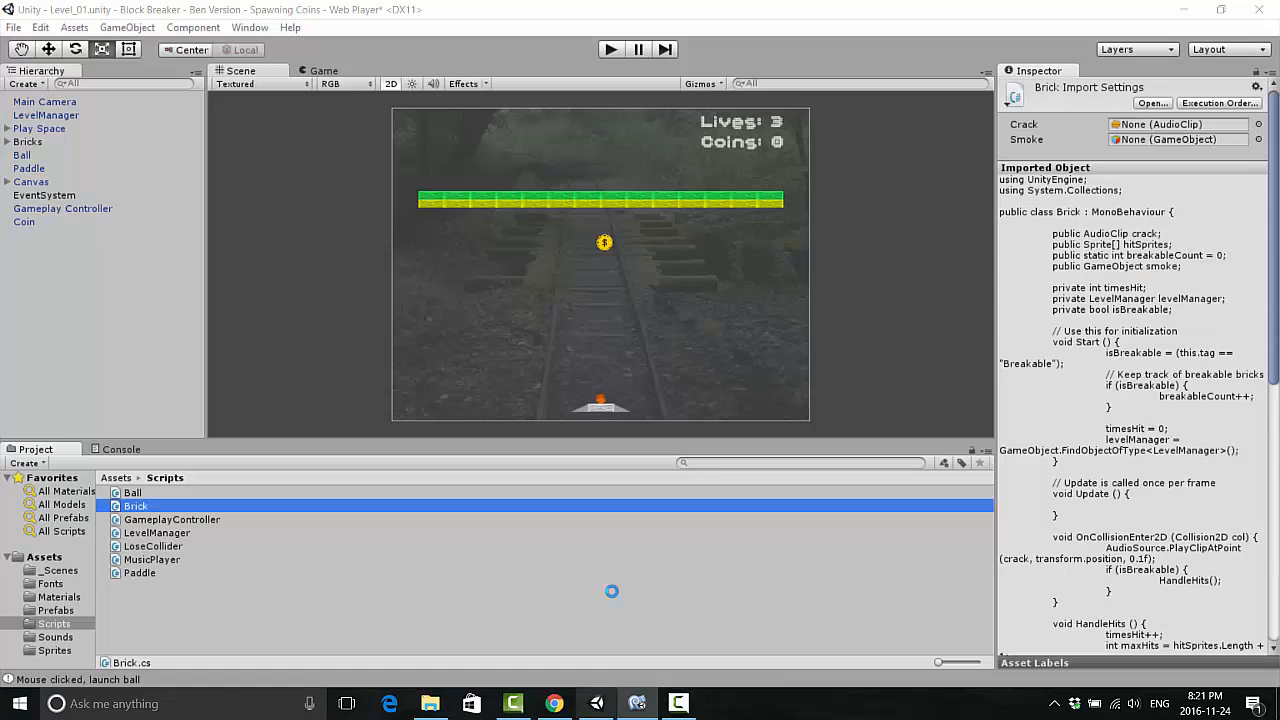
Step: Set the Coin slot of the green, invincible, red and yellow brick prefabs to the Coin prefab
{"action": "left_click", "coordinate": [56, 610]}
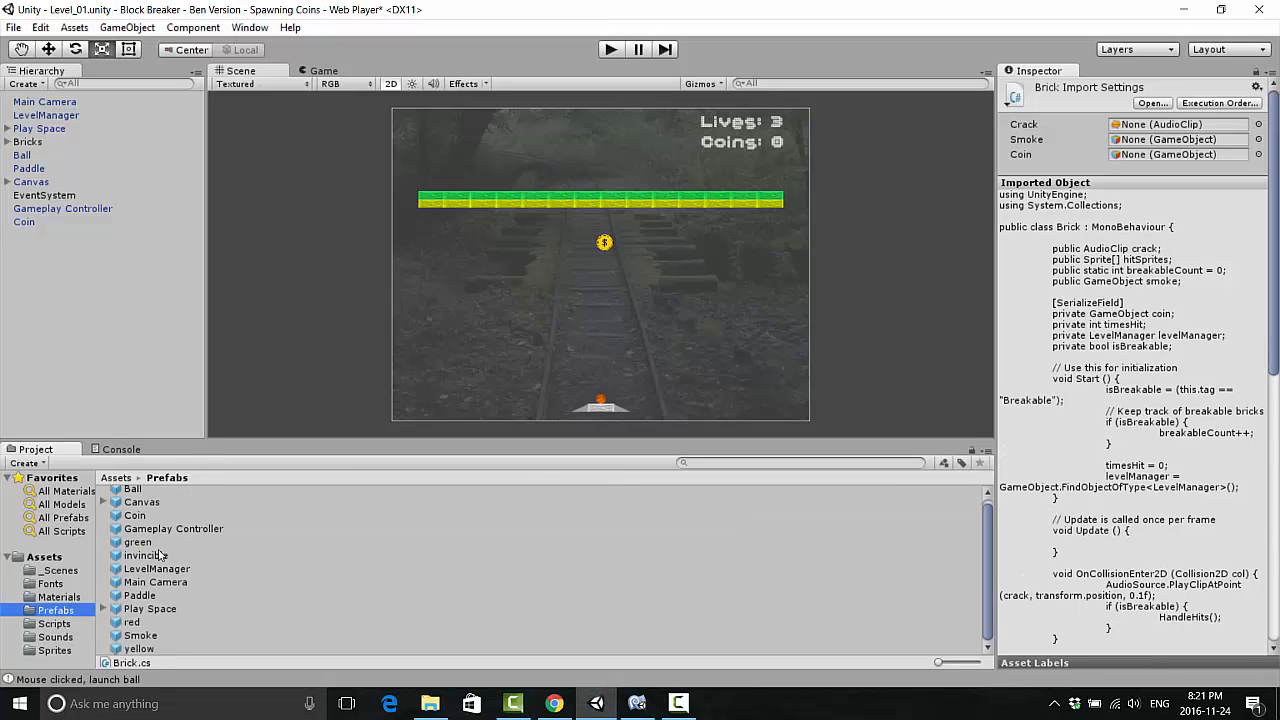
{"action": "left_click", "coordinate": [138, 542]}
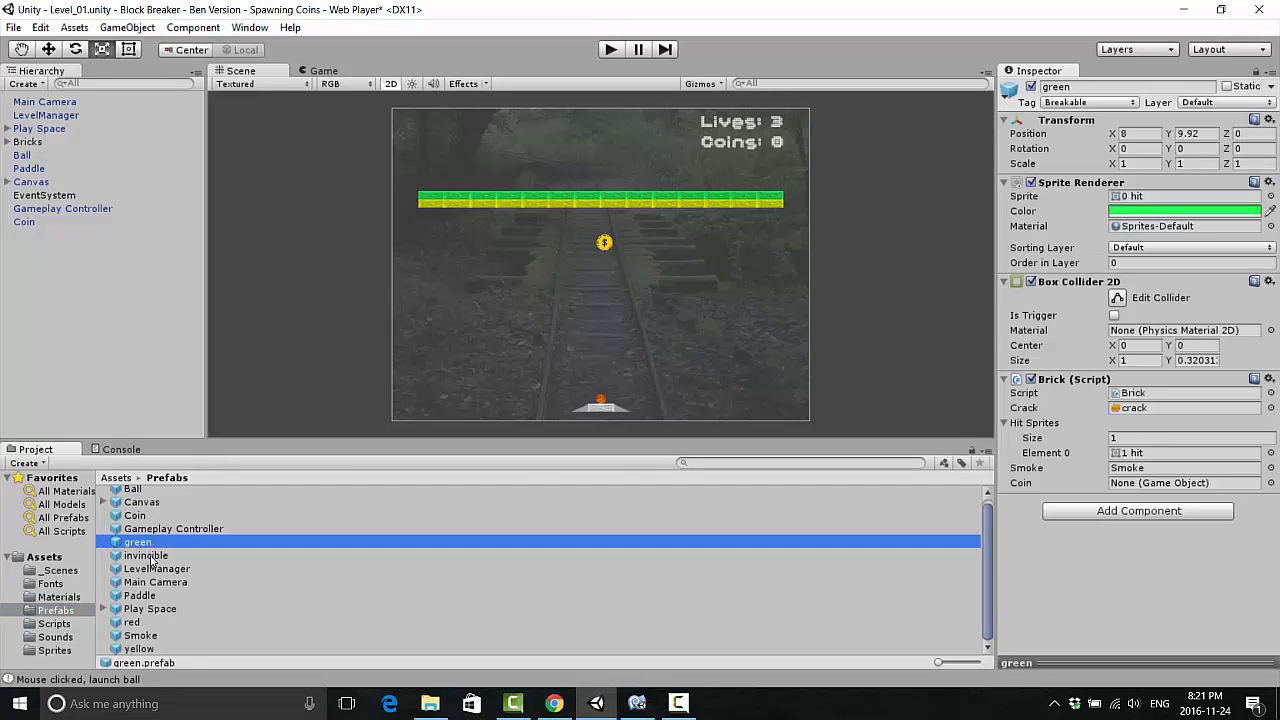
{"action": "left_click", "coordinate": [146, 555]}
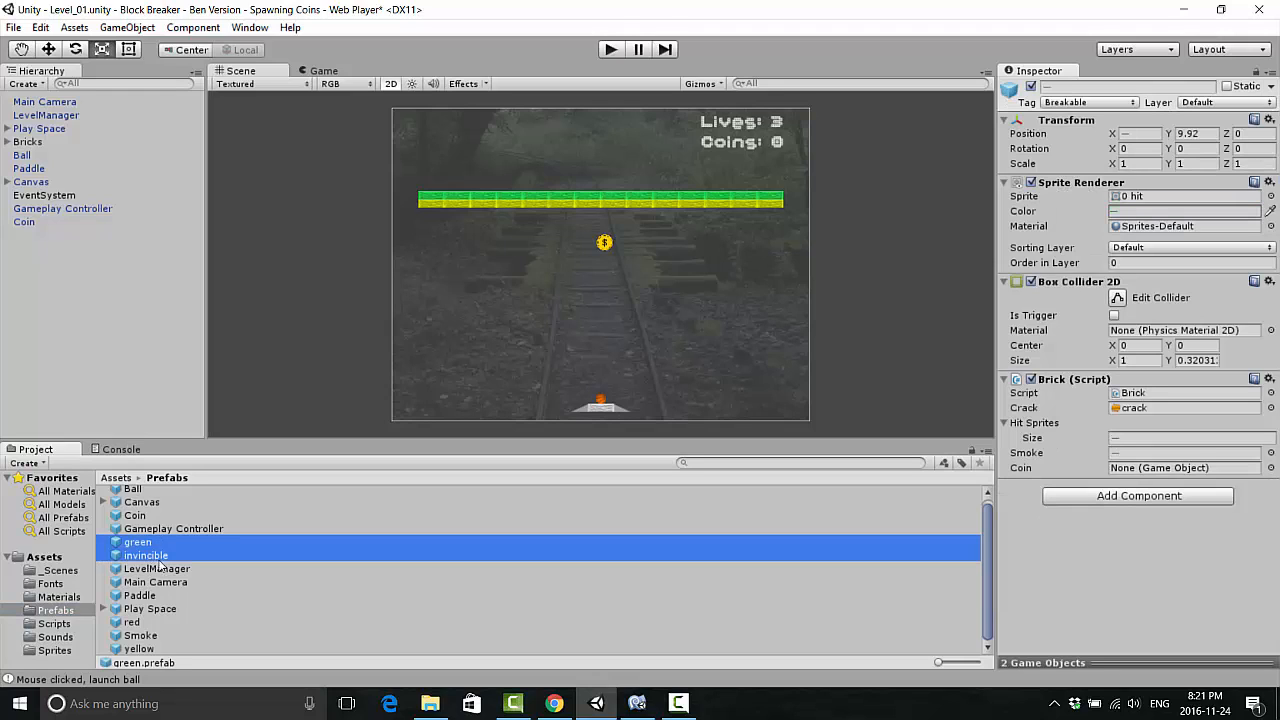
{"action": "left_click", "coordinate": [131, 621]}
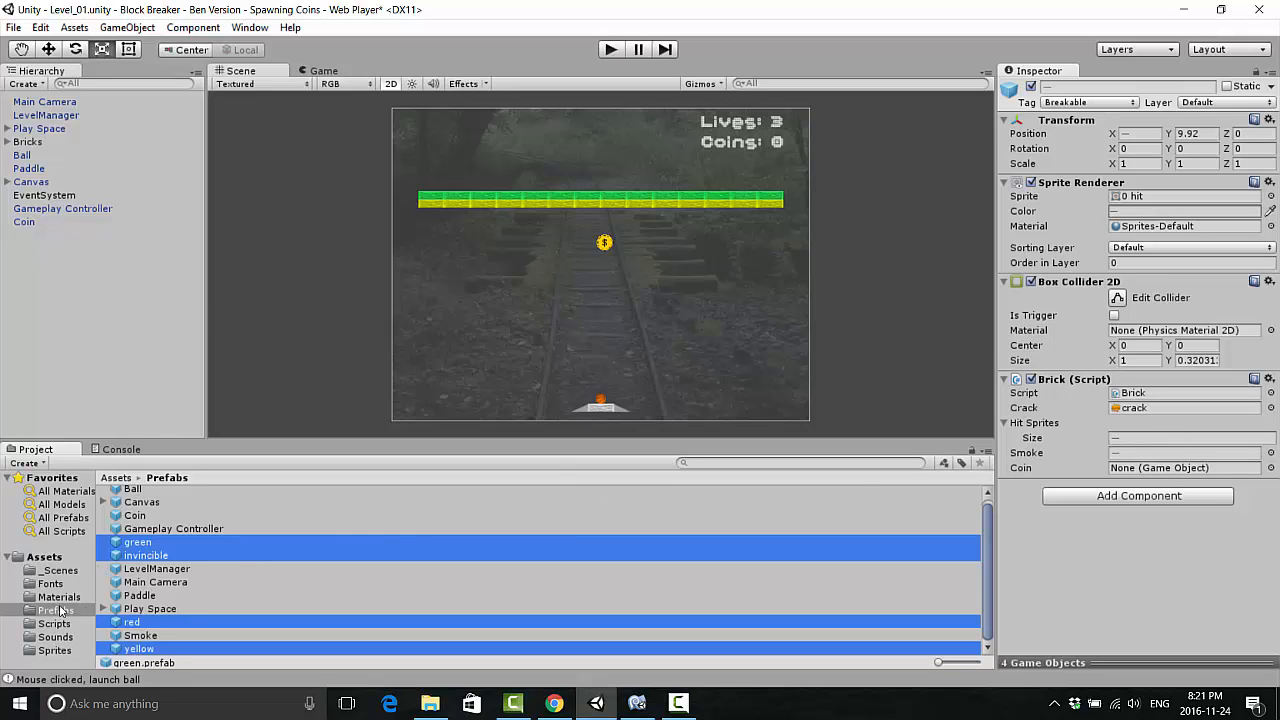
{"action": "mouse_move", "coordinate": [130, 512]}
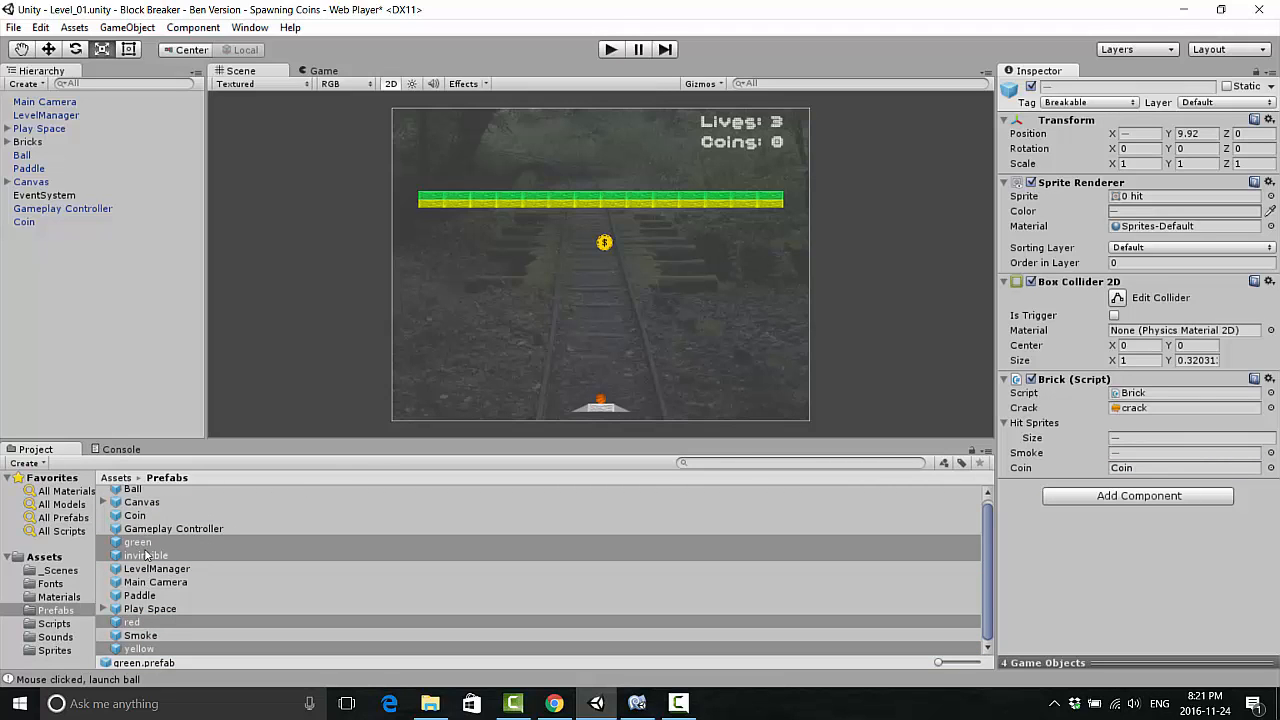
{"action": "left_click", "coordinate": [147, 555]}
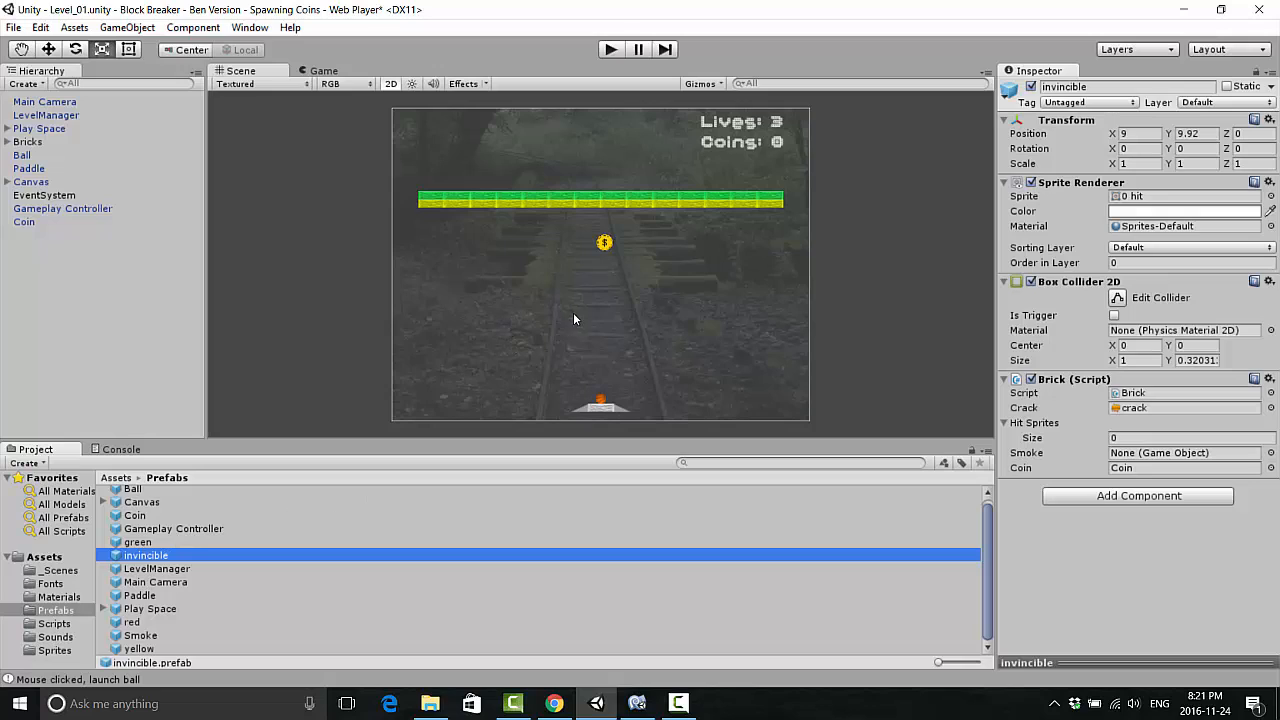
{"action": "mouse_move", "coordinate": [311, 257]}
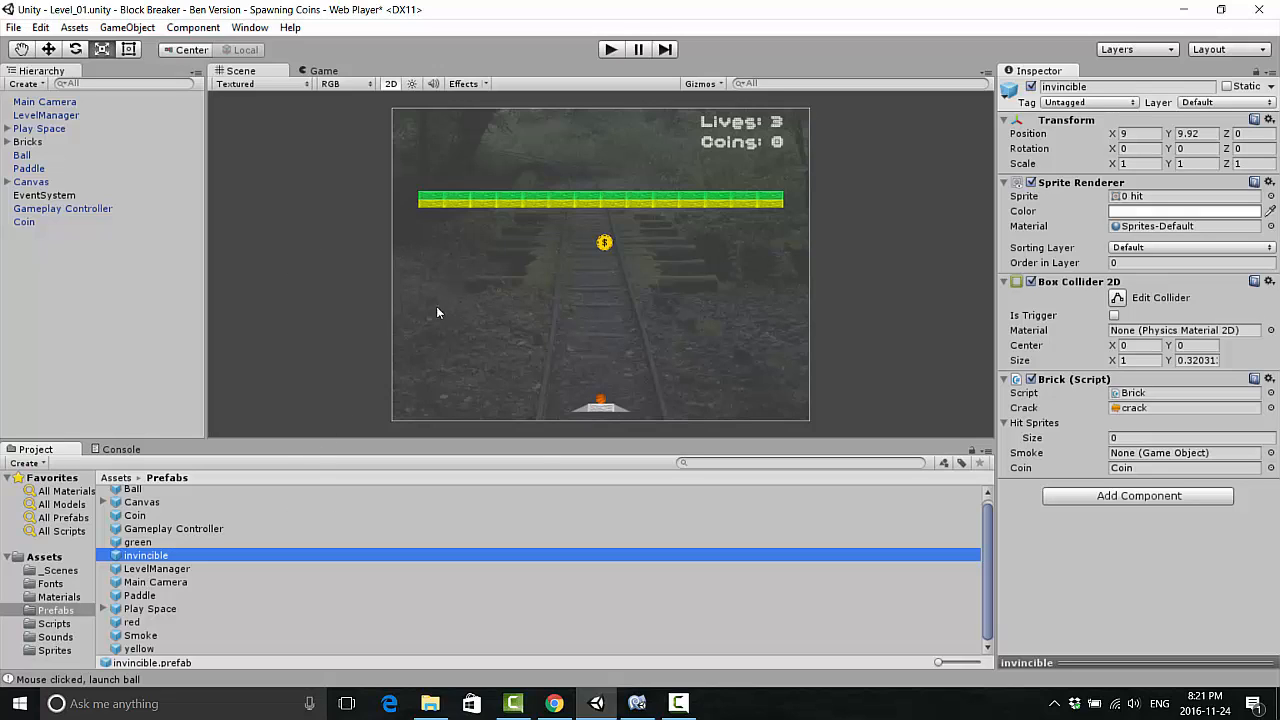
{"action": "mouse_move", "coordinate": [630, 275]}
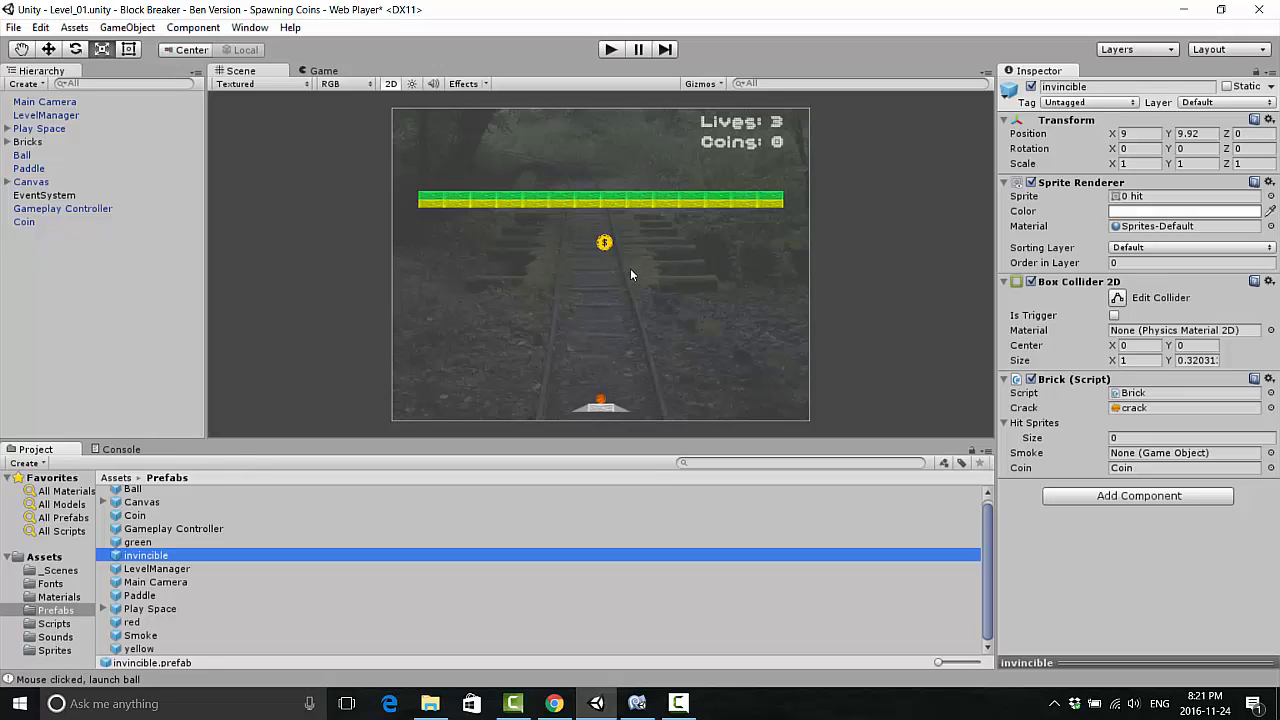
{"action": "mouse_move", "coordinate": [658, 303]}
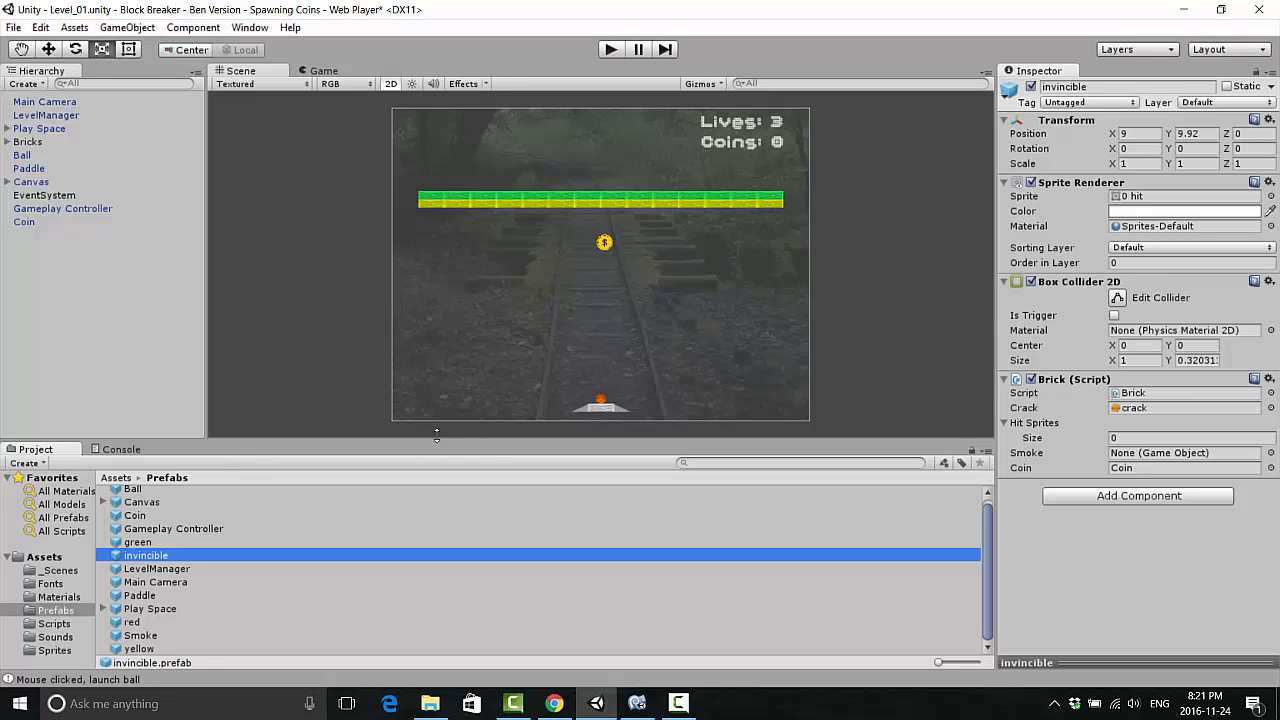
{"action": "mouse_move", "coordinate": [650, 560]}
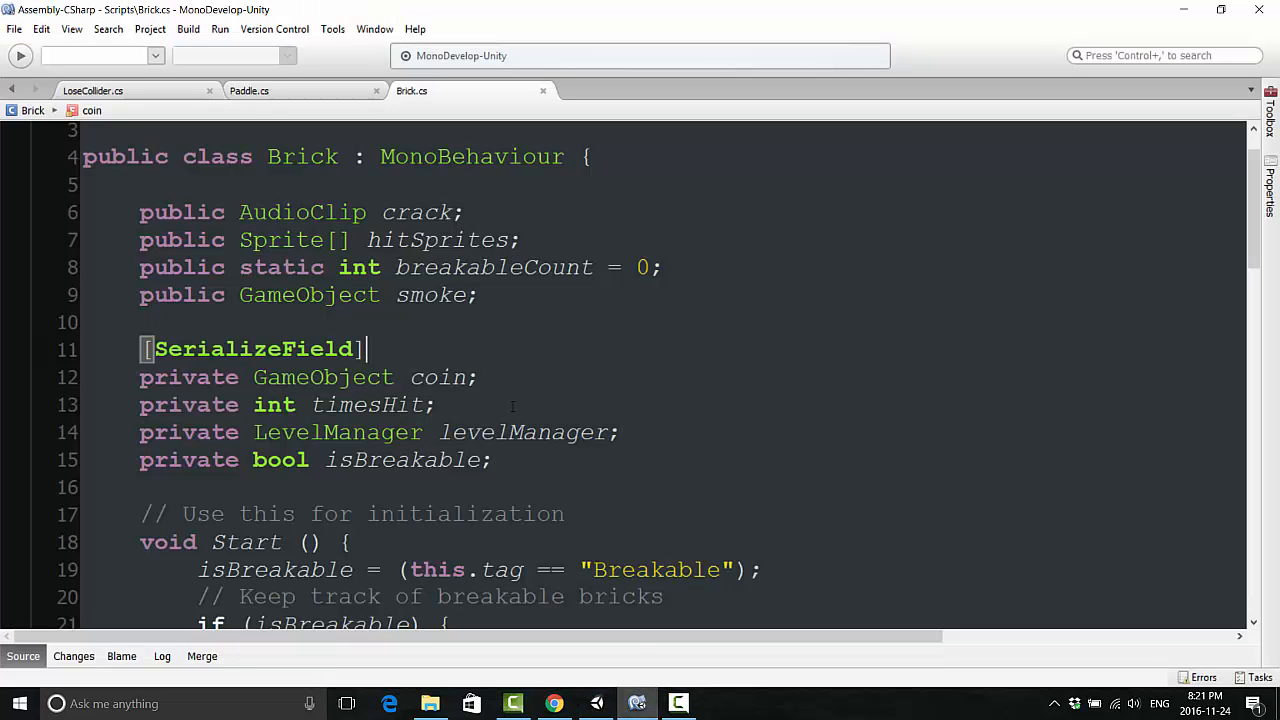
Step: After PuffSmoke(), instantiate coin at transform.position with Quaternion.identity as GameObject newCoin
{"action": "scroll", "scroll_direction": "down", "scroll_amount": 3}
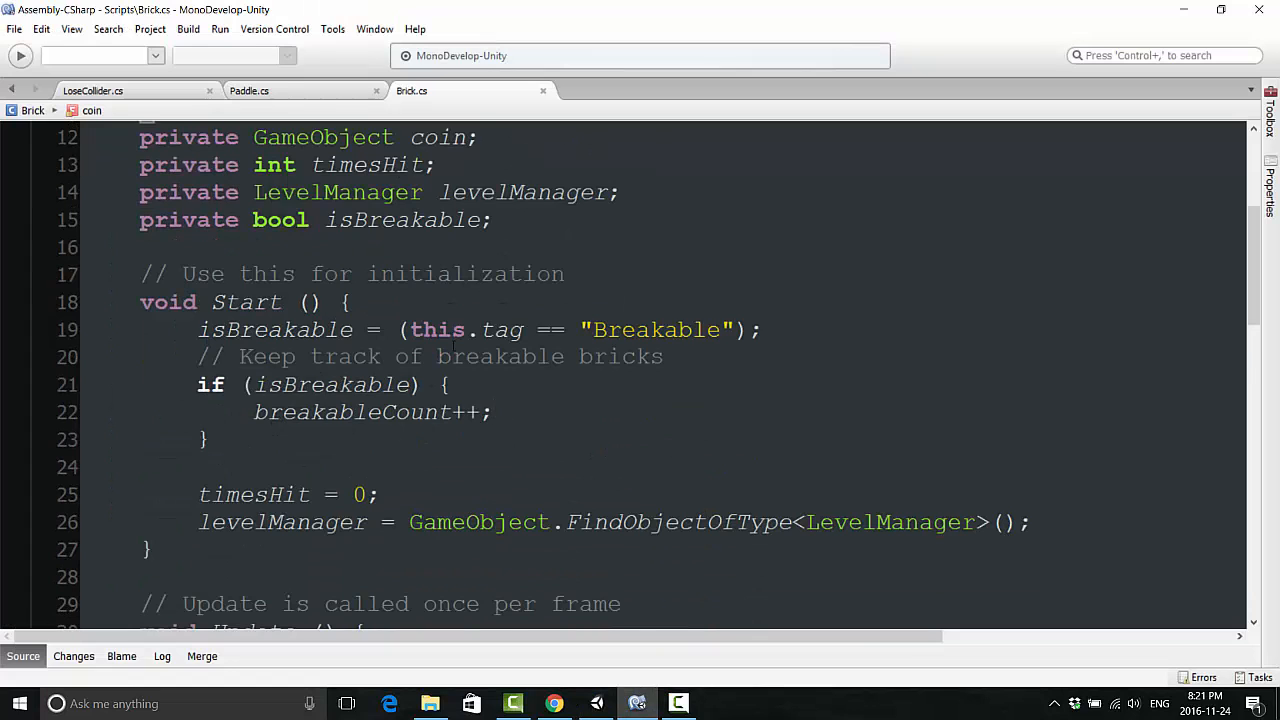
{"action": "scroll", "scroll_direction": "down", "scroll_amount": 3}
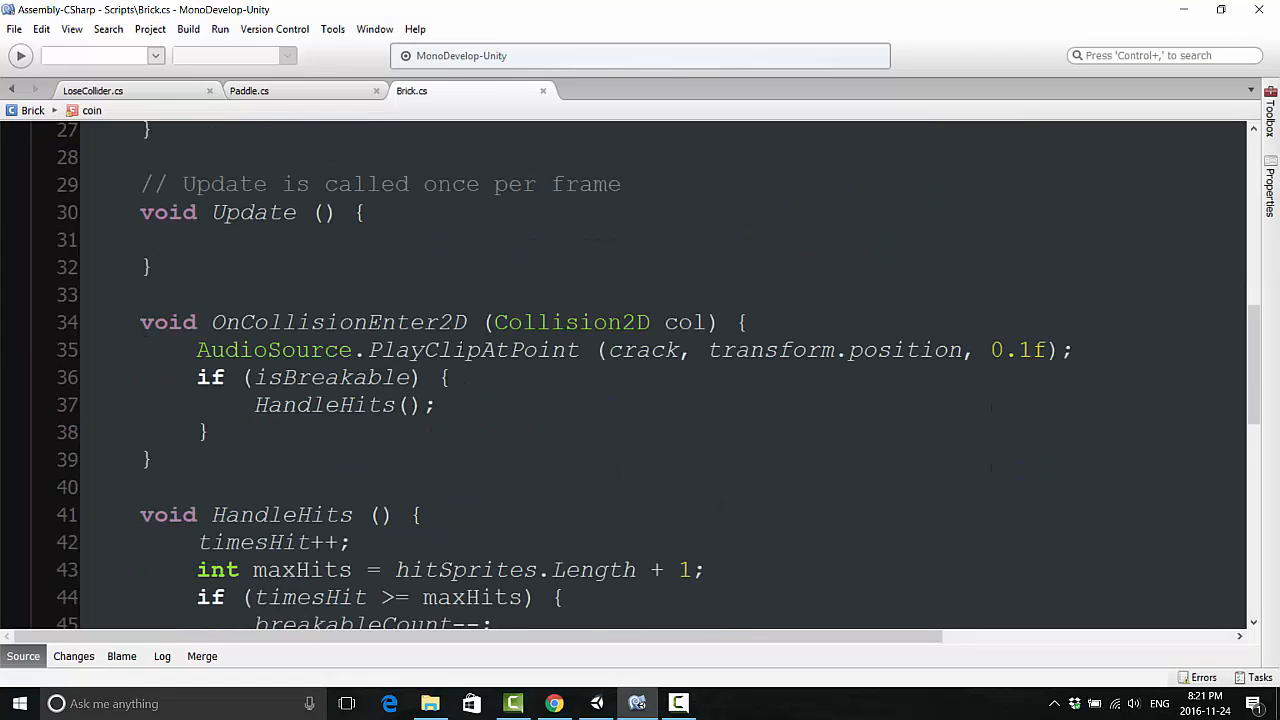
{"action": "scroll", "scroll_direction": "down", "scroll_amount": 3}
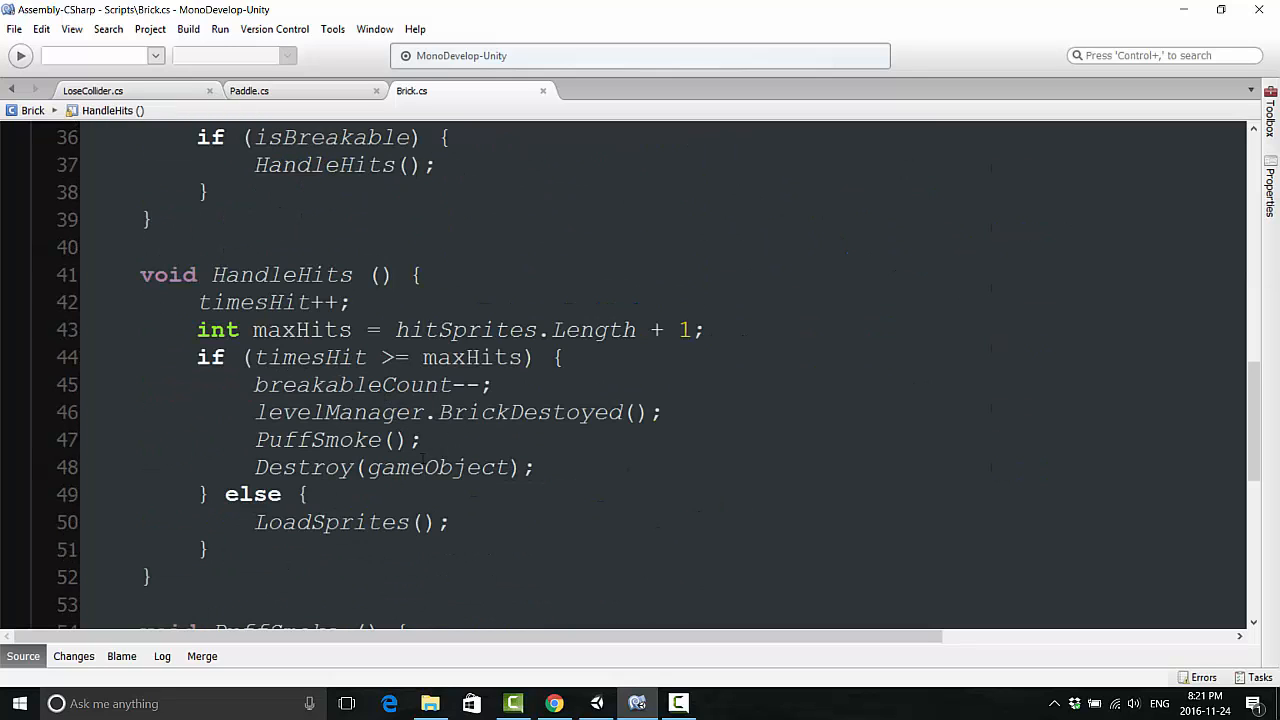
{"action": "key", "text": "enter"}
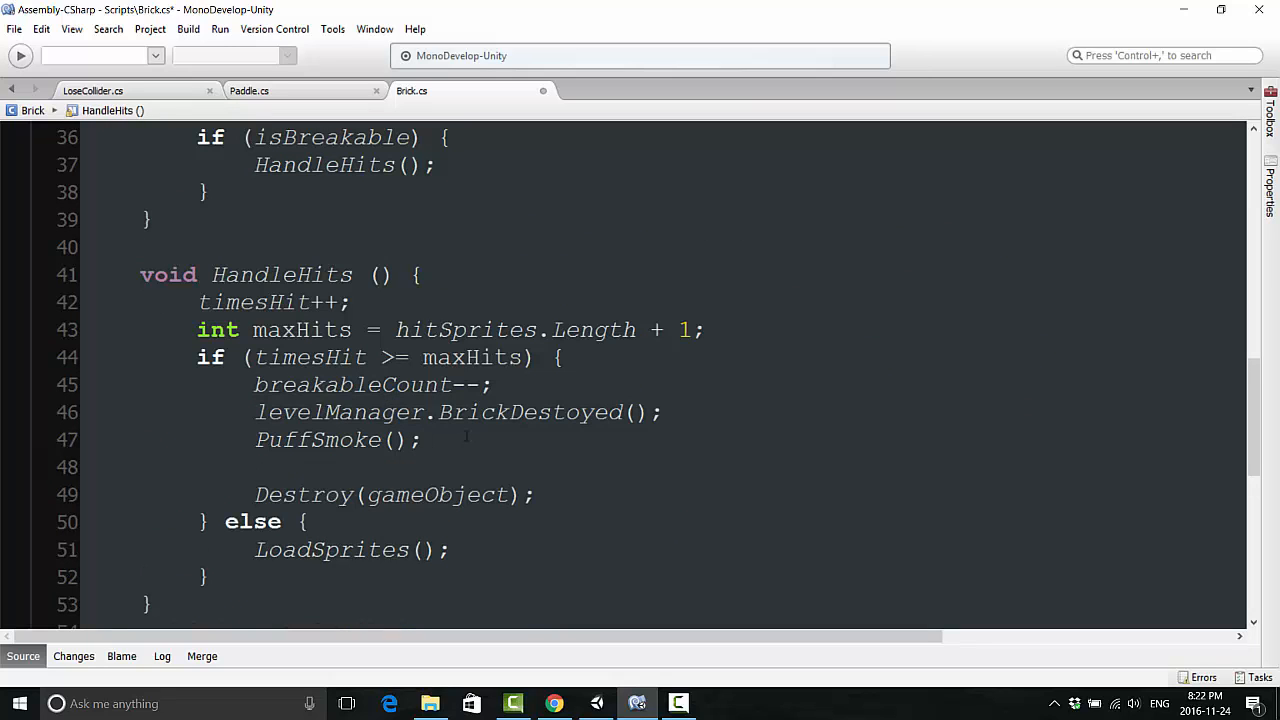
{"action": "type", "text": "GameObject newCoin = Instantiate"}
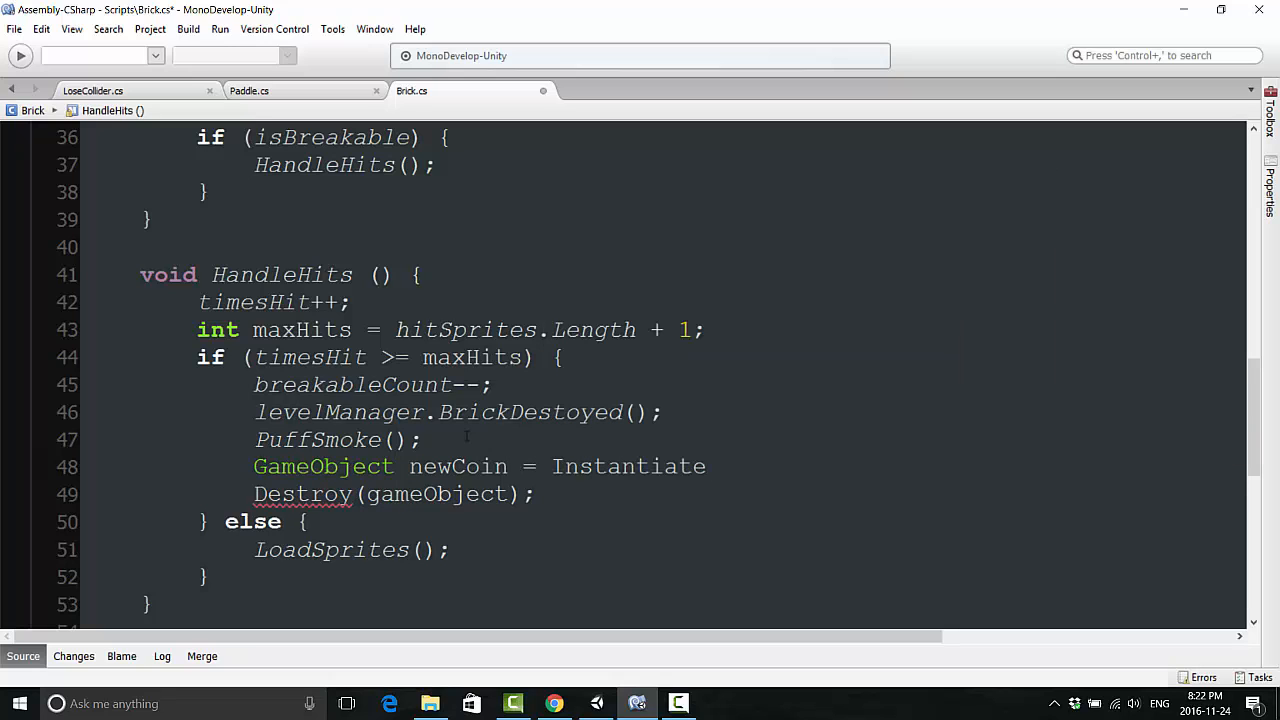
{"action": "type", "text": "(coin,"}
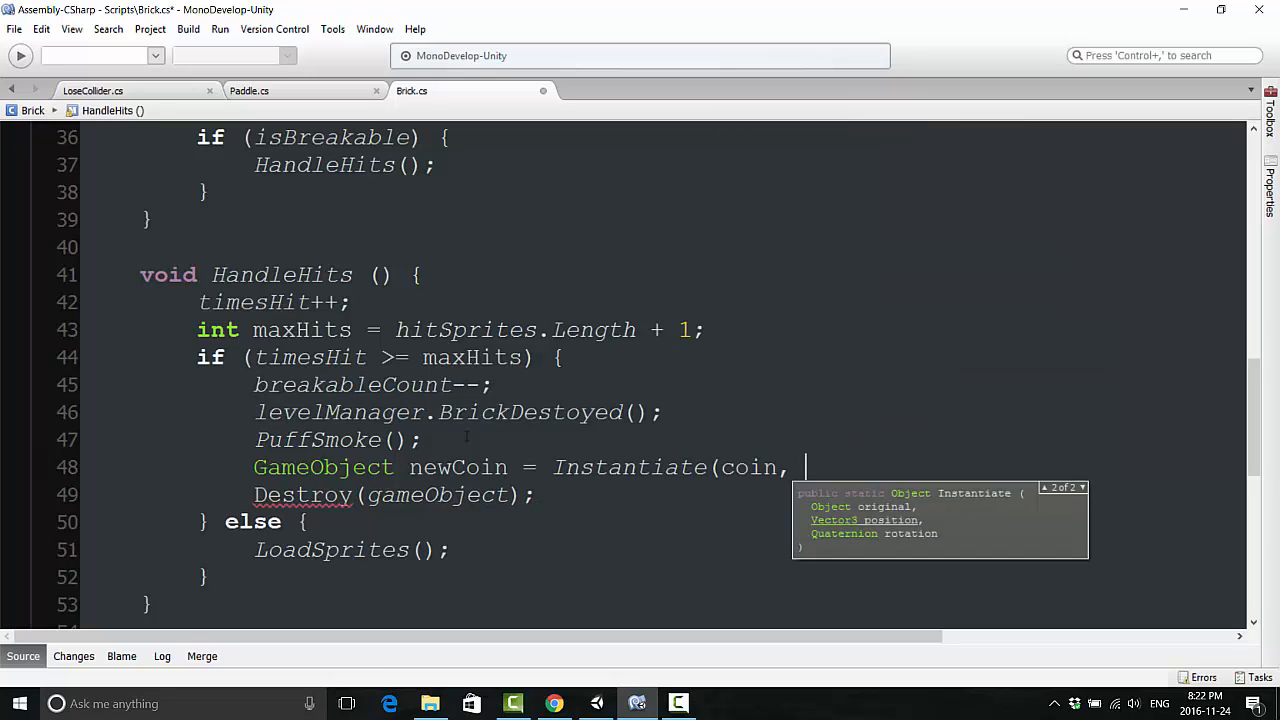
{"action": "type", "text": "transform.position"}
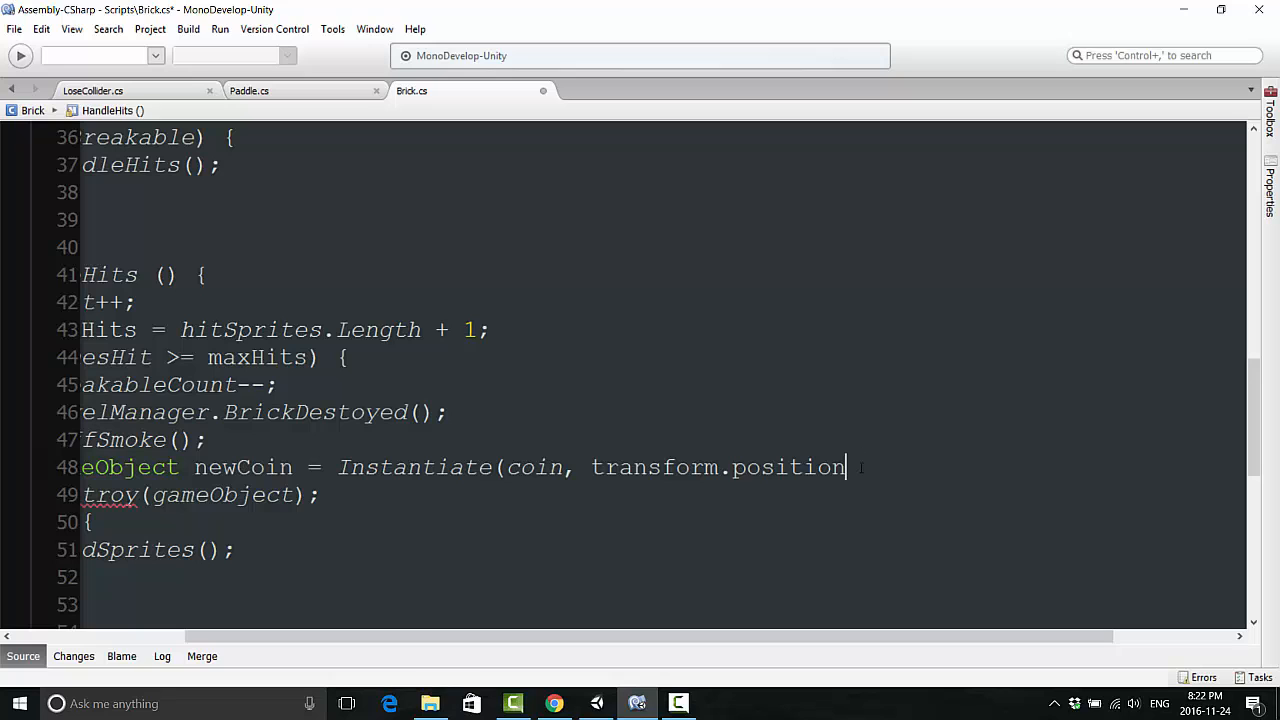
{"action": "type", "text": ", Qu"}
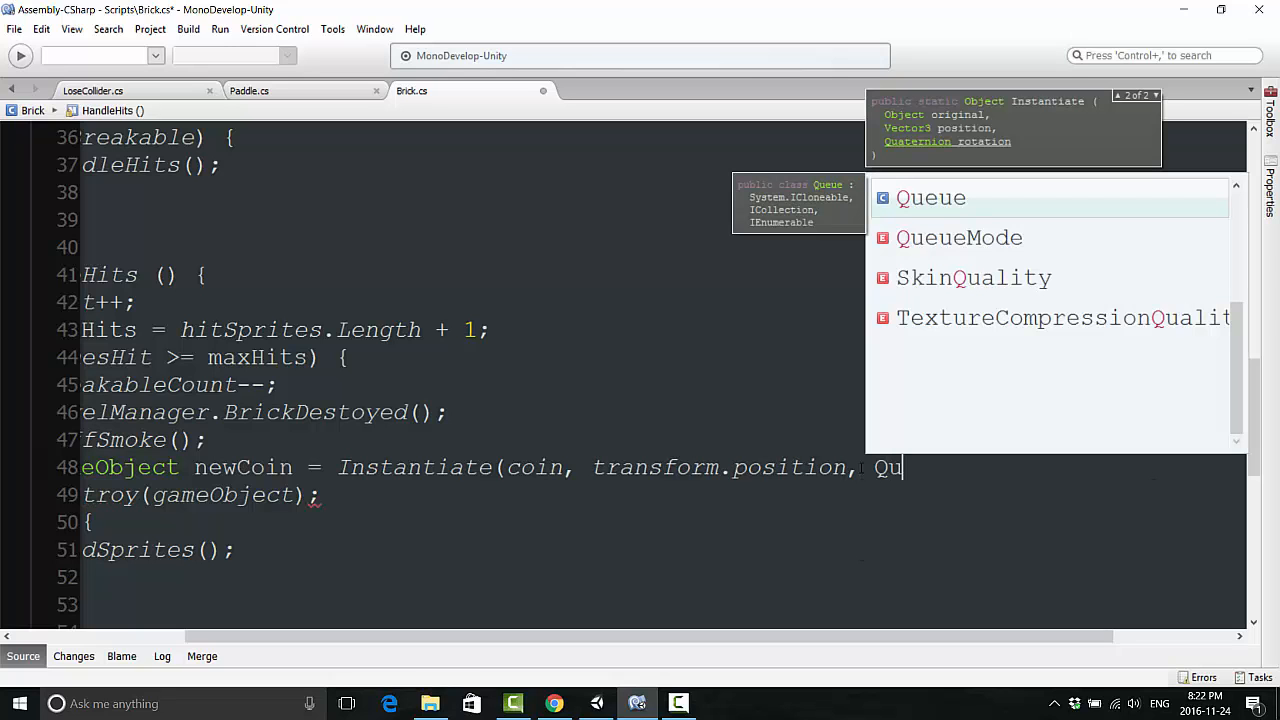
{"action": "type", "text": "aternion.identity"}
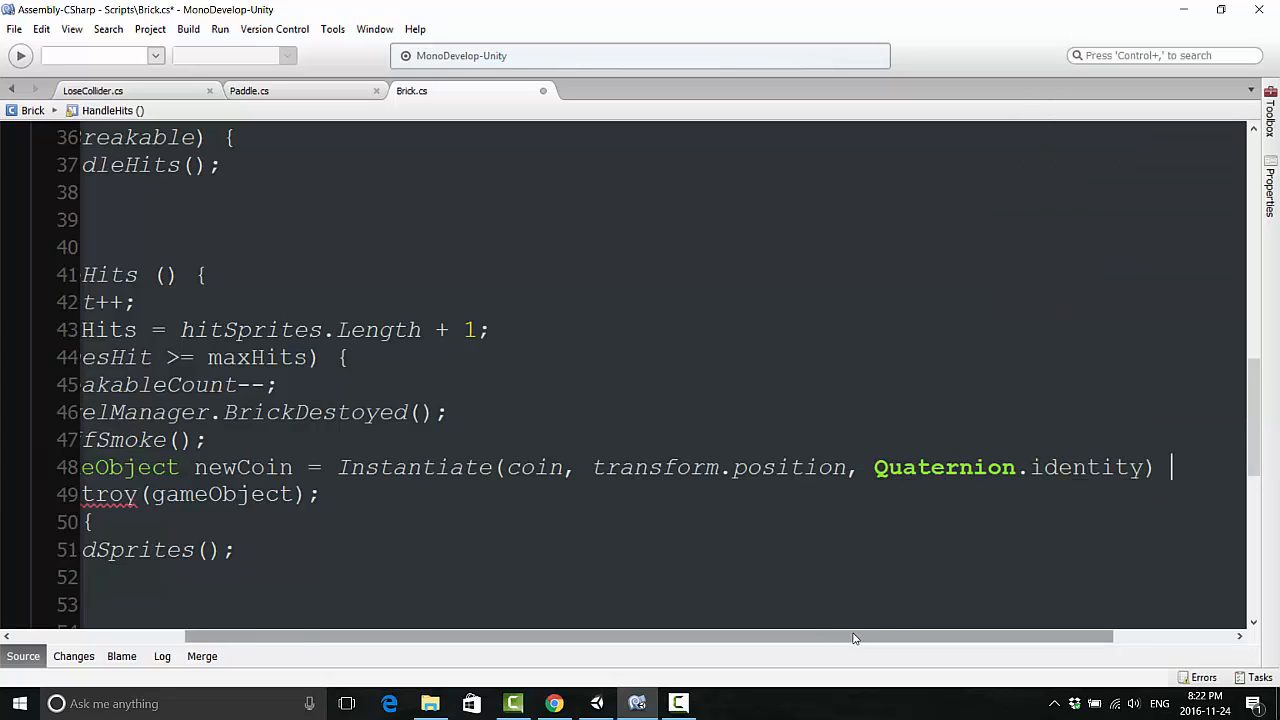
{"action": "type", "text": "as GameObject;"}
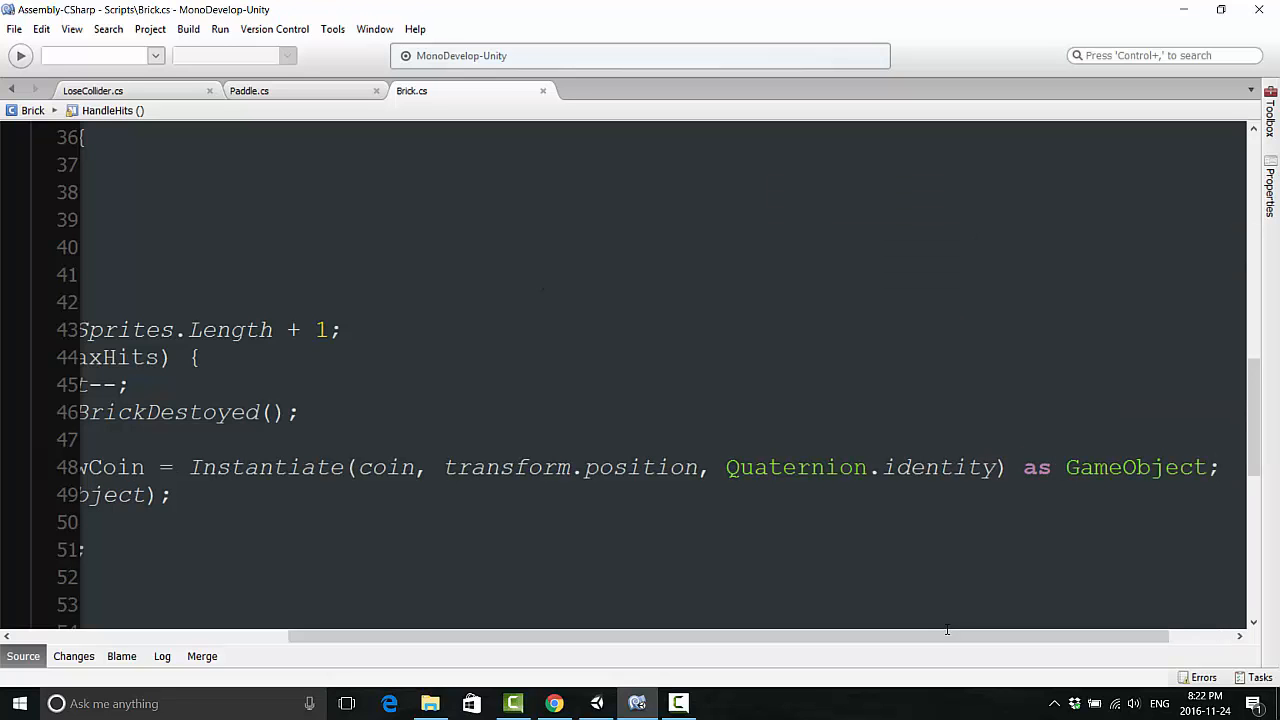
Step: Watch broken bricks spawn falling coins, stop play, and return to MonoDevelop
{"action": "scroll", "scroll_direction": "left", "scroll_amount": 3}
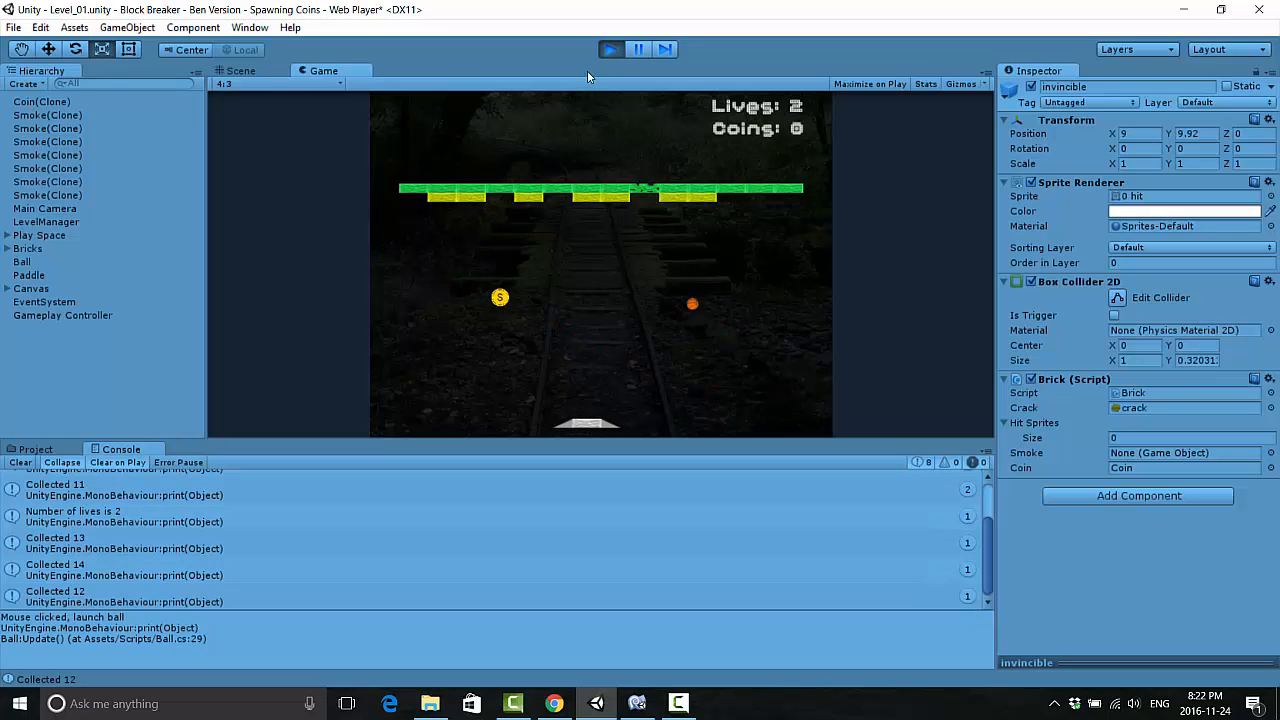
{"action": "left_click", "coordinate": [241, 70]}
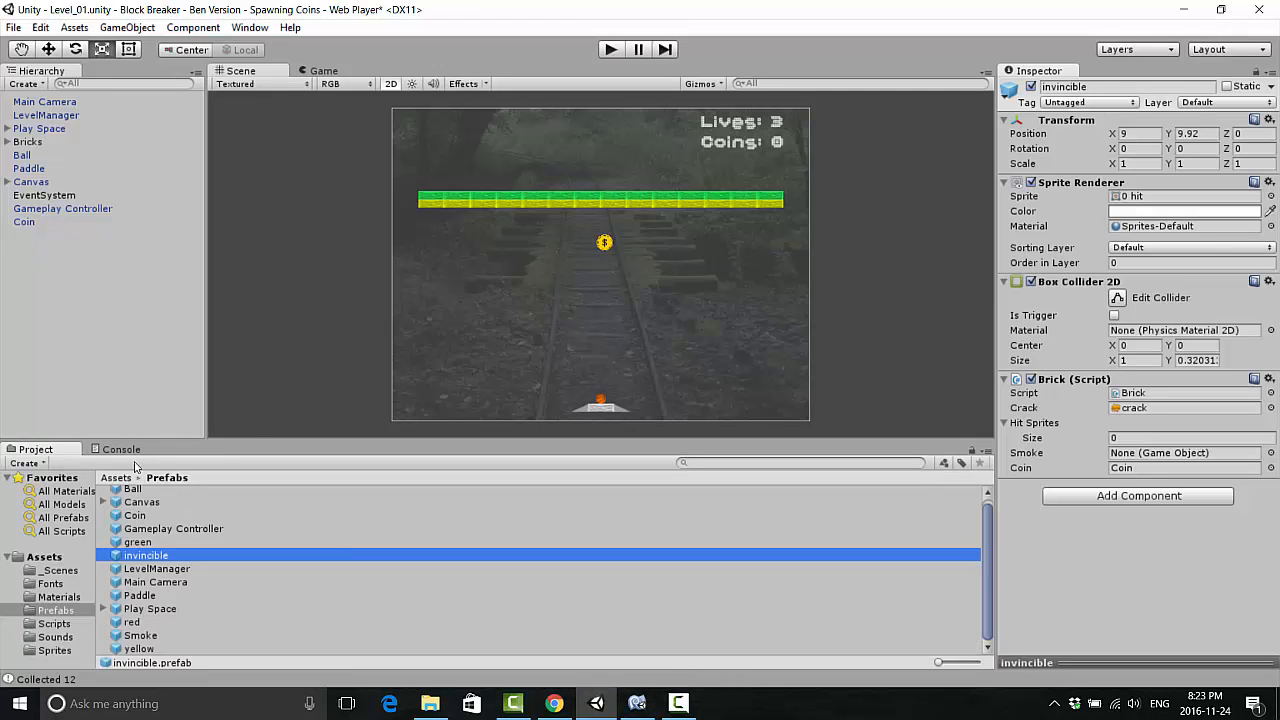
{"action": "left_click", "coordinate": [637, 703]}
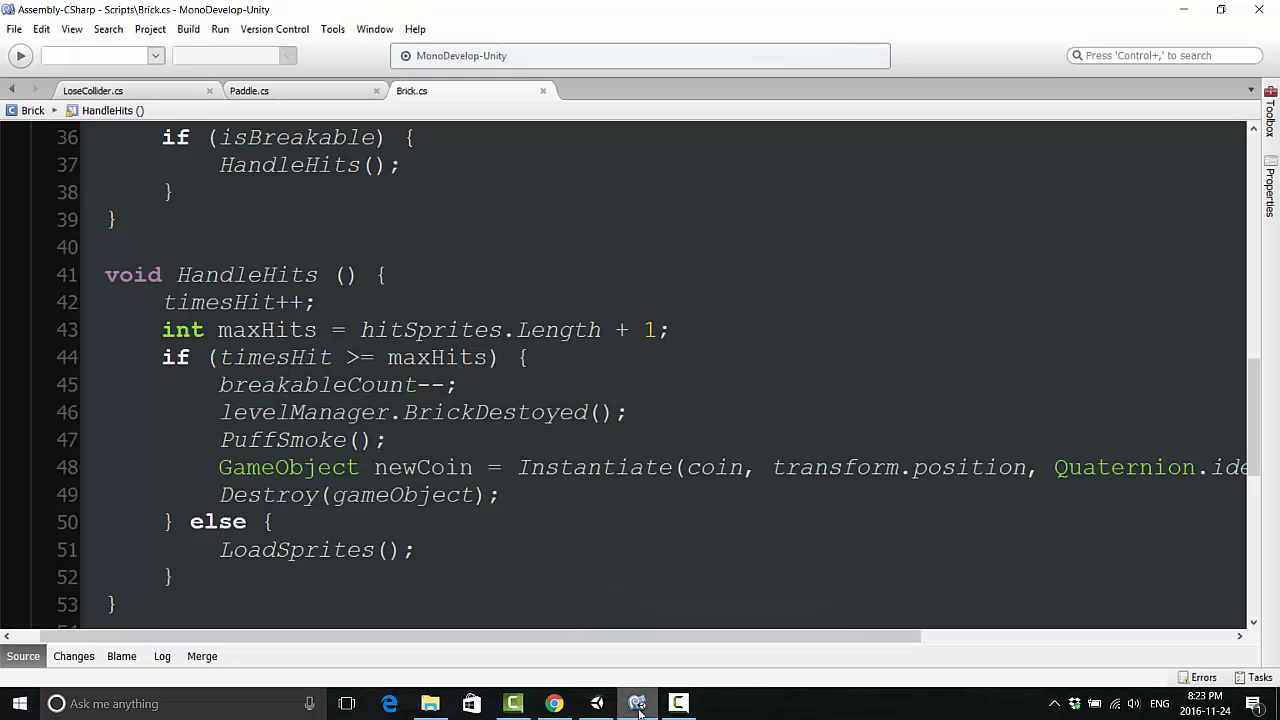
Step: Declare 'public AudioClip coinSound;' in the Paddle script
{"action": "left_click", "coordinate": [248, 90]}
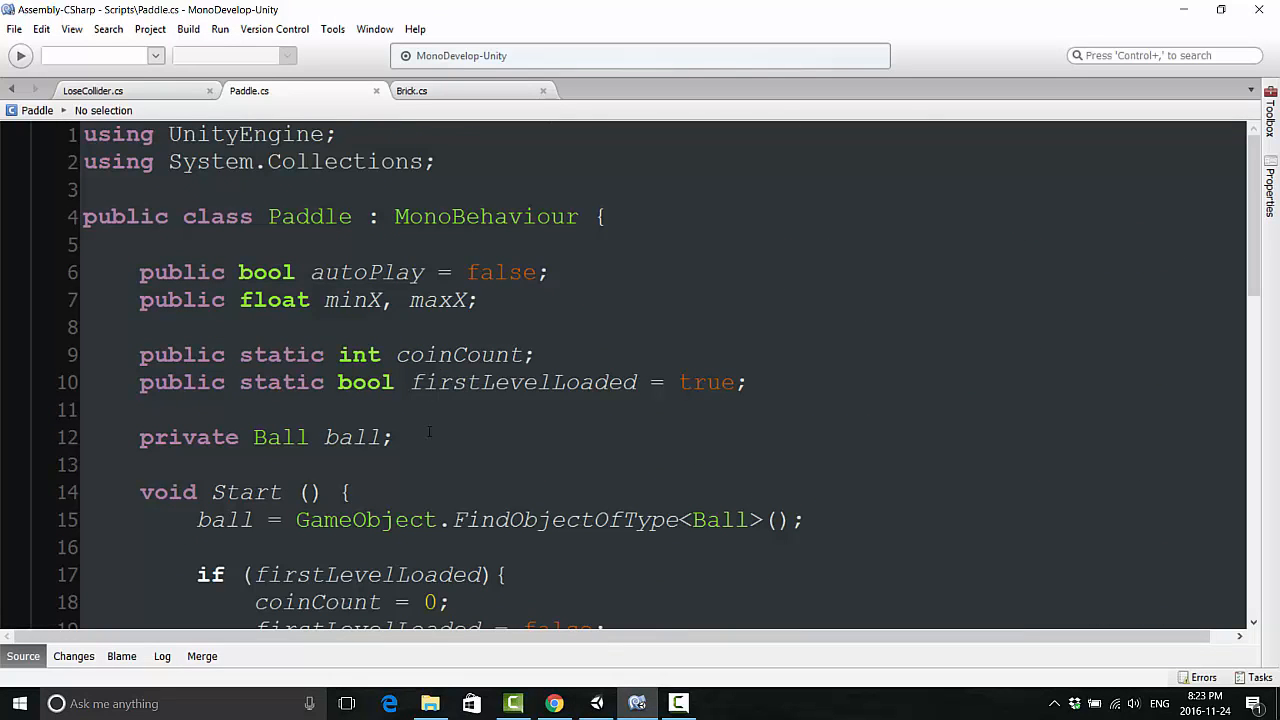
{"action": "mouse_move", "coordinate": [403, 243]}
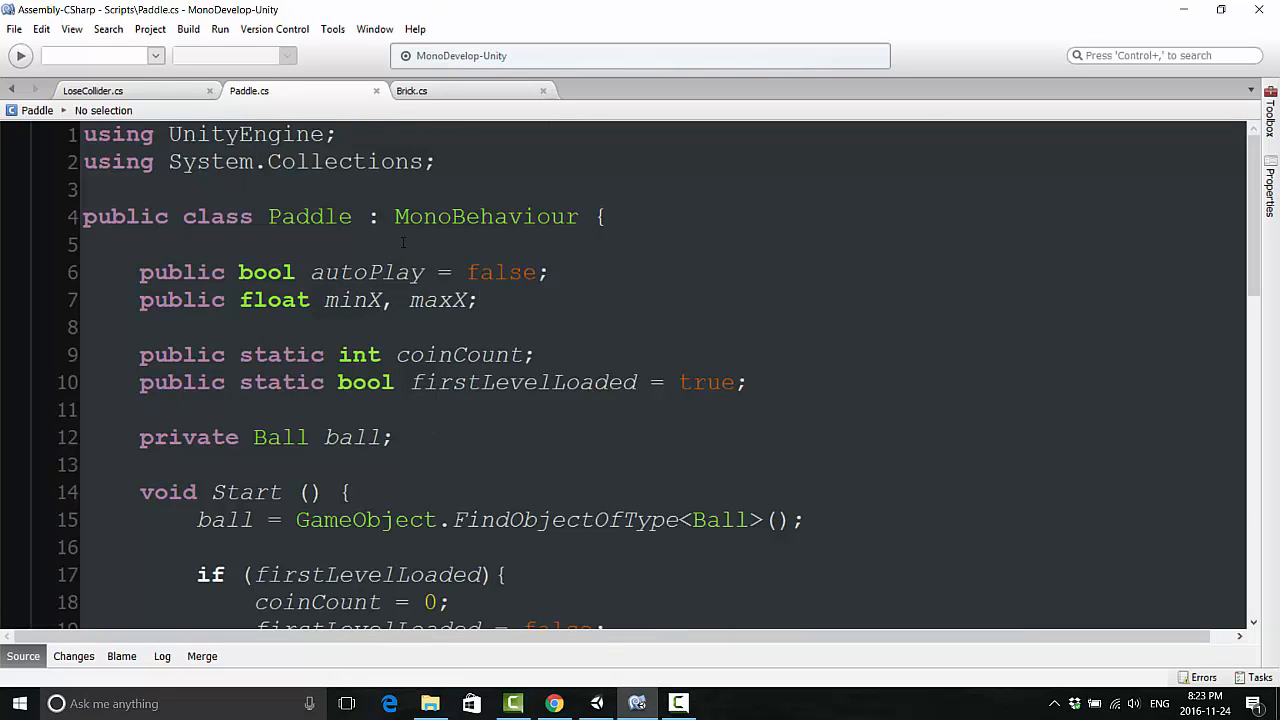
{"action": "type", "text": "p"}
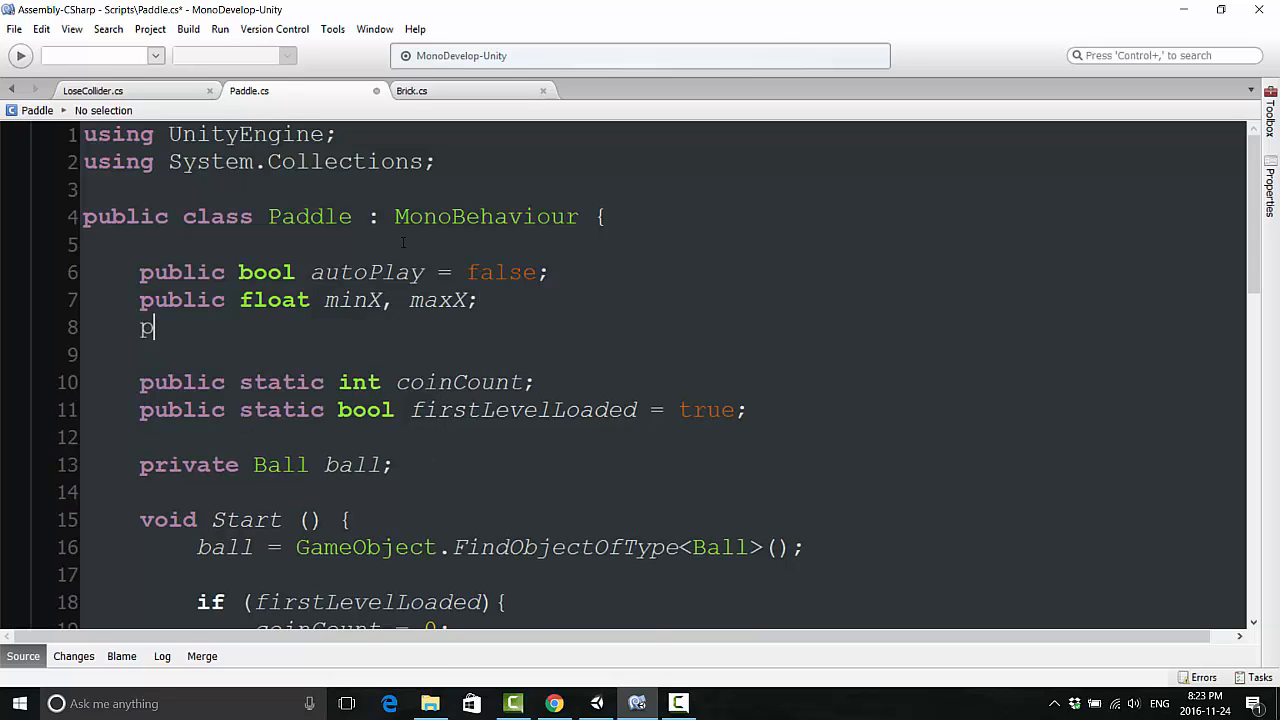
{"action": "type", "text": "ublic Audio"}
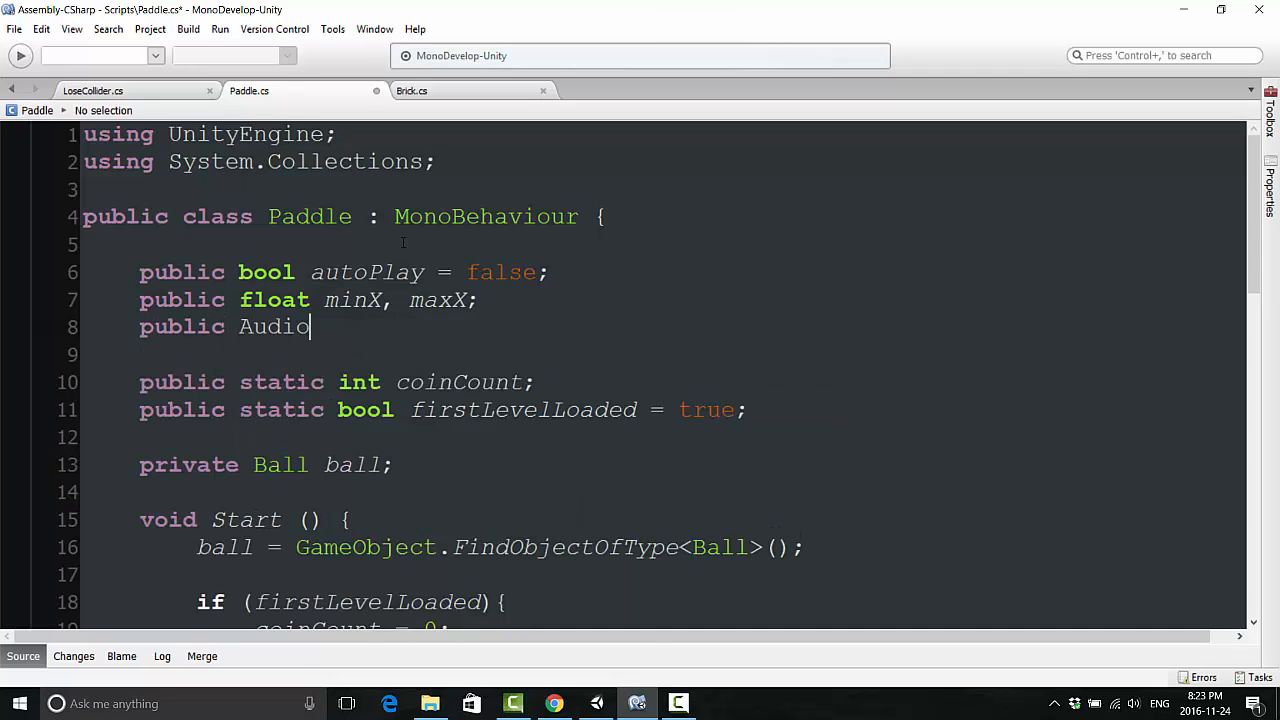
{"action": "type", "text": "Clip coinSou"}
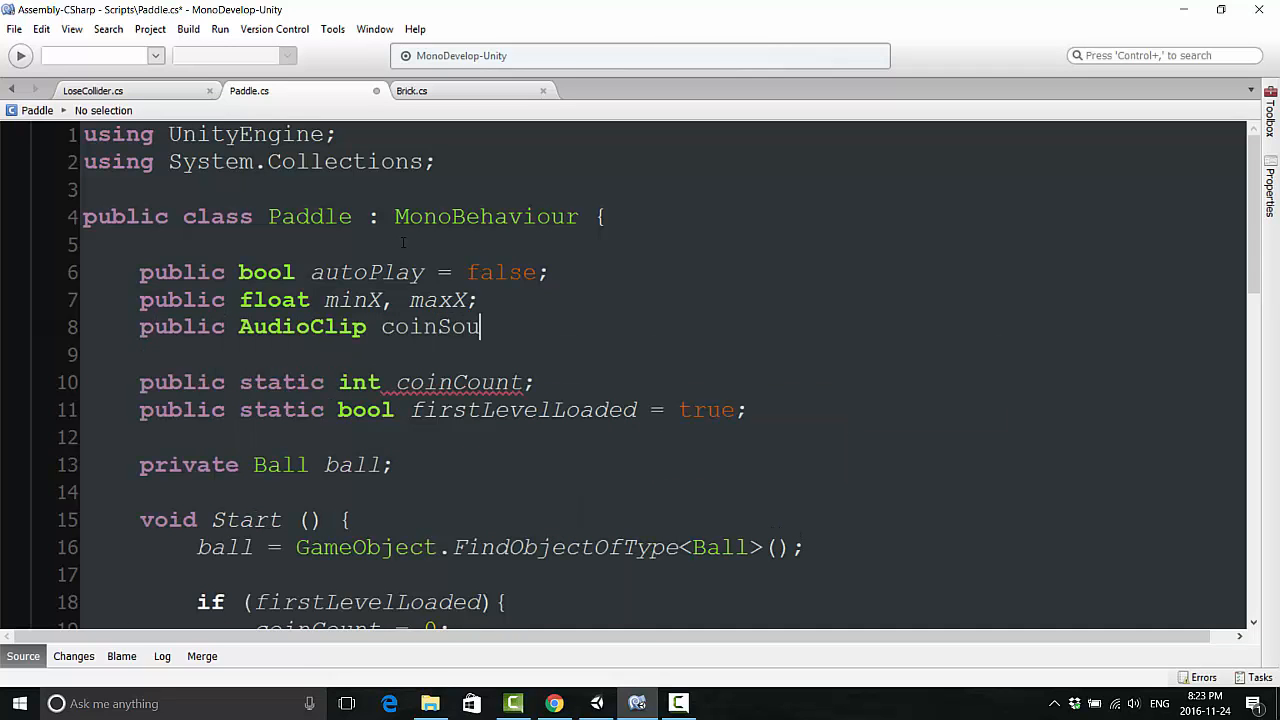
{"action": "type", "text": "nd;"}
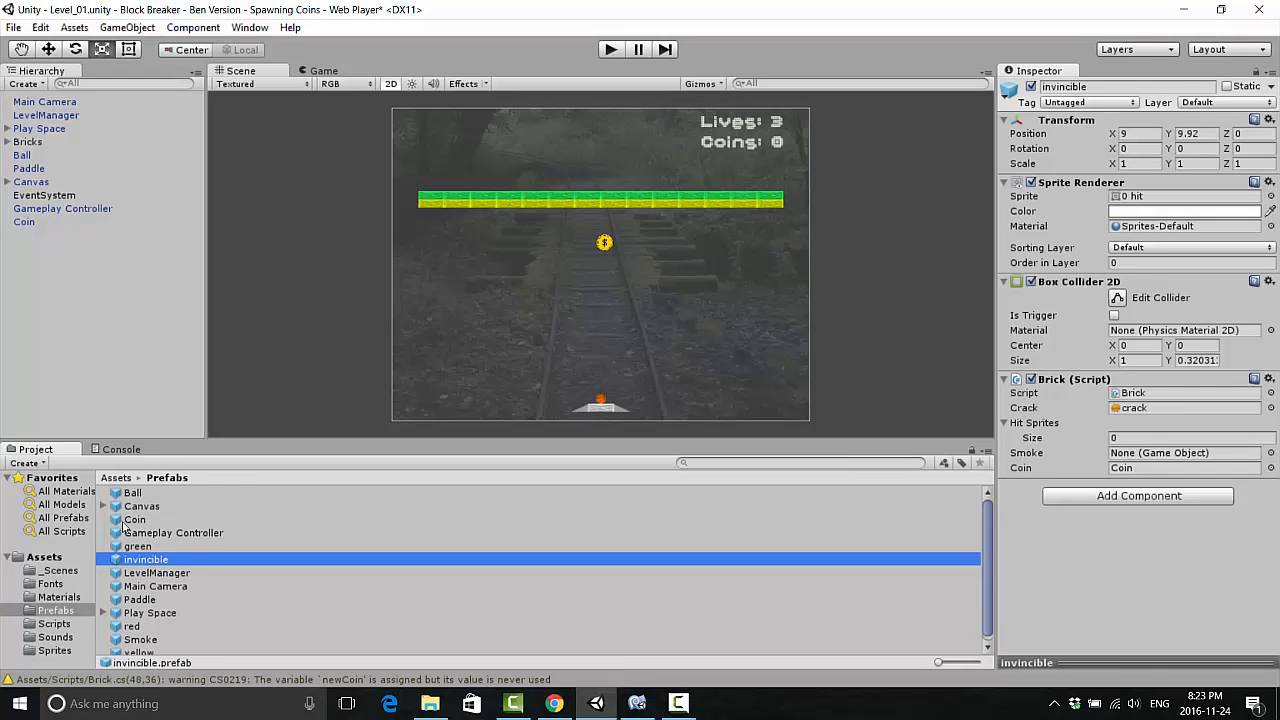
Step: Import the 'Bell drum, high' WAV into Sounds and assign it as the Paddle prefab's Coin Sound
{"action": "left_click", "coordinate": [139, 599]}
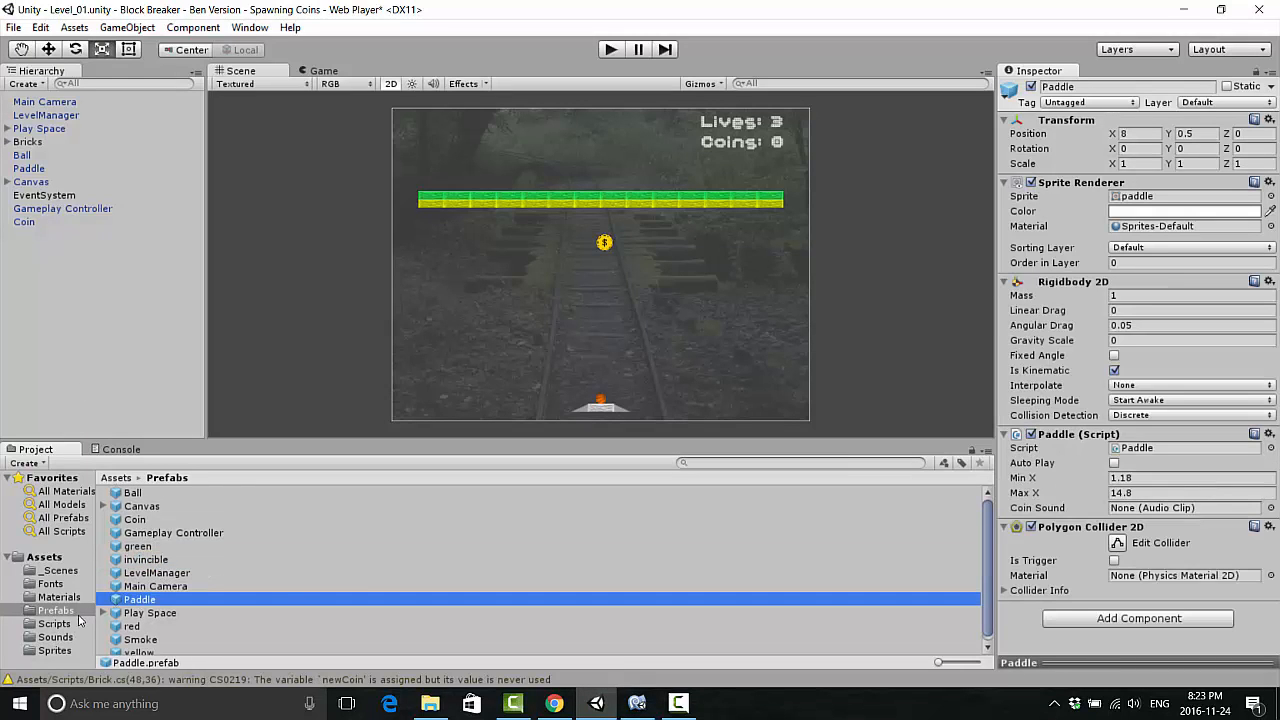
{"action": "mouse_move", "coordinate": [289, 582]}
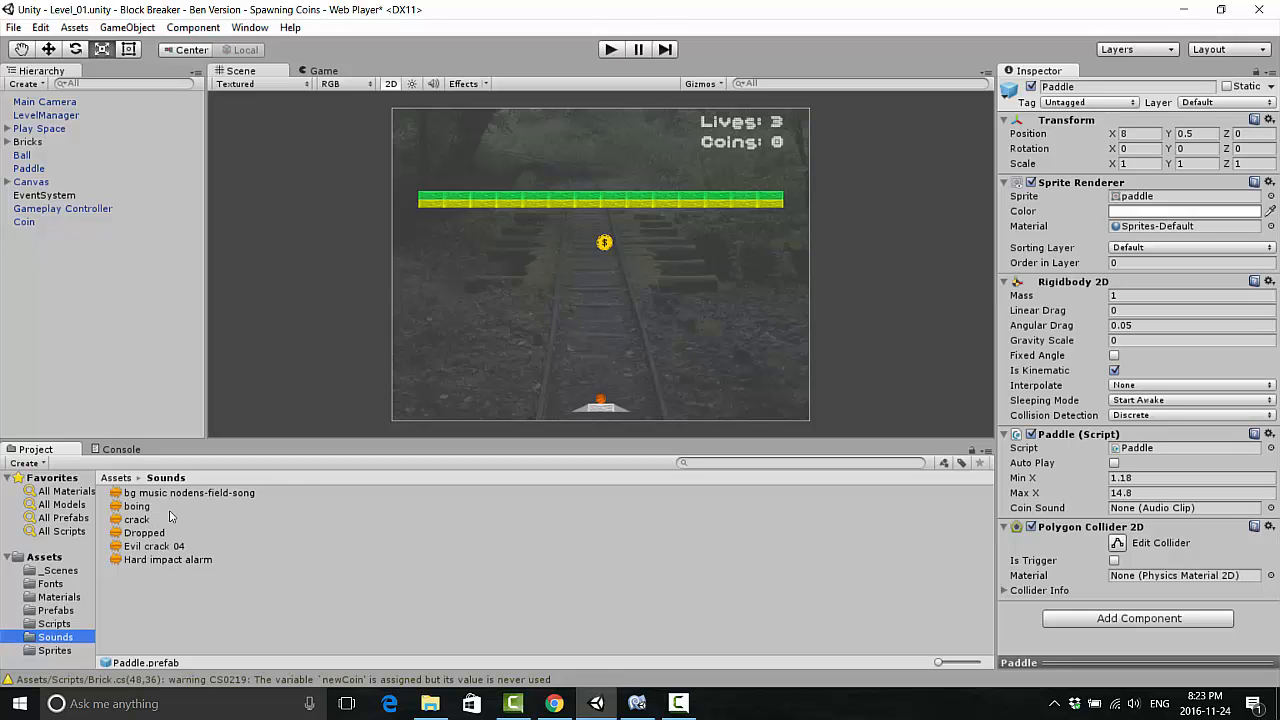
{"action": "mouse_move", "coordinate": [423, 519]}
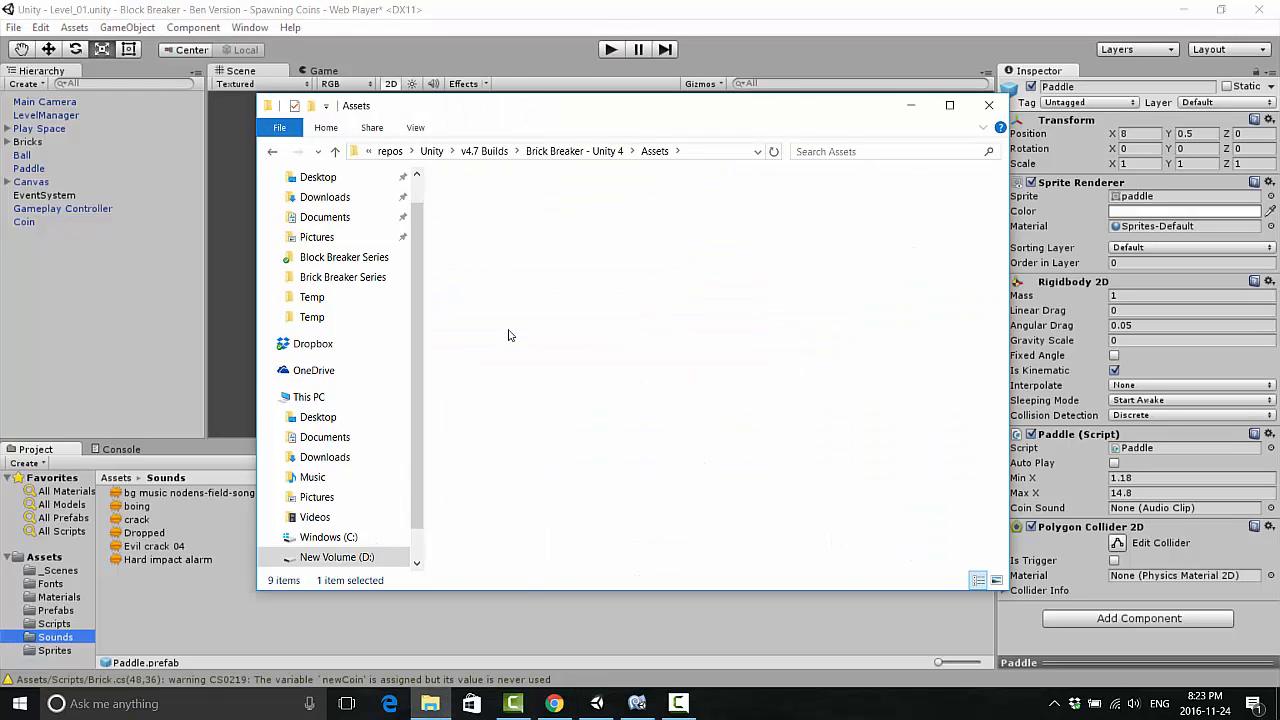
{"action": "left_click", "coordinate": [491, 238]}
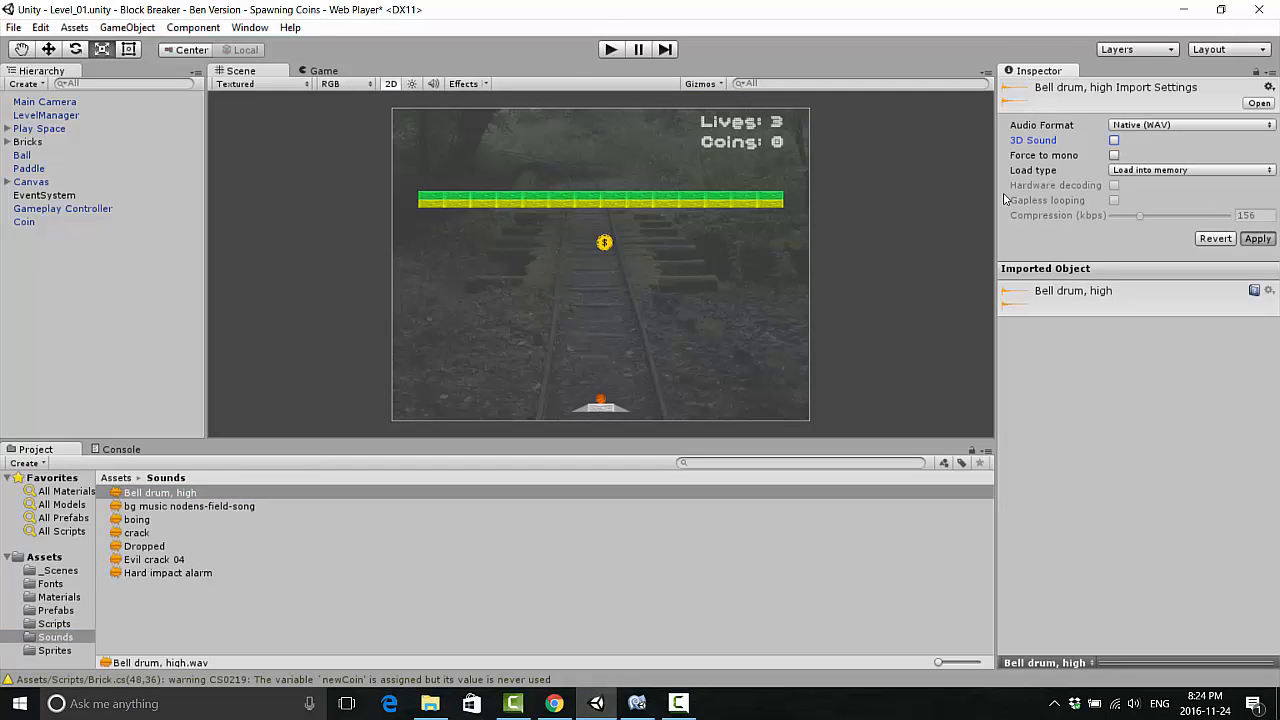
{"action": "mouse_move", "coordinate": [240, 413]}
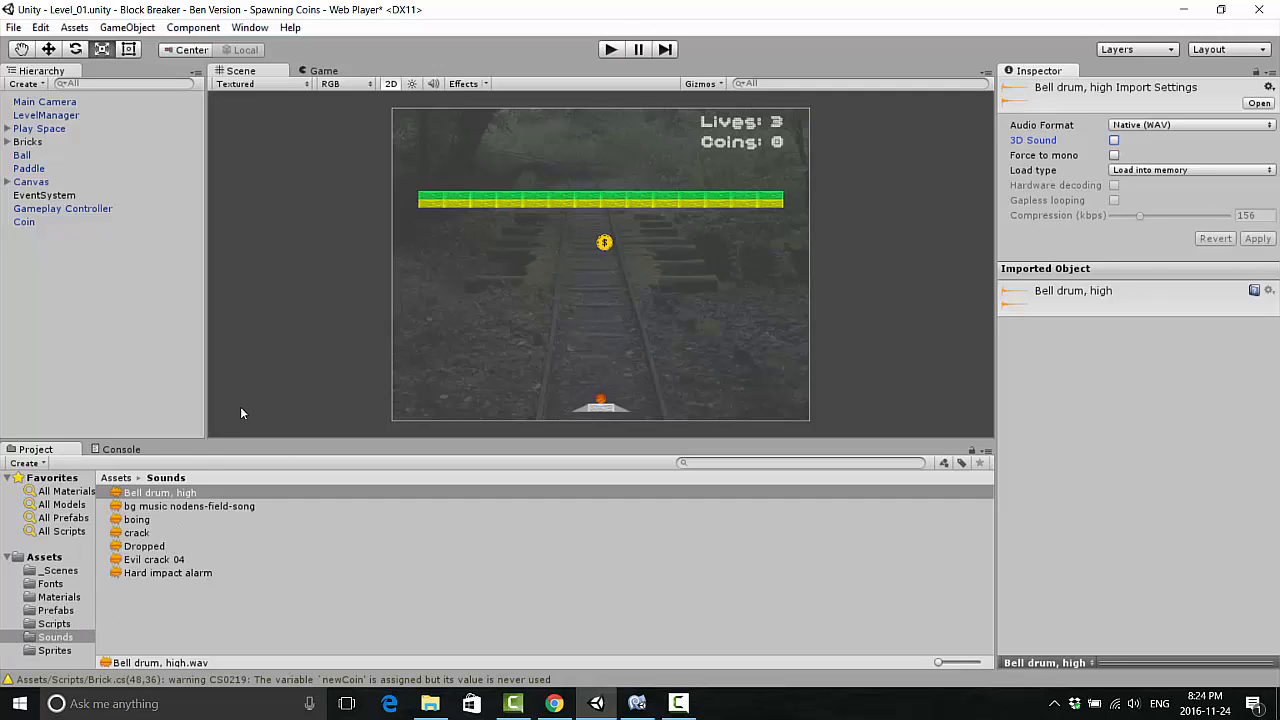
{"action": "left_click", "coordinate": [56, 610]}
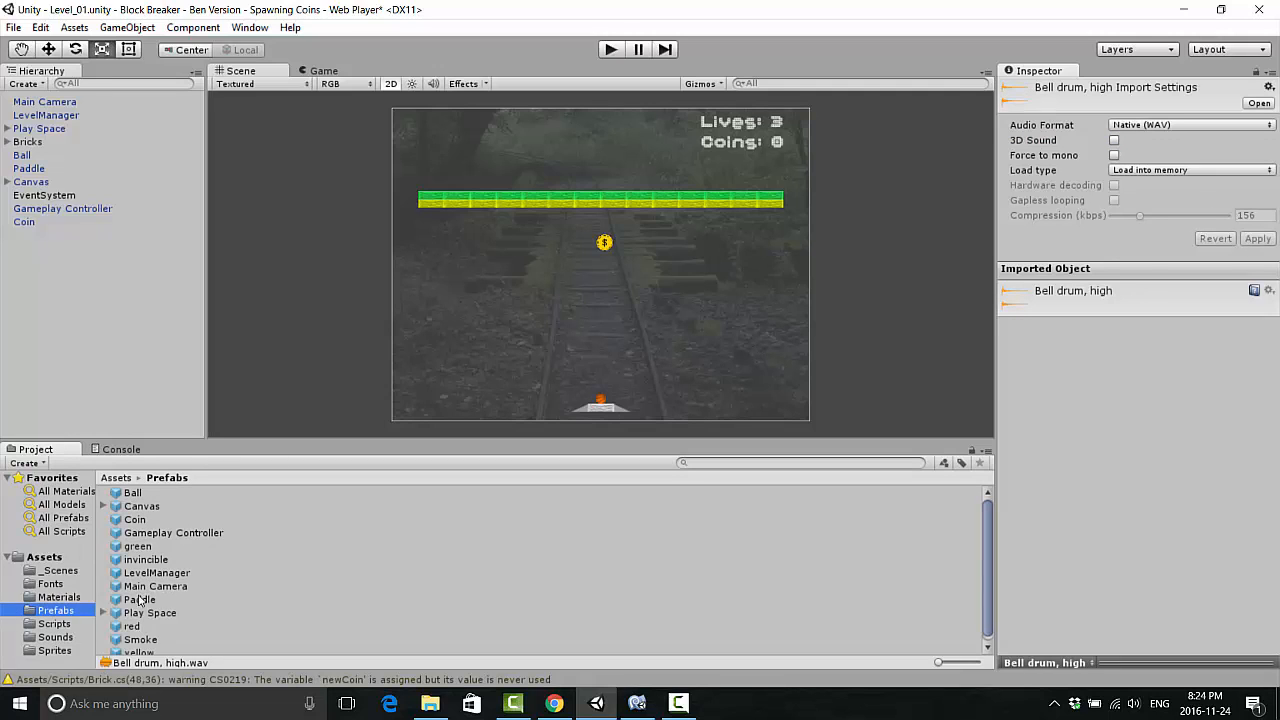
{"action": "left_click", "coordinate": [140, 599]}
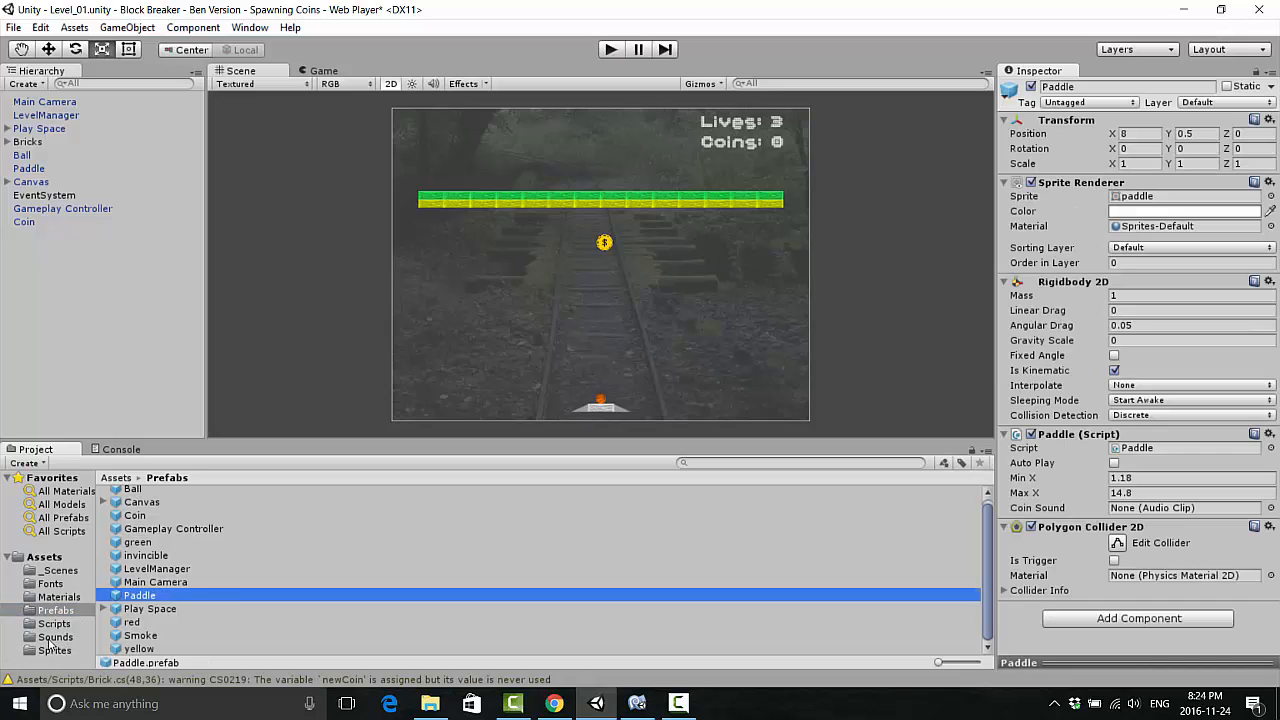
{"action": "left_click", "coordinate": [55, 637]}
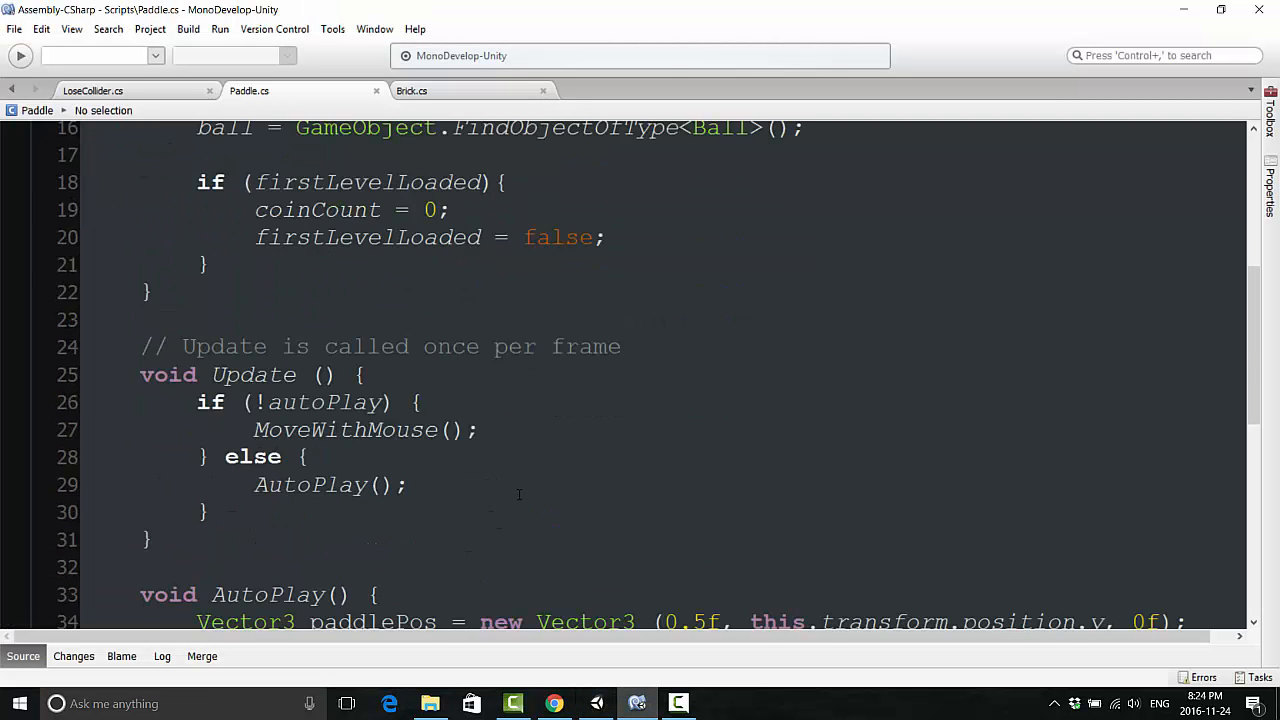
Step: Add AudioSource.PlayClipAtPoint(coinSound, 1f) after the print line
{"action": "scroll", "scroll_direction": "down", "scroll_amount": 3}
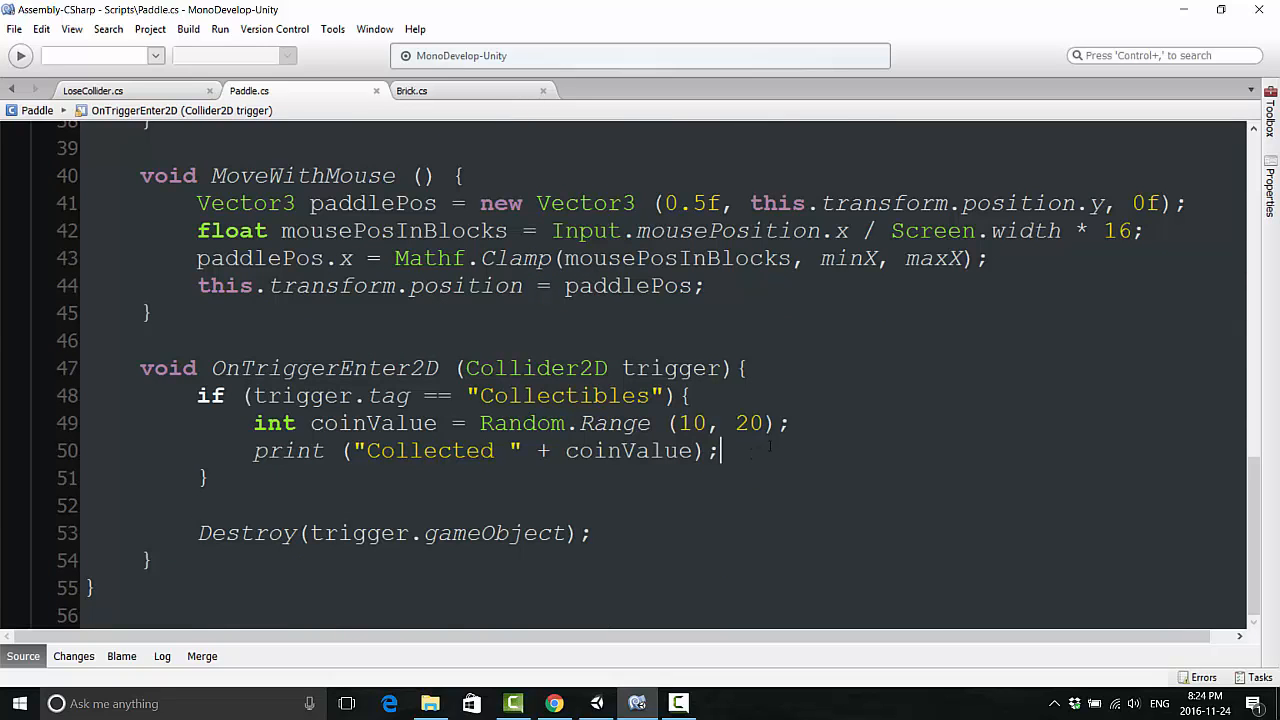
{"action": "type", "text": "A"}
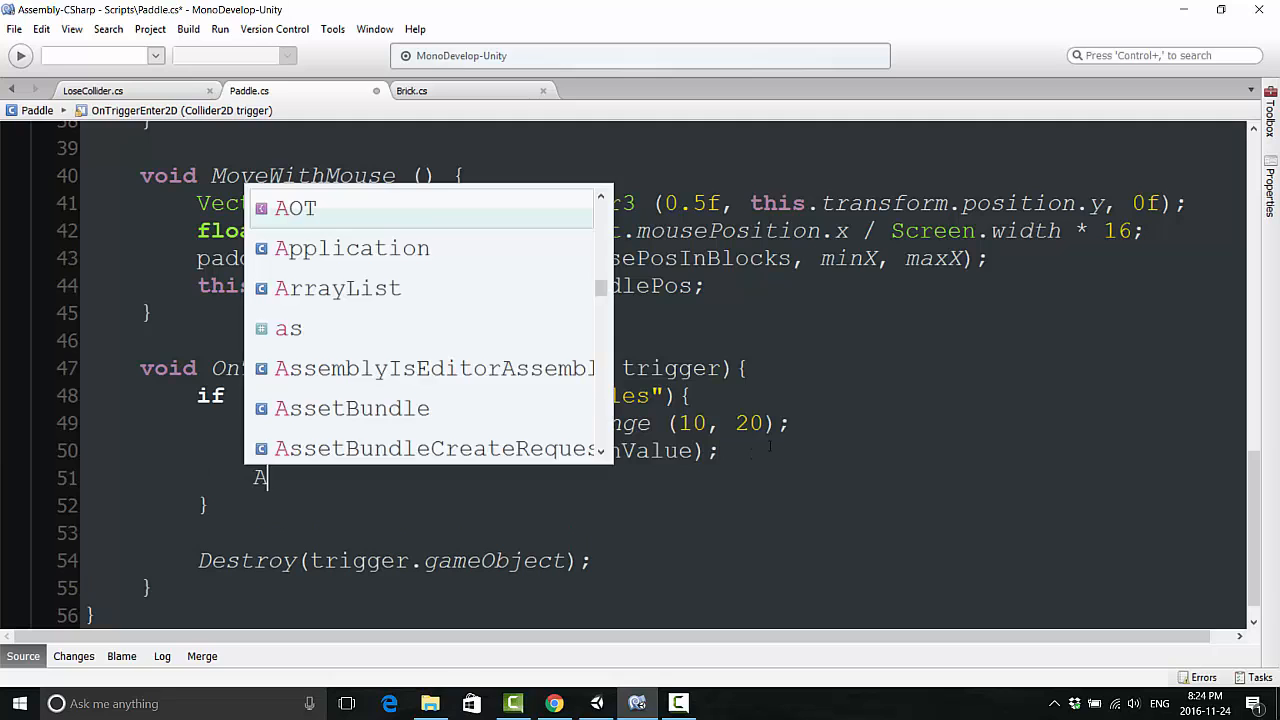
{"action": "type", "text": "udio"}
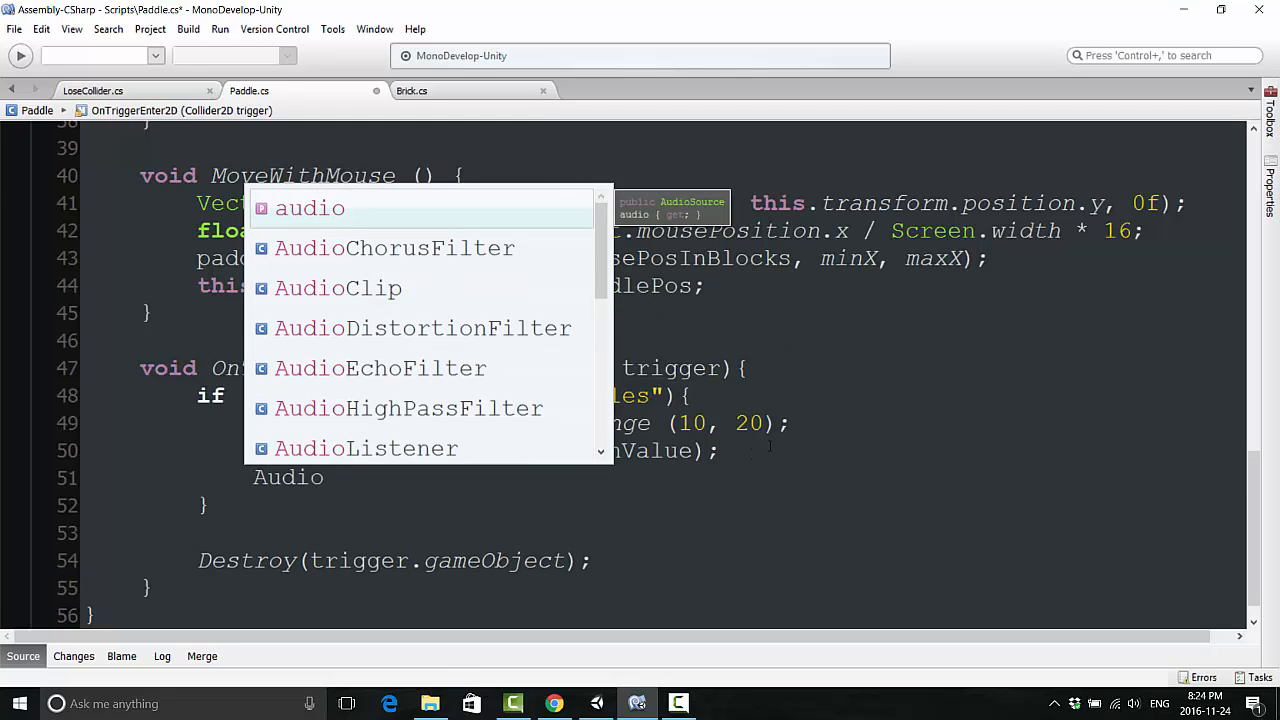
{"action": "type", "text": "AudioSource.p"}
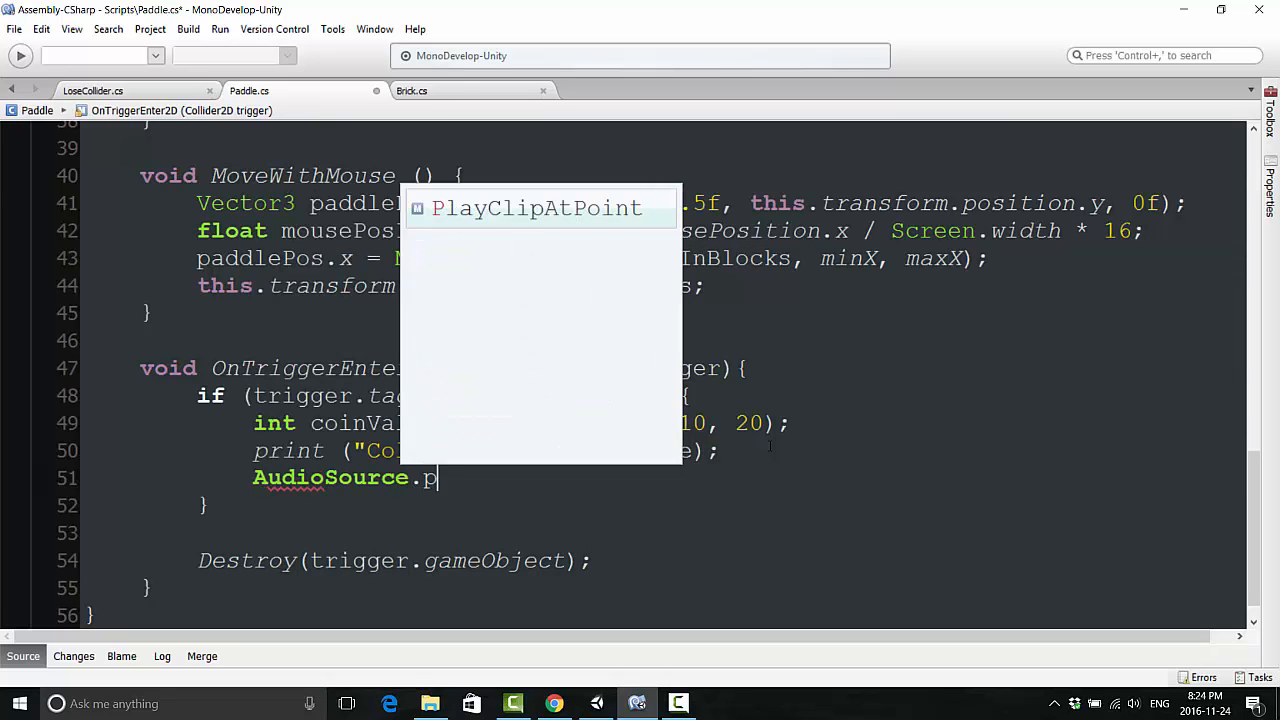
{"action": "type", "text": "layClipAtPoint ("}
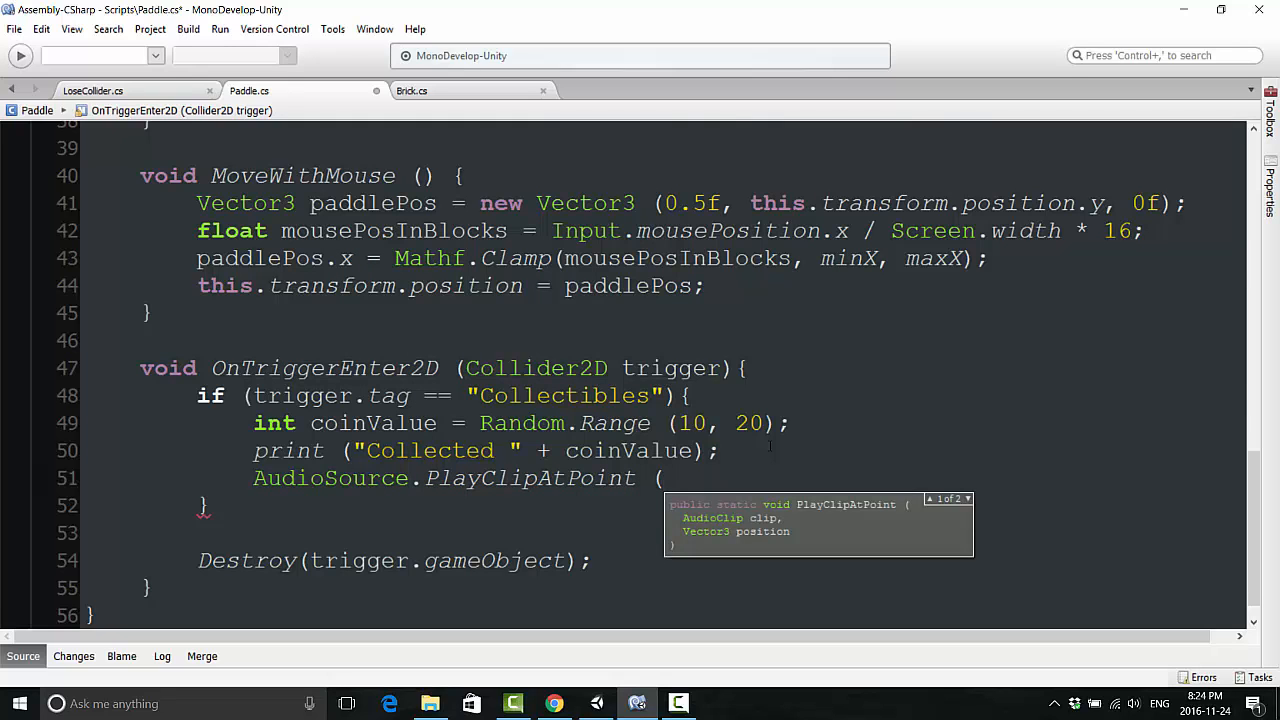
{"action": "type", "text": "coins"}
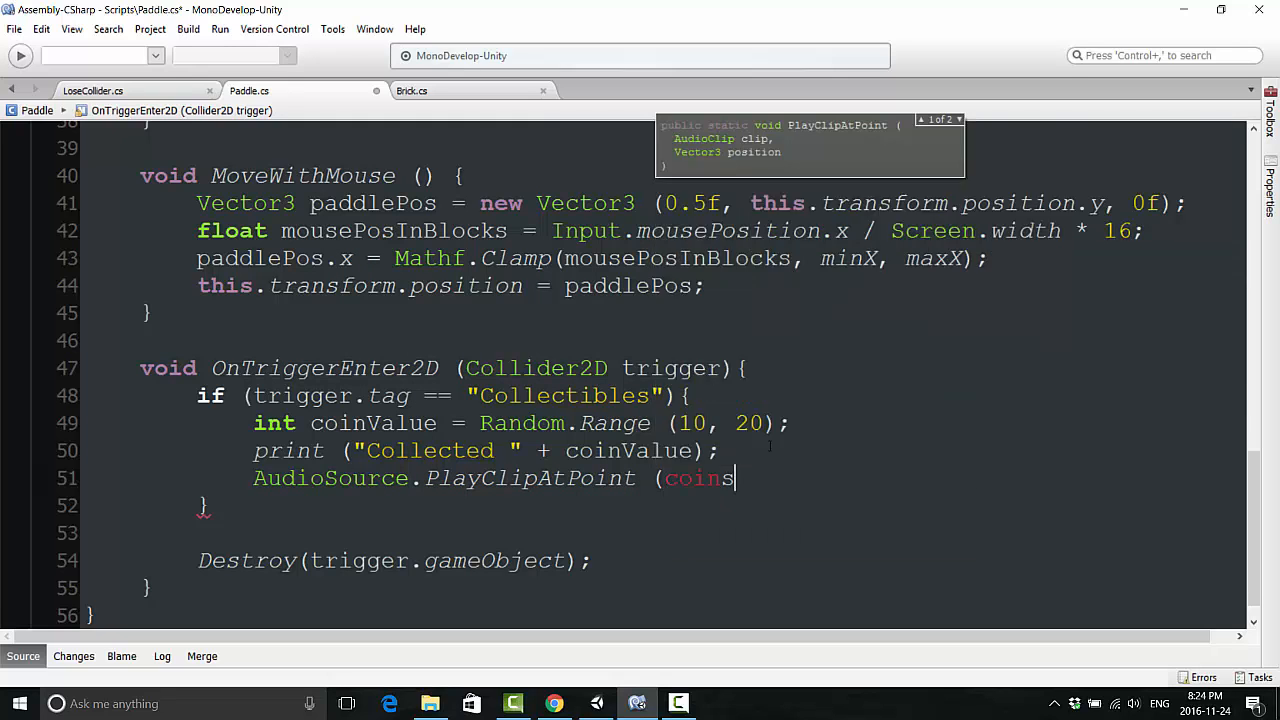
{"action": "type", "text": "ound, 1f"}
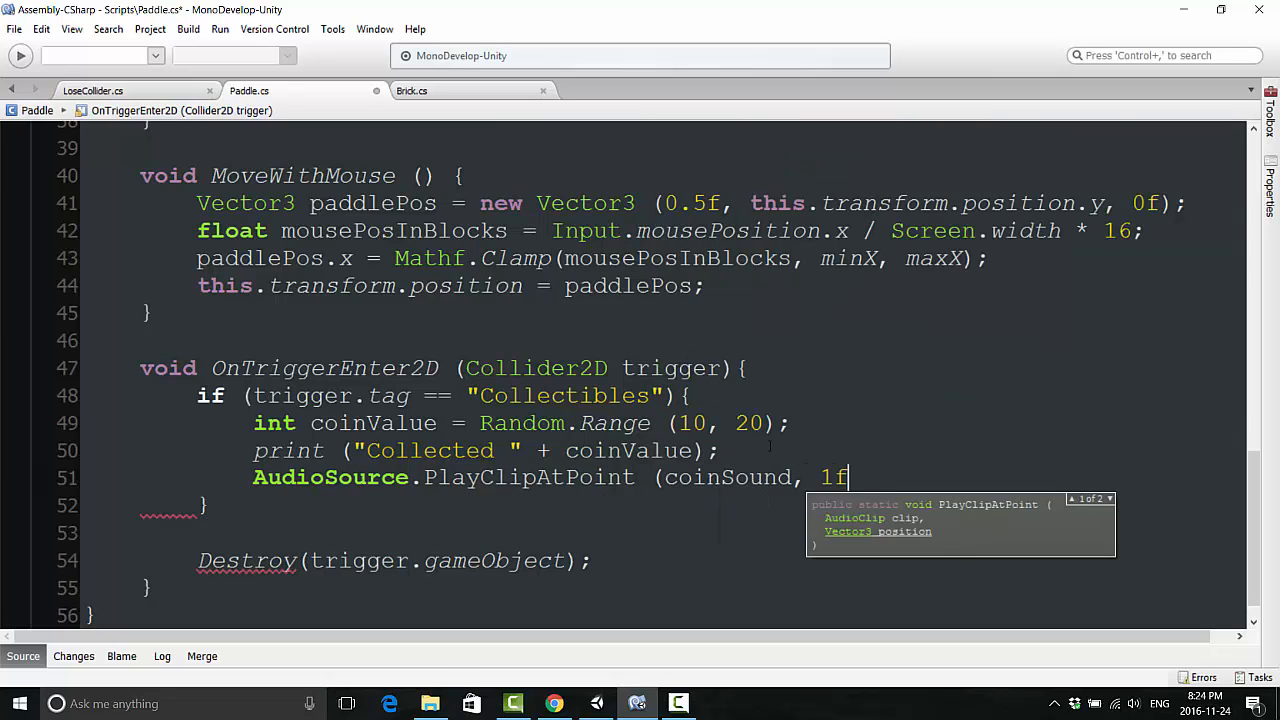
{"action": "type", "text": ");"}
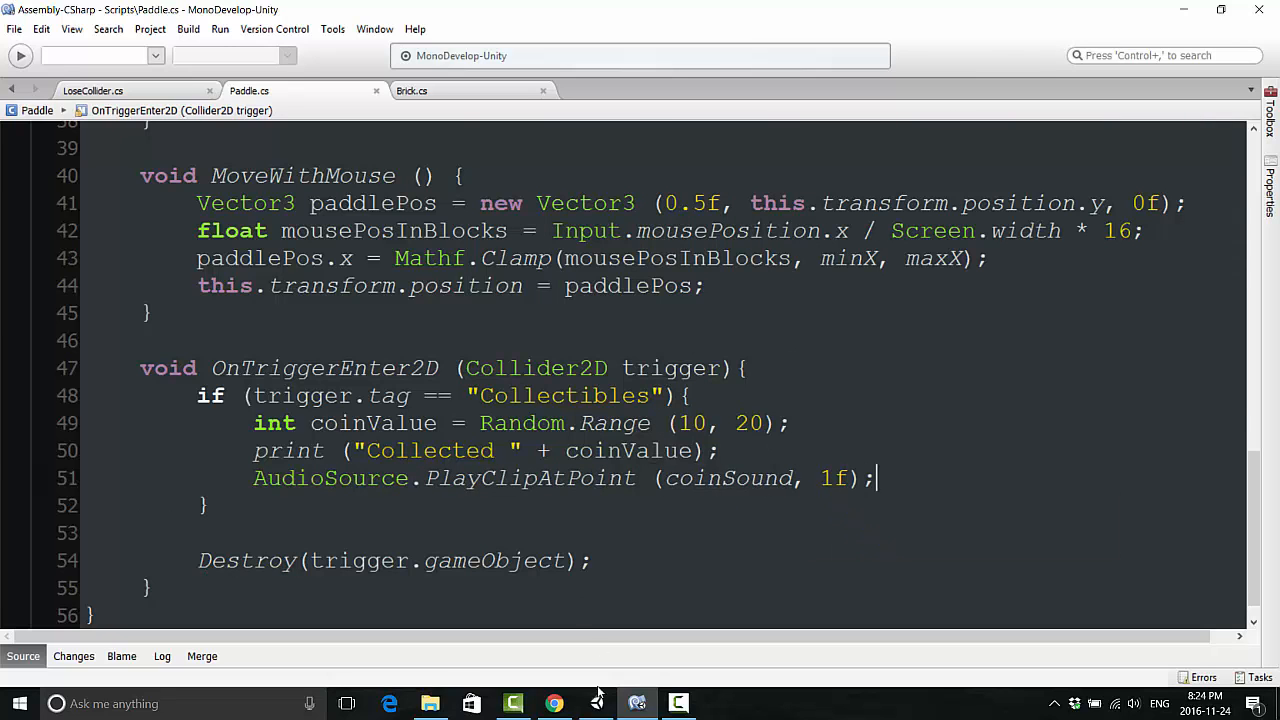
Step: Try running the game, check LoseCollider's sound call, and pass transform.position instead
{"action": "left_click", "coordinate": [610, 49]}
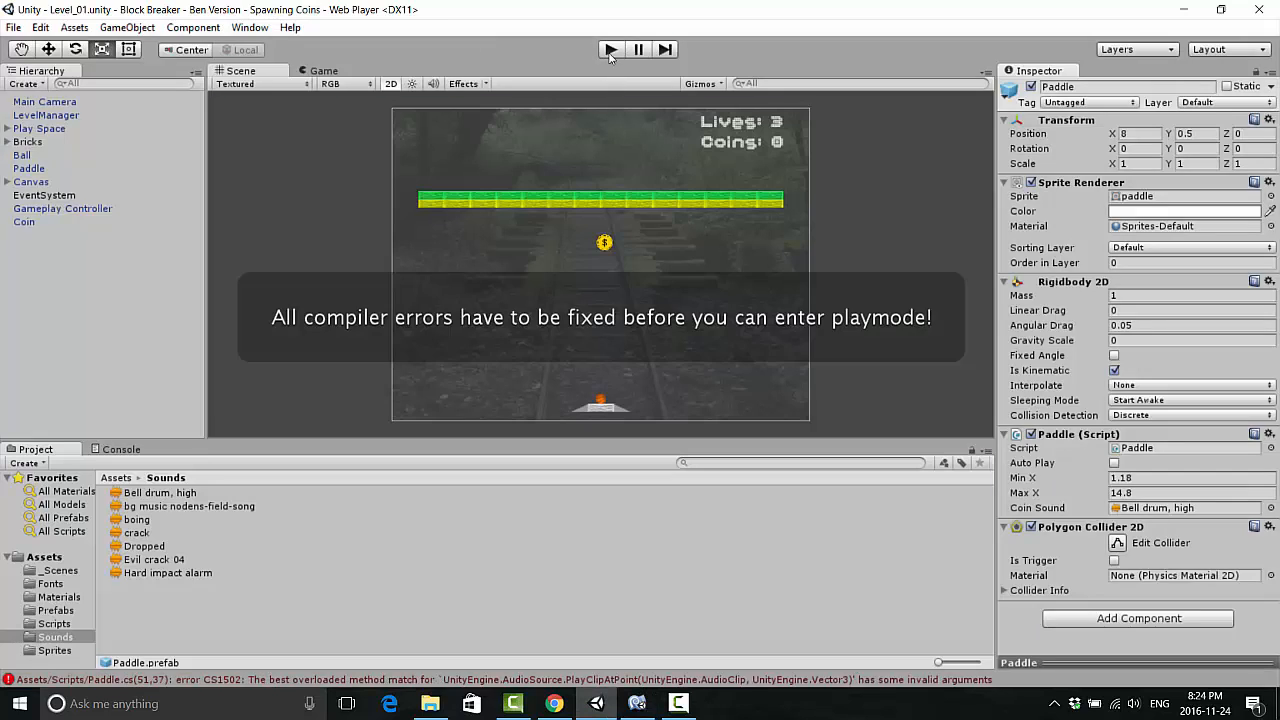
{"action": "left_click", "coordinate": [120, 448]}
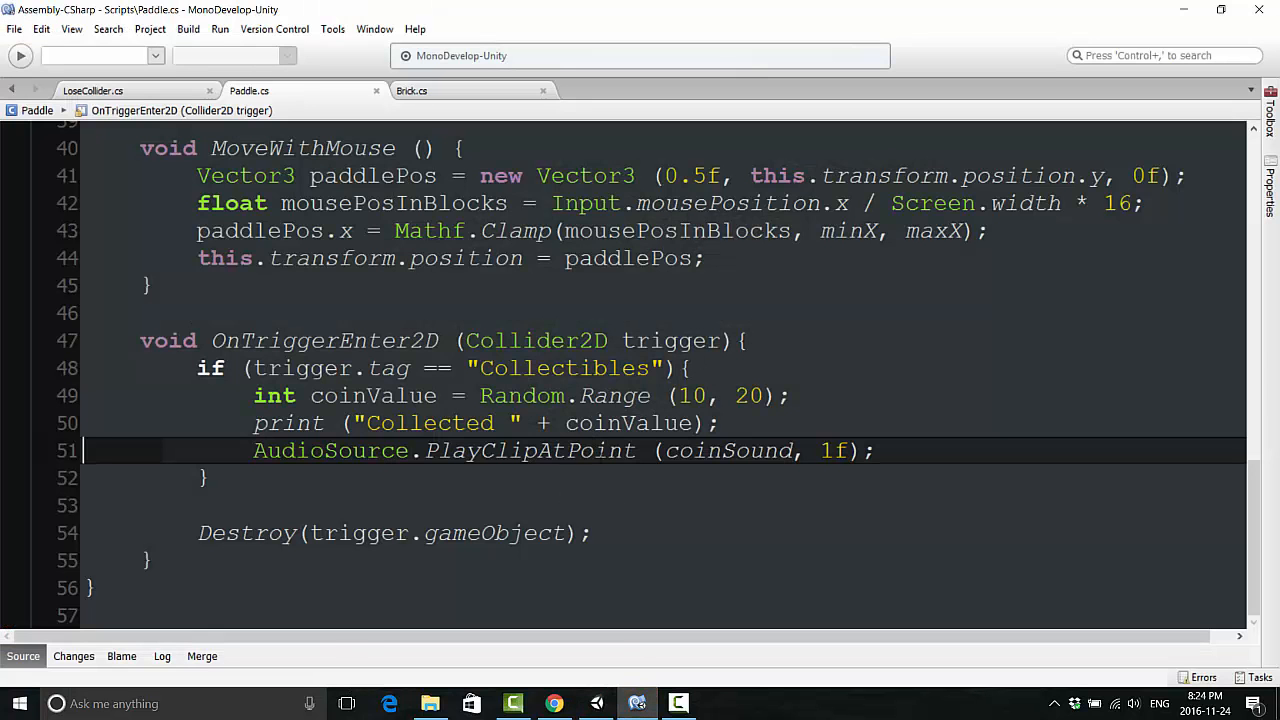
{"action": "left_click", "coordinate": [93, 90]}
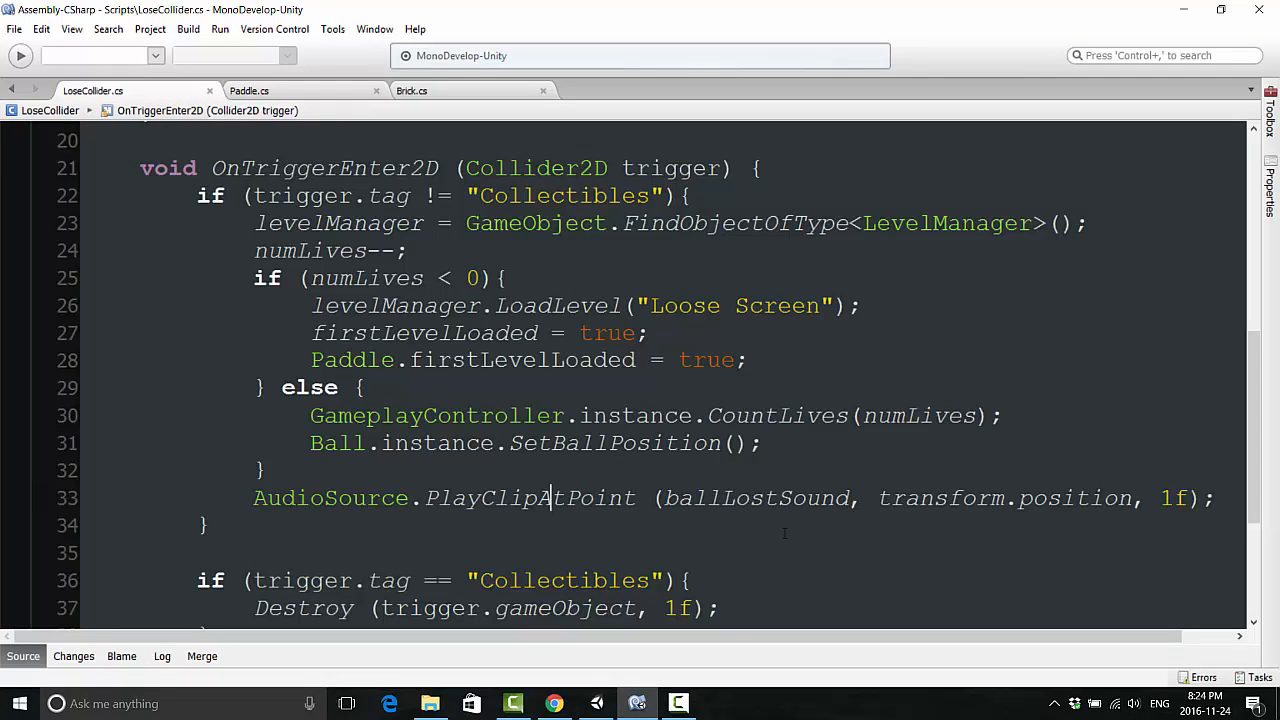
{"action": "left_click", "coordinate": [248, 90]}
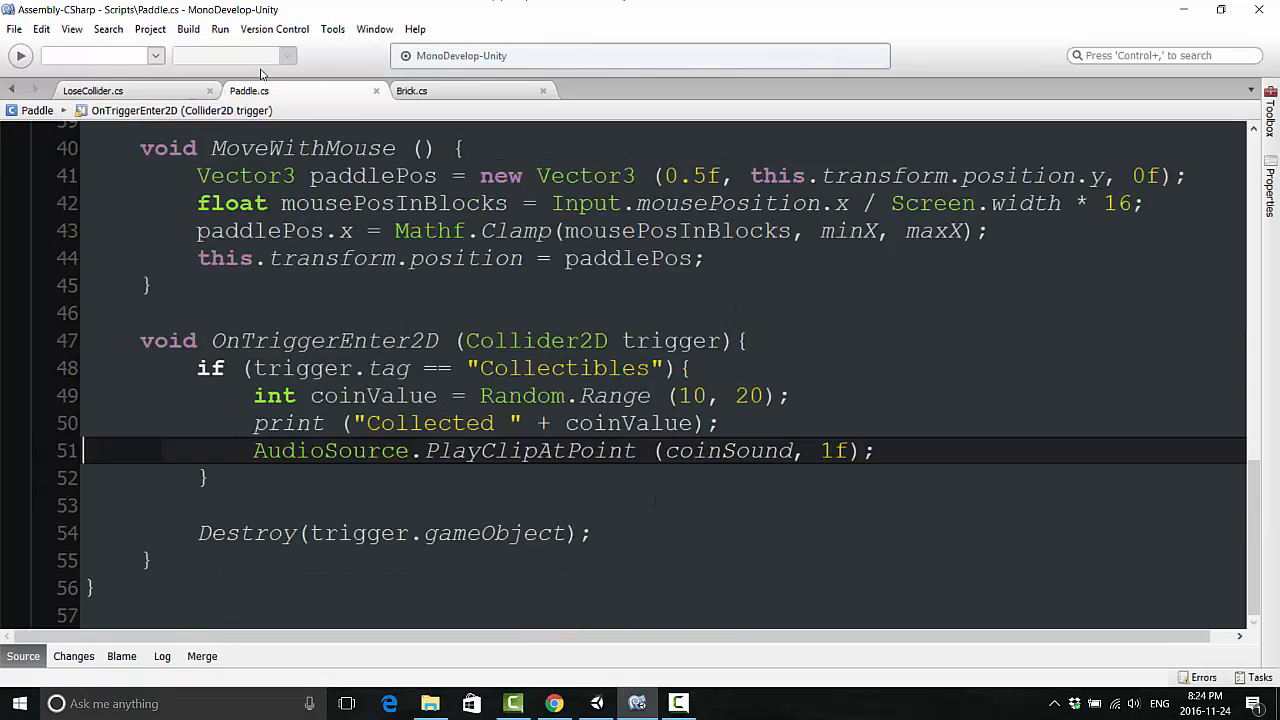
{"action": "type", "text": "trans"}
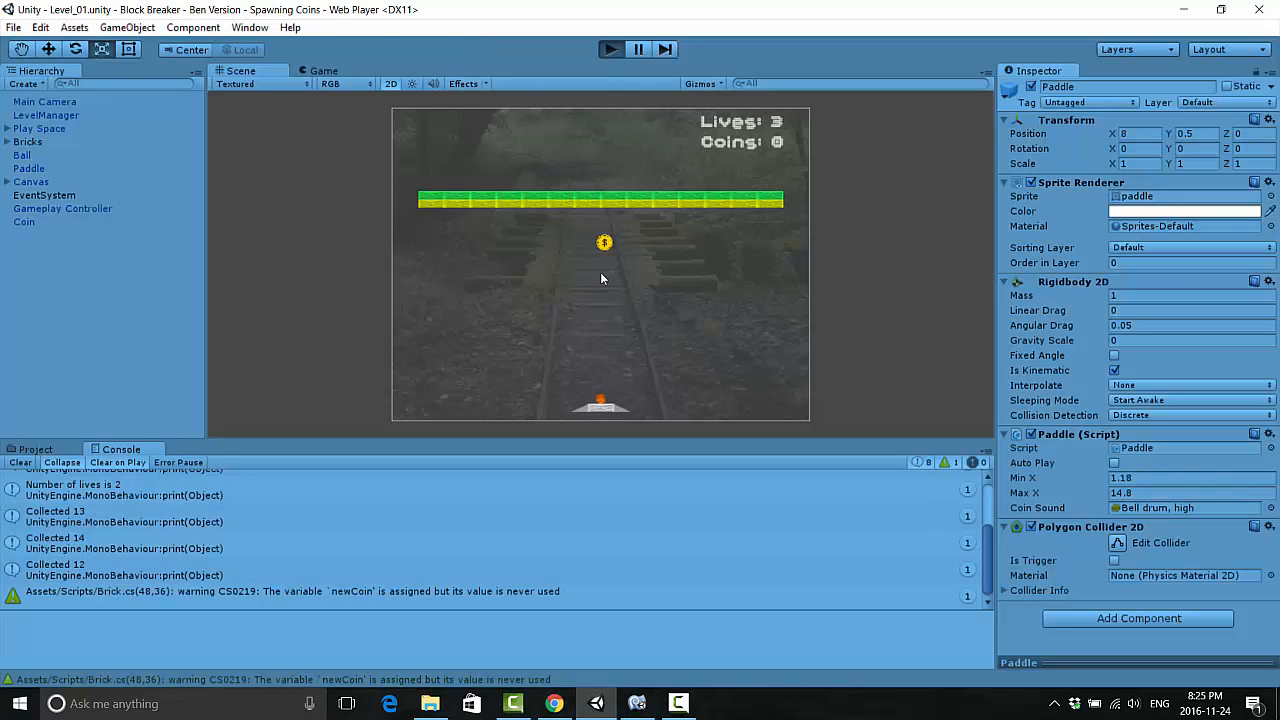
Step: Play-test the level, catching falling coins and logging Collected values 17, 16, 10 and 14
{"action": "left_click", "coordinate": [324, 70]}
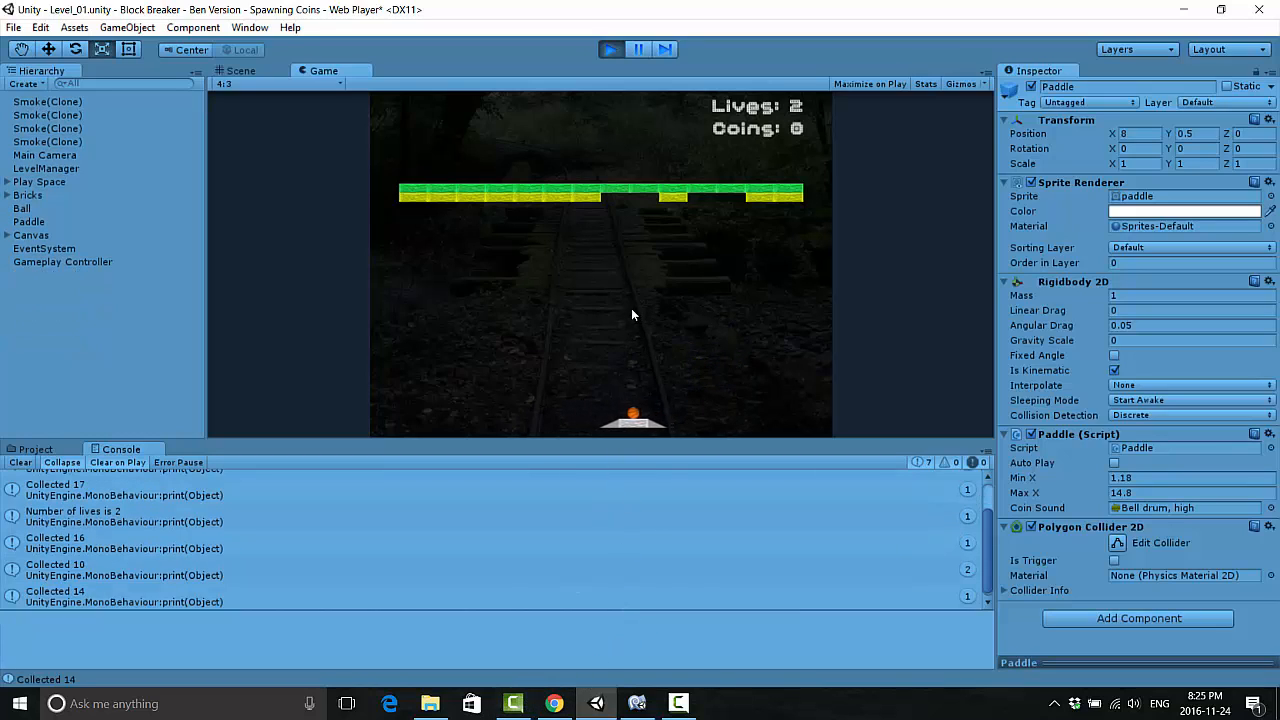
{"action": "left_click", "coordinate": [678, 703]}
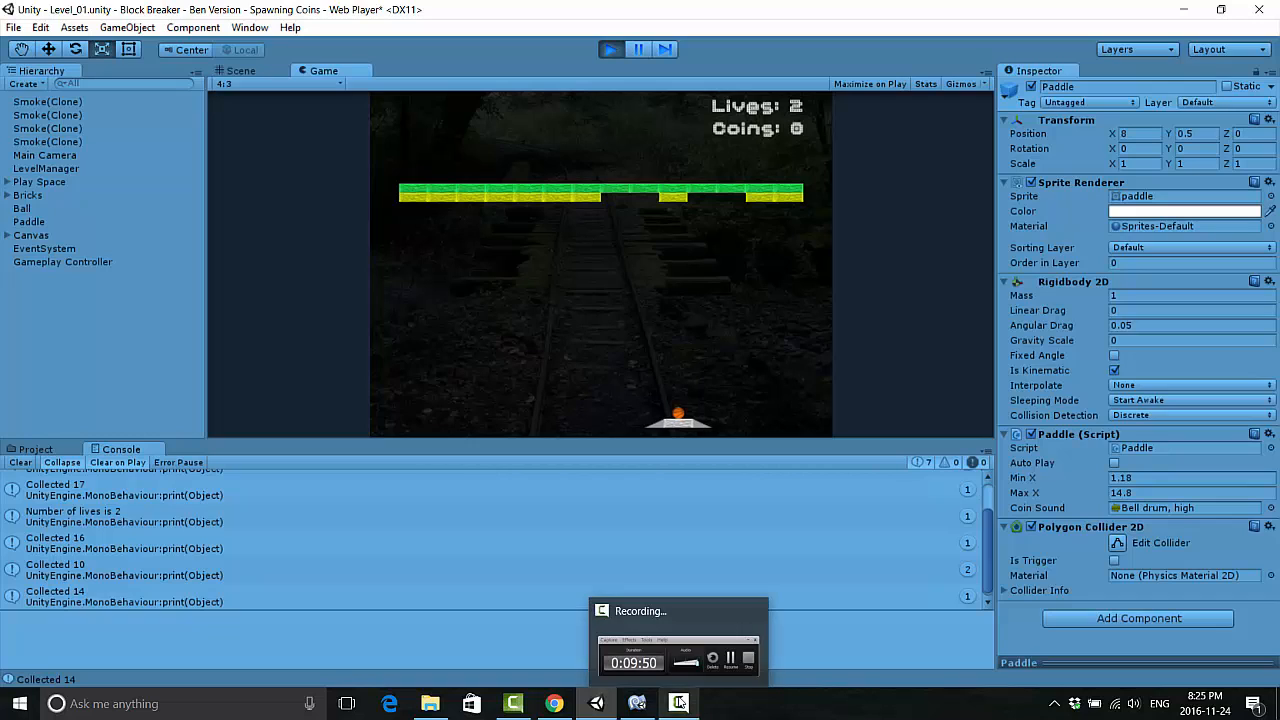